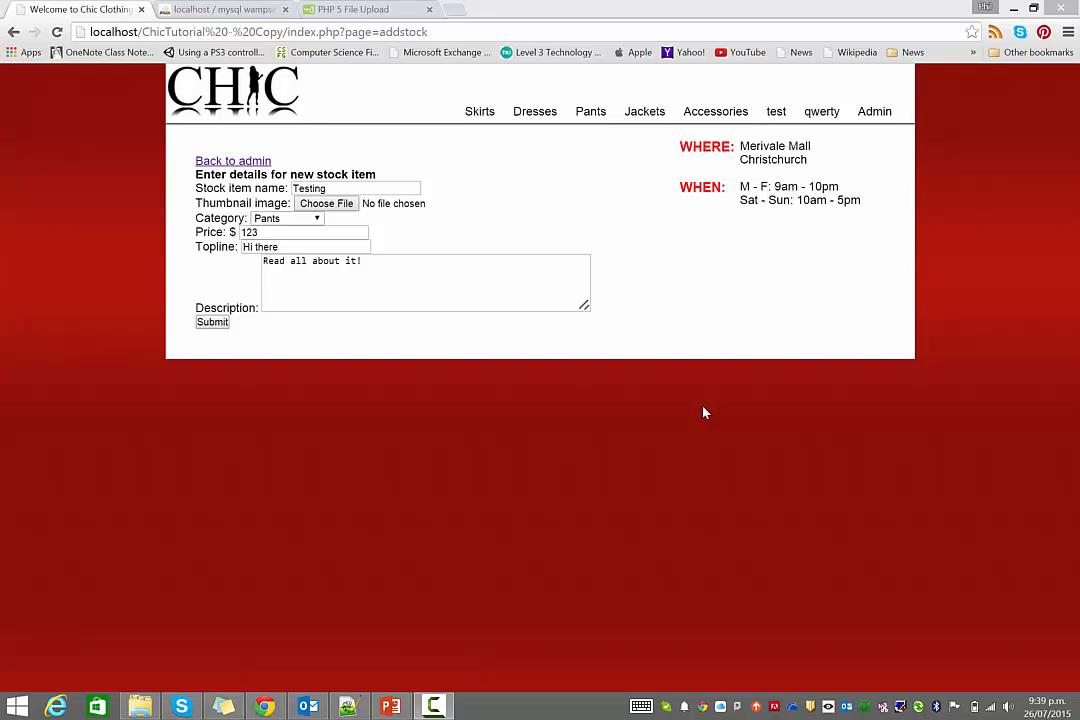
mouse_move(706, 414)
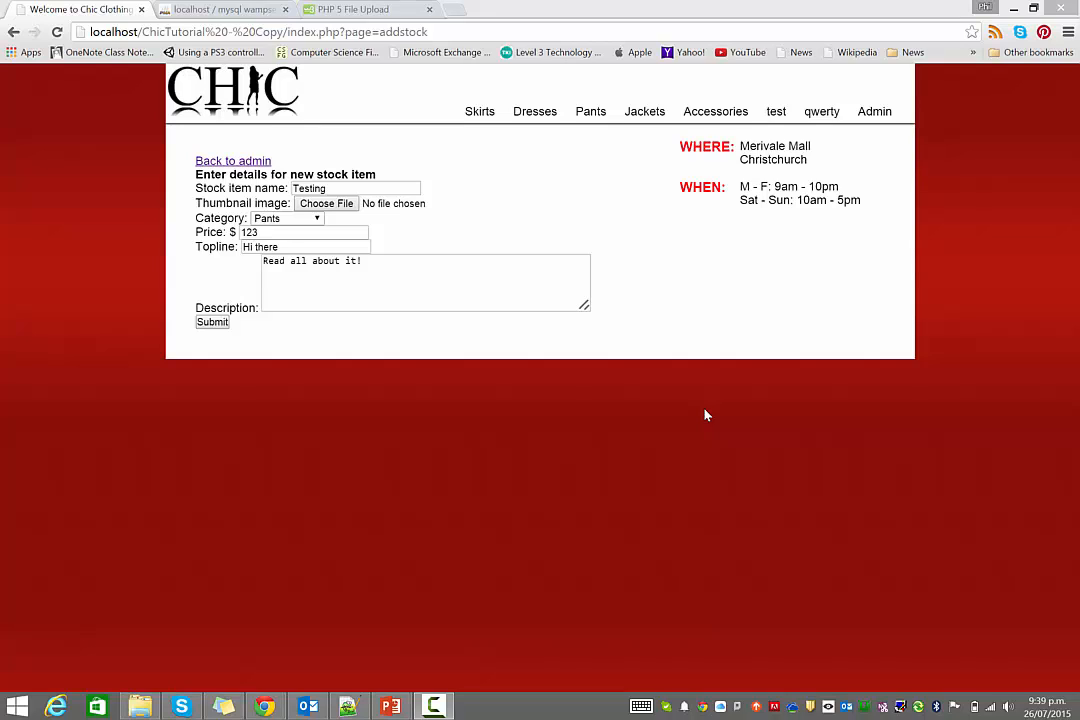
mouse_move(672, 260)
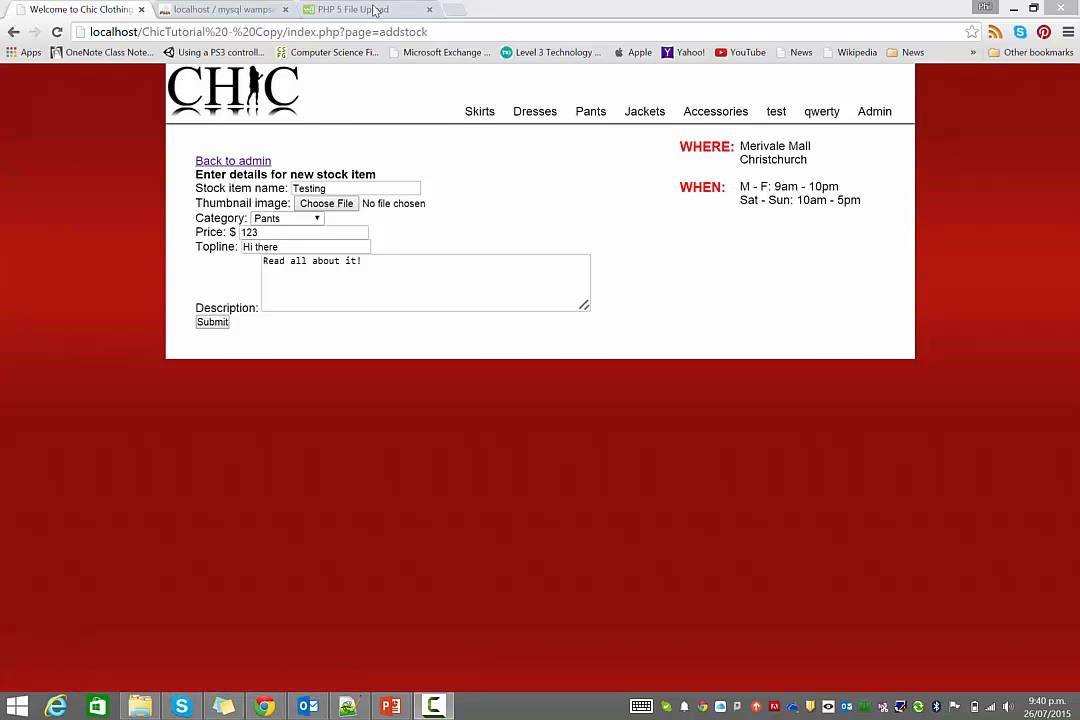
- Copy the complete upload.php example script from the w3schools PHP File Upload tutorial
click(356, 8)
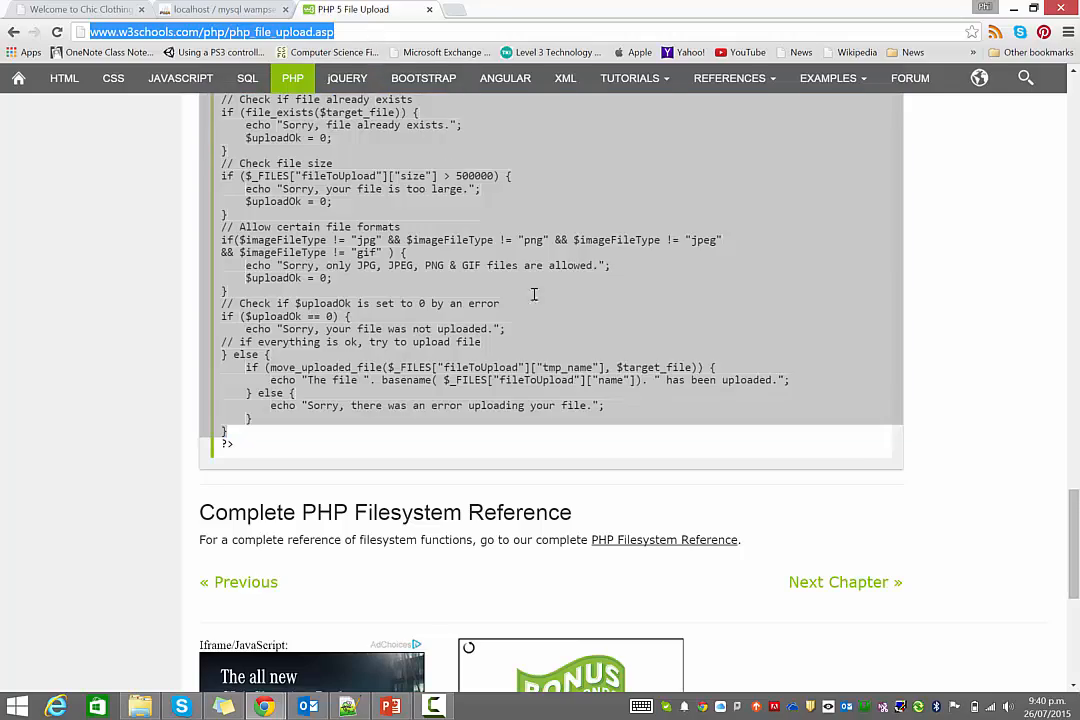
scroll(up, 3)
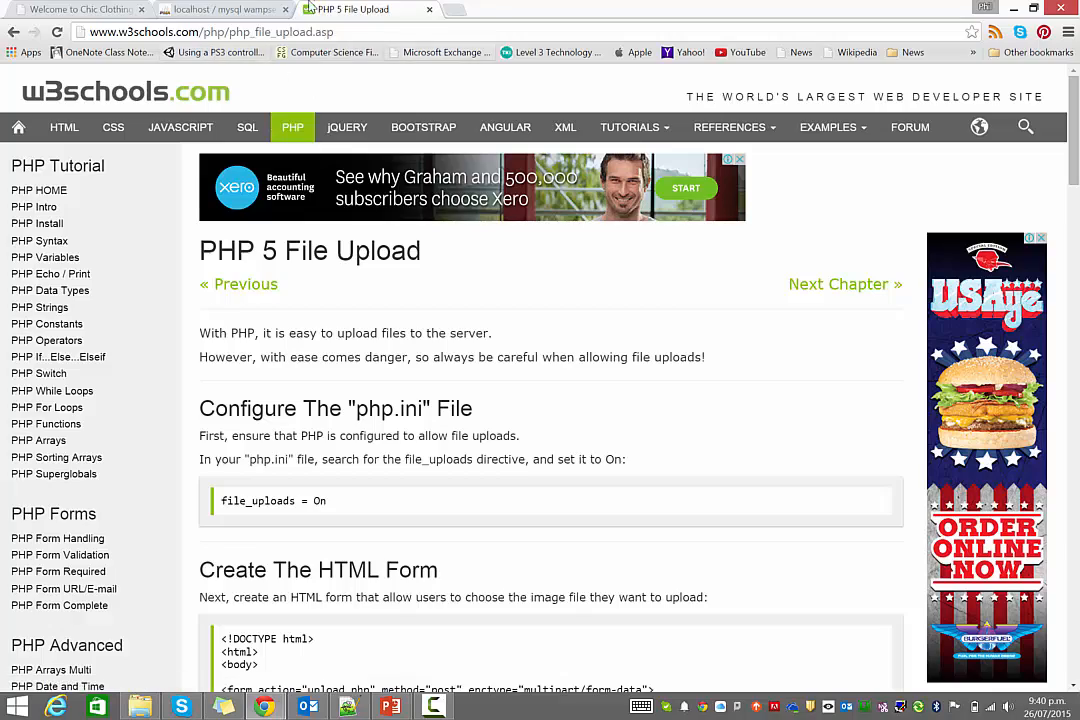
scroll(down, 3)
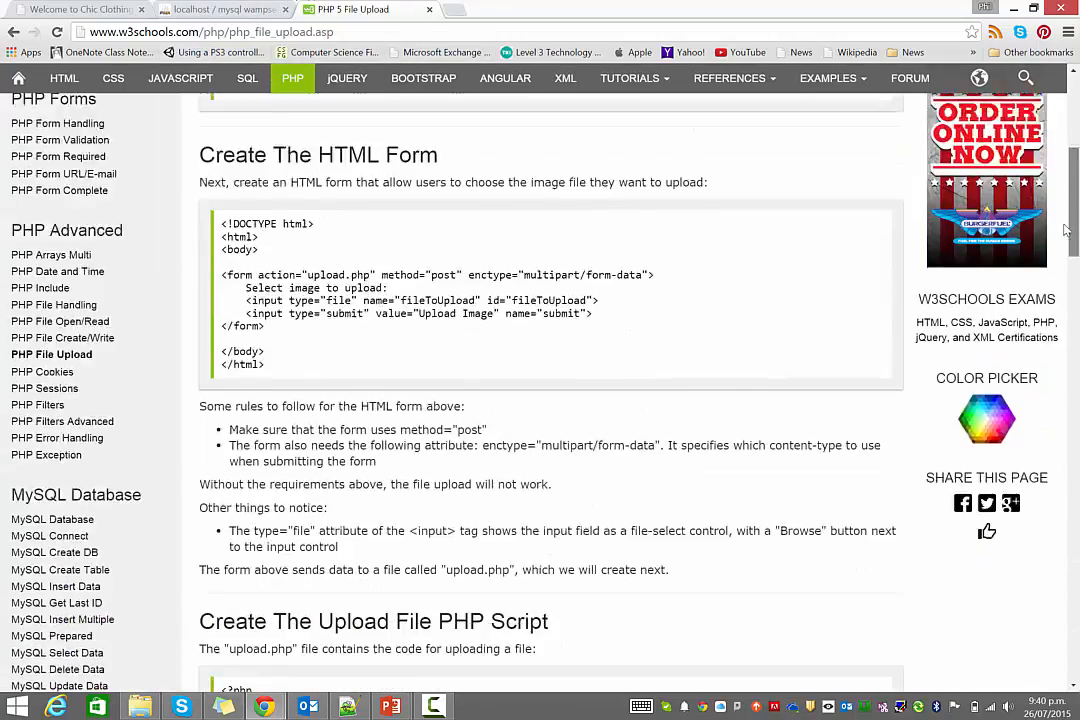
scroll(down, 3)
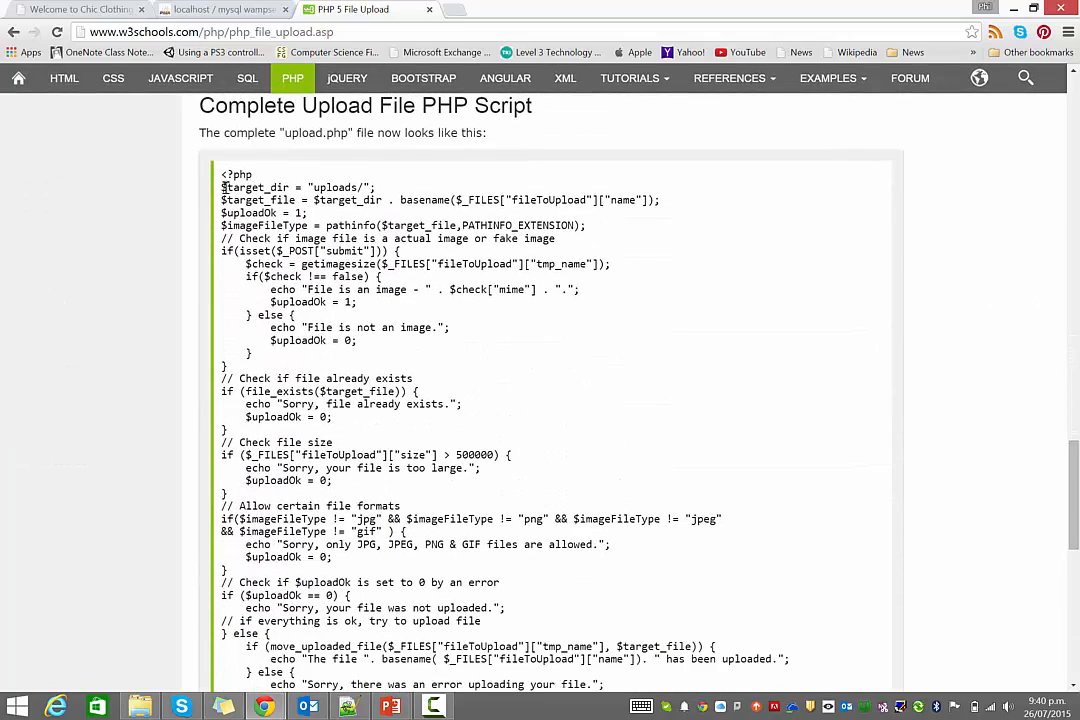
drag(220, 188, 256, 264)
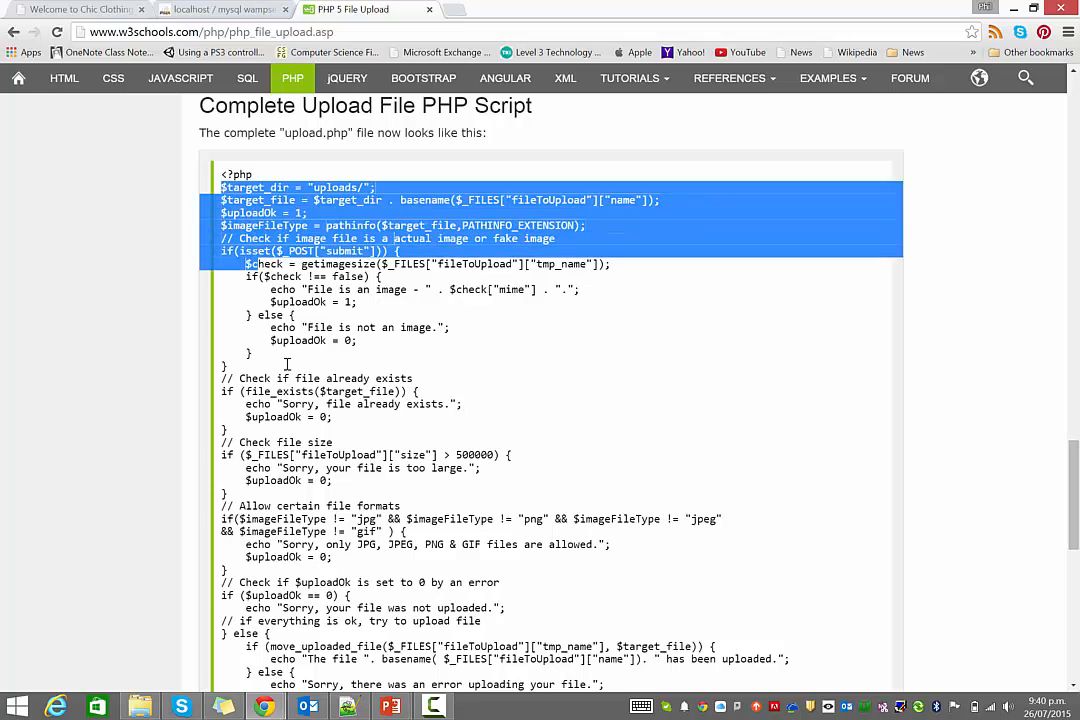
scroll(down, 3)
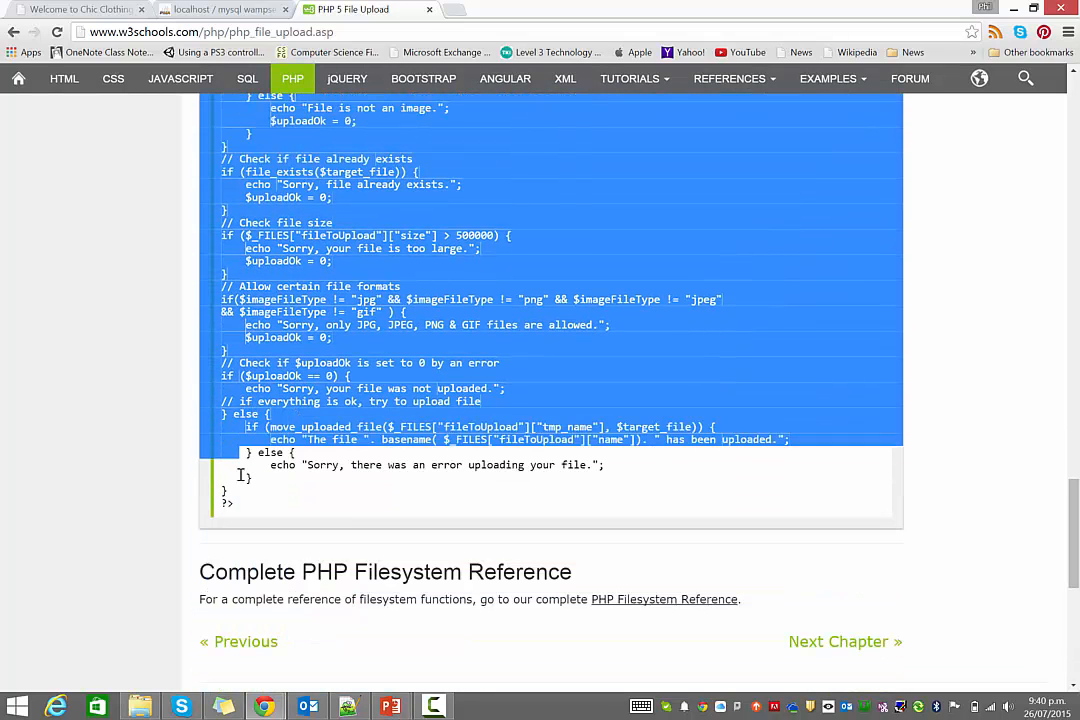
right_click(384, 324)
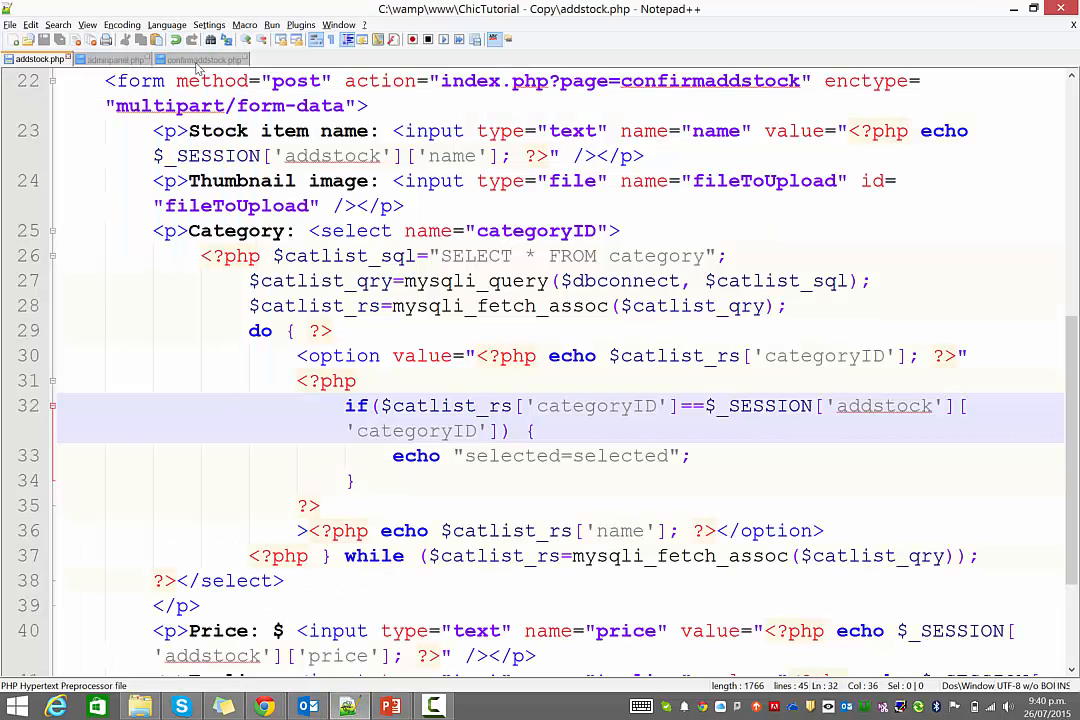
- Paste the tutorial upload code into confirmaddstock.php below the session handling, with blank lines above
click(200, 58)
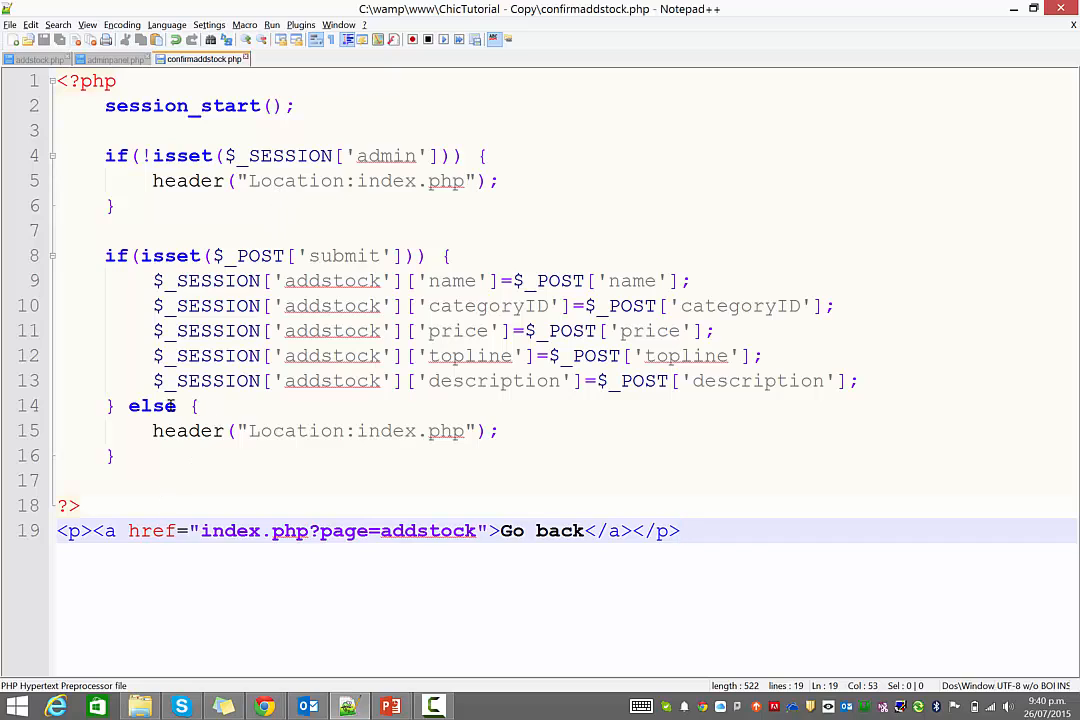
click(192, 478)
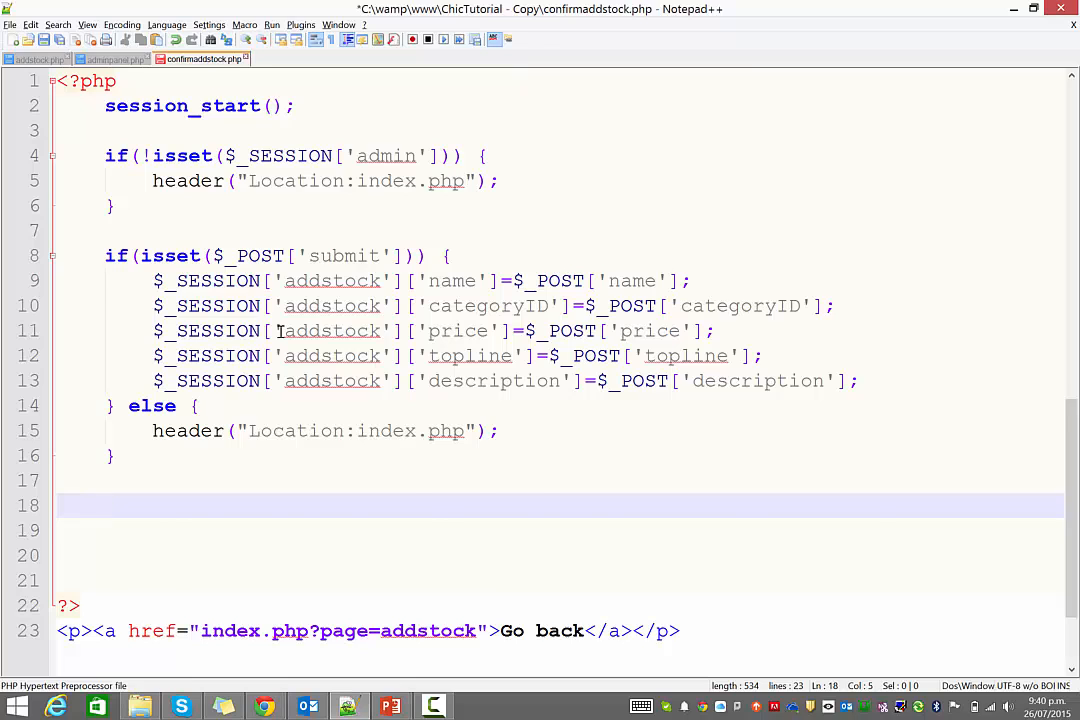
scroll(down, 3)
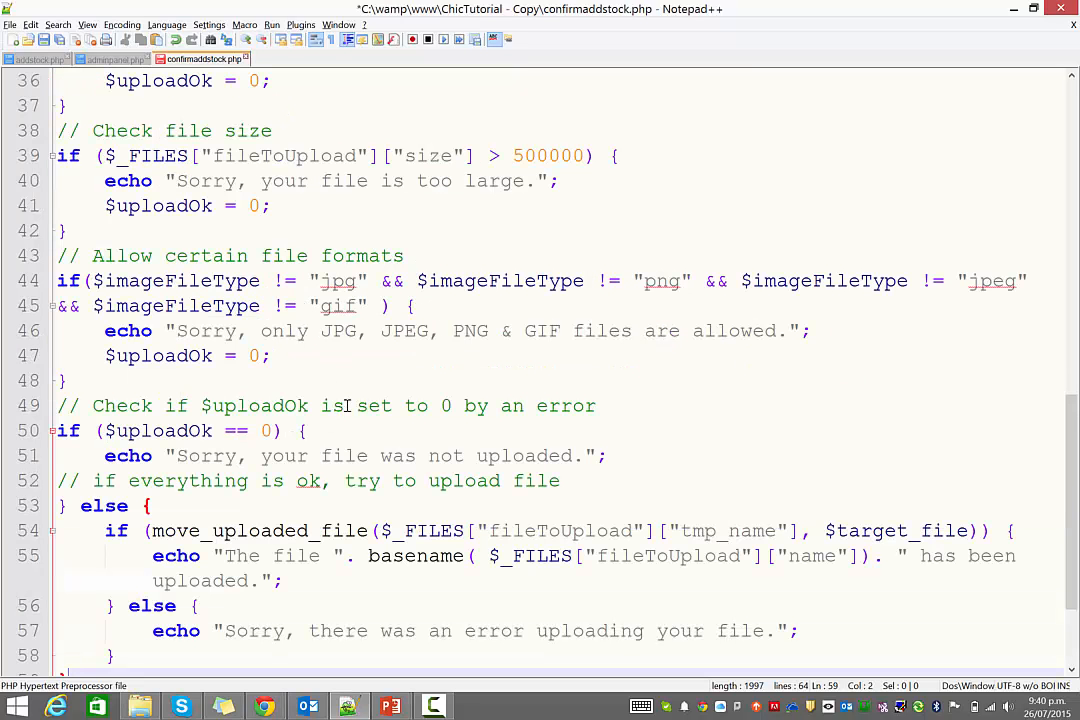
scroll(up, 3)
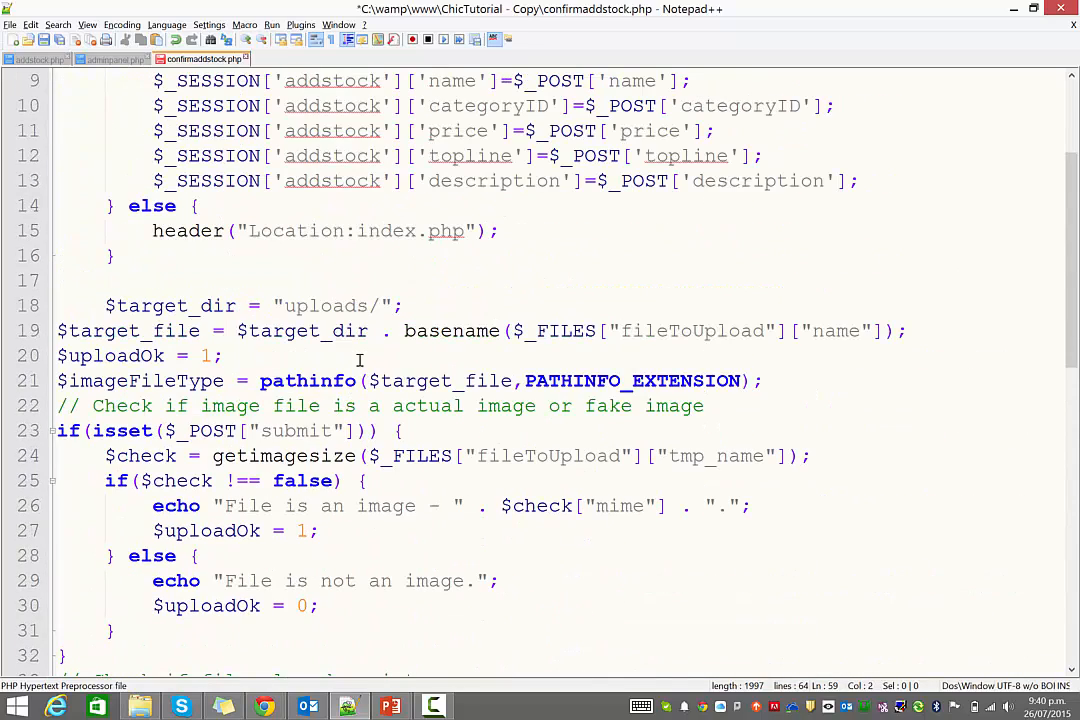
mouse_move(104, 304)
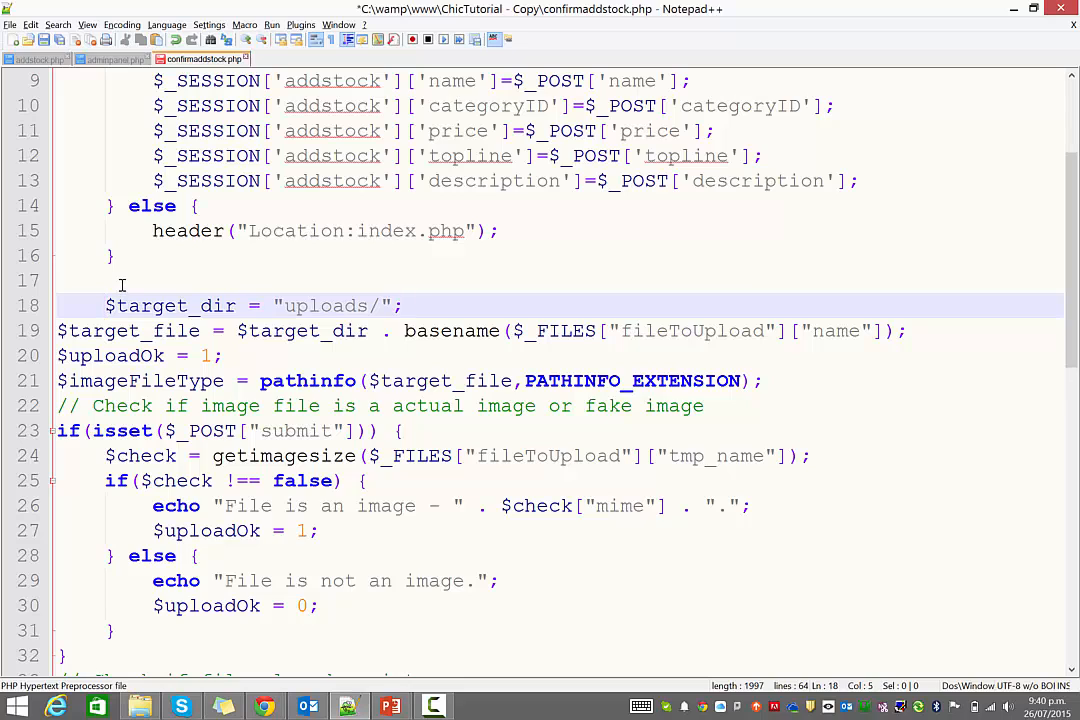
key(enter)
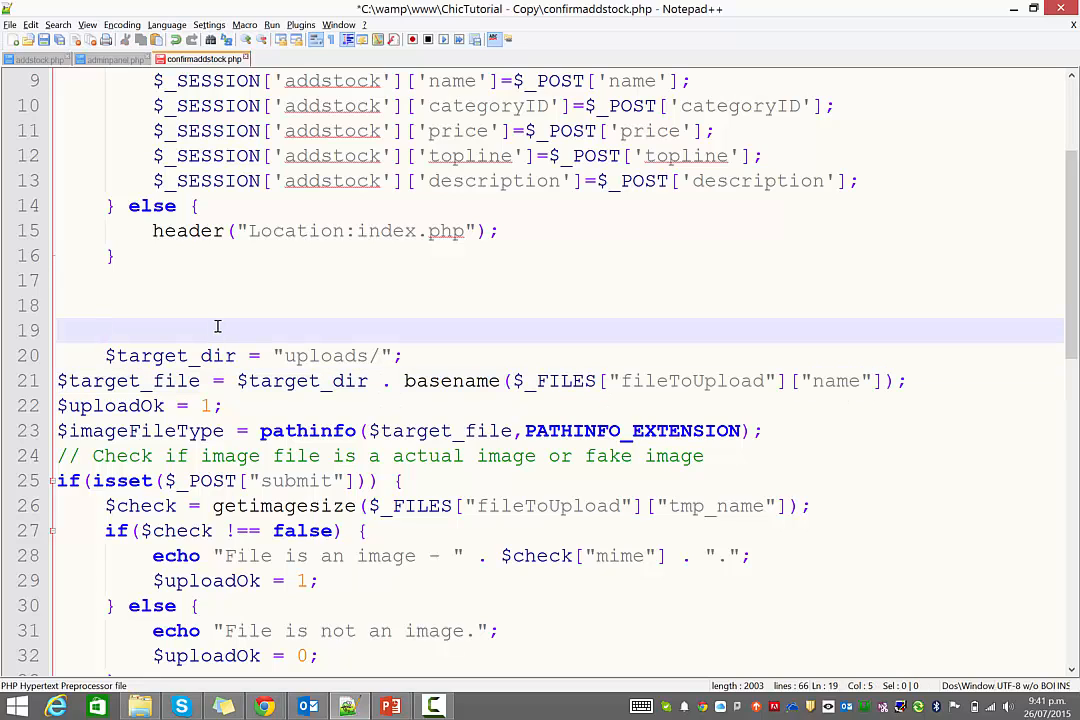
- Add if($_FILES['fileToUpload']['name']!="") { above the upload code
text(if($)
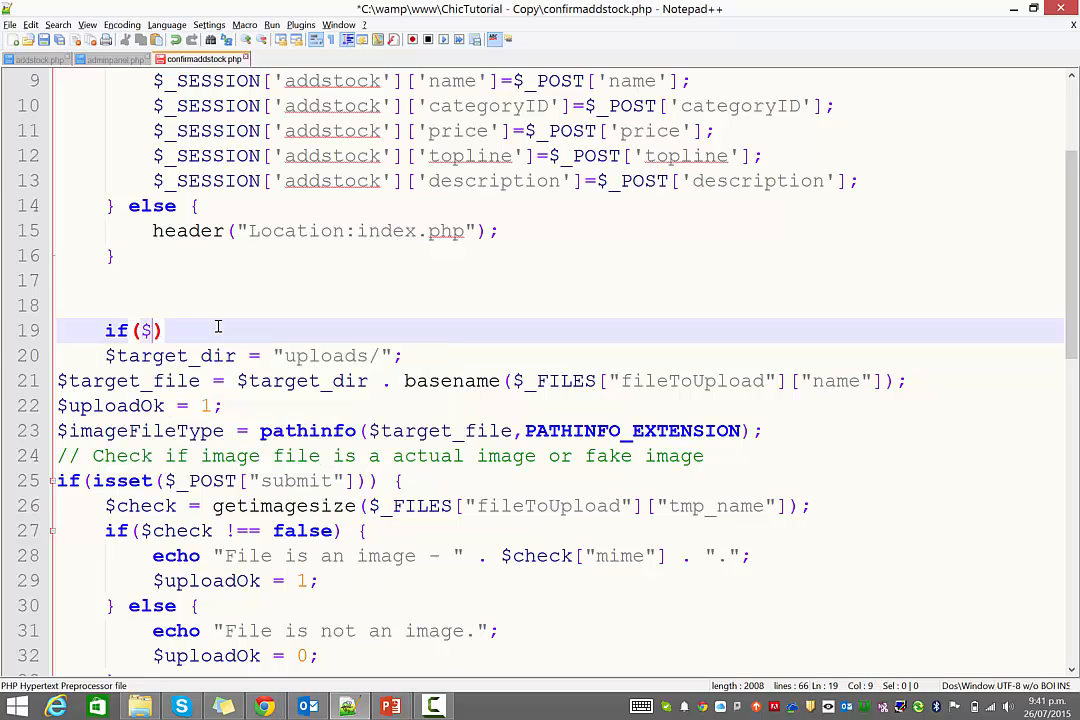
text(_FILES)
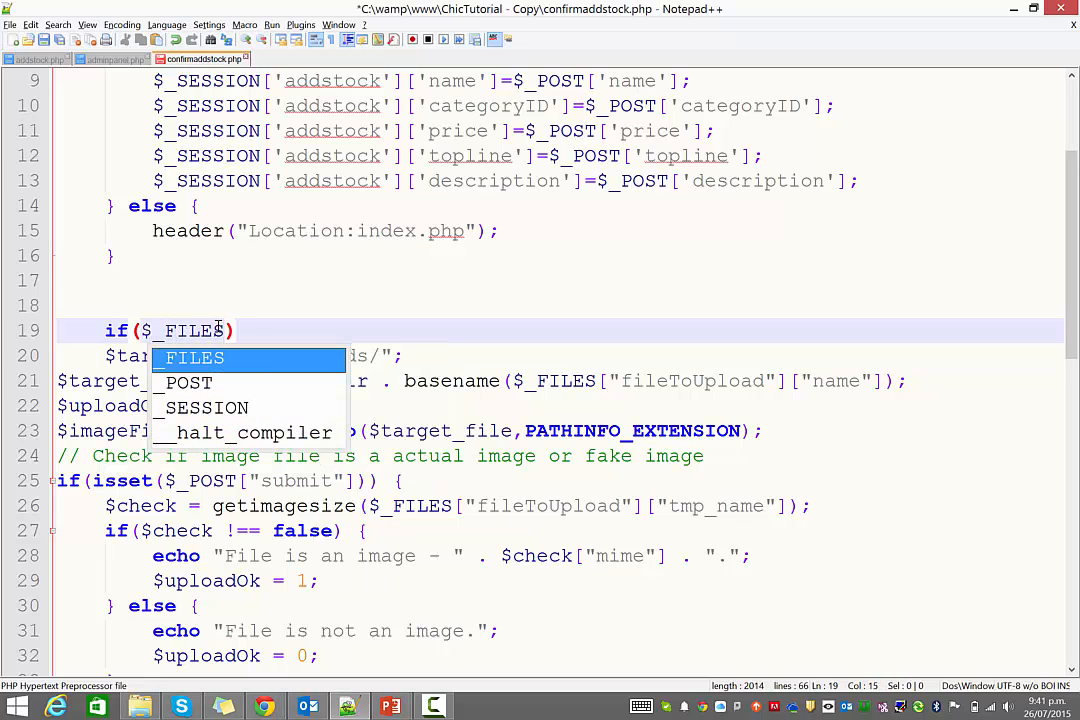
text([')
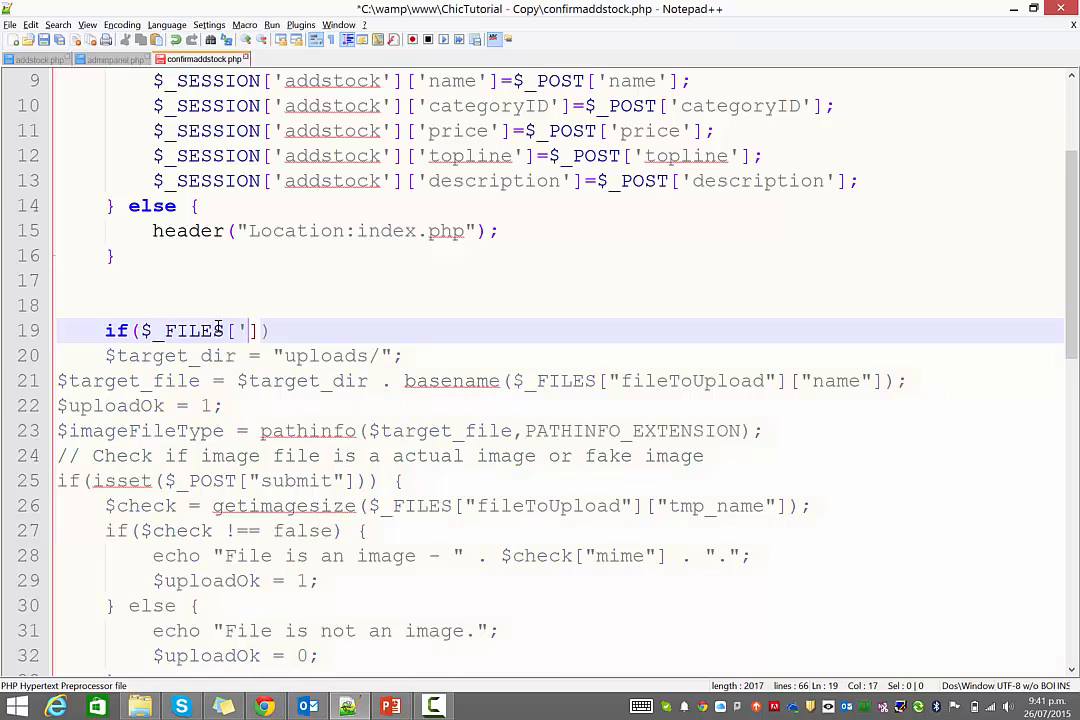
text(fileToUpload']['name)
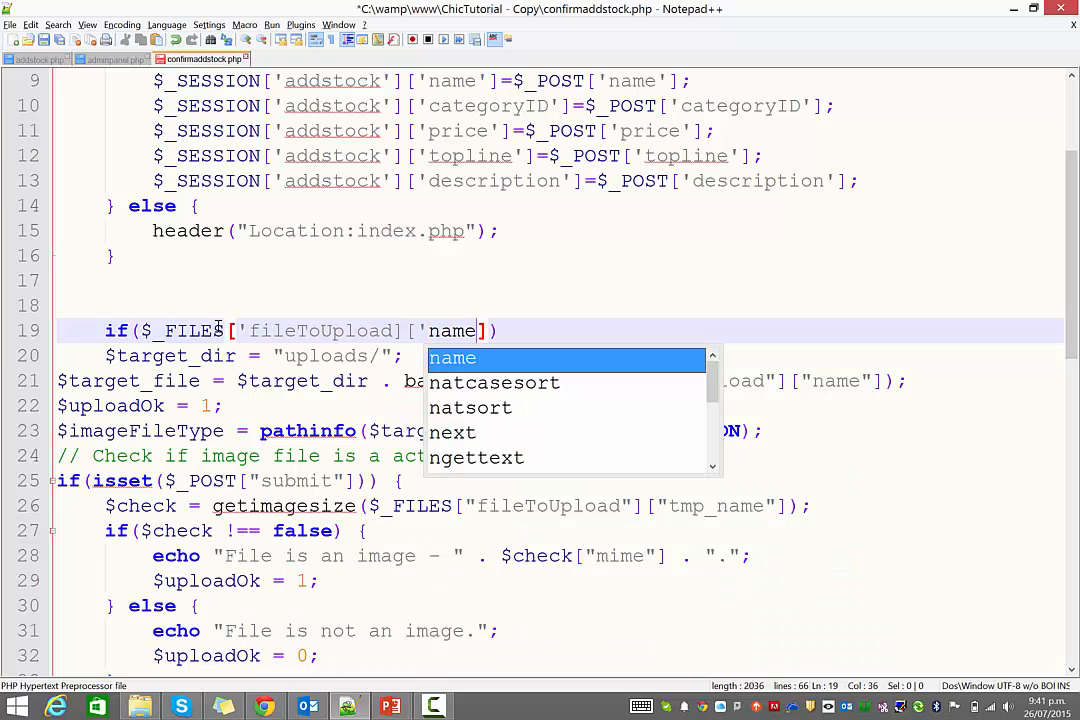
text(!)
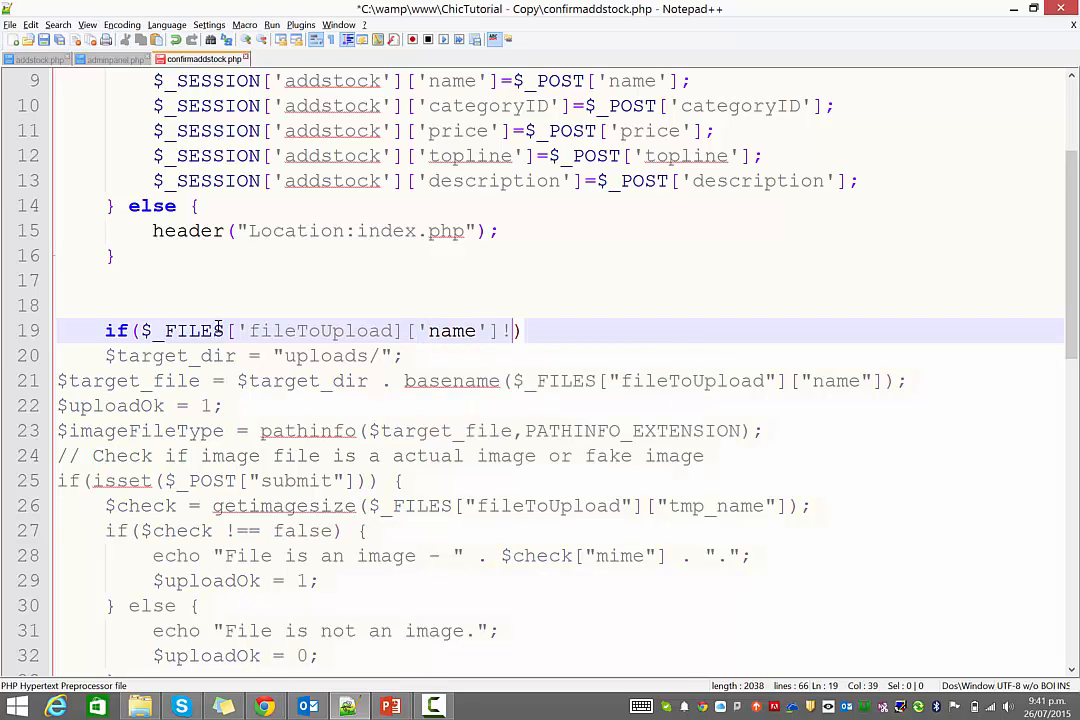
text(=""))
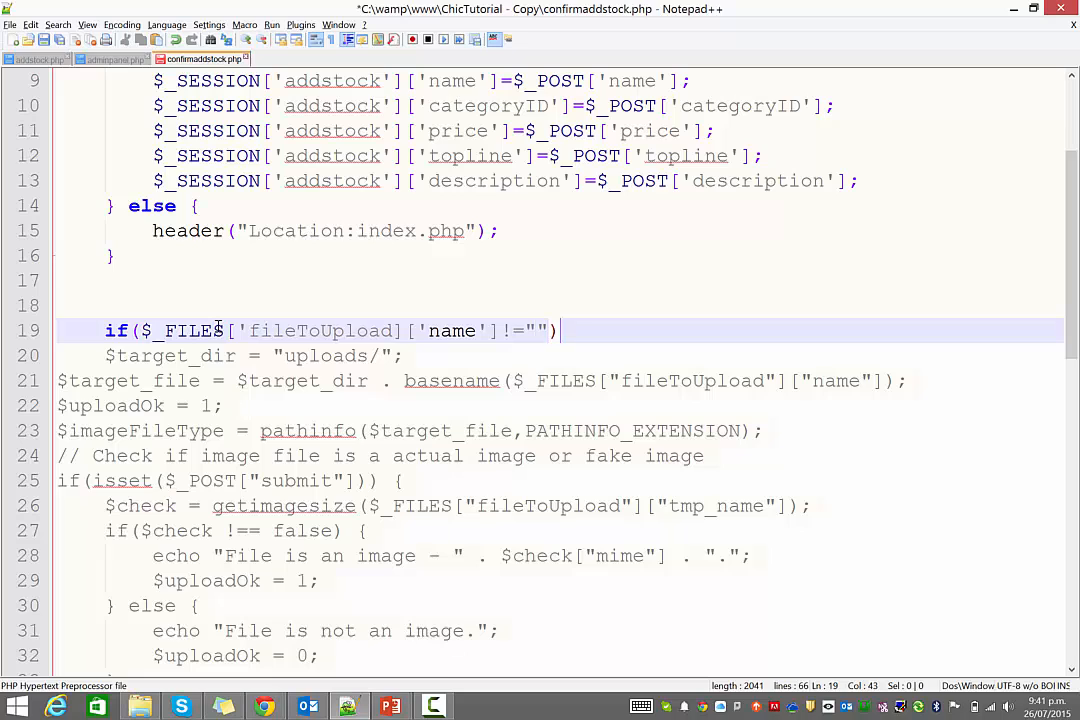
text({})
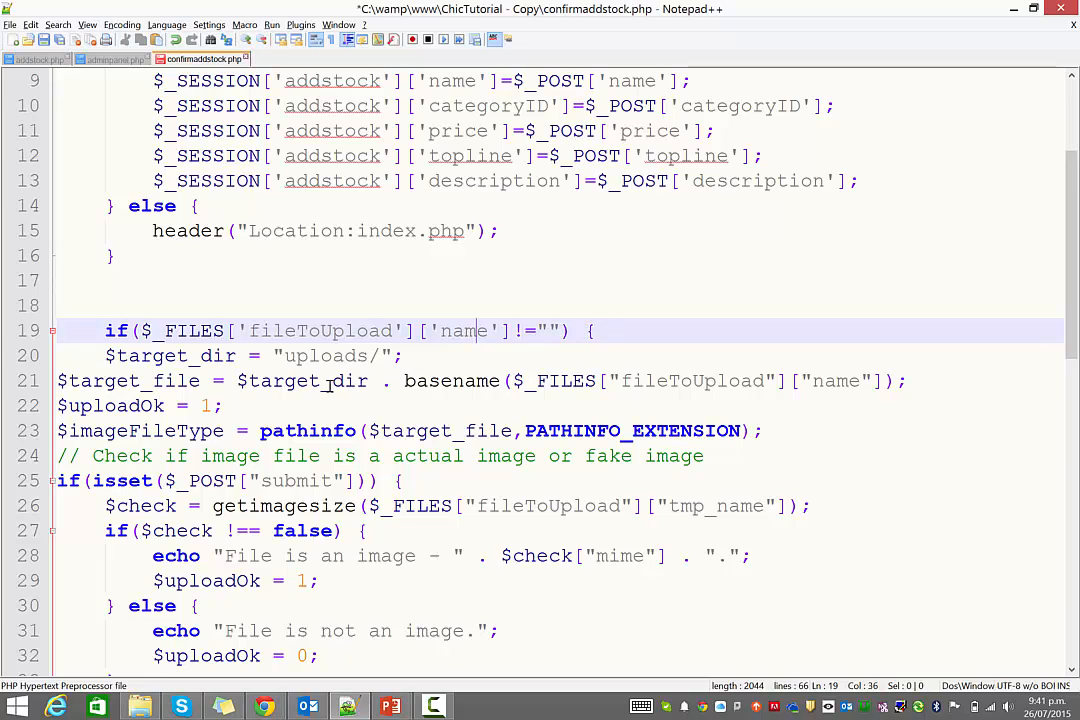
- Close the condition with } and a // comment noting no image is submitted
scroll(down, 3)
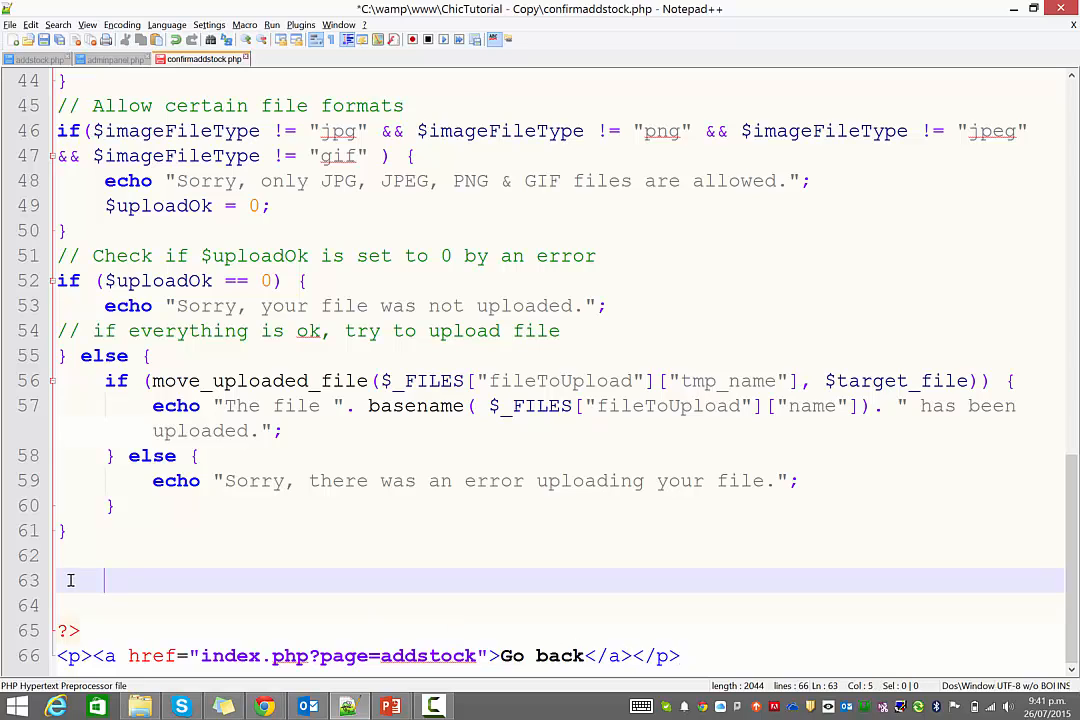
text(})
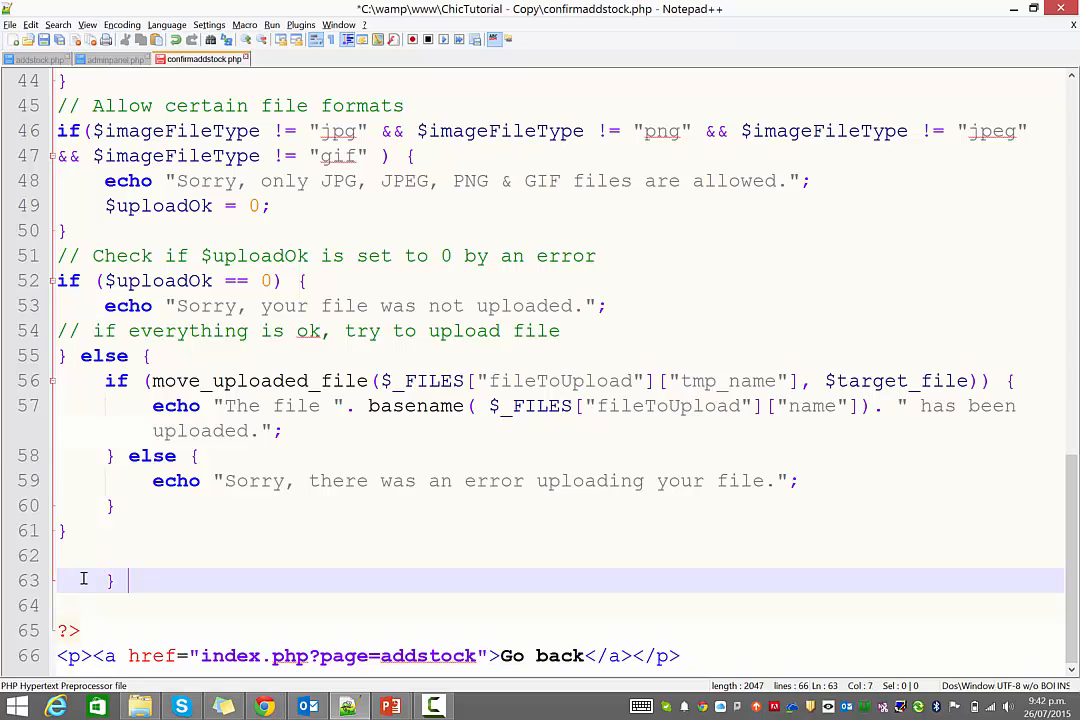
text(//)
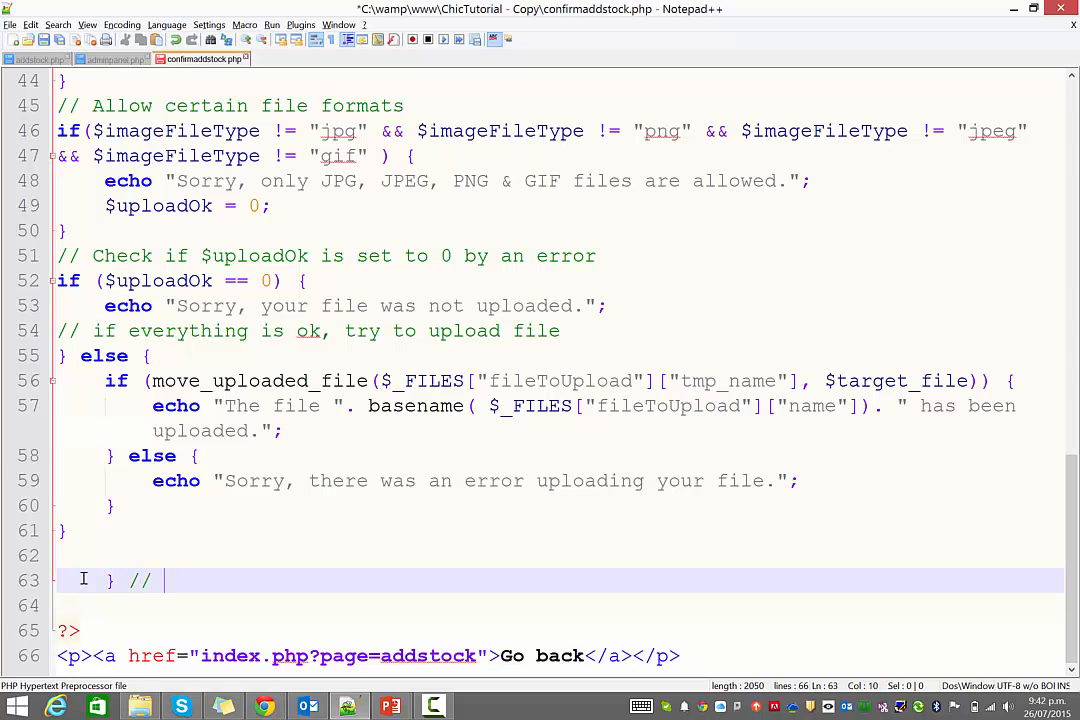
text(the code below only runs if)
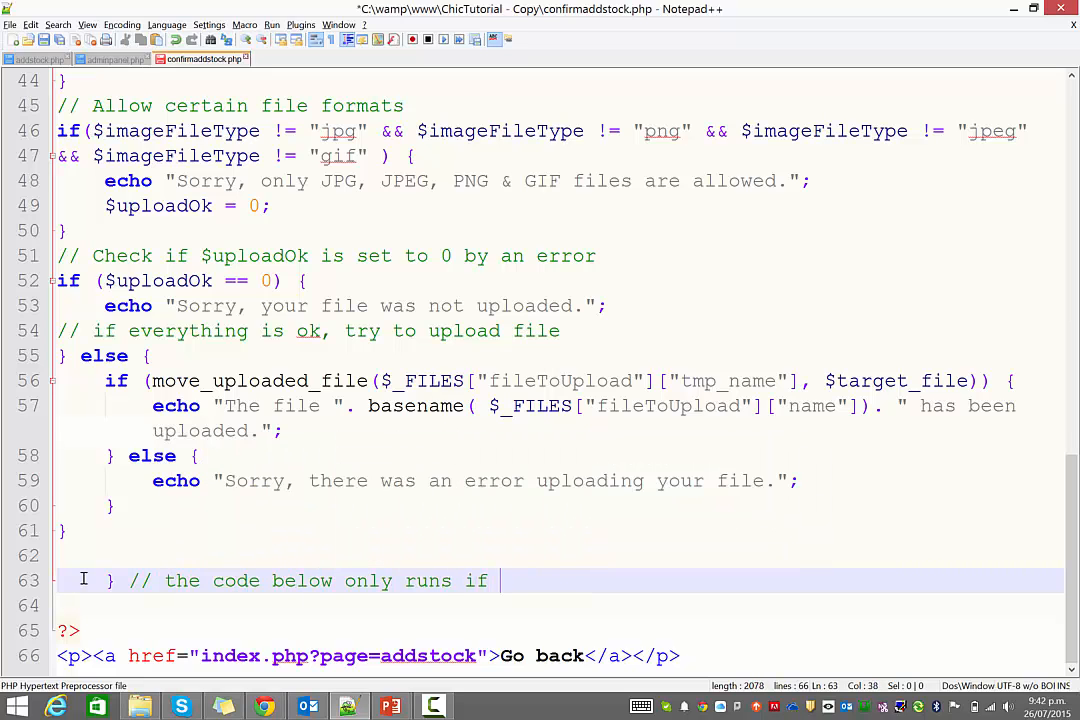
text(no image is s)
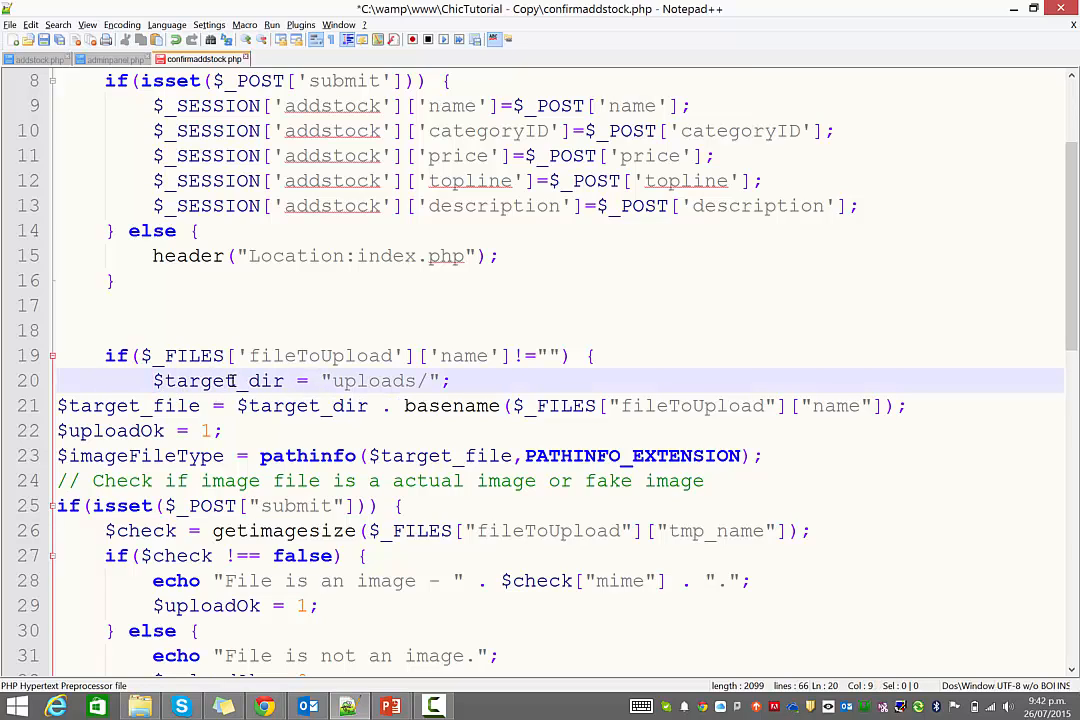
- Indent the pasted image-check lines inside the block and comment out the "File is an image" echo
click(358, 380)
text(image)
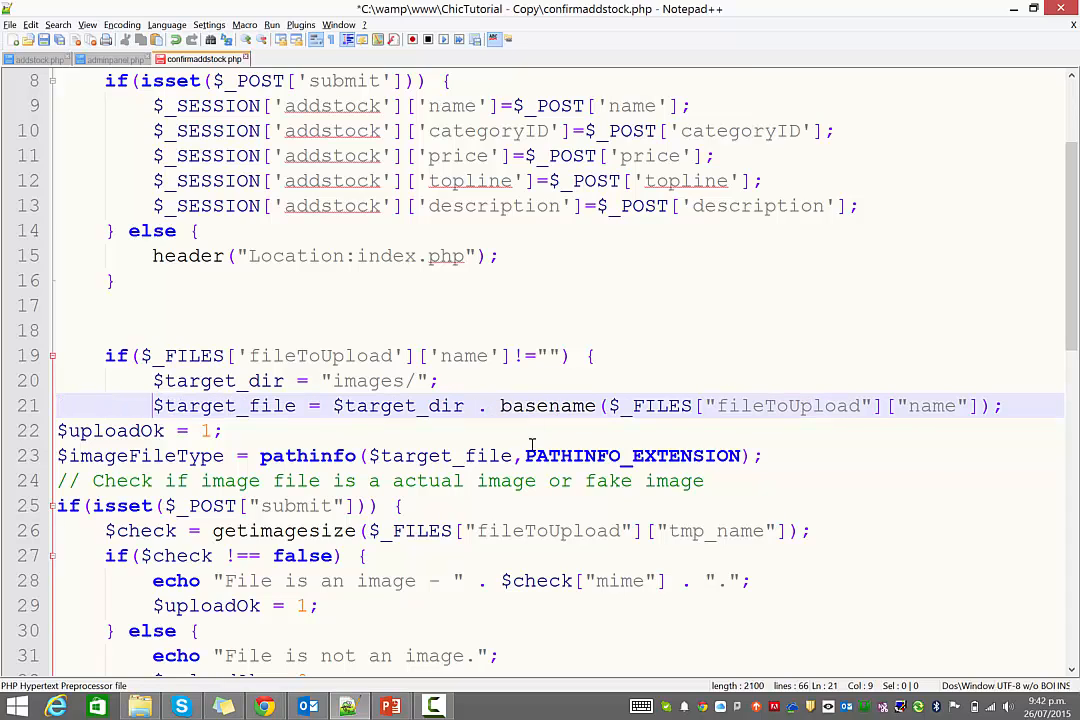
mouse_move(378, 388)
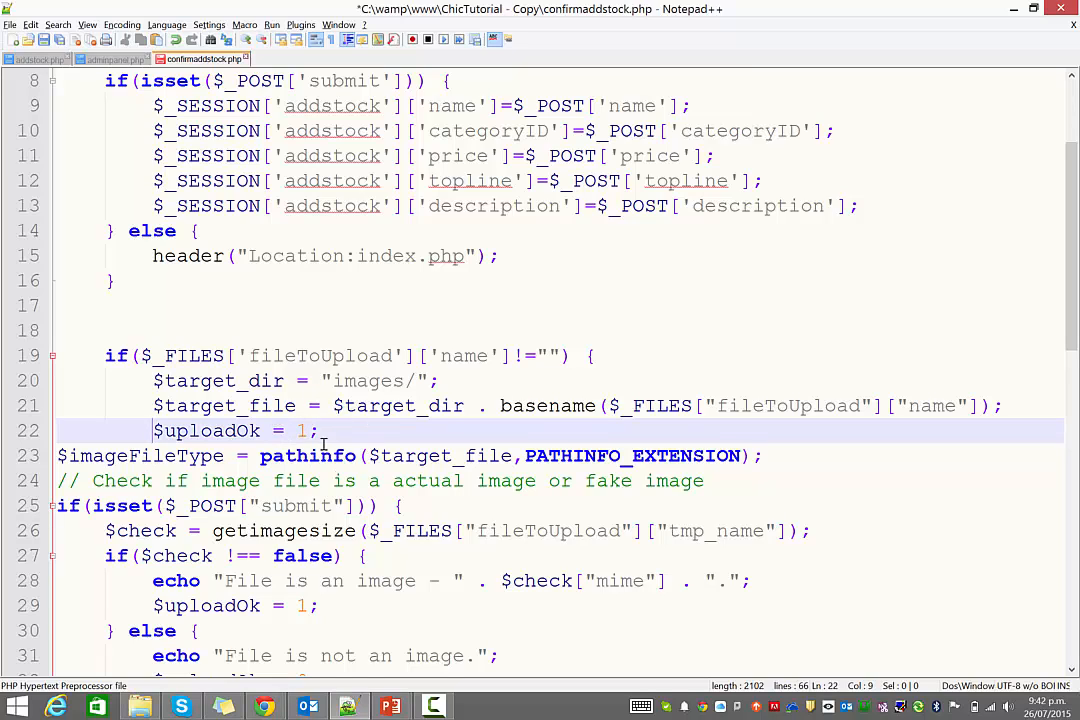
double_click(304, 430)
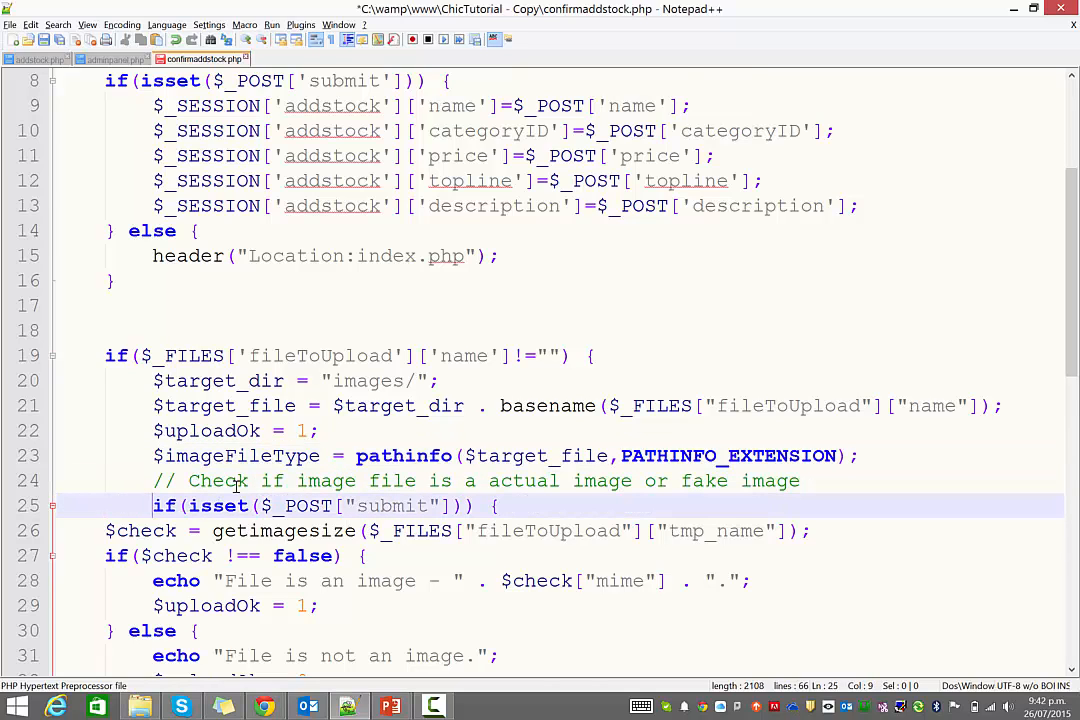
scroll(down, 3)
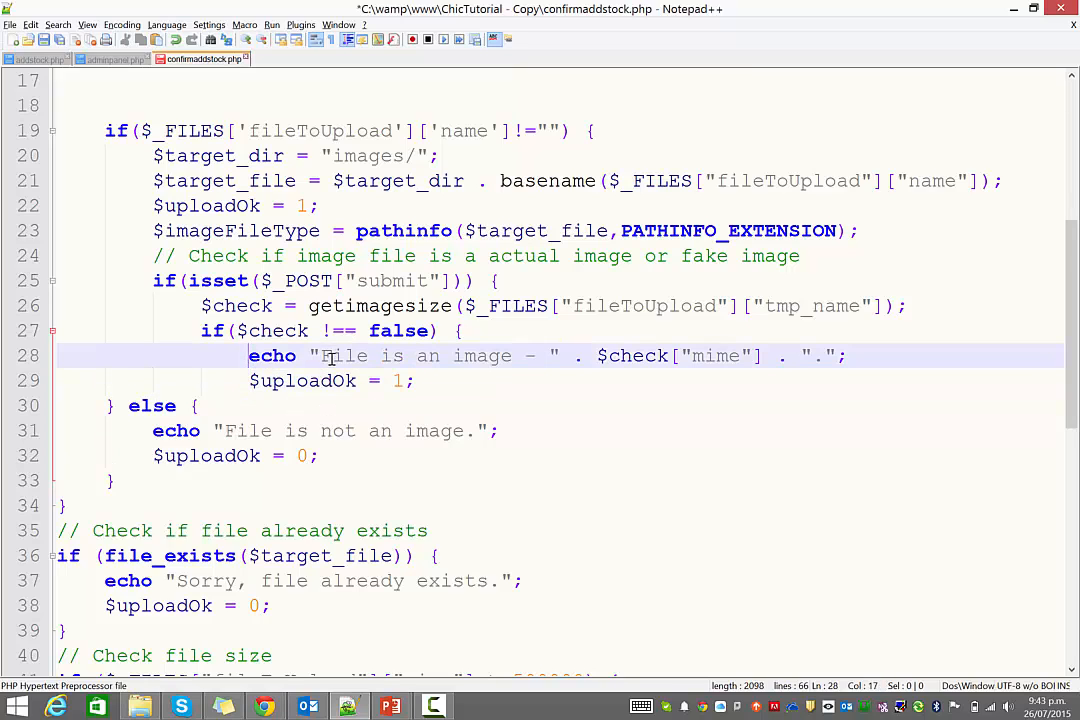
text(//)
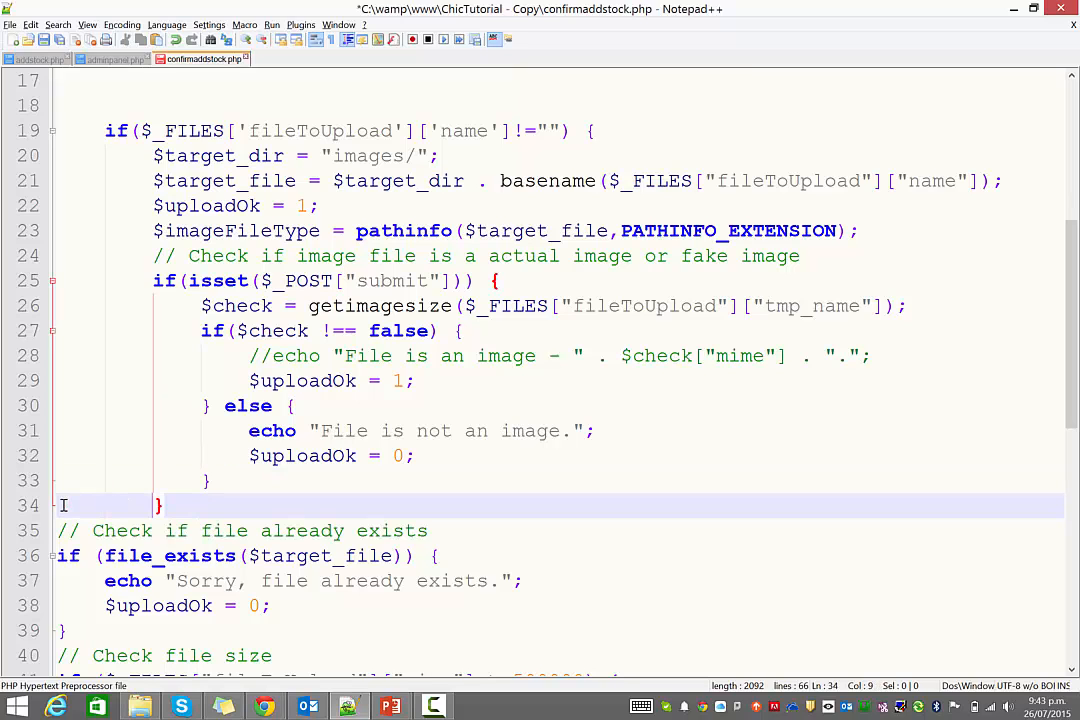
scroll(down, 3)
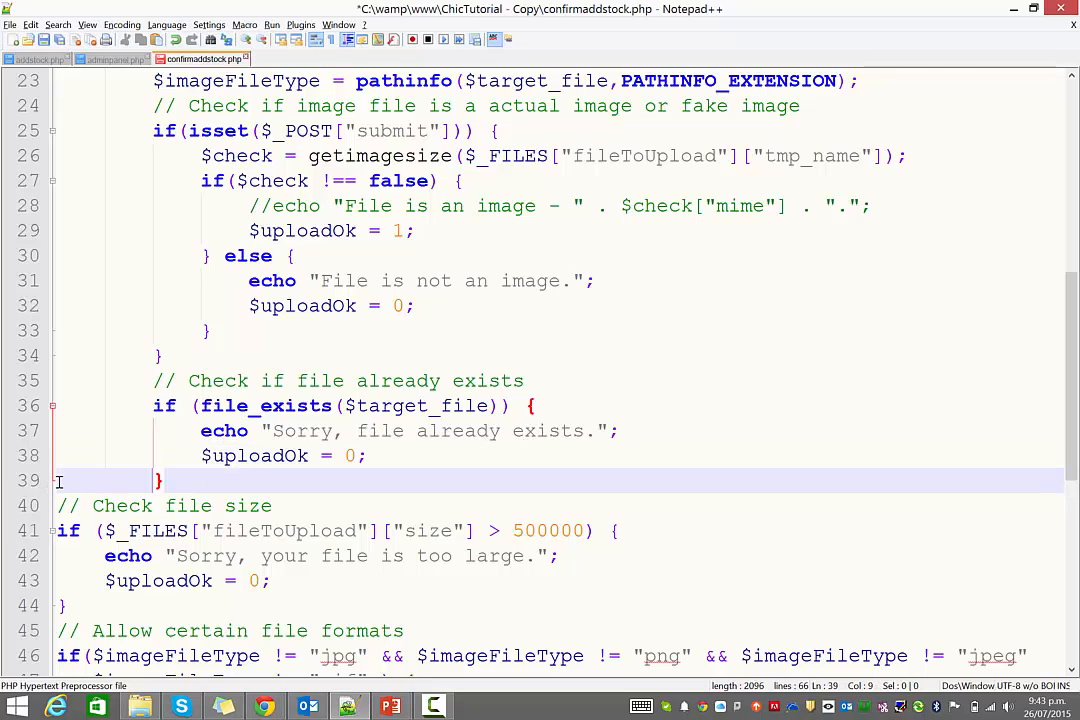
- Indent the size, format and upload checks and delete the "has been uploaded" success echo
click(58, 504)
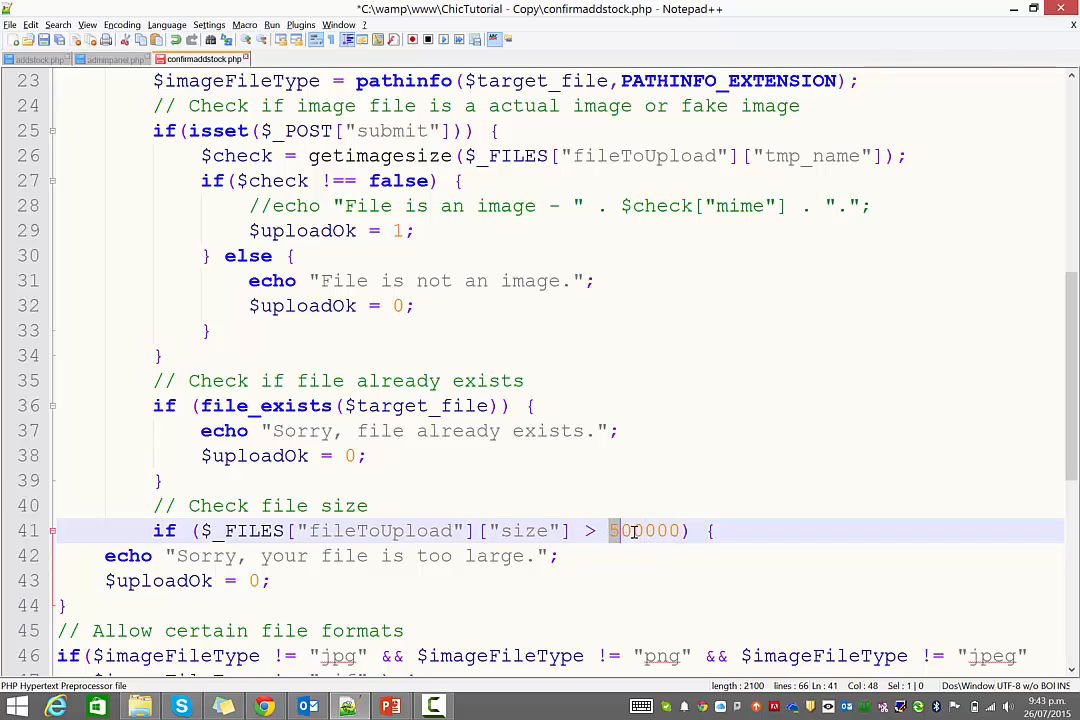
double_click(644, 530)
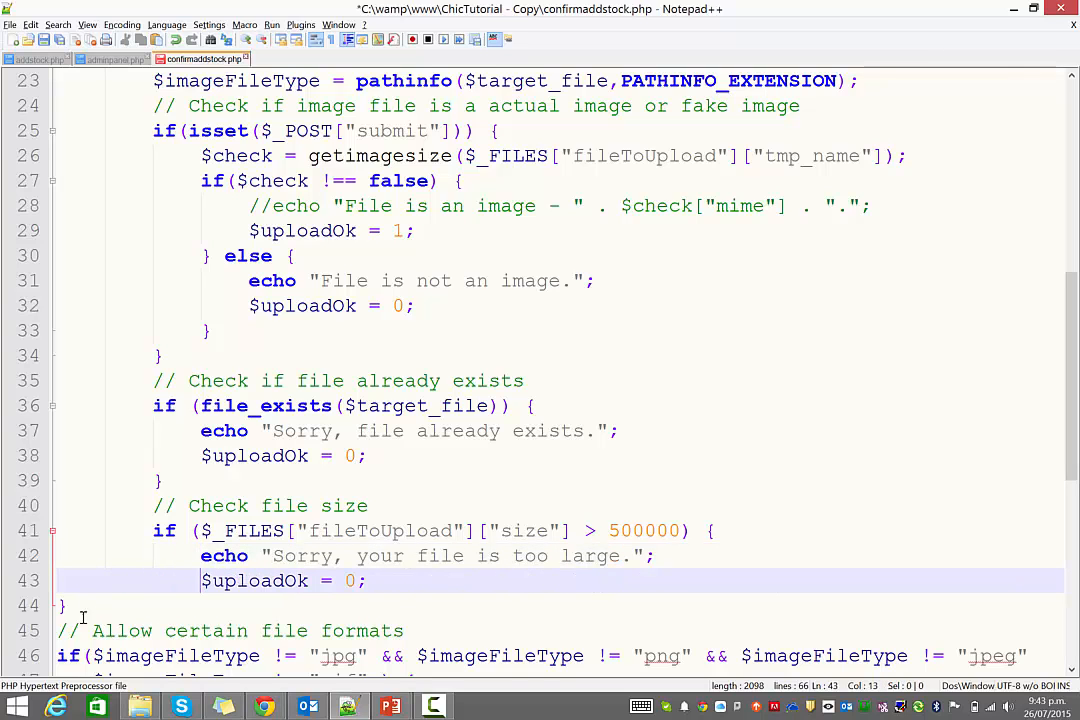
scroll(down, 3)
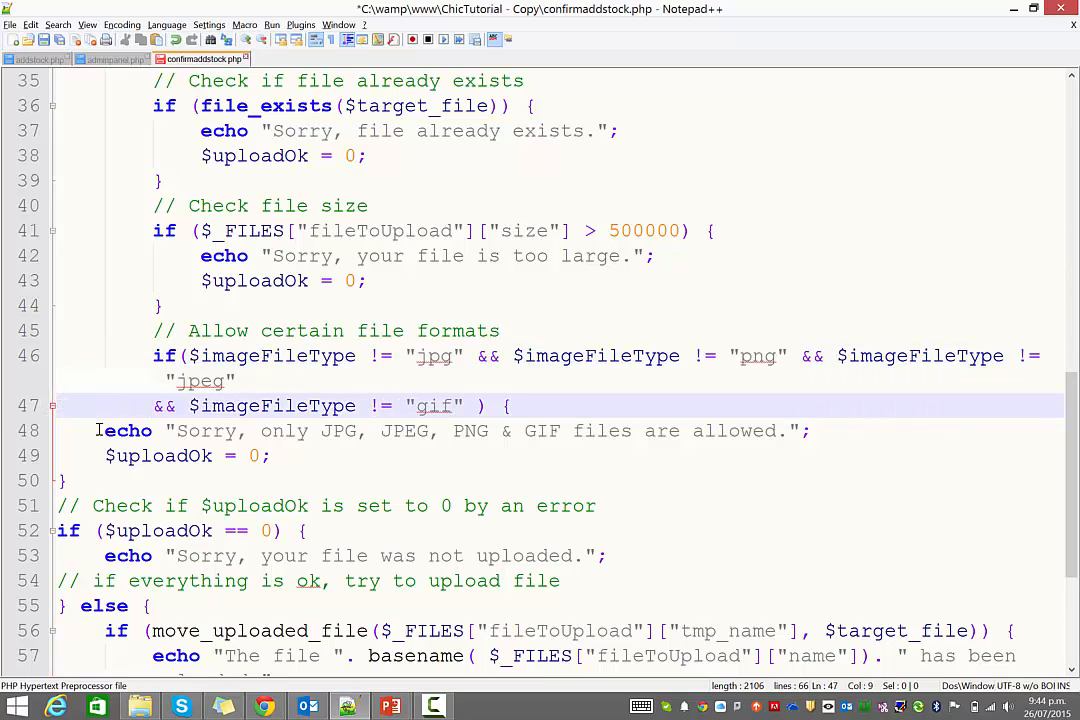
click(104, 430)
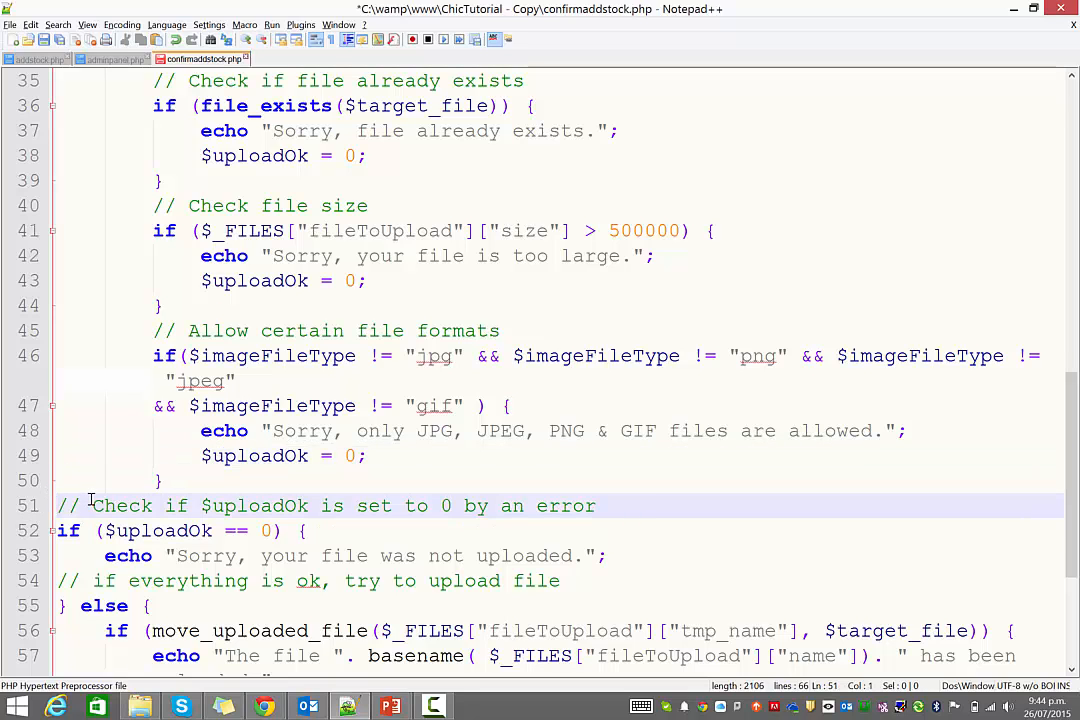
scroll(down, 3)
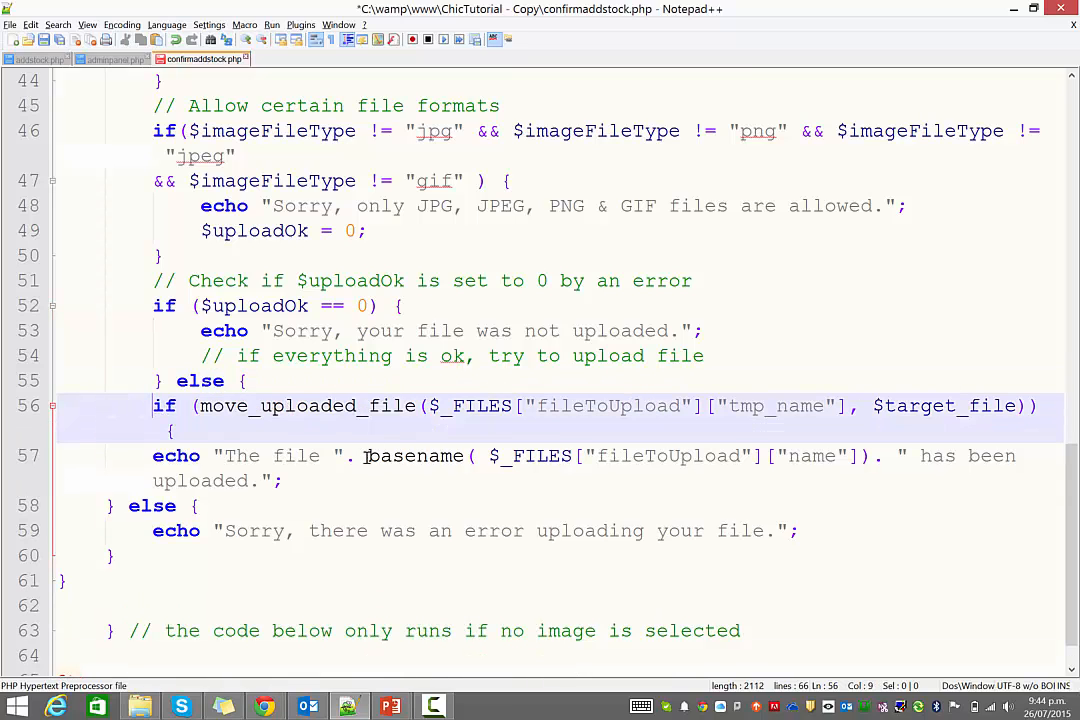
mouse_move(788, 430)
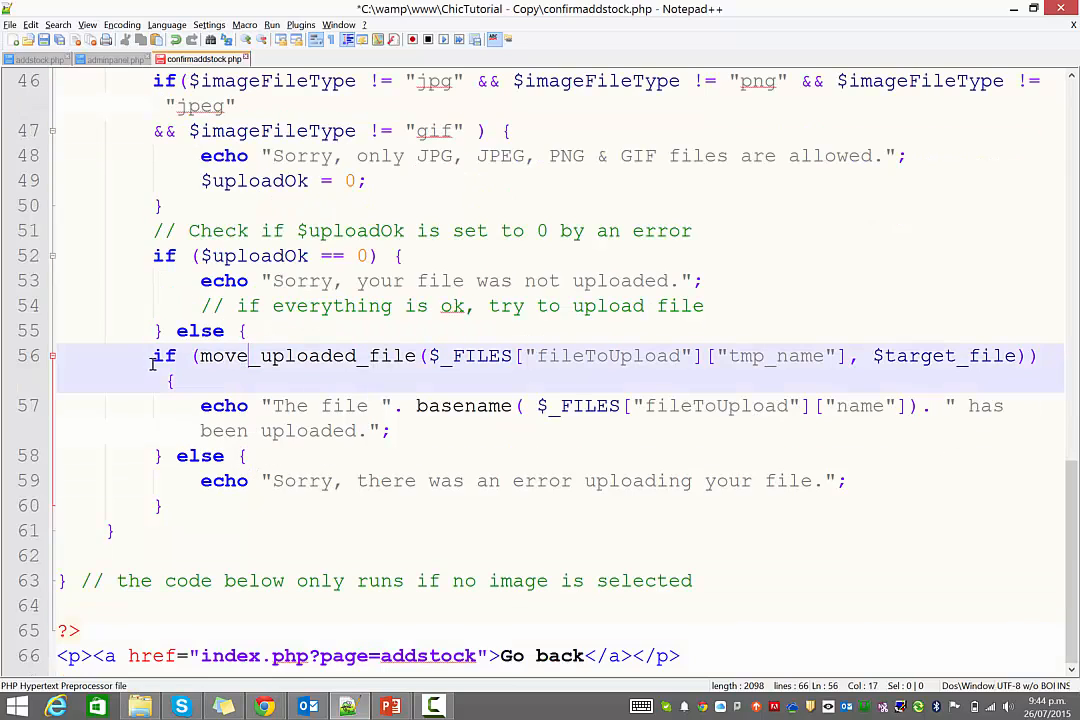
drag(152, 356, 1000, 356)
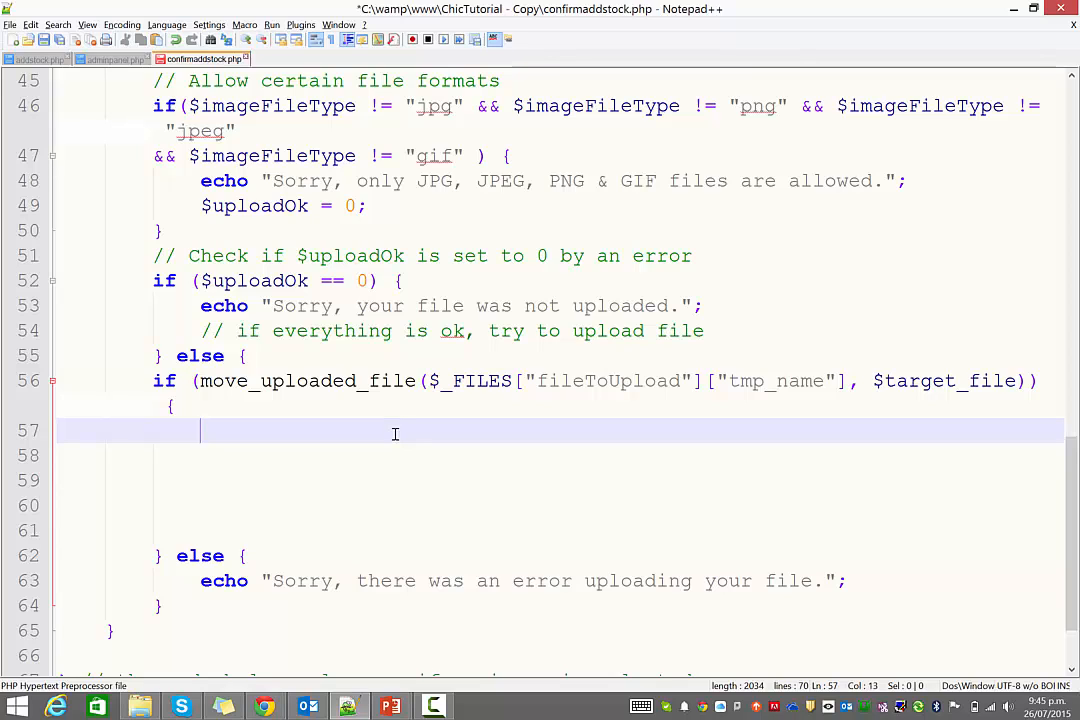
mouse_move(80, 340)
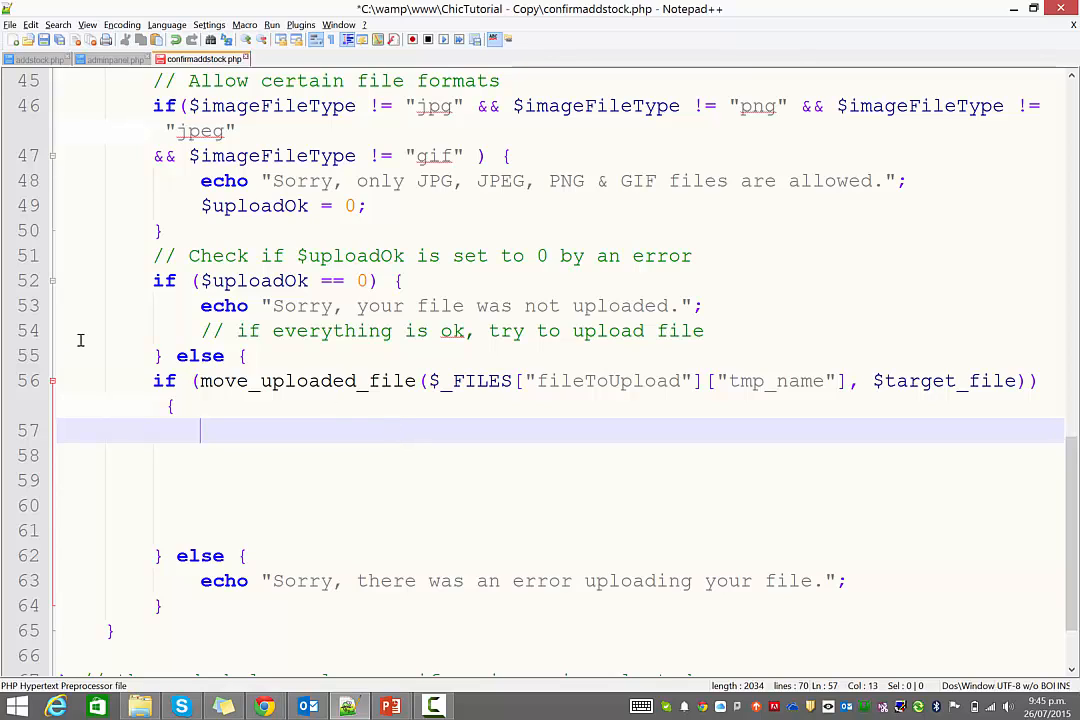
- Close PHP after the move_uploaded_file success brace and add a div class maincontent
text(?>)
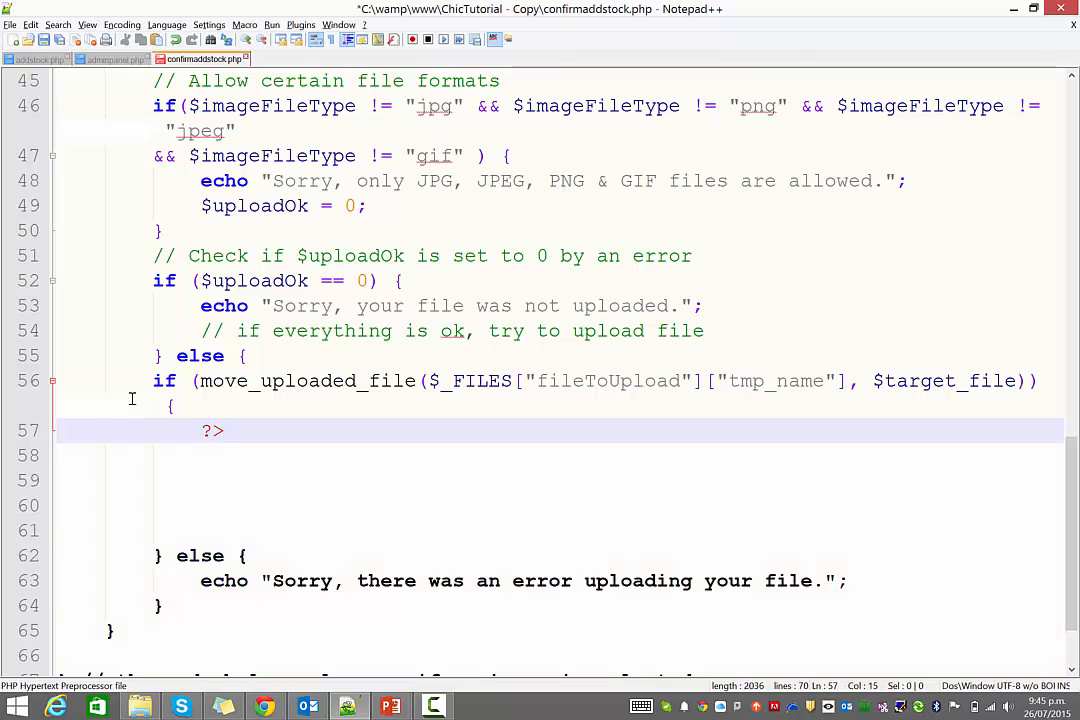
click(196, 532)
text(<?php)
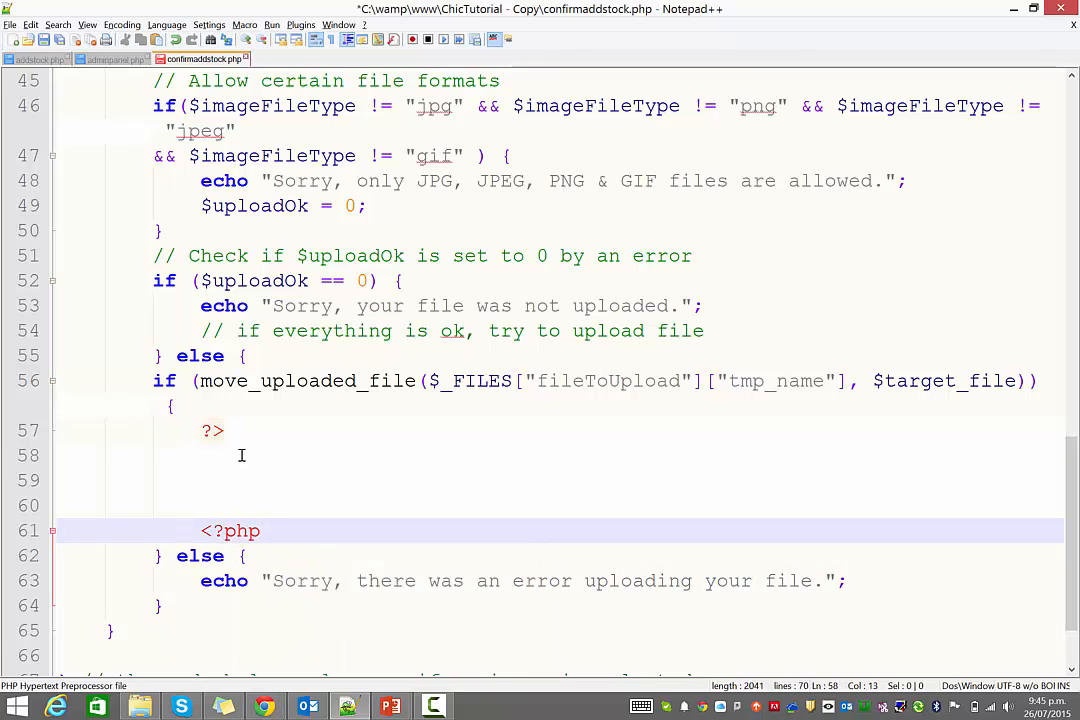
click(240, 456)
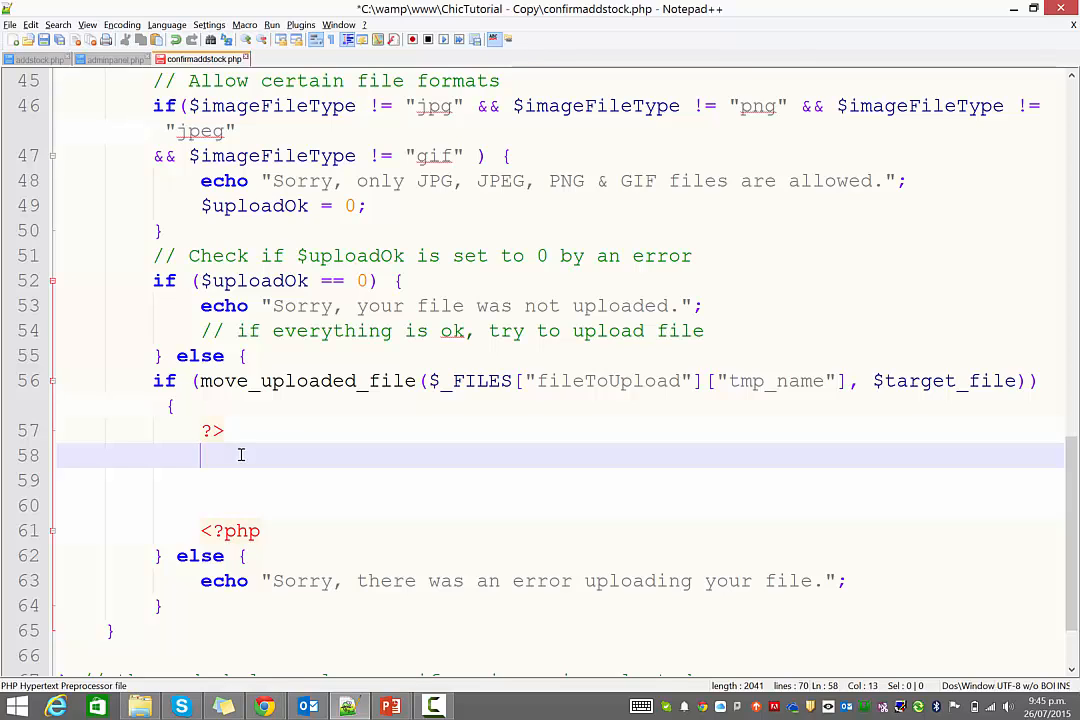
text(<div)
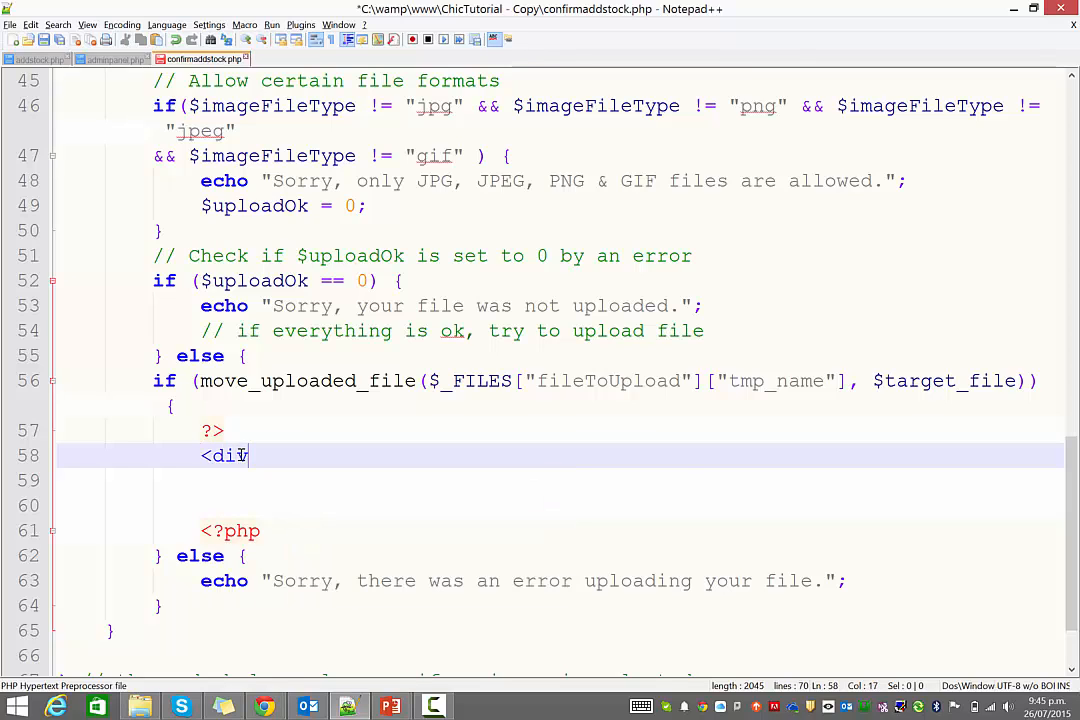
text(class="")
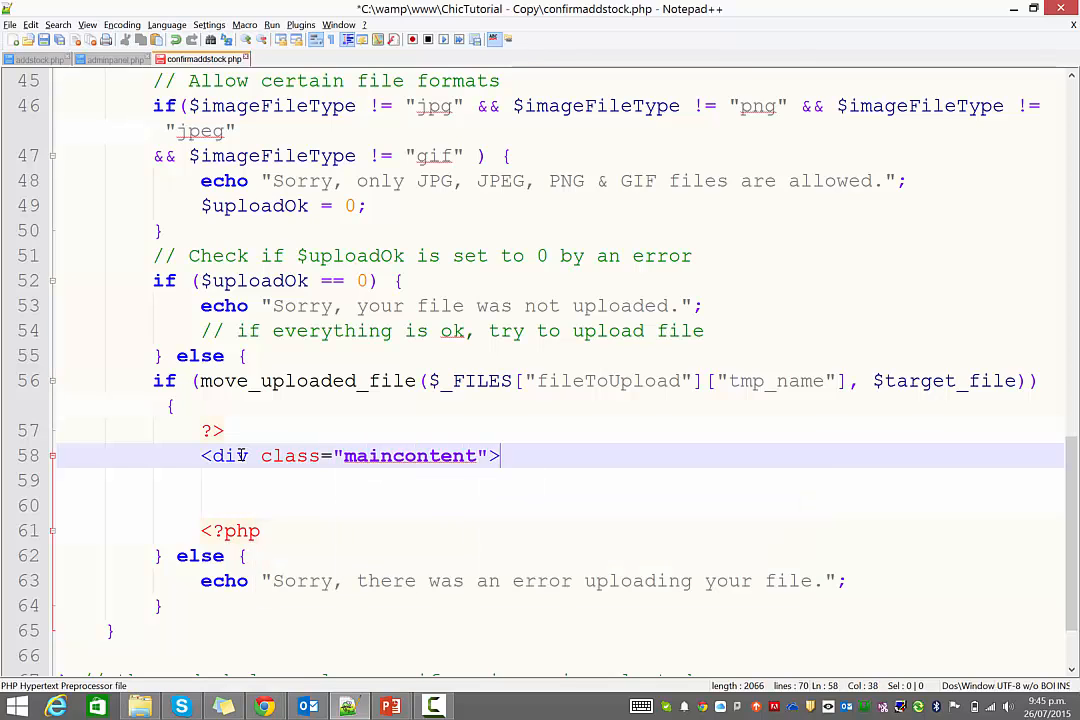
text(<)
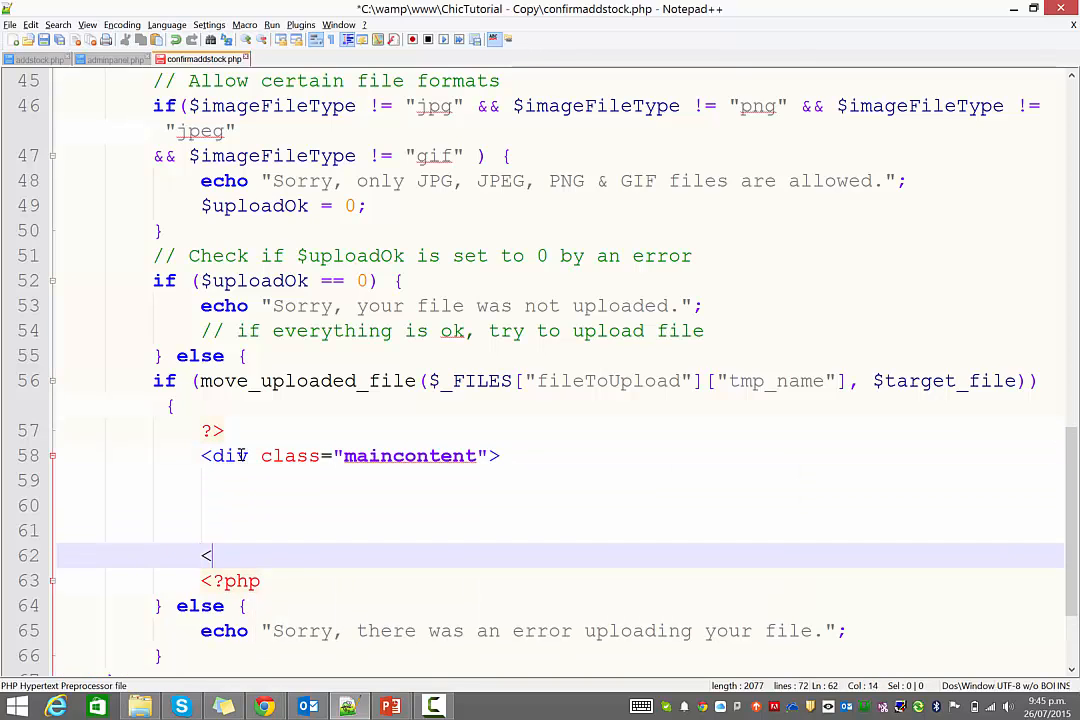
text(/div>)
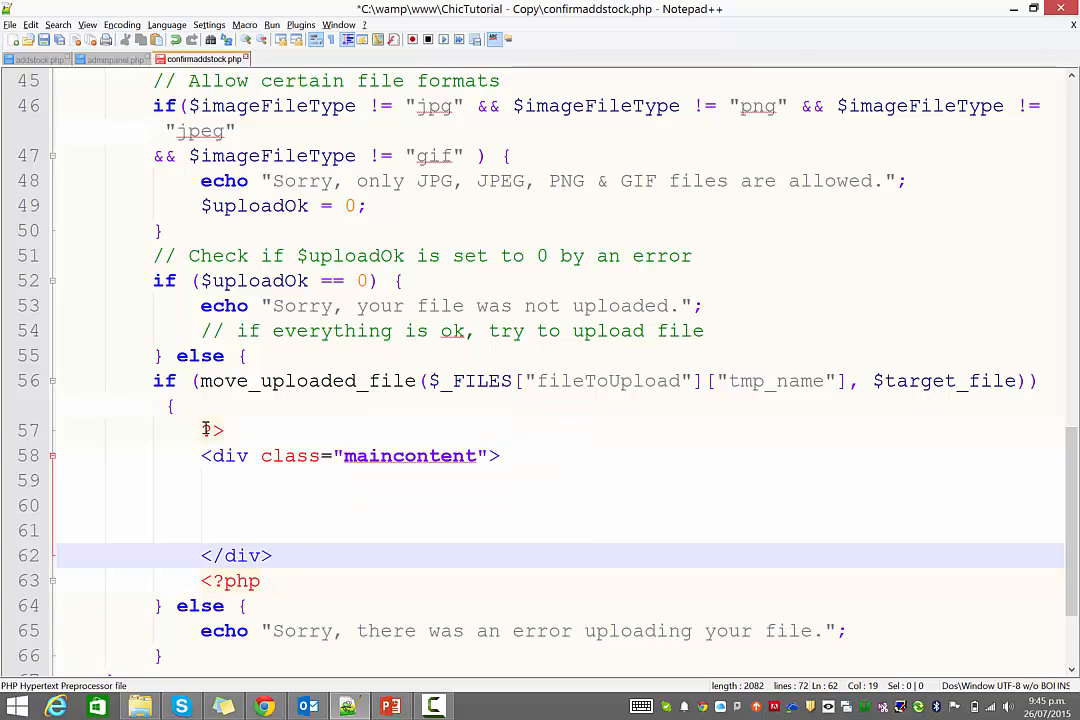
- Inside the div add a paragraph link "Back to admin" to index.php?page=admin
click(244, 482)
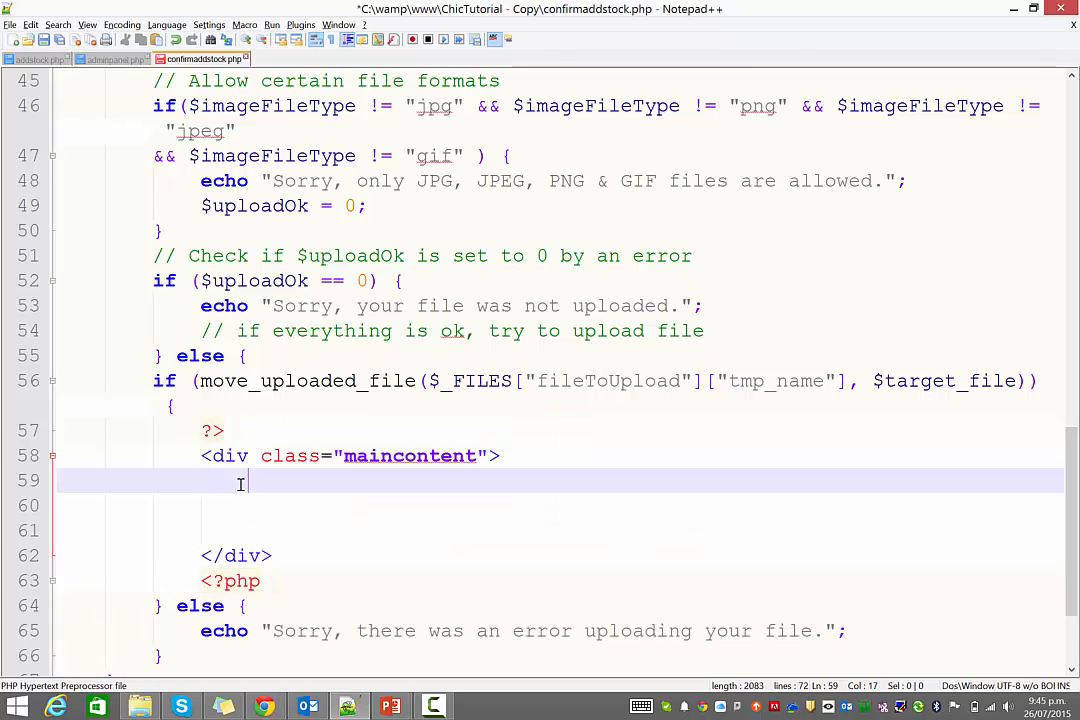
text(<p><)
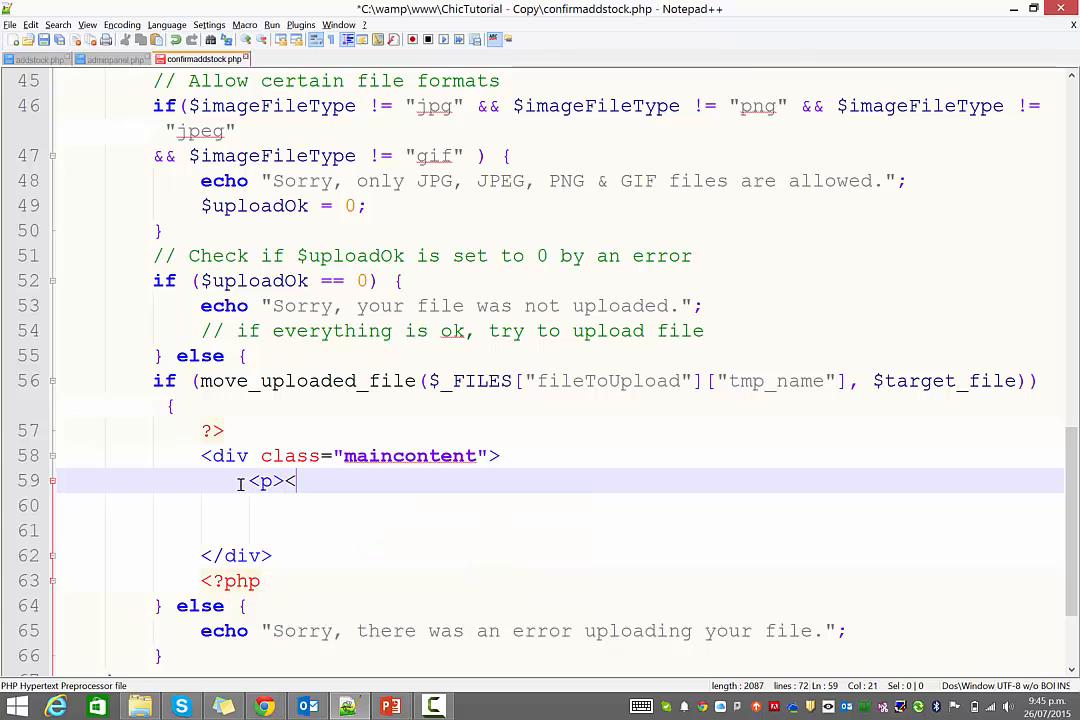
text(a href=")
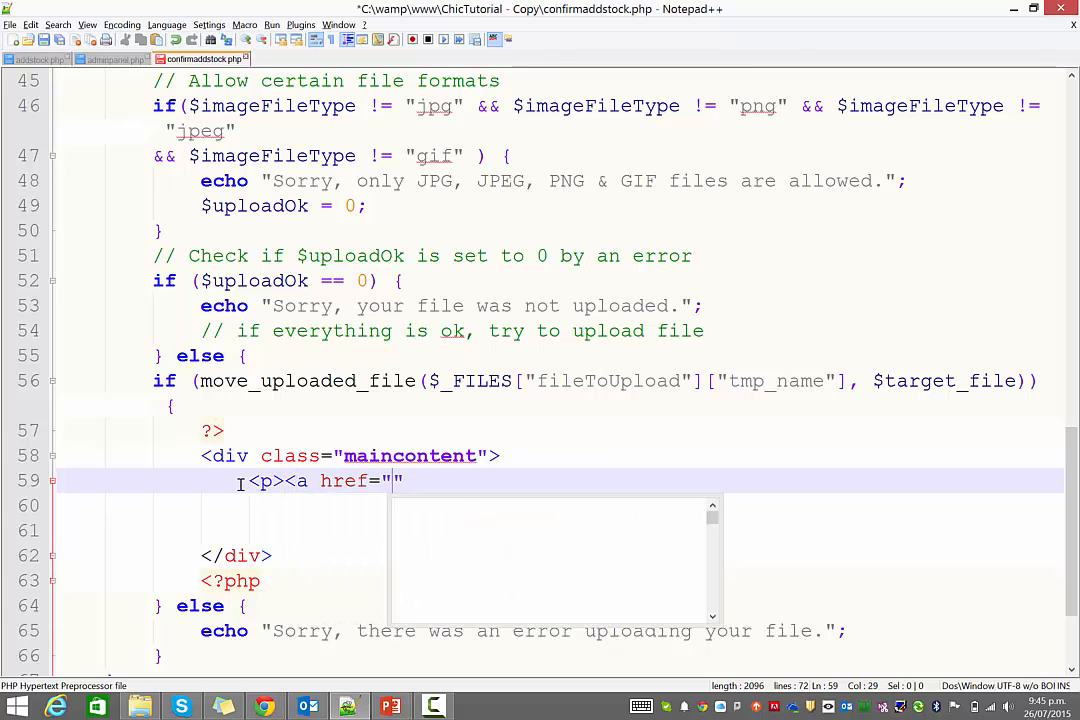
text(index.php)
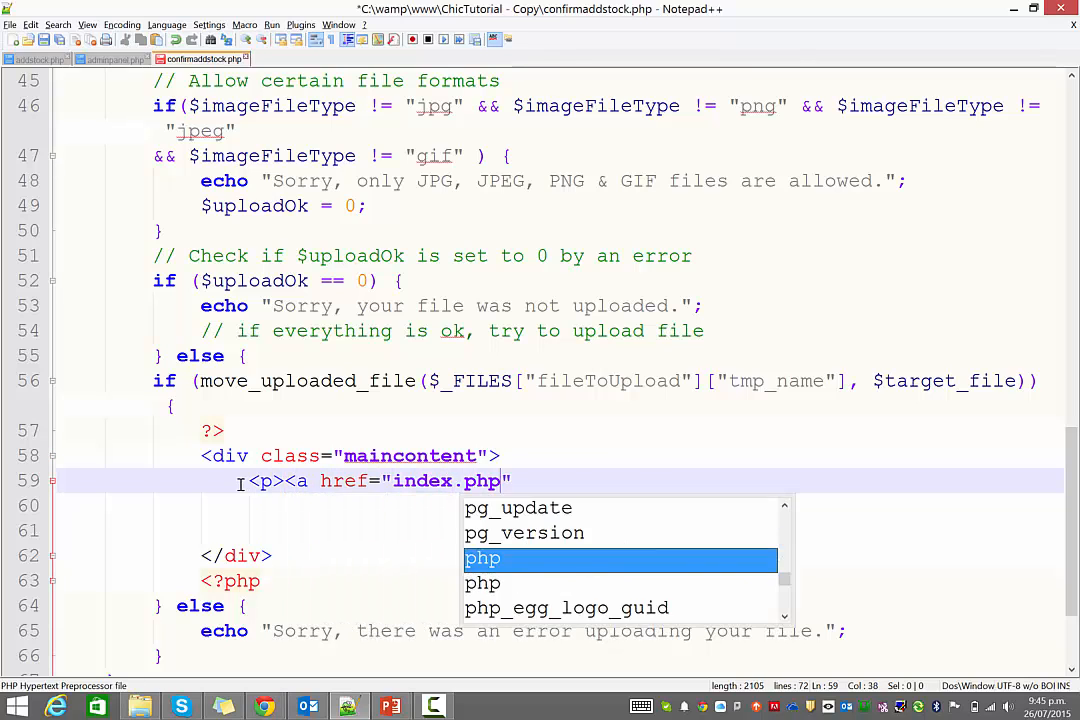
text(?page=admin)
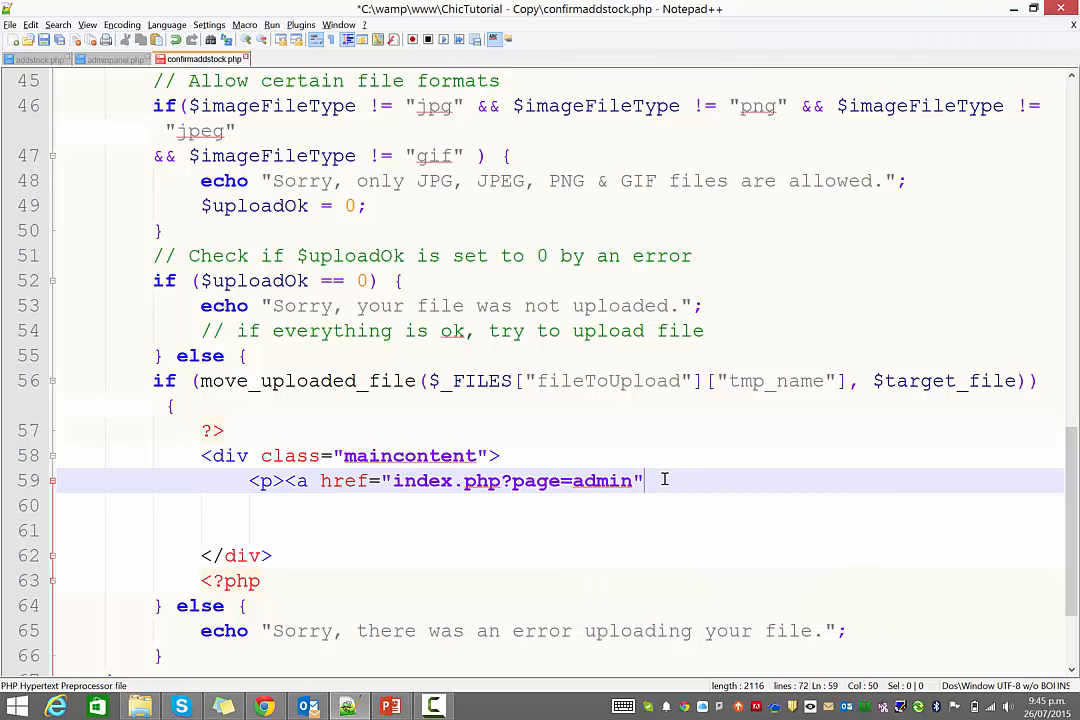
text(Back to admin)
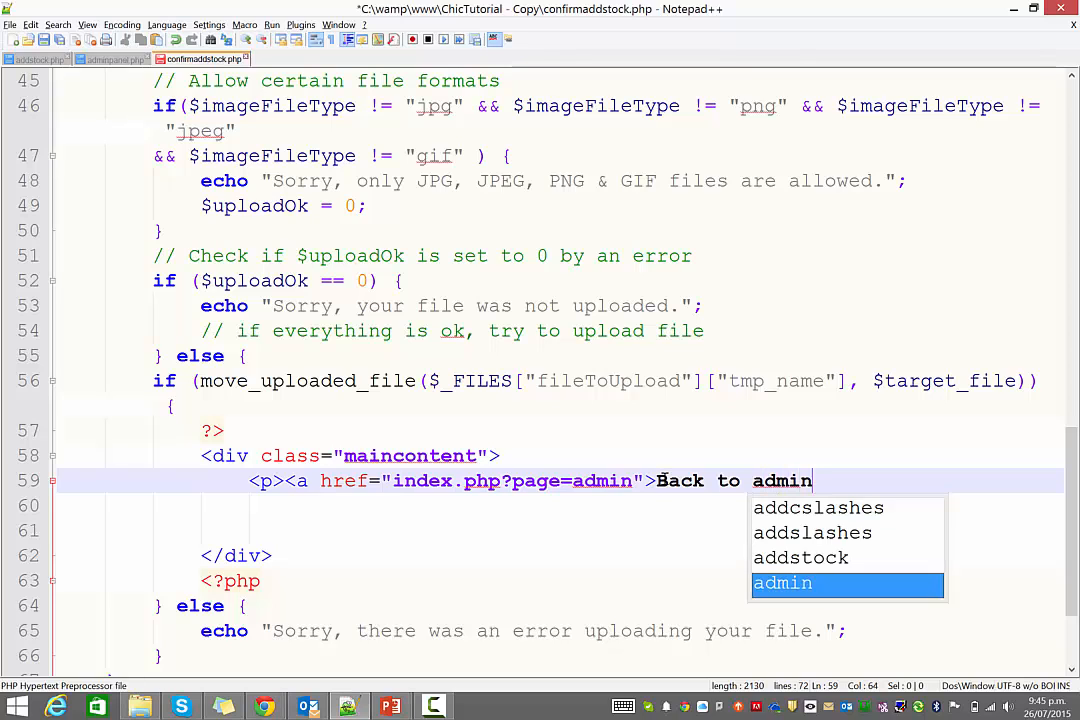
text(</a><)
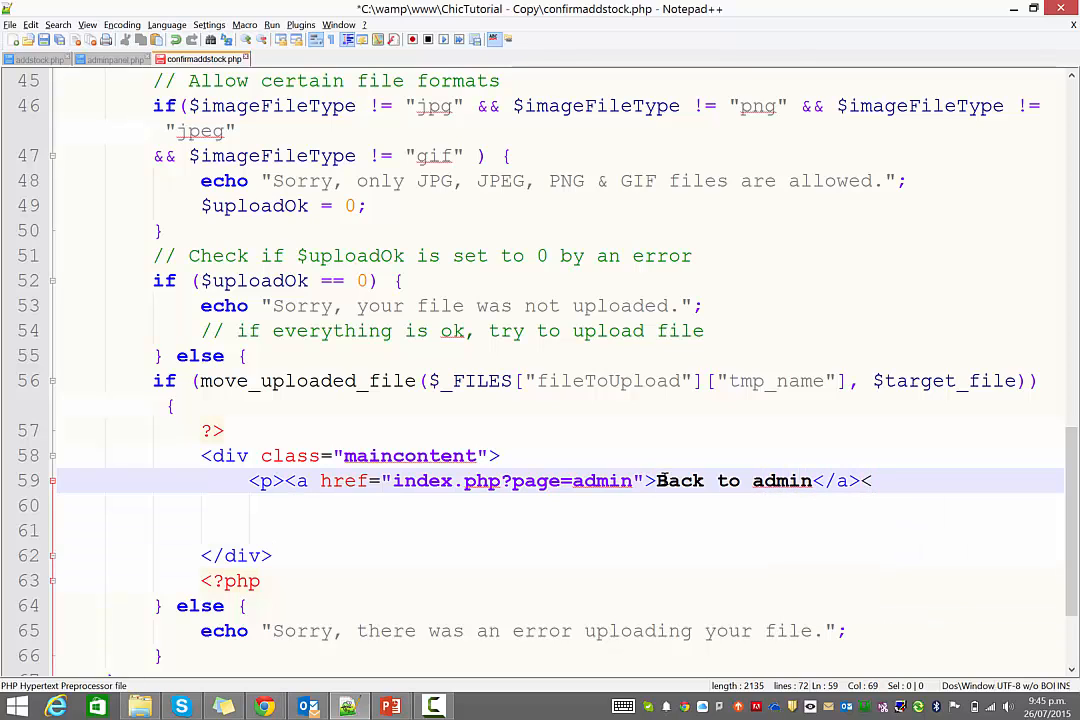
text(</p>)
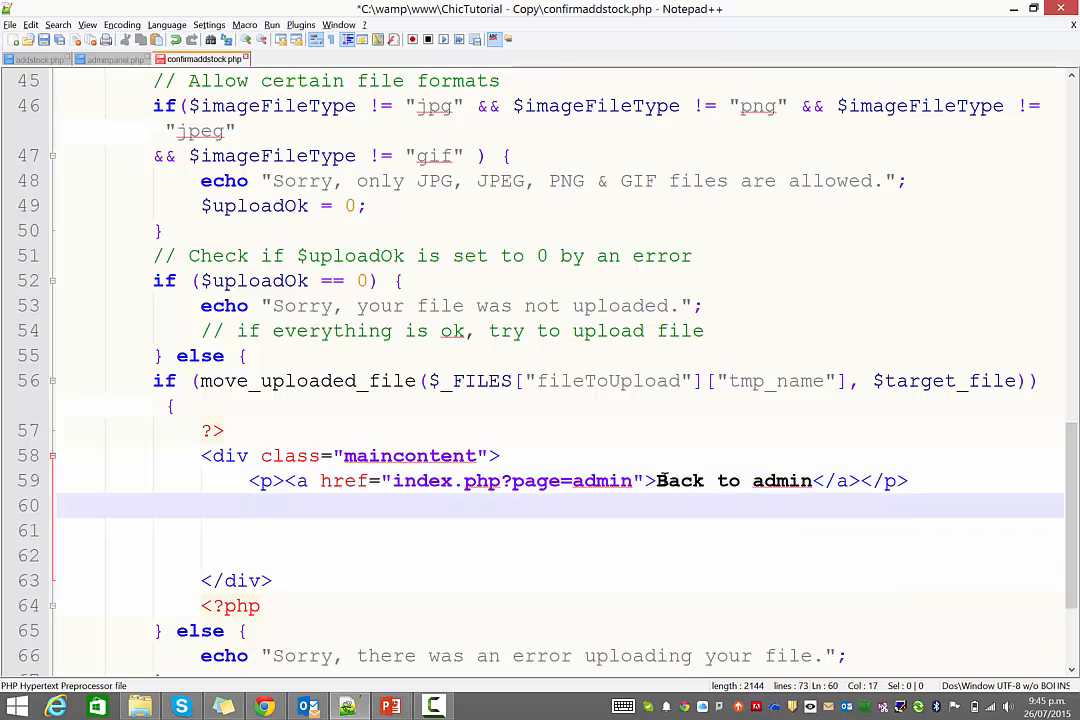
- Add an h1 "Confirm item details" followed by Name: and Thumbnail: paragraphs
text(<h1>)
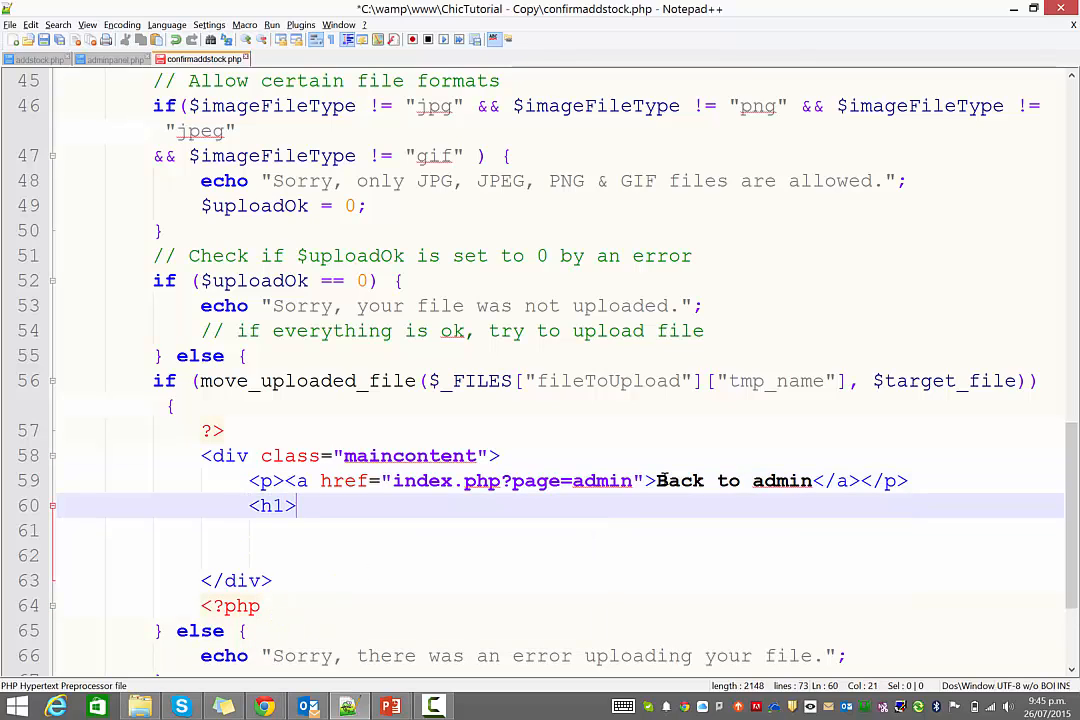
text(Confirm item details</h1>)
click(560, 532)
text(<p)
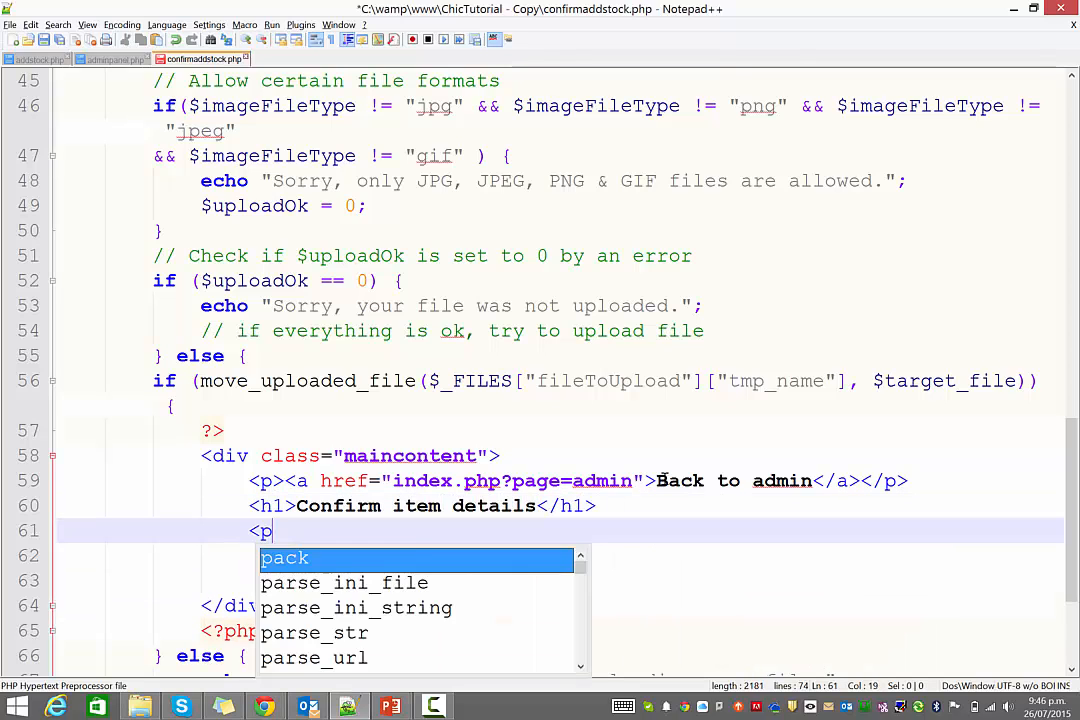
text(Name:)
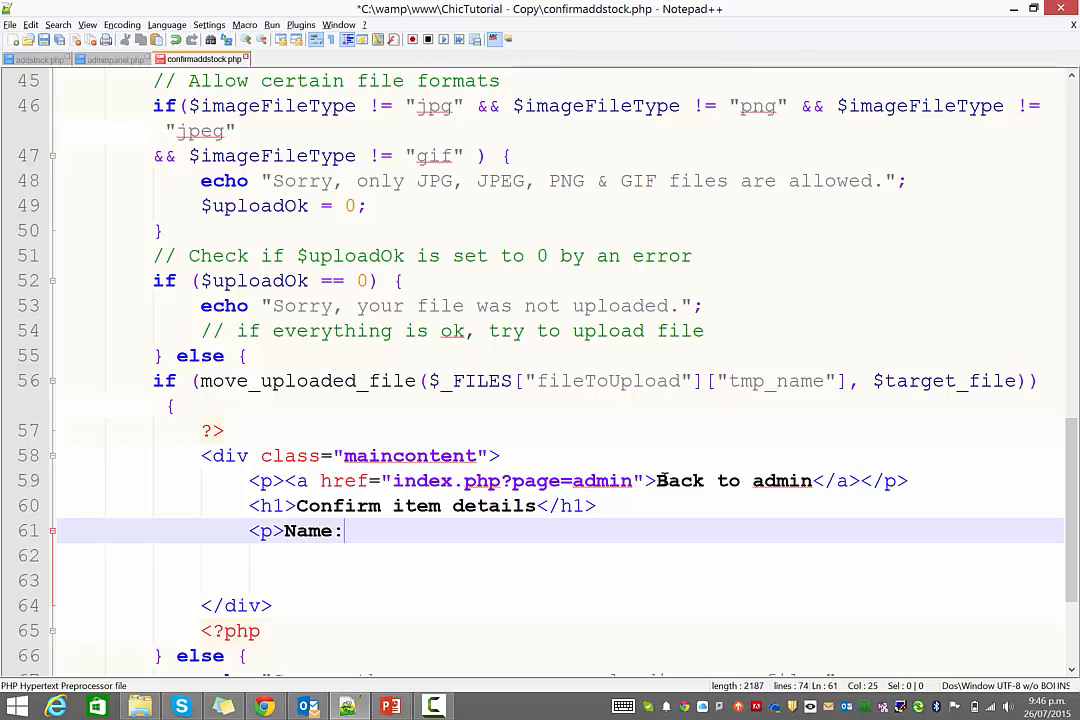
text(</p>)
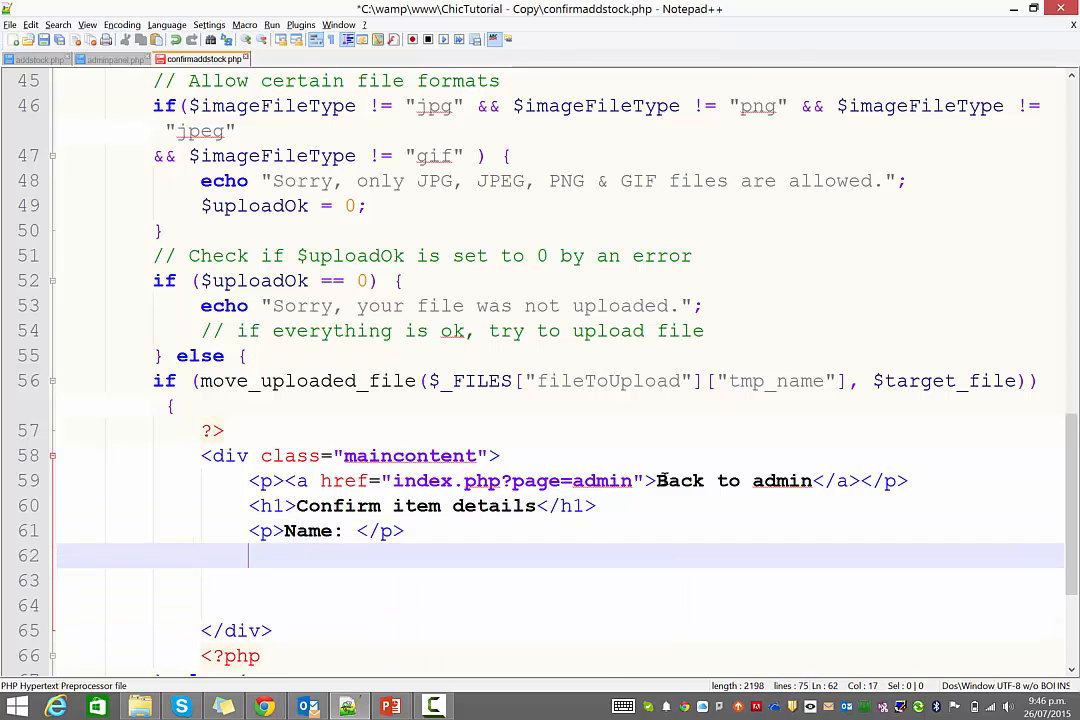
text(<p>)
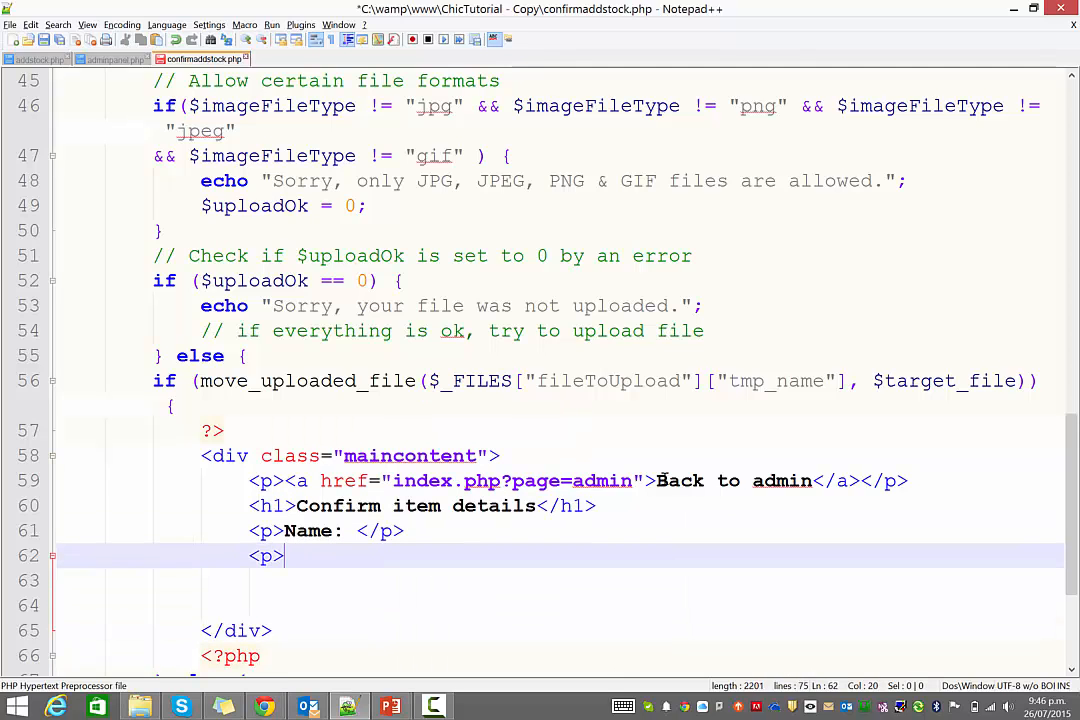
text(Thu)
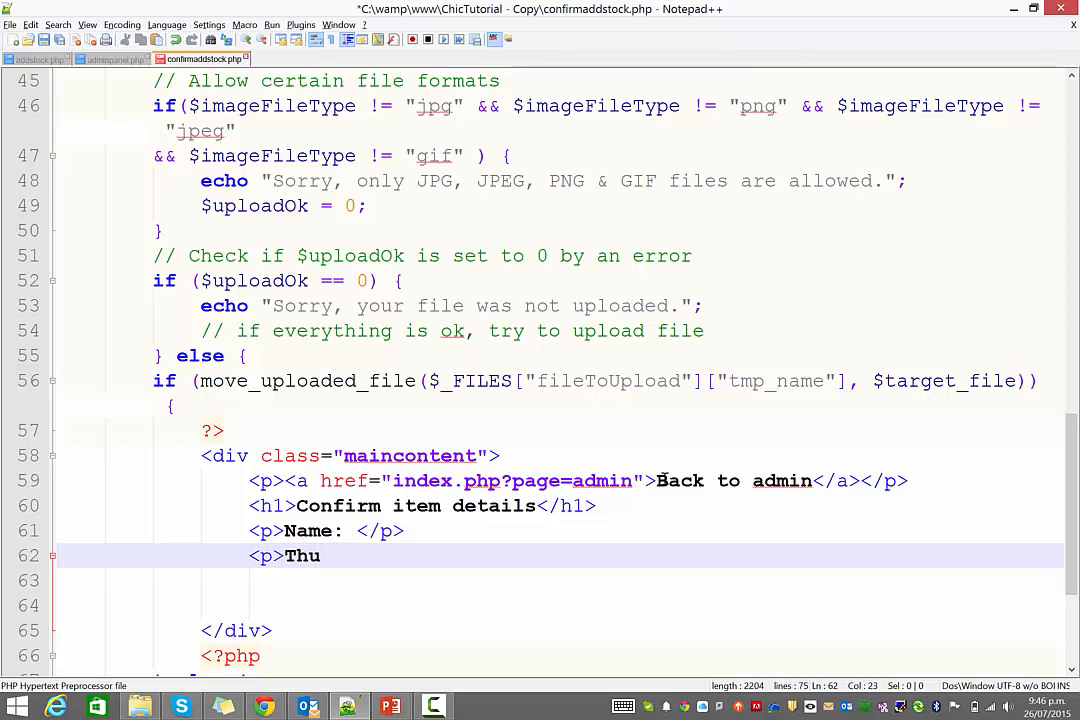
text(mbnail:)
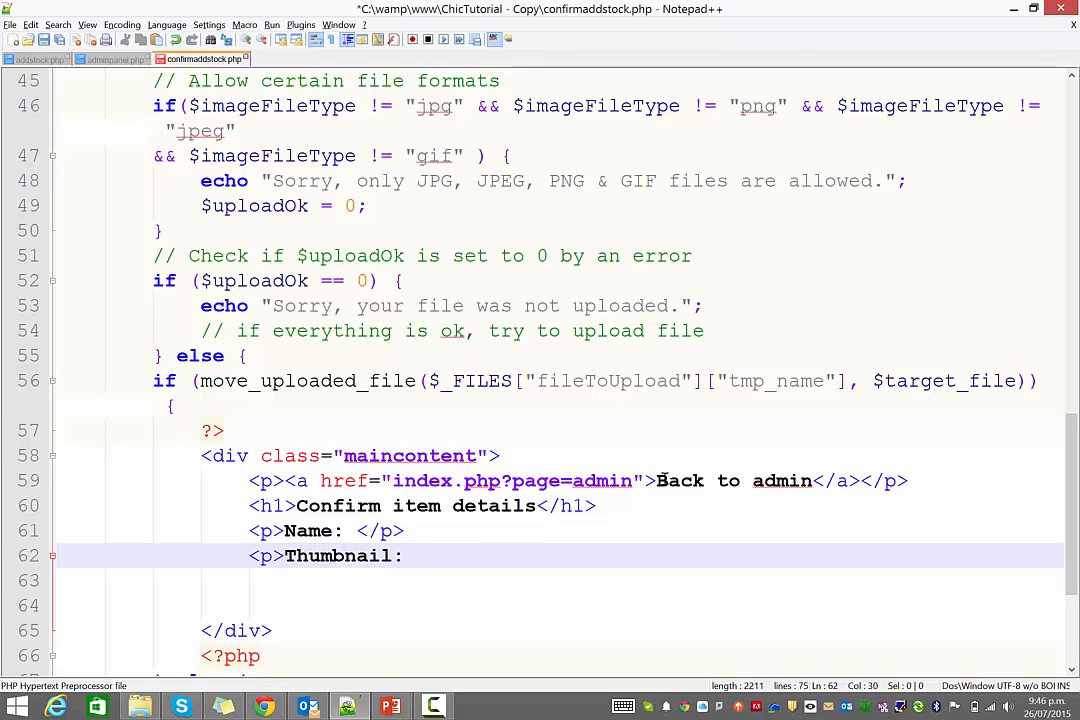
text(</p>)
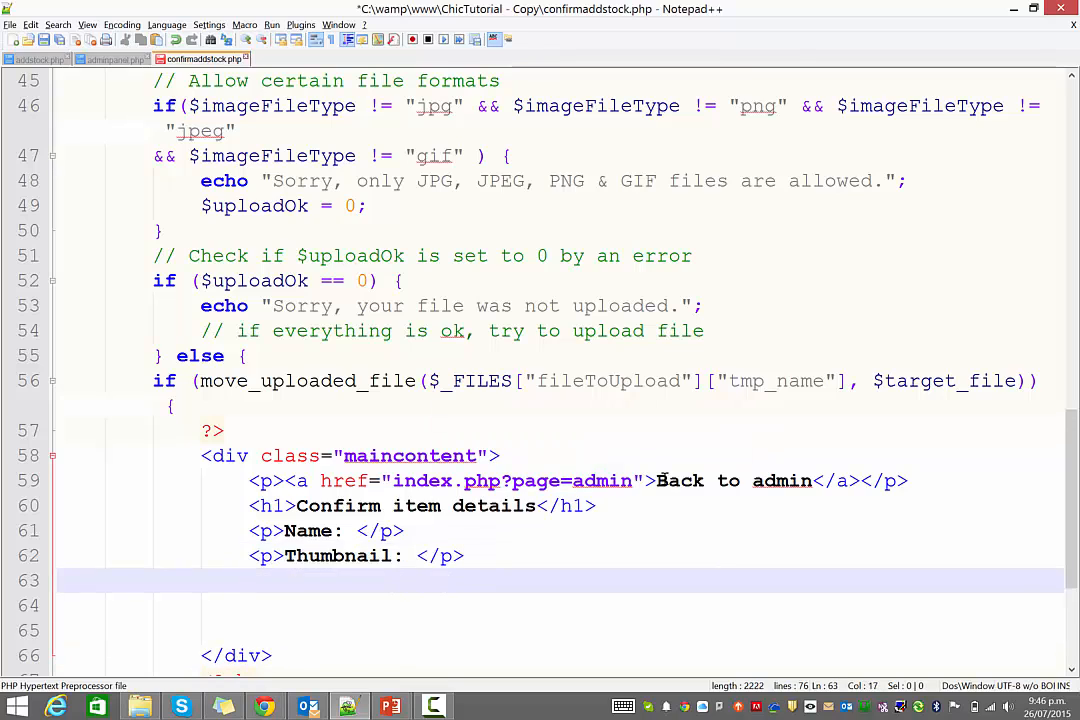
- Add Category:, Price $, Topline: and Description: paragraphs
text(<p>)
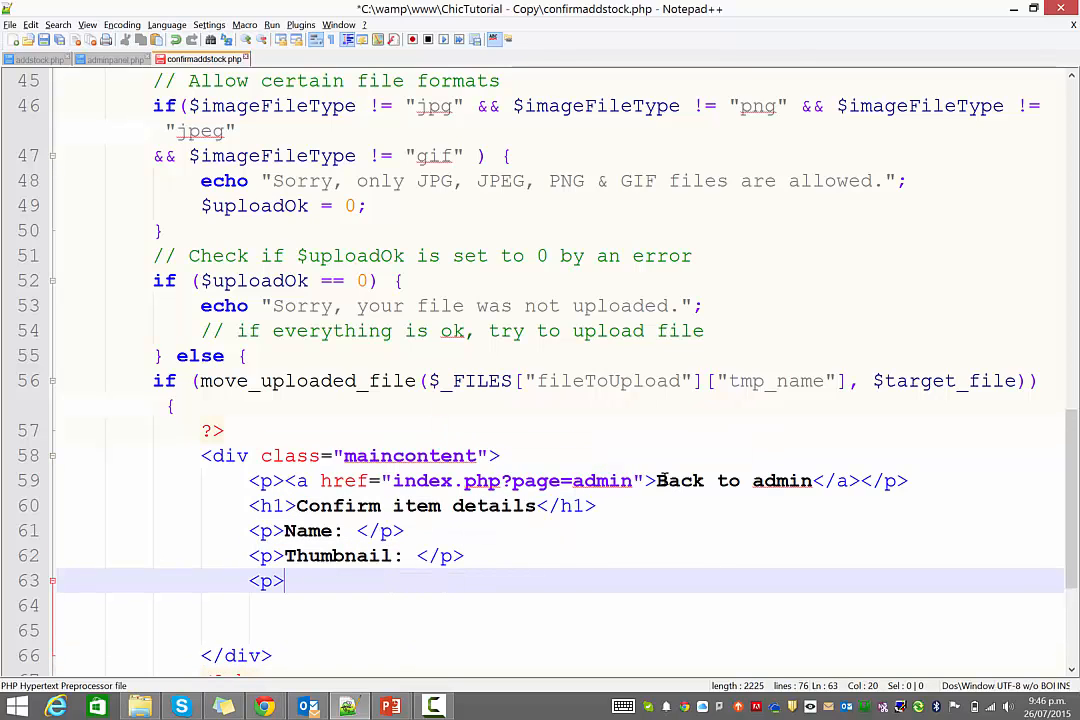
text(Category:)
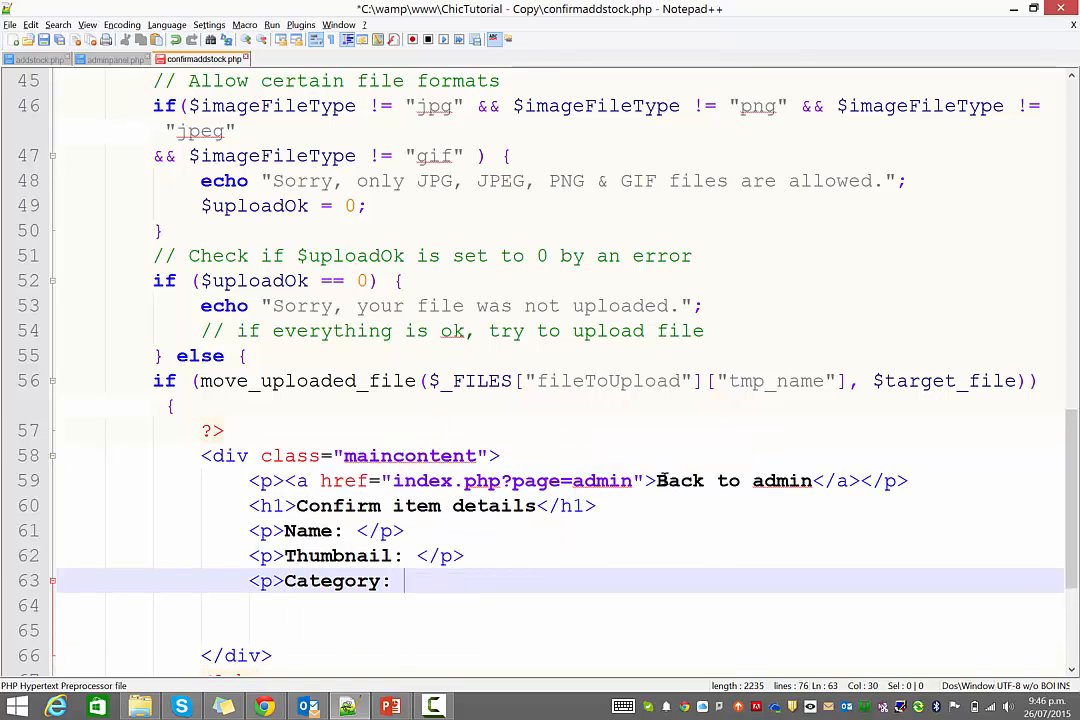
text(</p>)
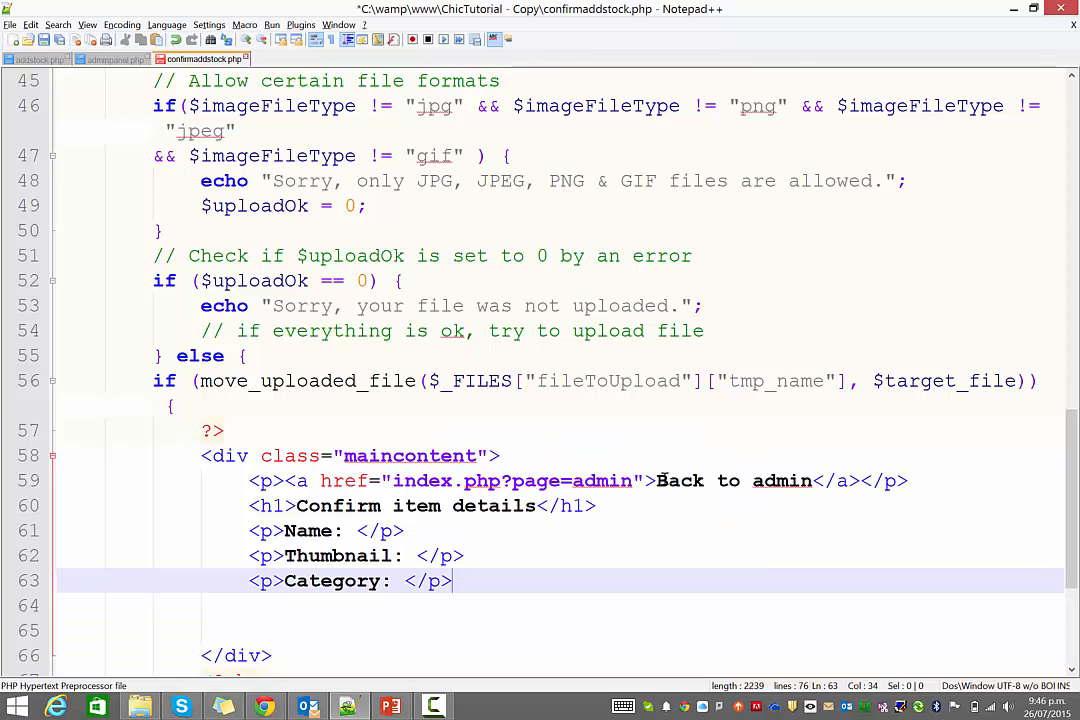
text(<p>)
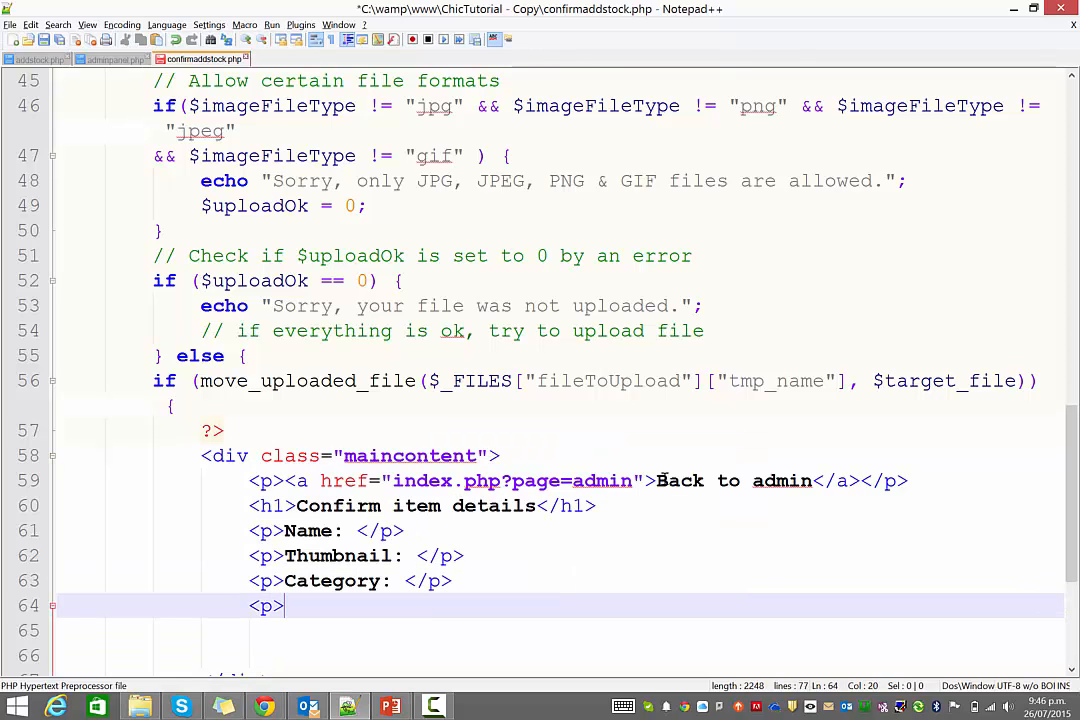
text(Price $</)
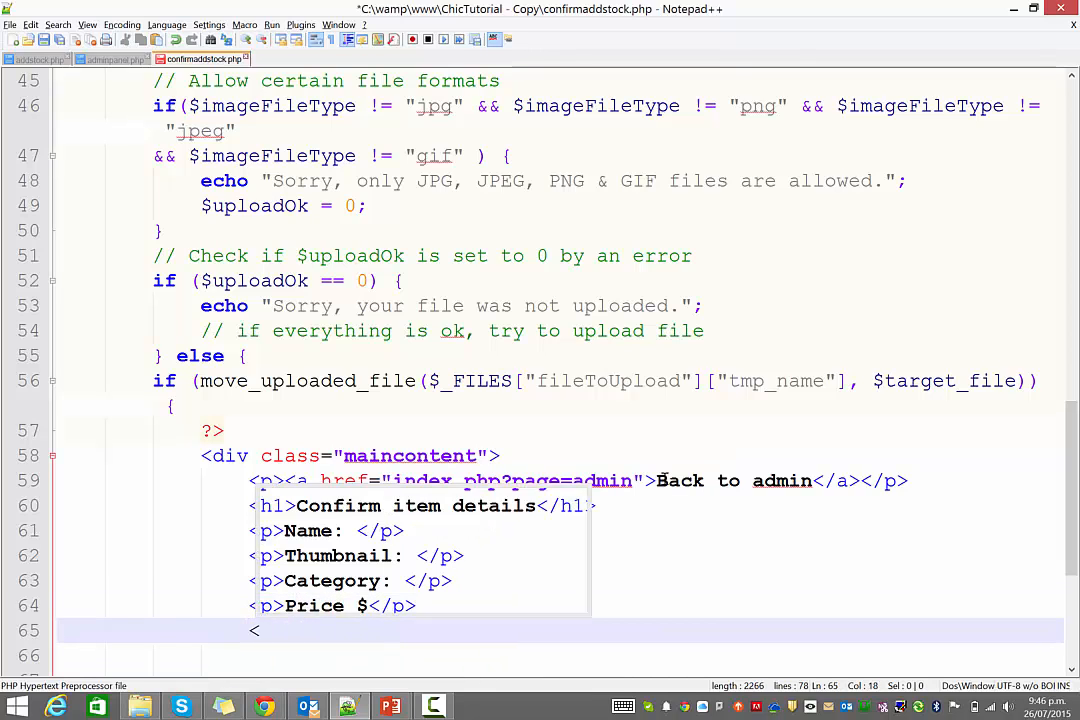
text(p>Topline)
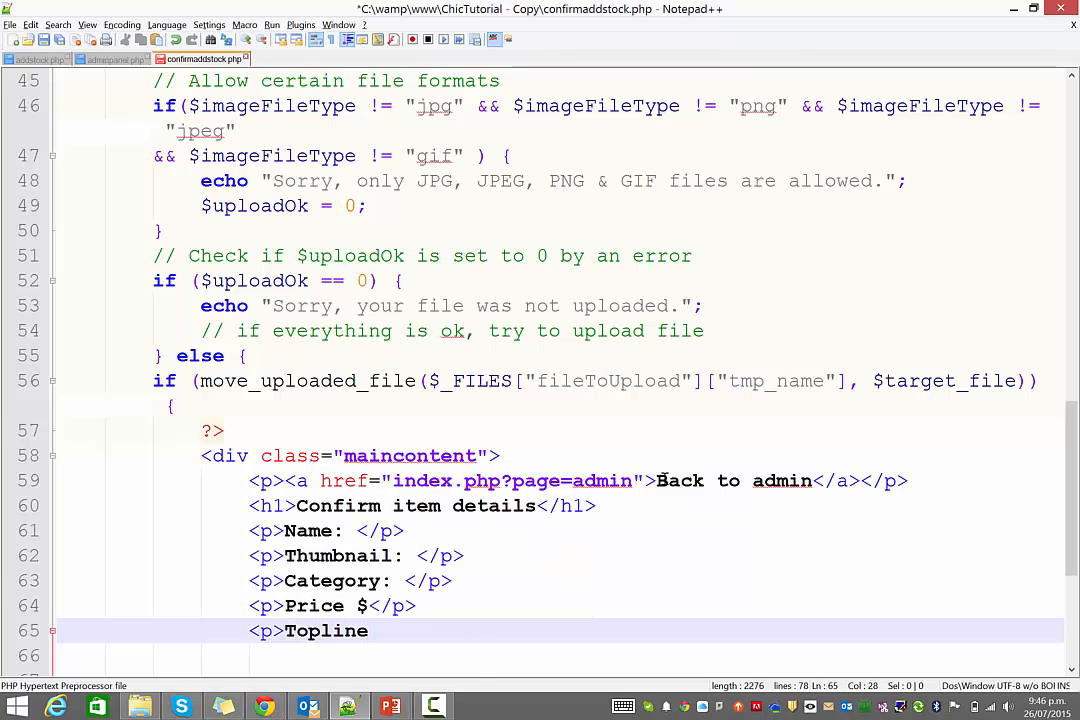
text(: </p>)
click(560, 656)
text(<p>)
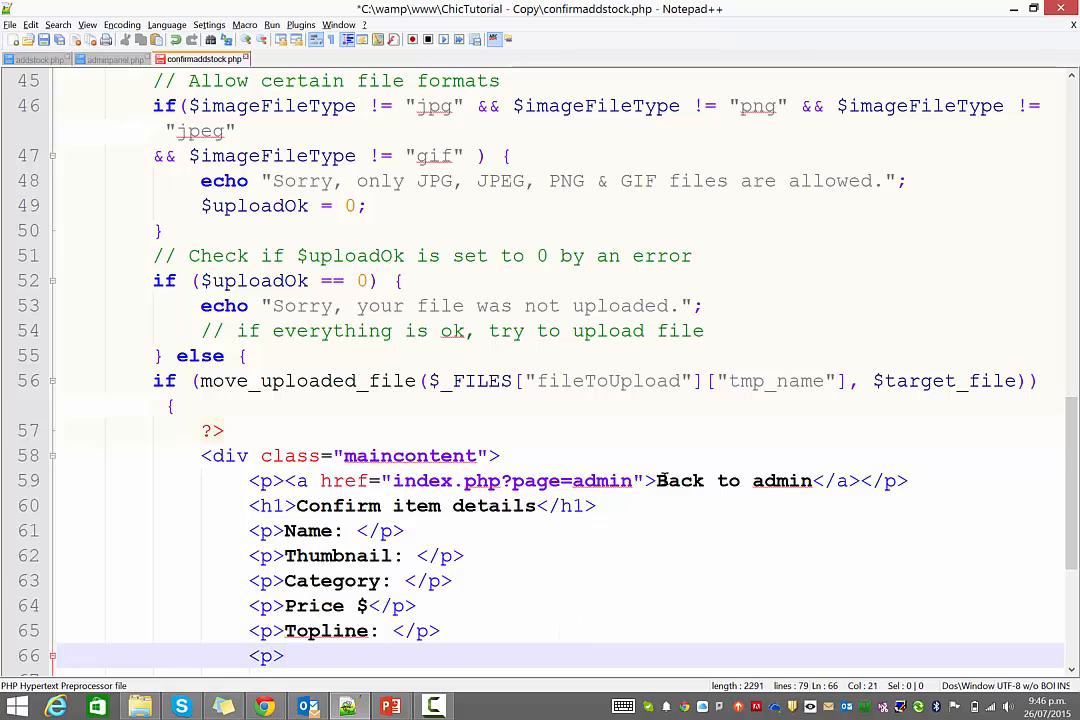
text(Description: </p>)
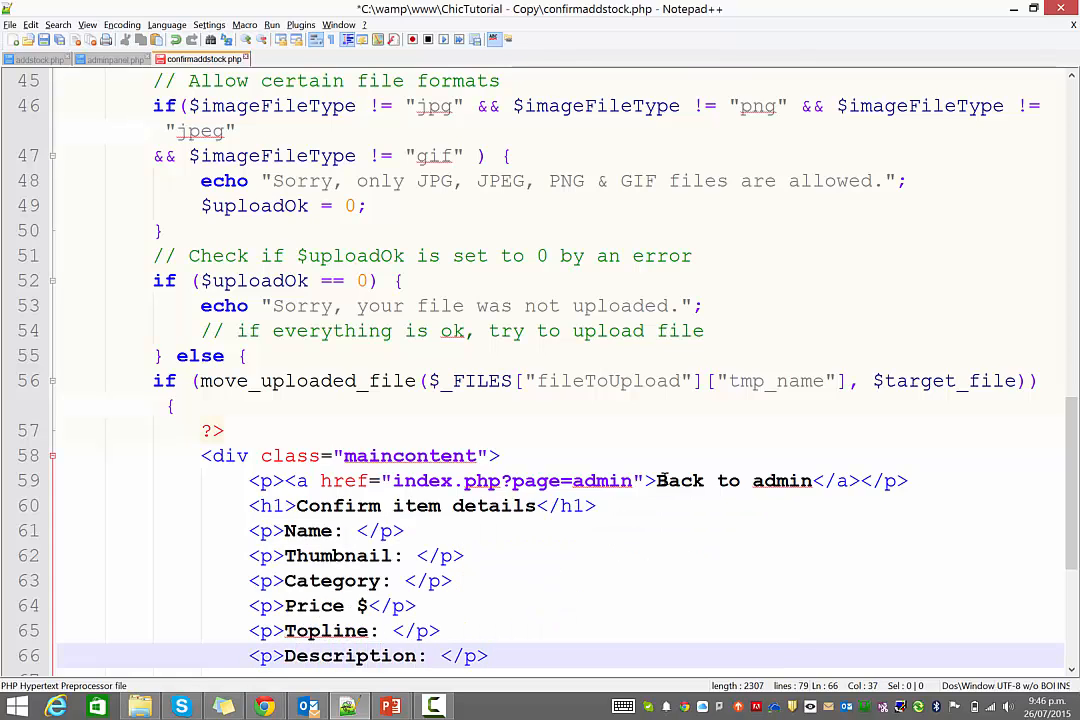
- Echo $_SESSION['addstock'] name, price, topline and description values into their paragraphs
scroll(down, 3)
text(</)
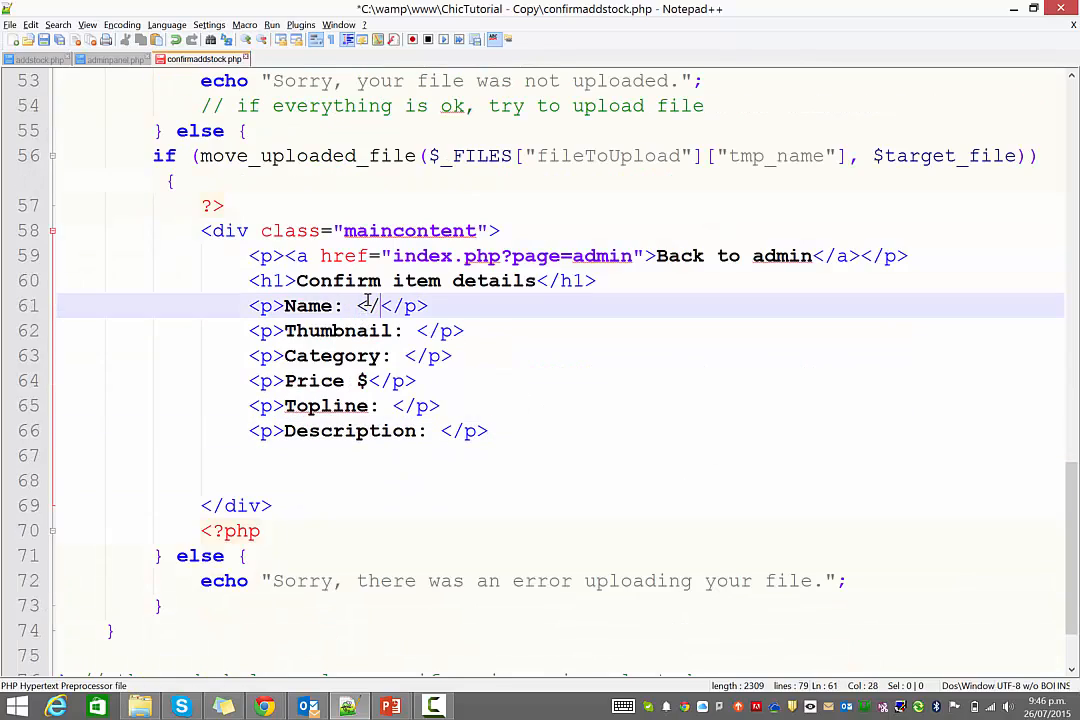
key(Backspace)
text(?php echo )
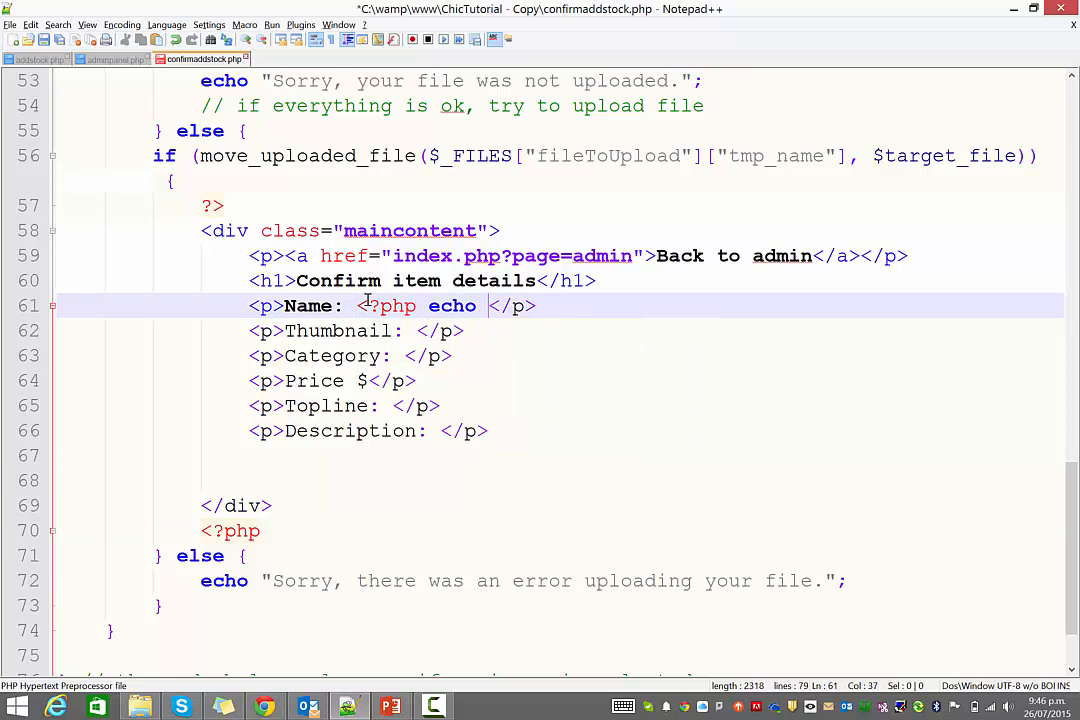
text(_SESSION)
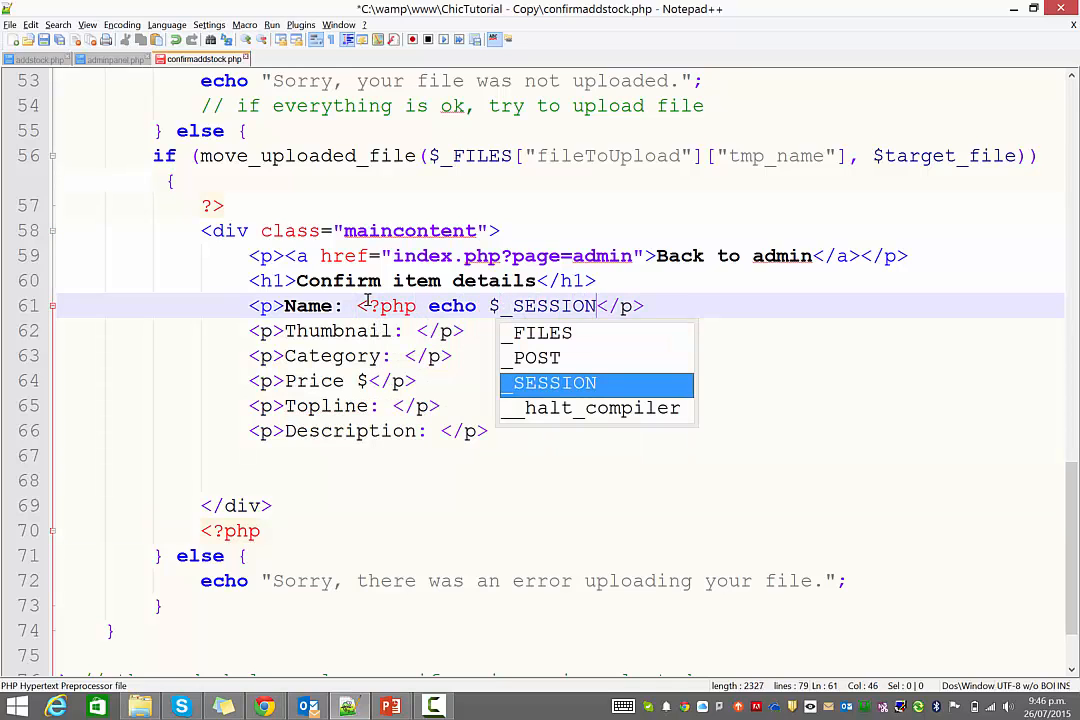
text(['addstock']['name']; ?>)
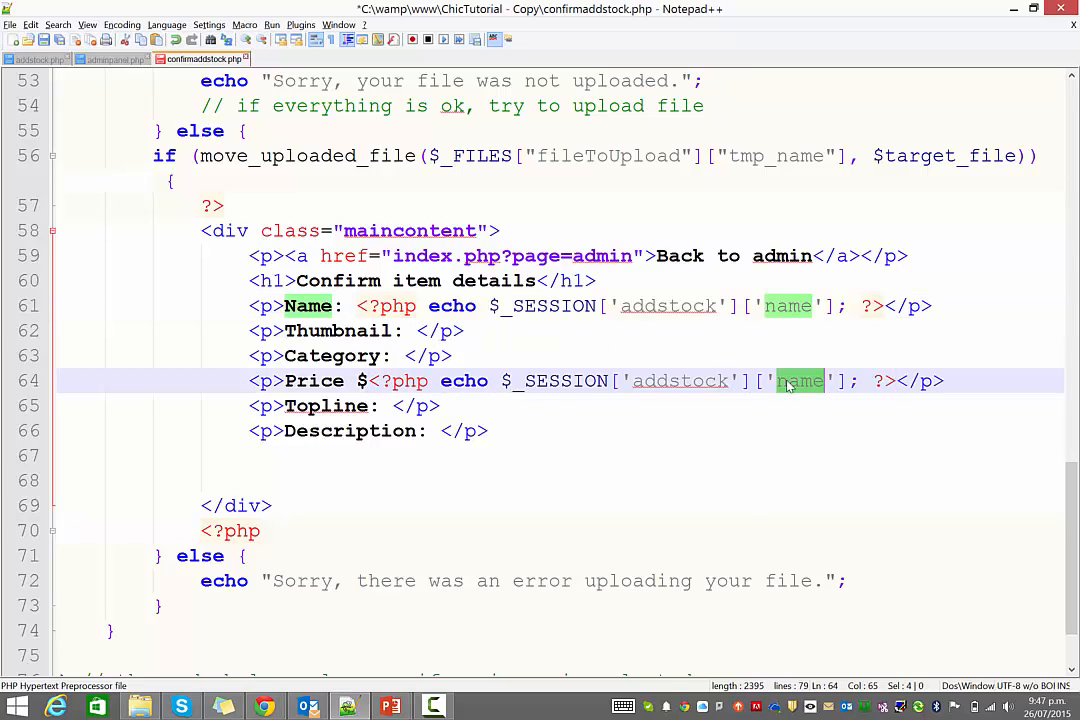
text(price)
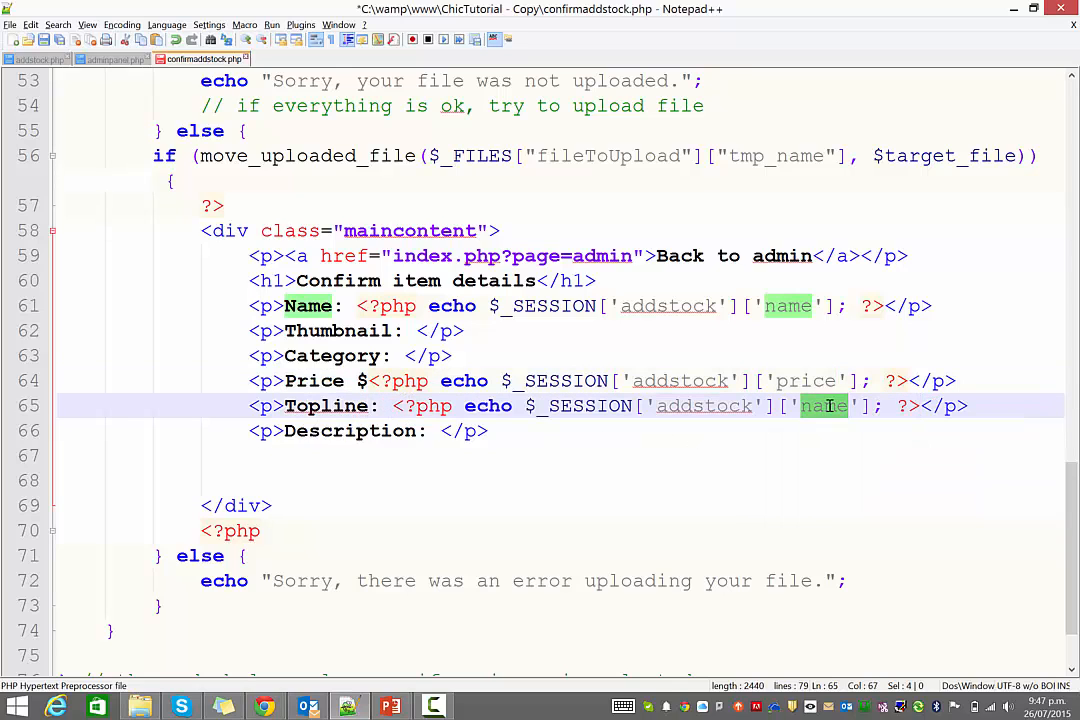
text(topline)
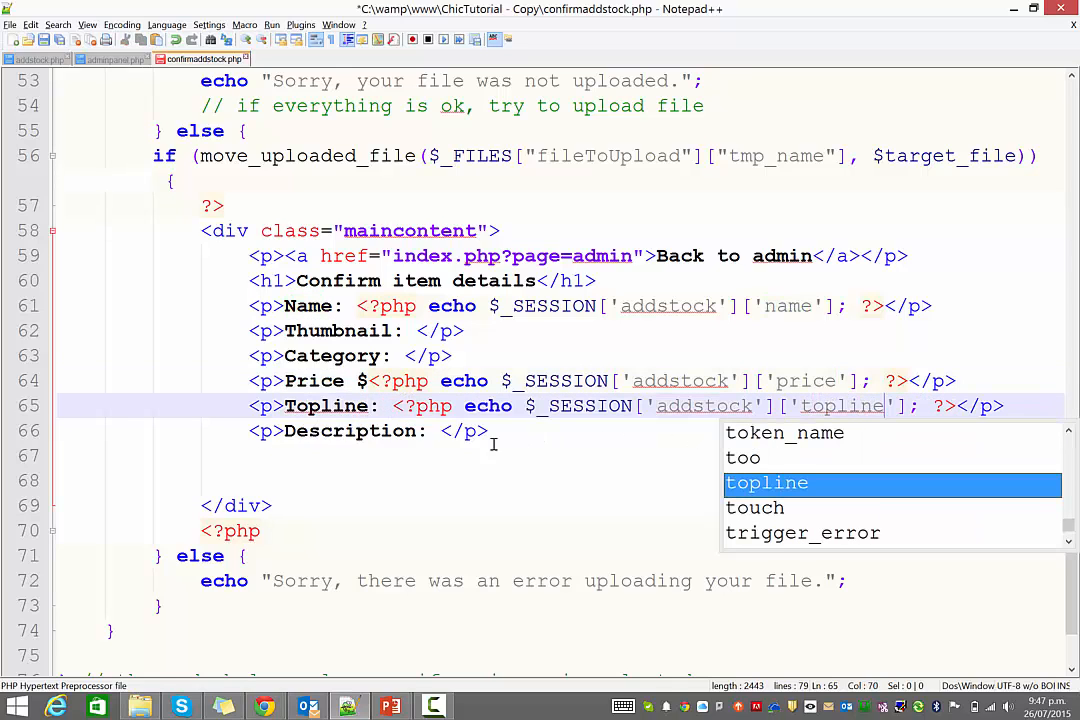
text(<?php echo $_SESSION['addstock']['name']; ?><)
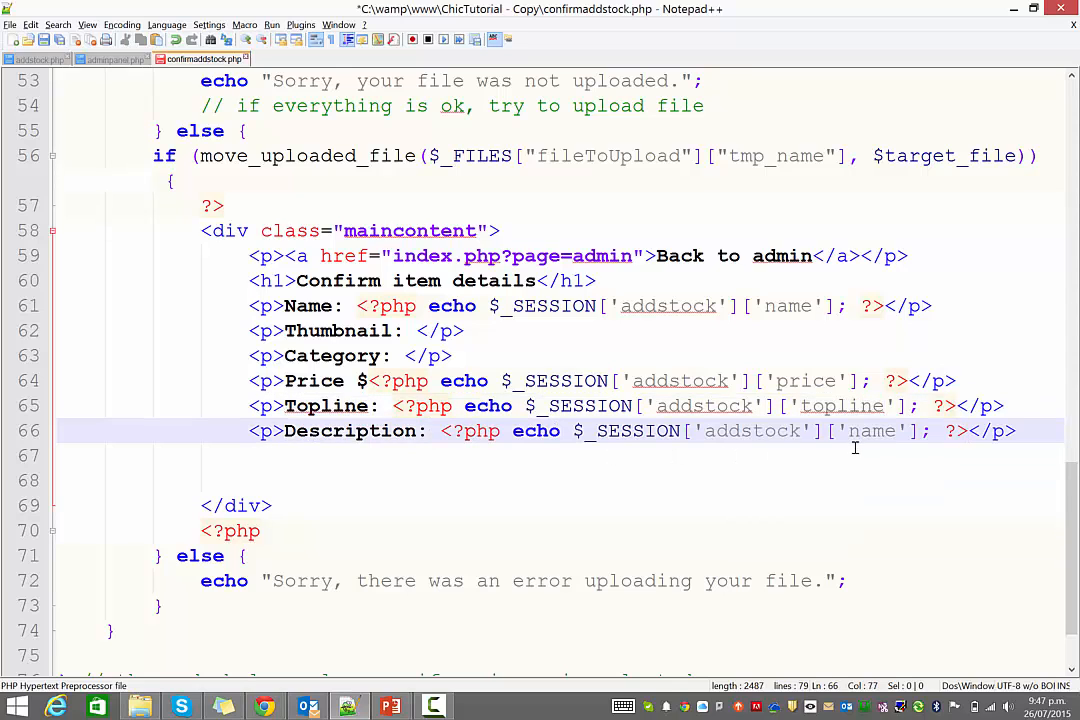
text(descript)
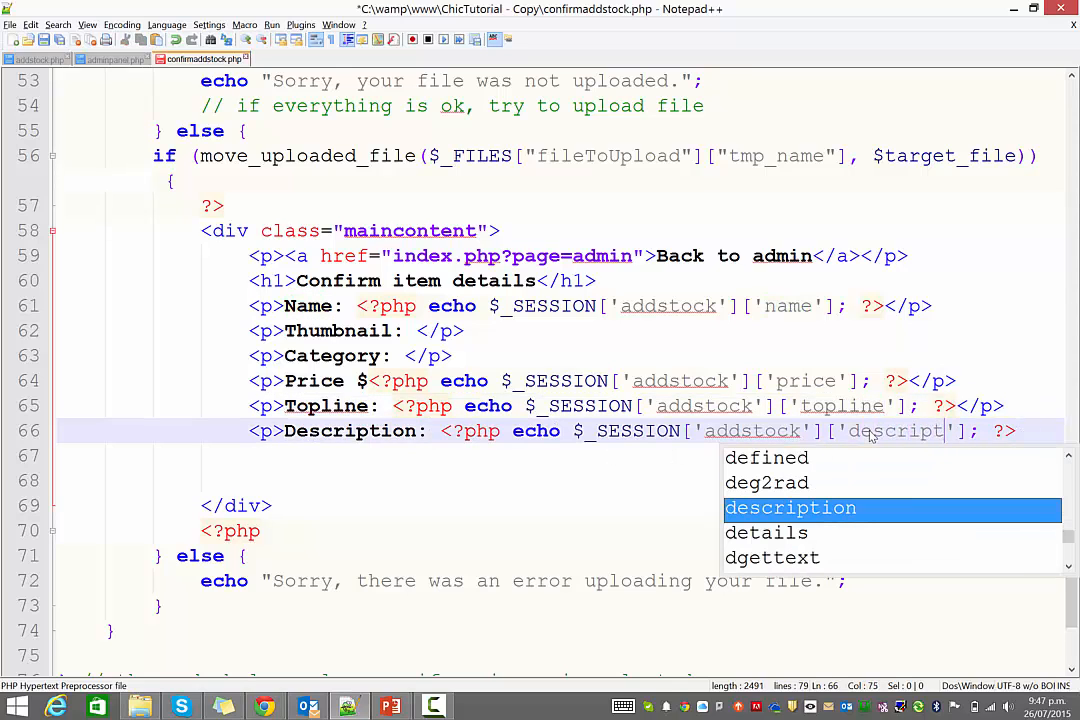
text(description)
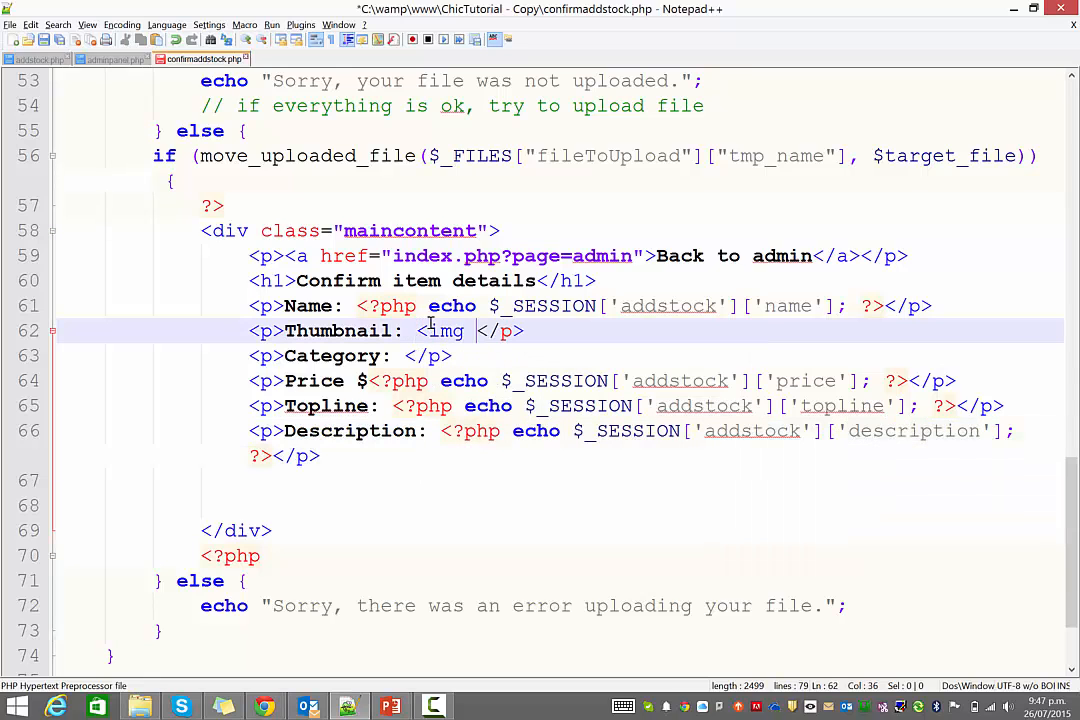
- Give the Thumbnail line an img with src images/ plus the session addstock thumbnail value
text(src="")
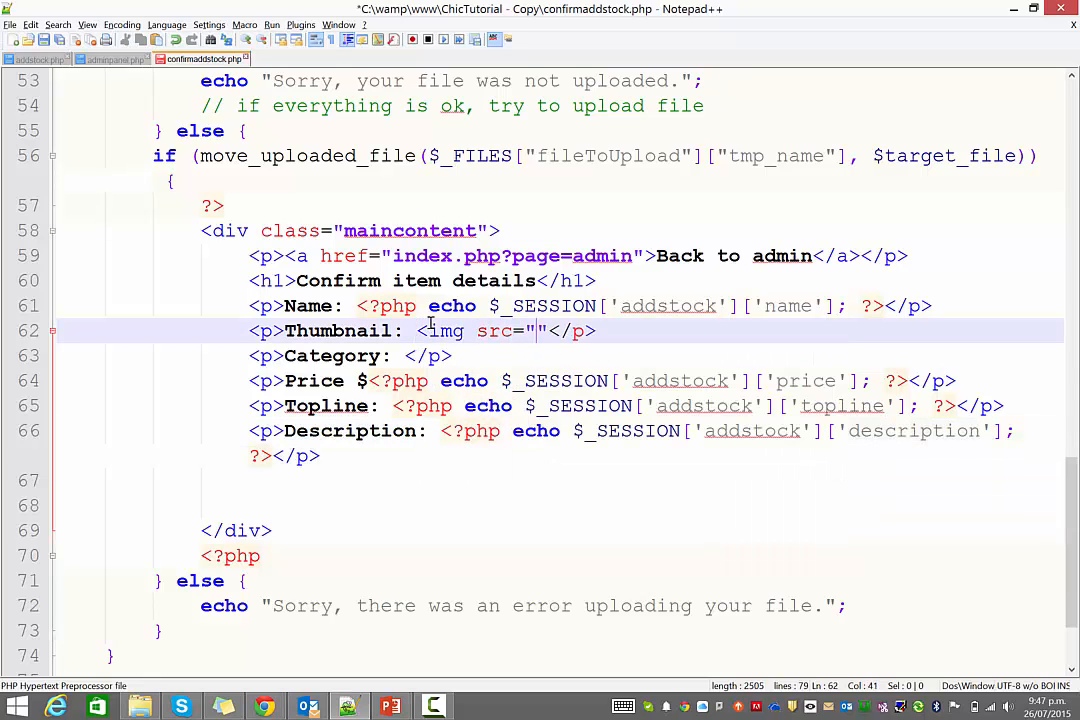
text(images)
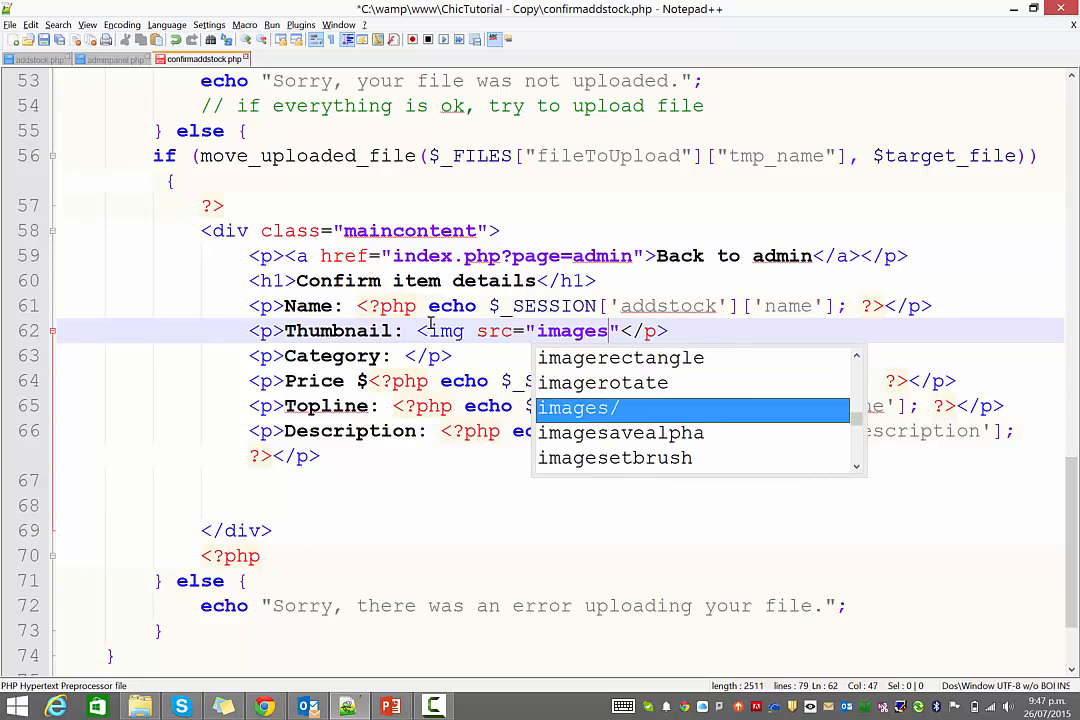
text(/)
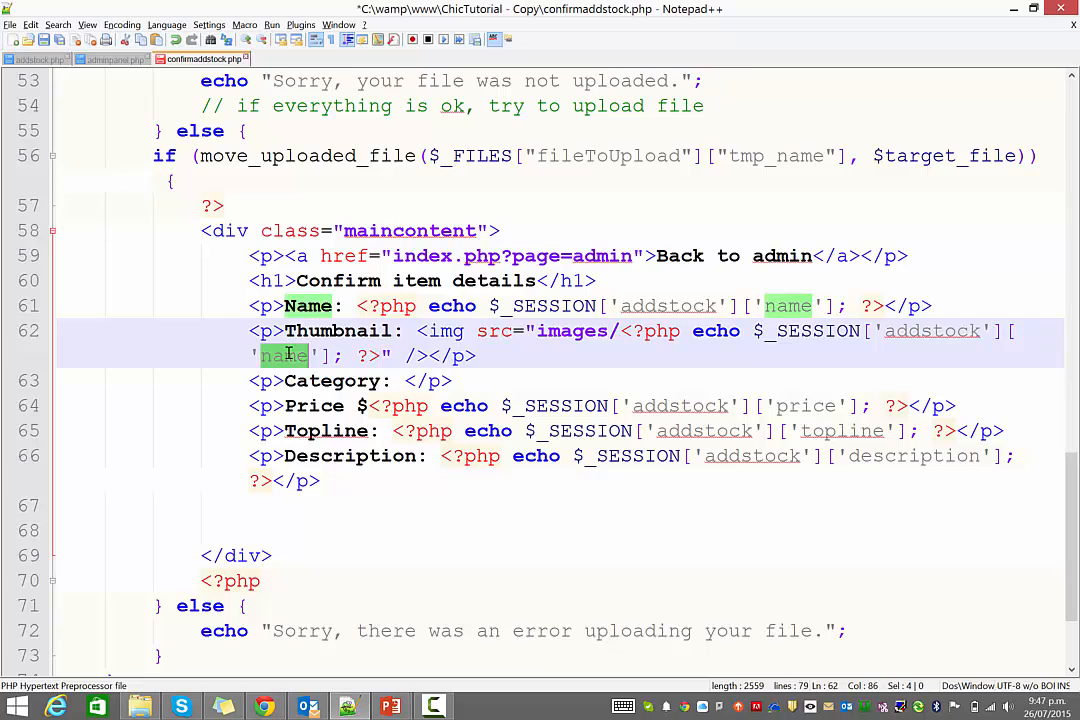
text(thumbnail)
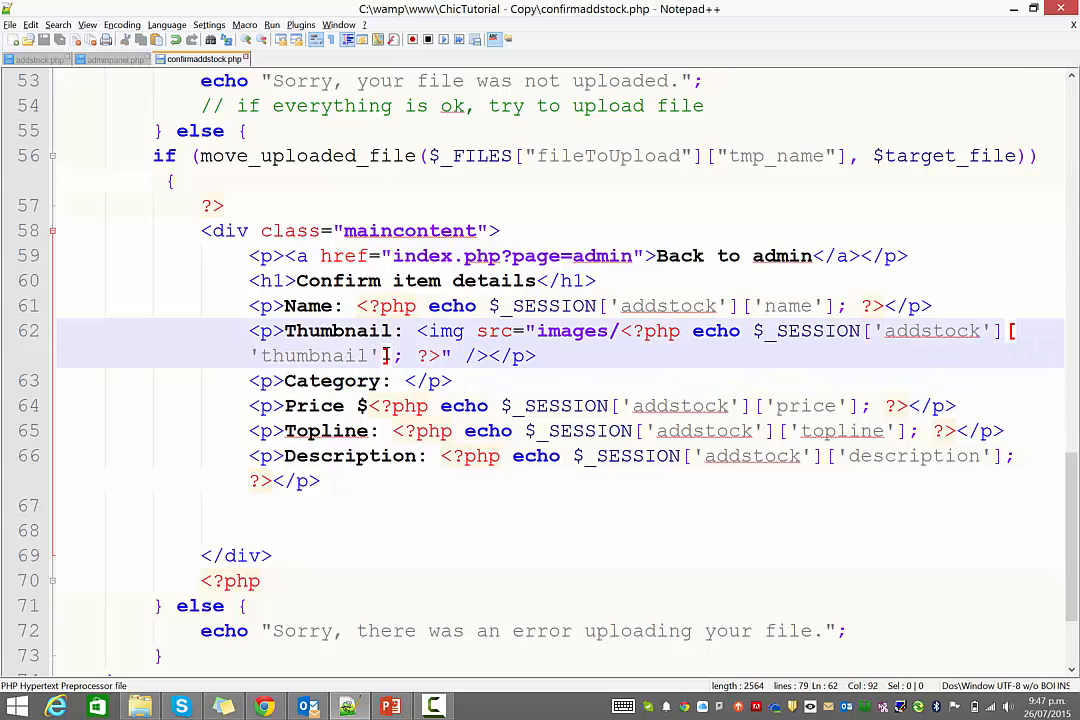
- Submit the Testing item with hollowstar.png, see 'No image available', and go back
click(80, 8)
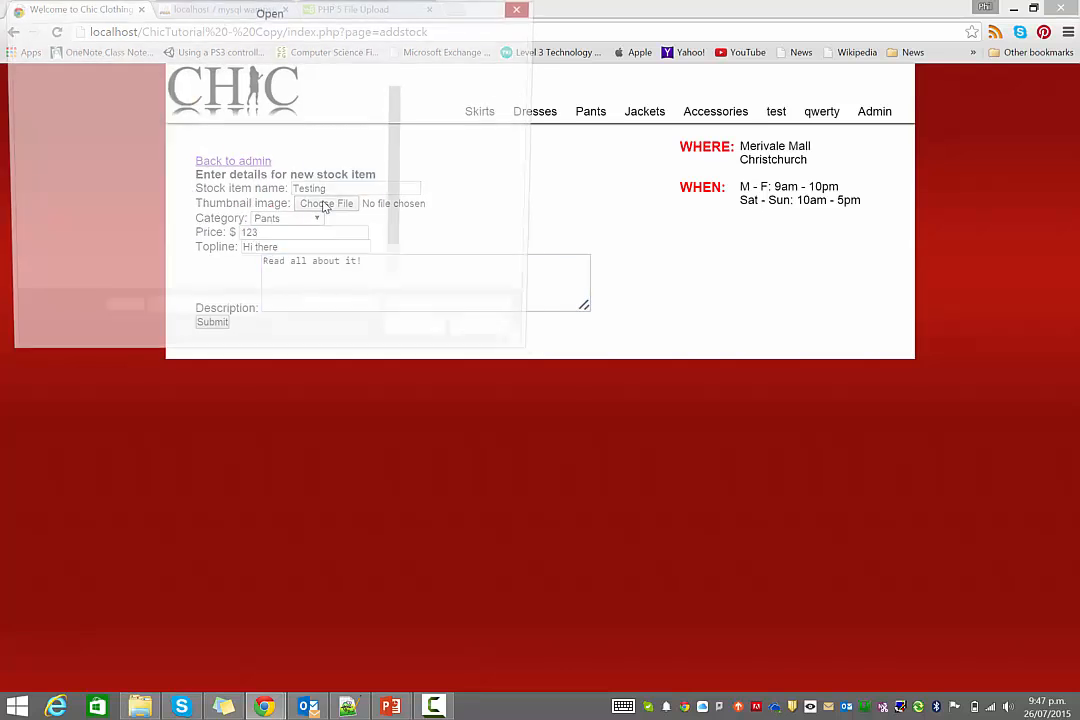
click(324, 204)
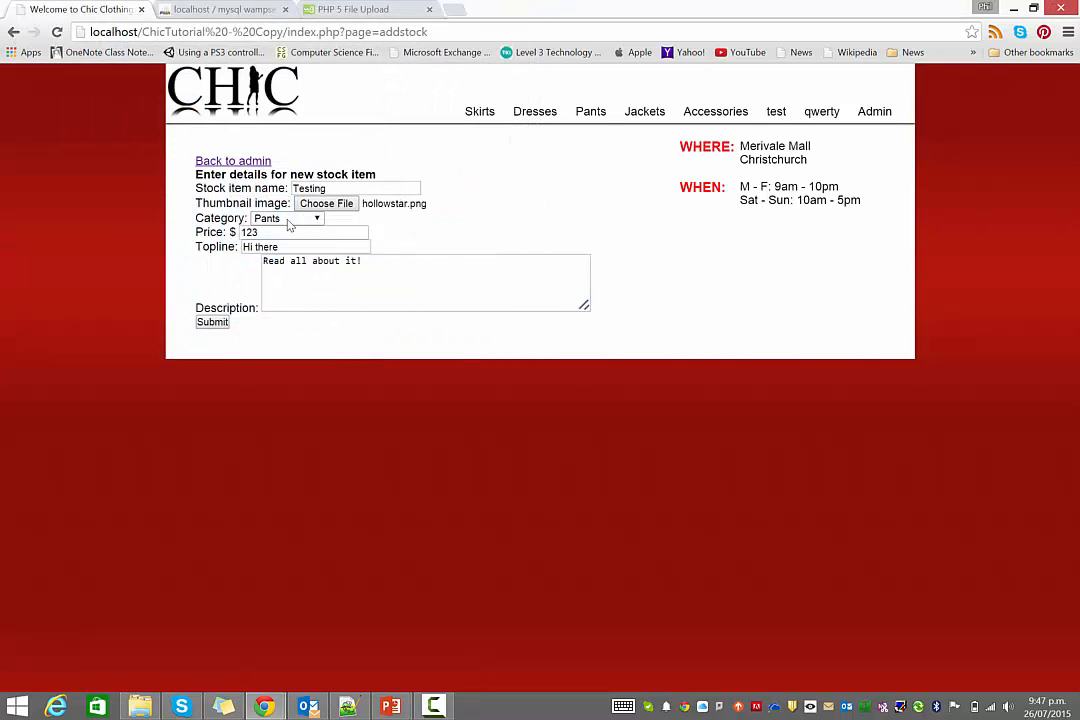
click(212, 320)
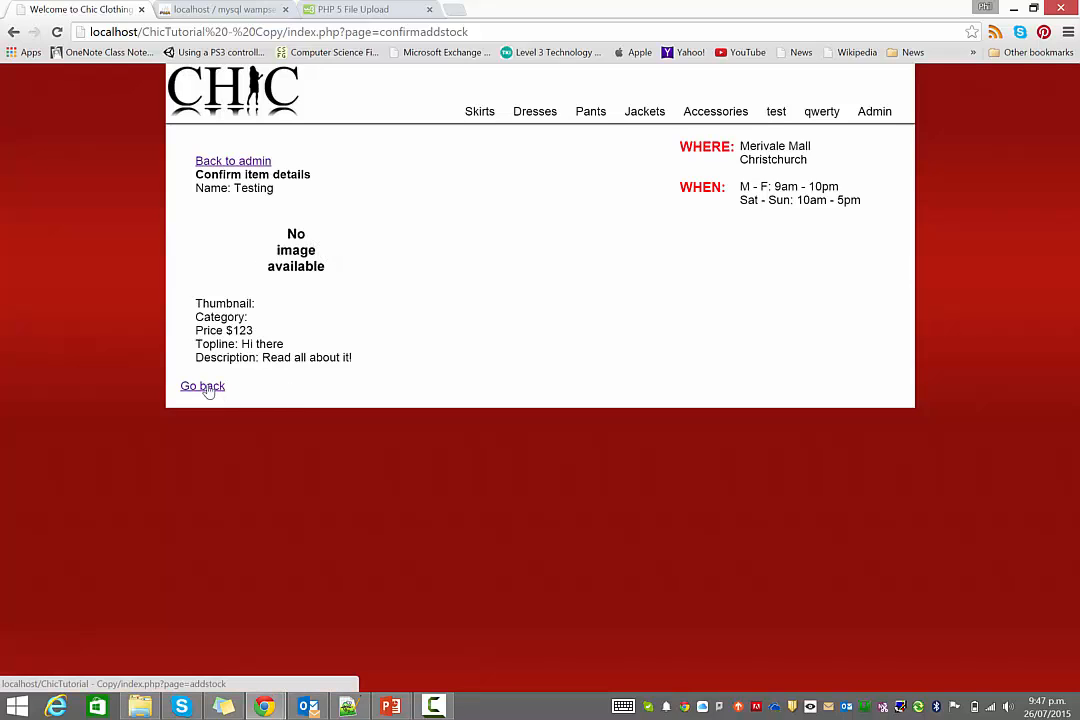
click(202, 386)
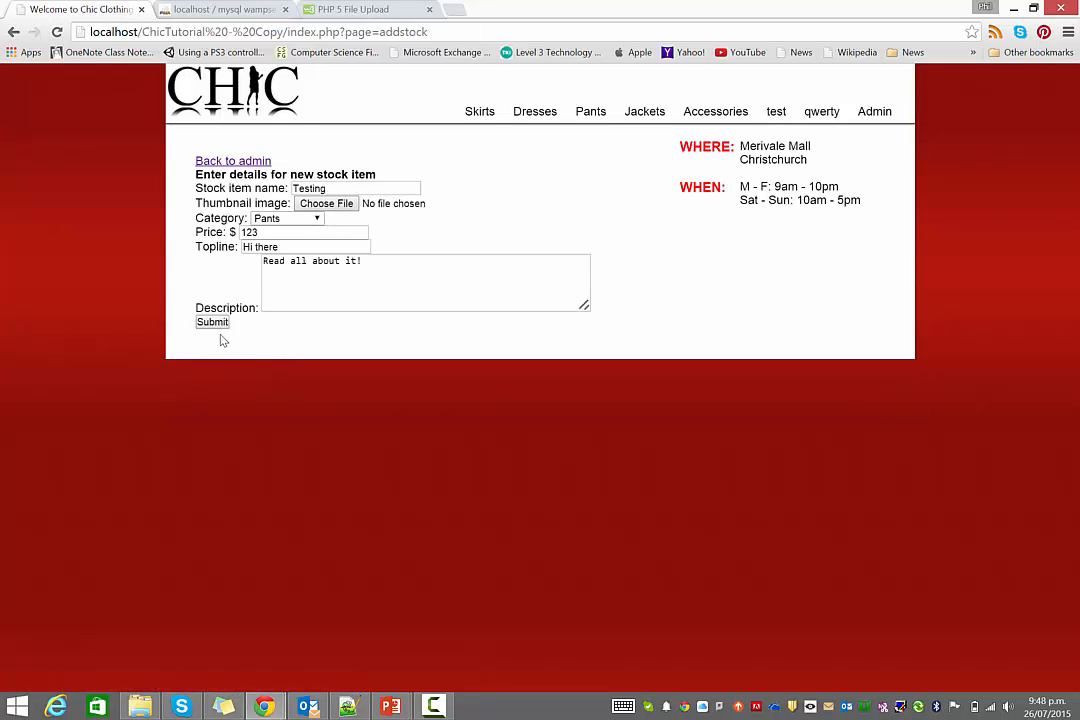
- Check the site's images folder in File Explorer to confirm the file was uploaded
click(212, 320)
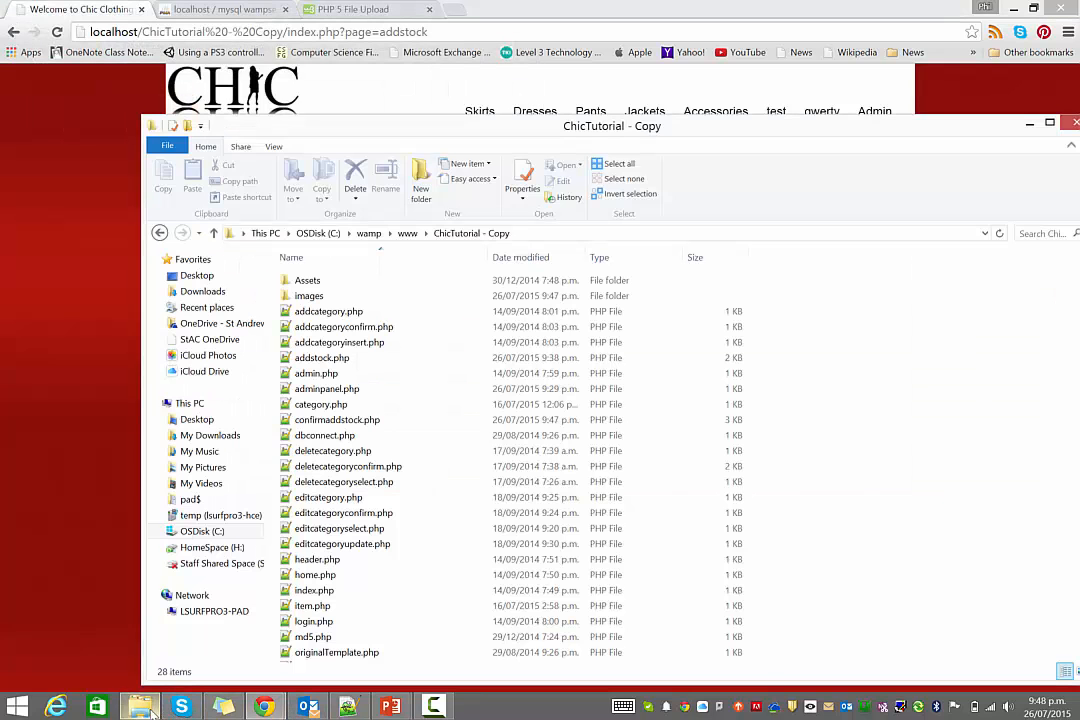
click(308, 296)
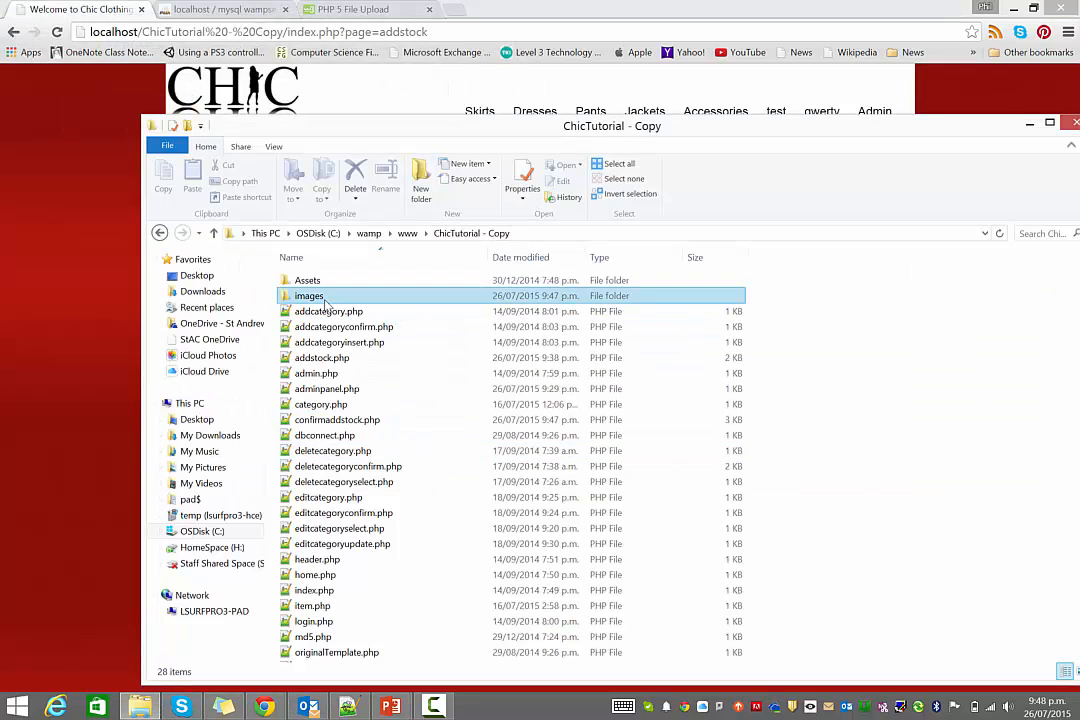
double_click(308, 296)
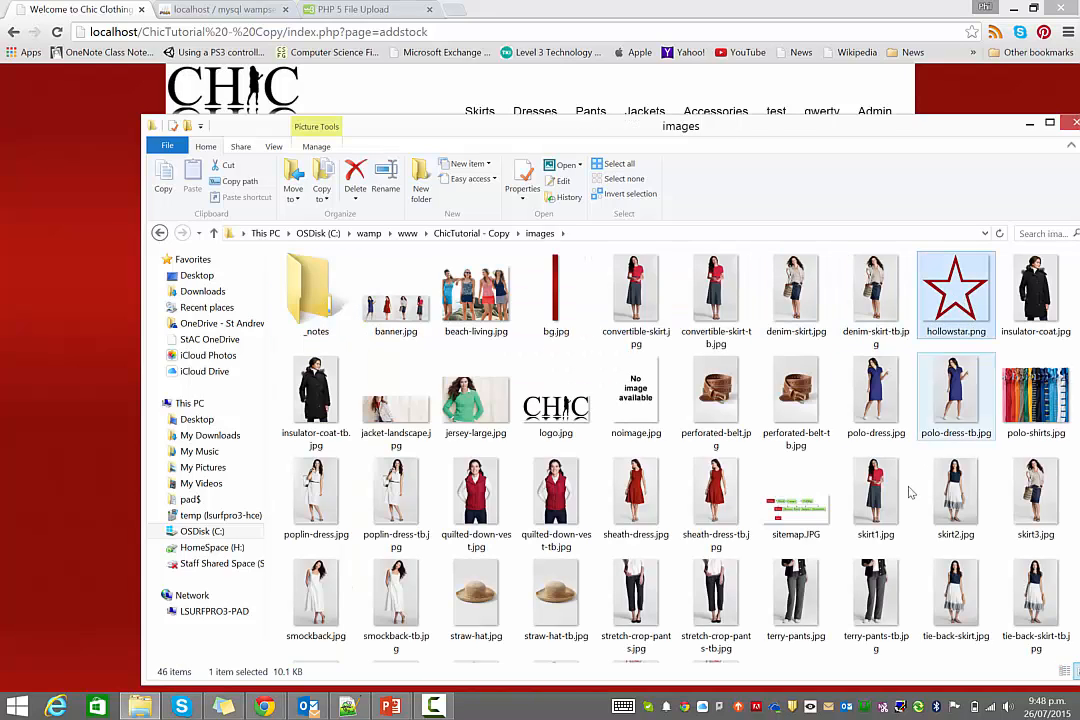
mouse_move(956, 284)
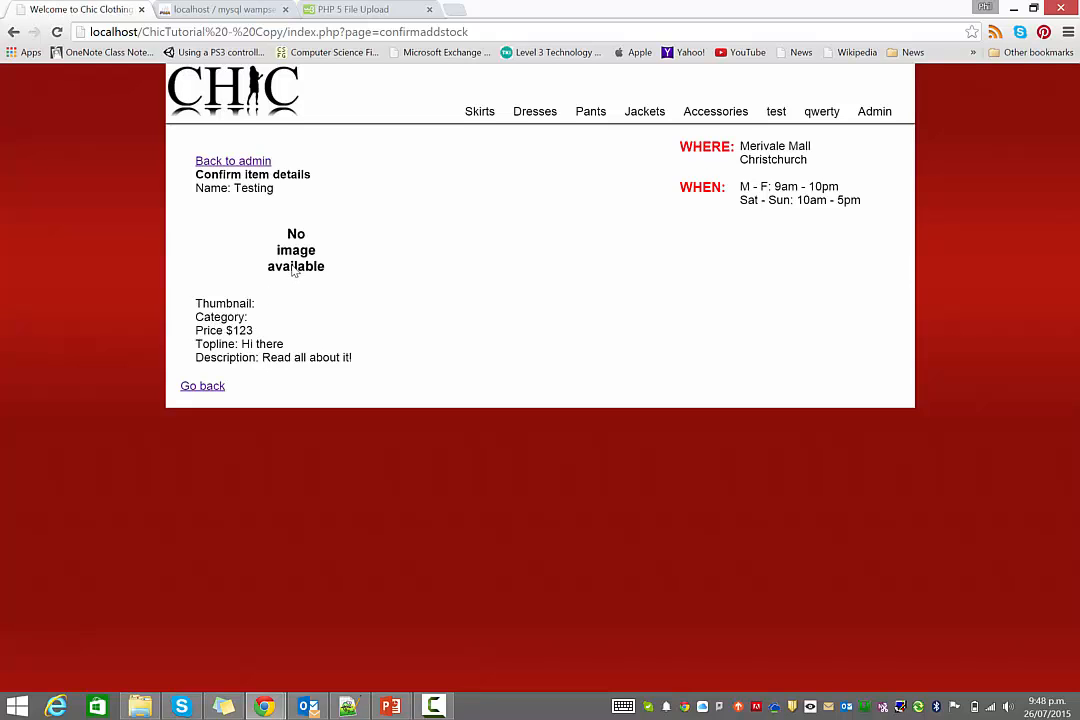
mouse_move(156, 280)
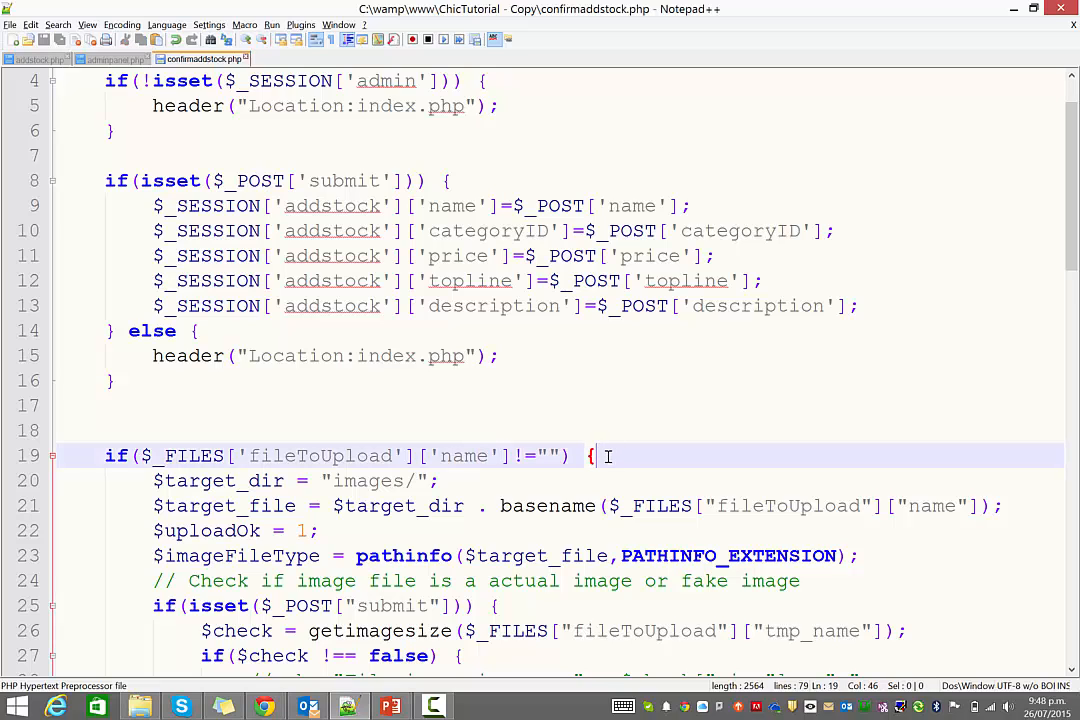
- Store $_FILES['fileToUpload']['name'] as $_SESSION['addstock']['thumbnail'] at the start of the upload block
key(Enter)
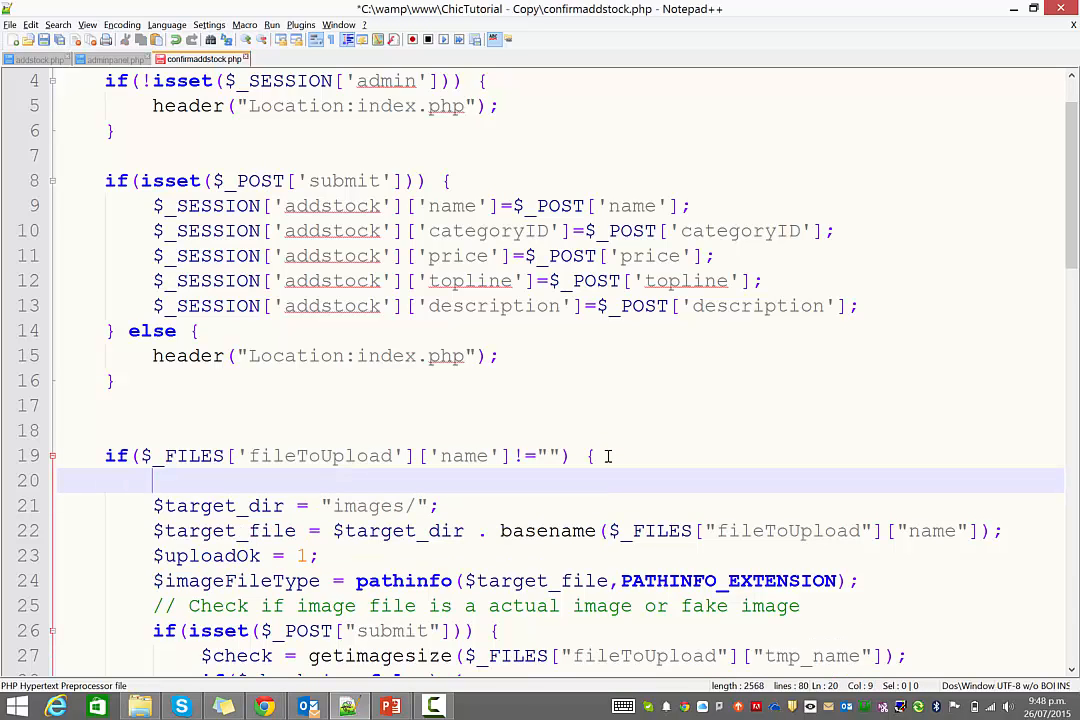
scroll(down, 3)
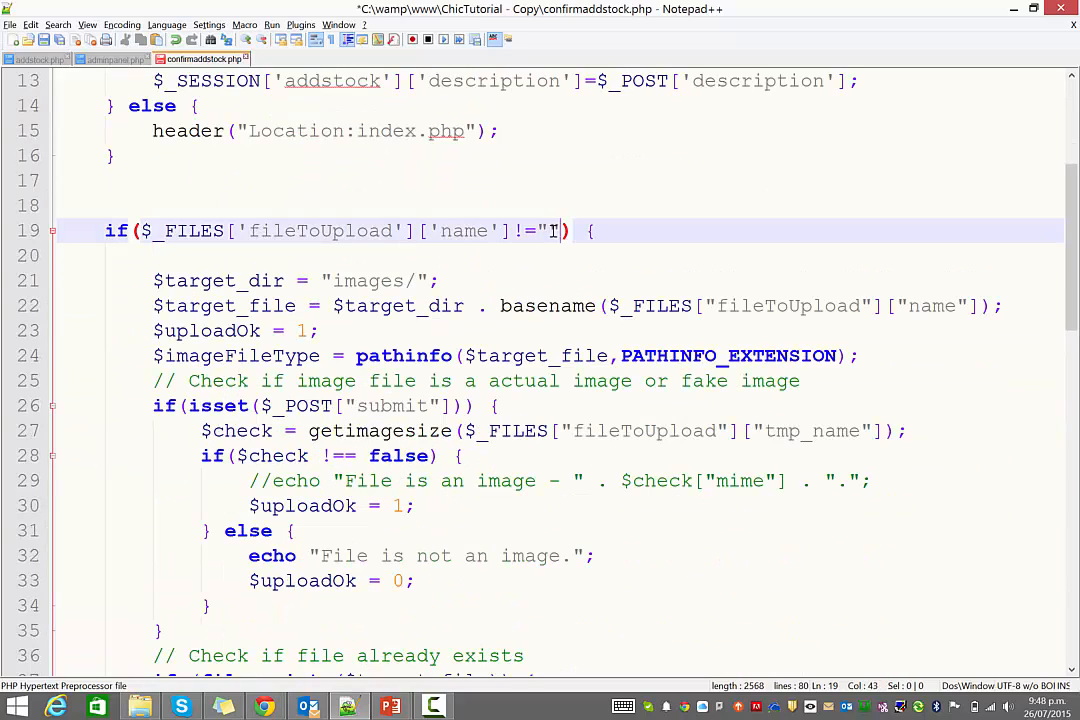
text($)
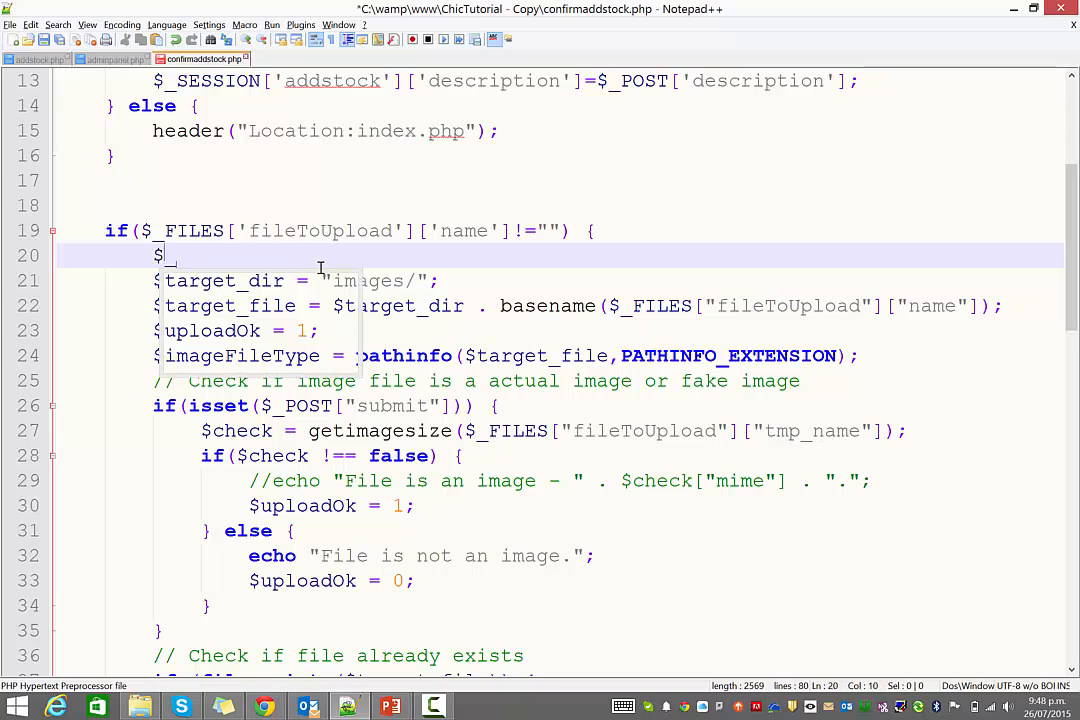
text(_SESSION['add)
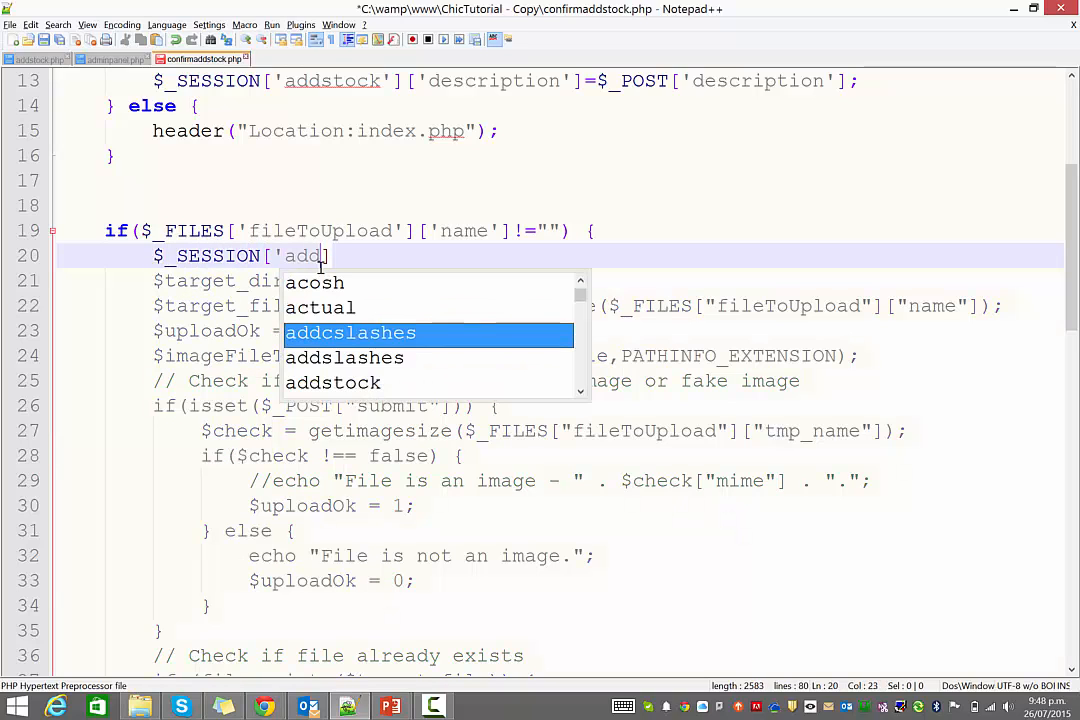
click(332, 382)
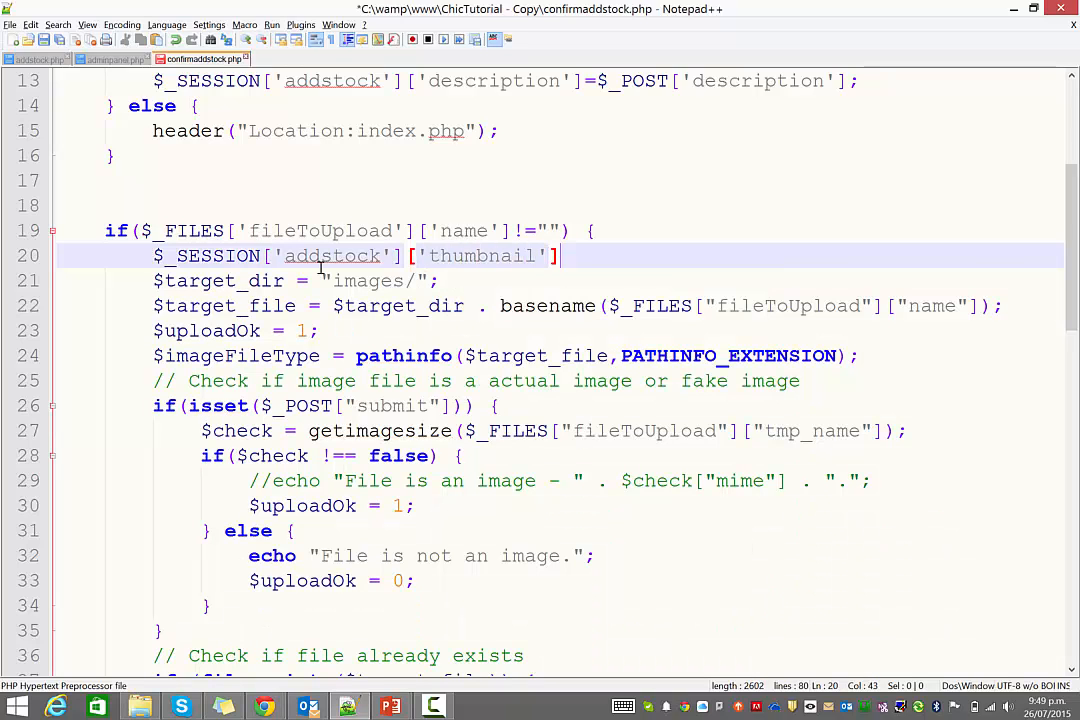
text(=)
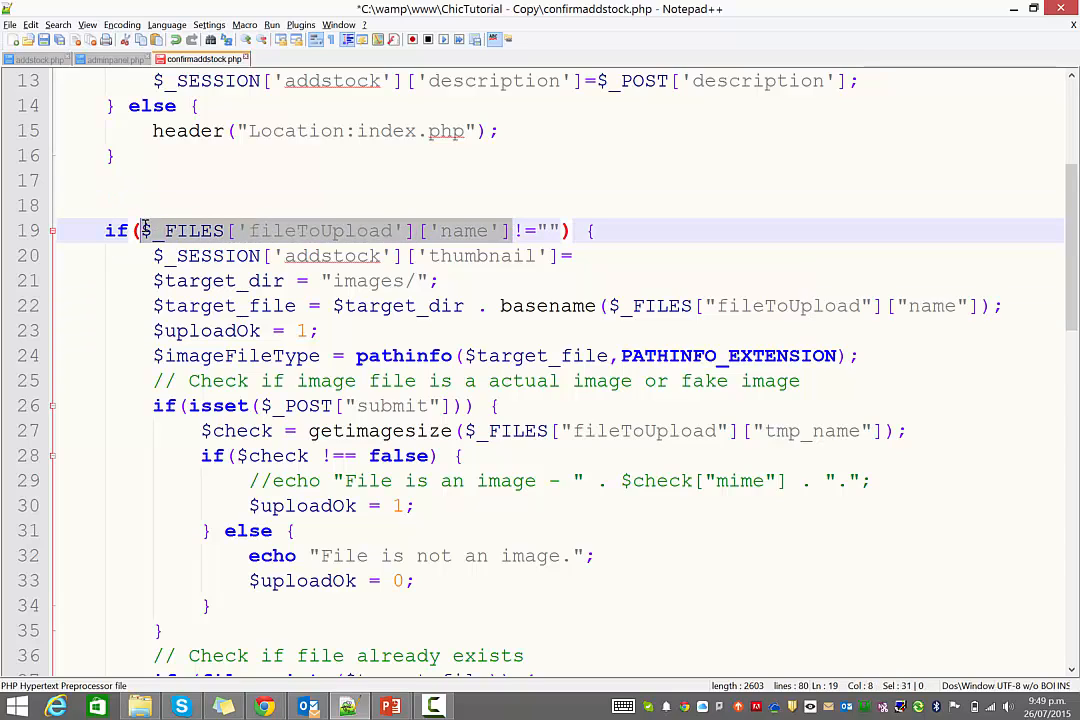
text($_FILES['fileToUpload']['name'])
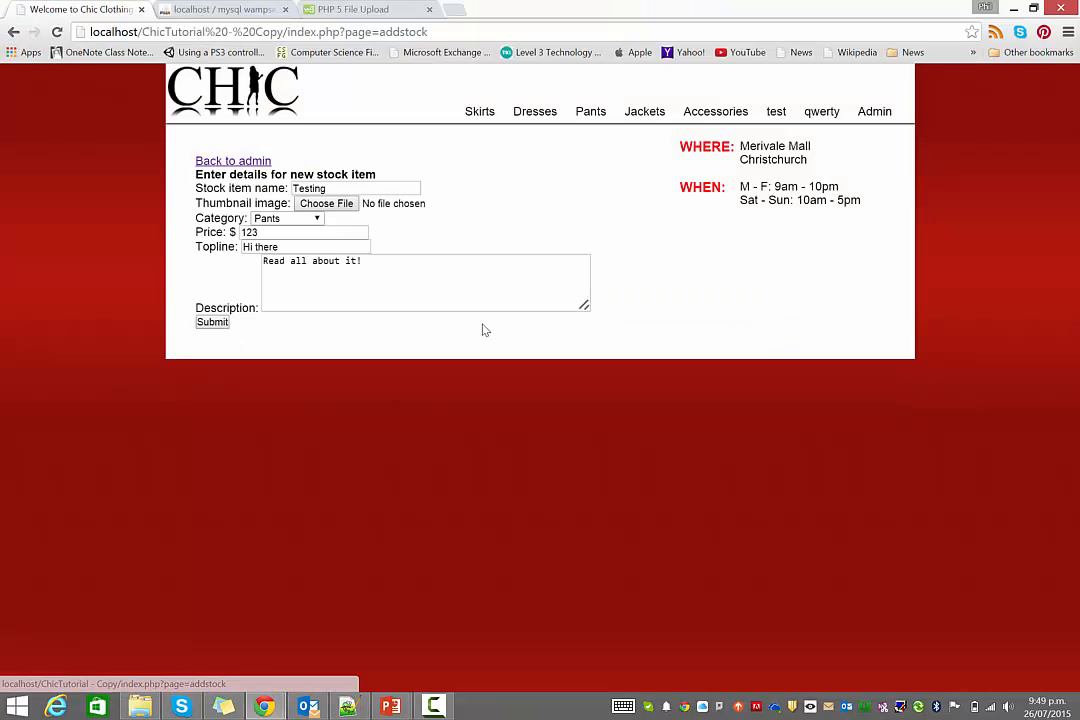
- Submit the Testing item with hollowstar.png and confirm the star thumbnail renders, then go back to the form
click(326, 204)
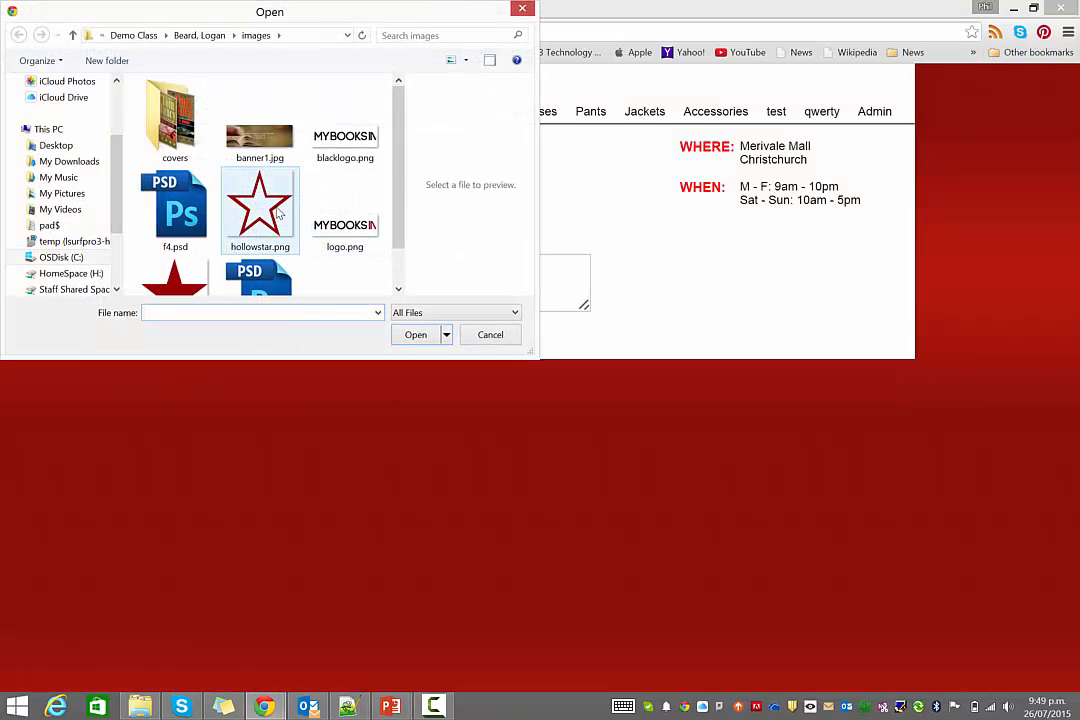
click(490, 334)
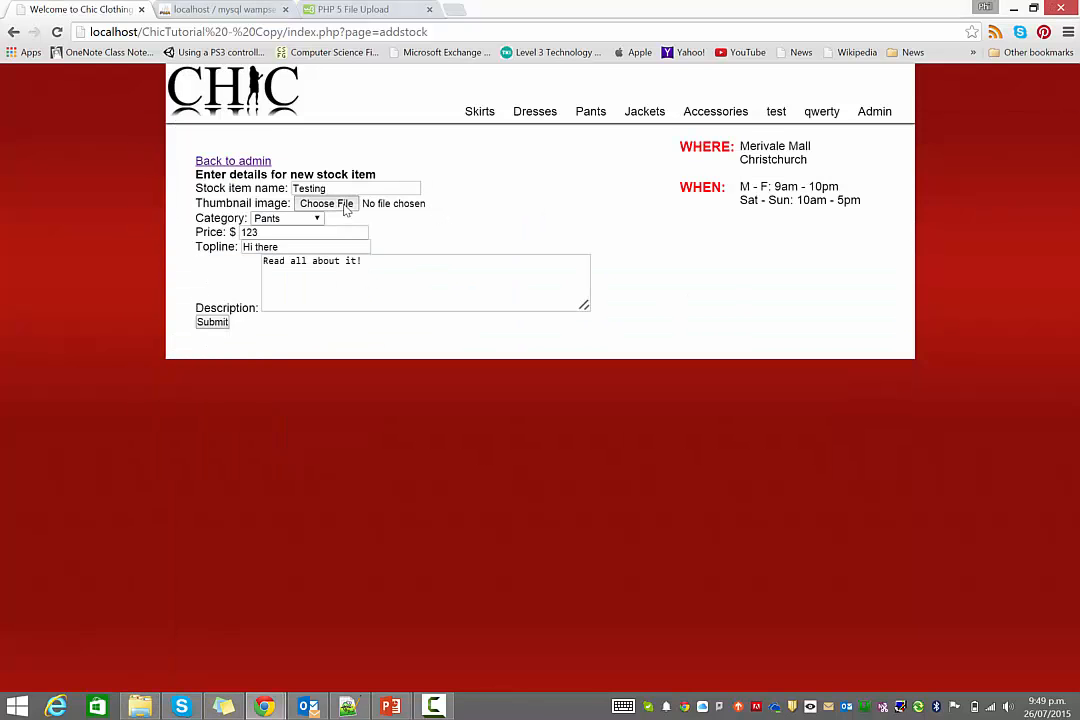
click(326, 204)
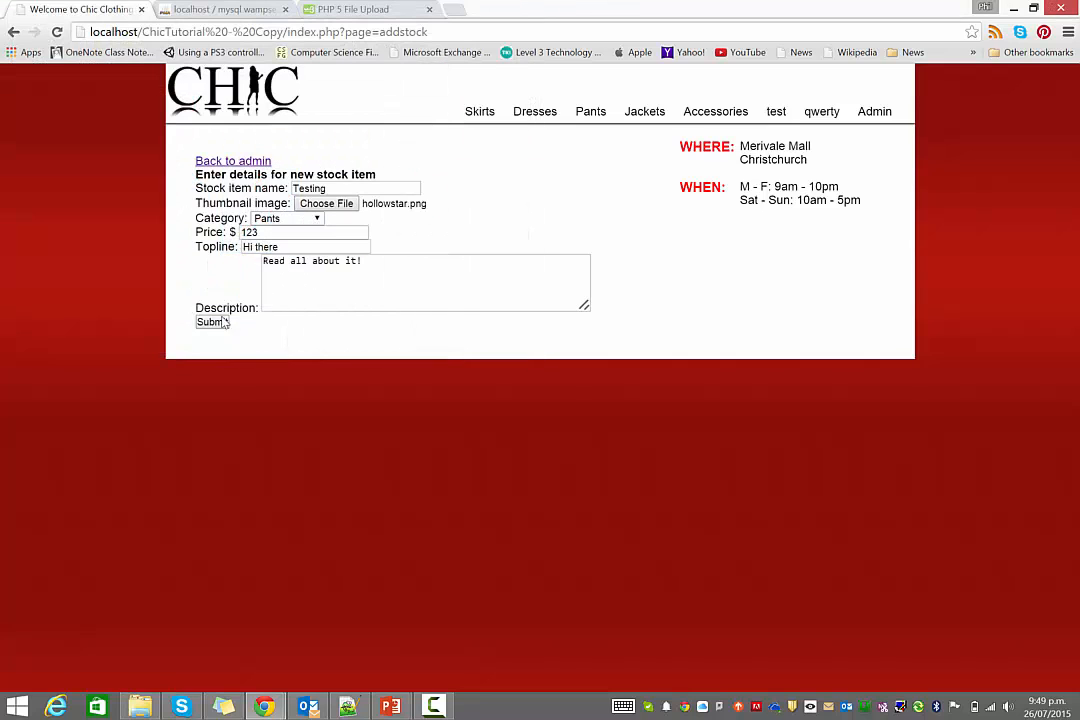
click(212, 320)
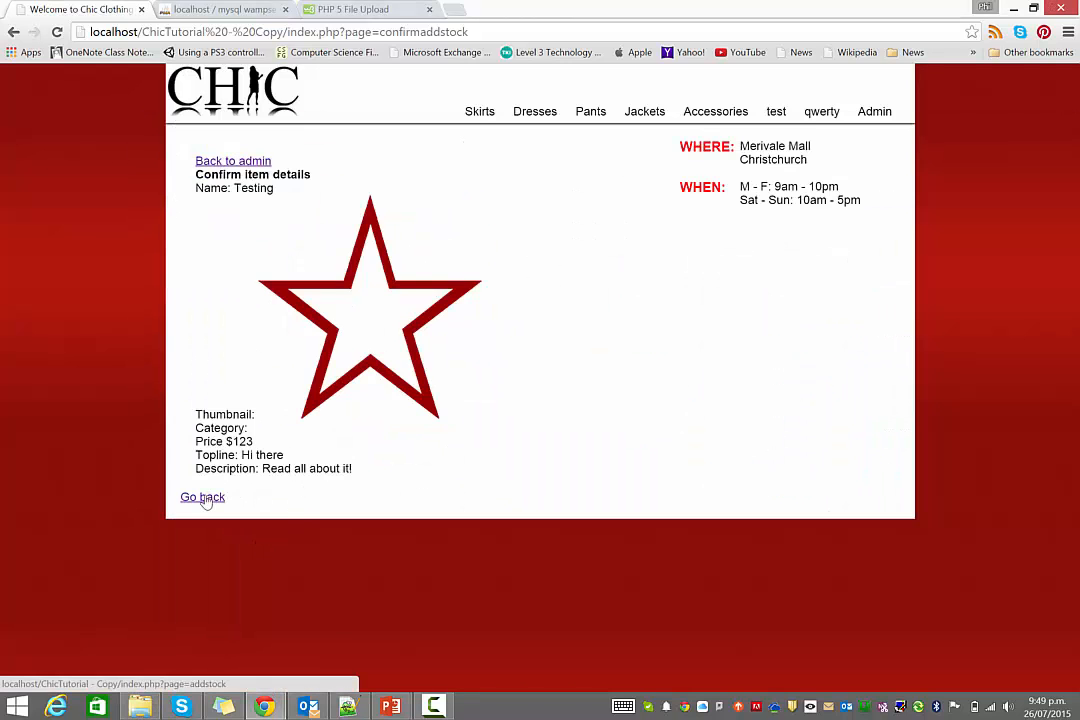
click(202, 496)
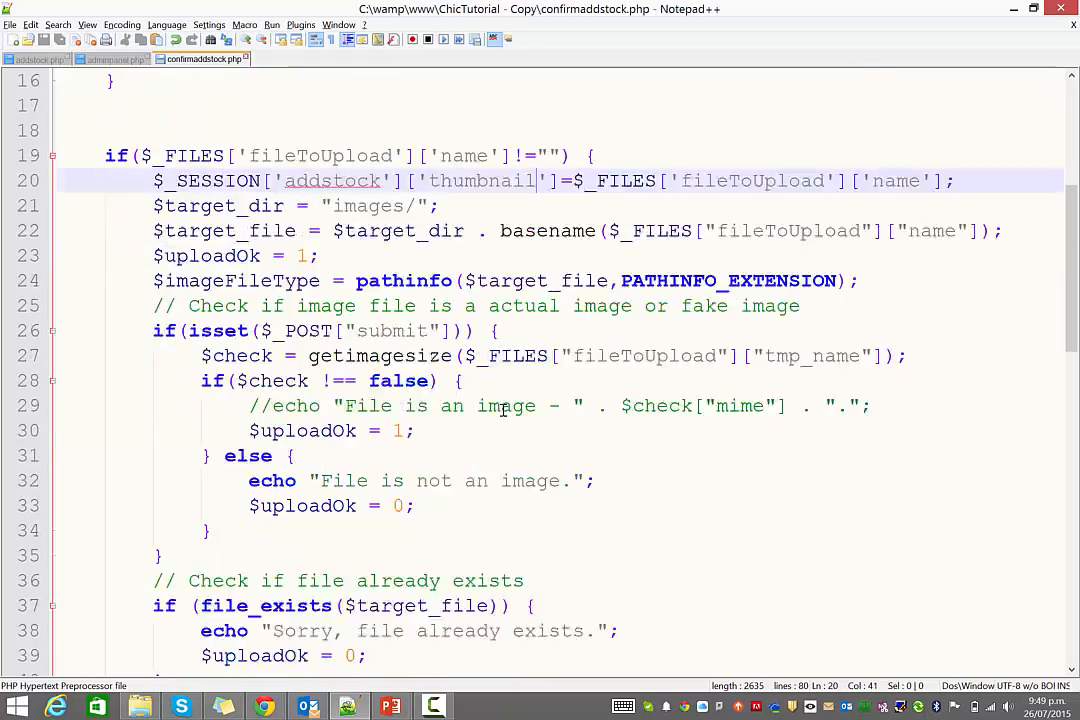
- Add a $catname_q query selecting name FROM category WHERE categoryID matches the session's categoryID
scroll(down, 3)
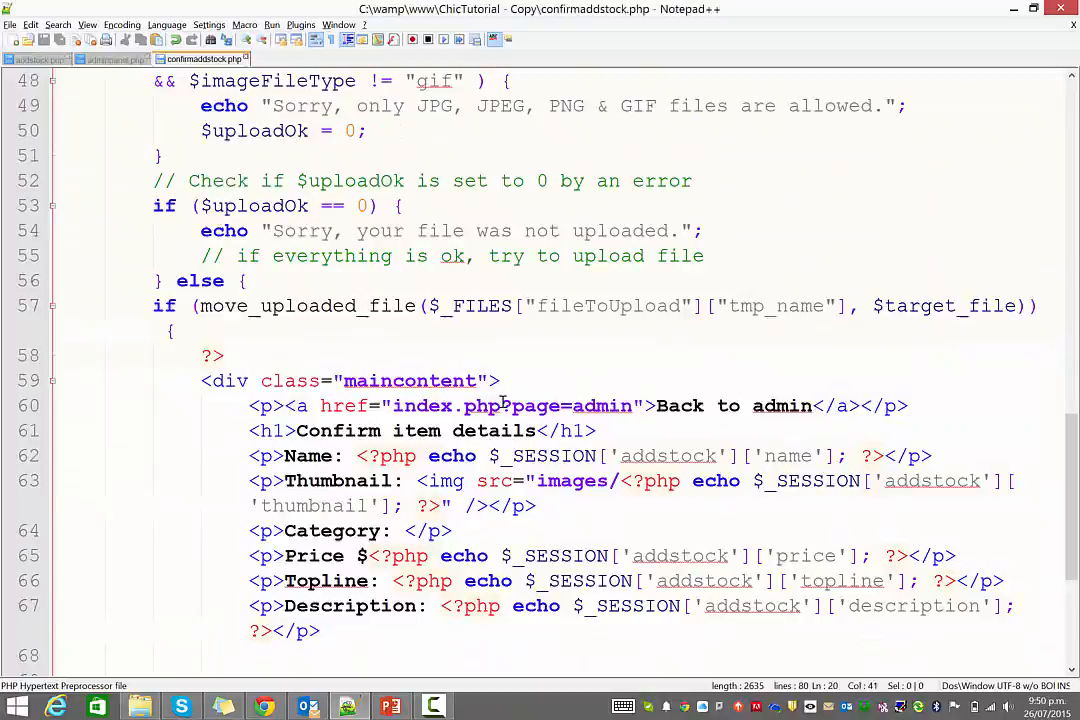
scroll(down, 3)
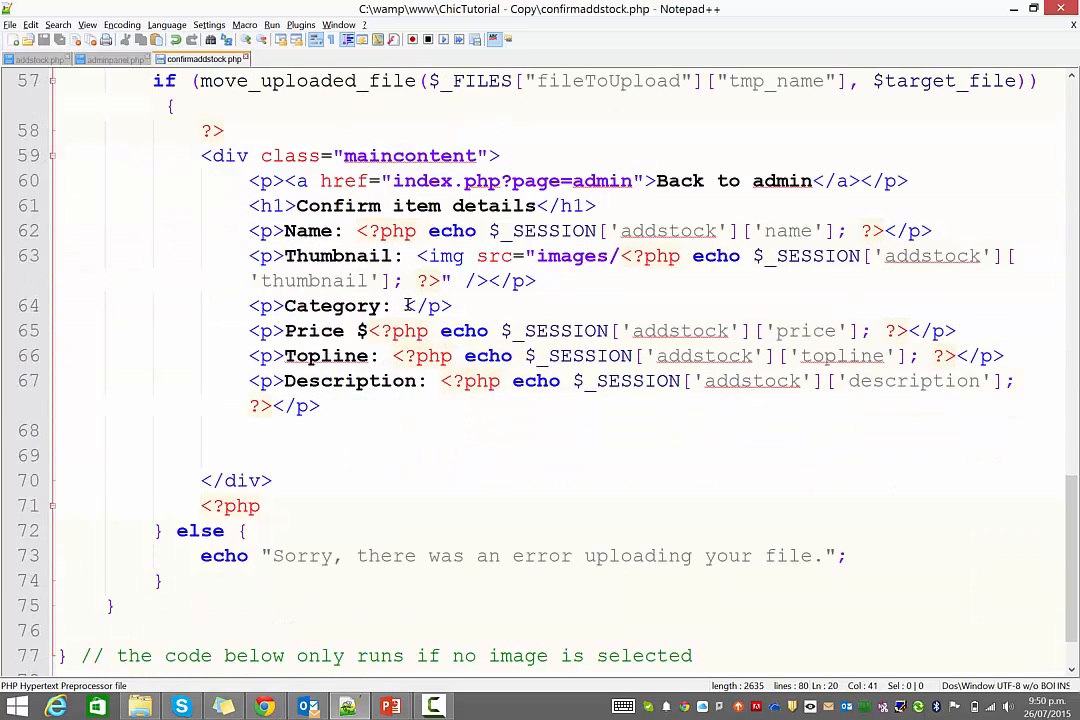
click(408, 306)
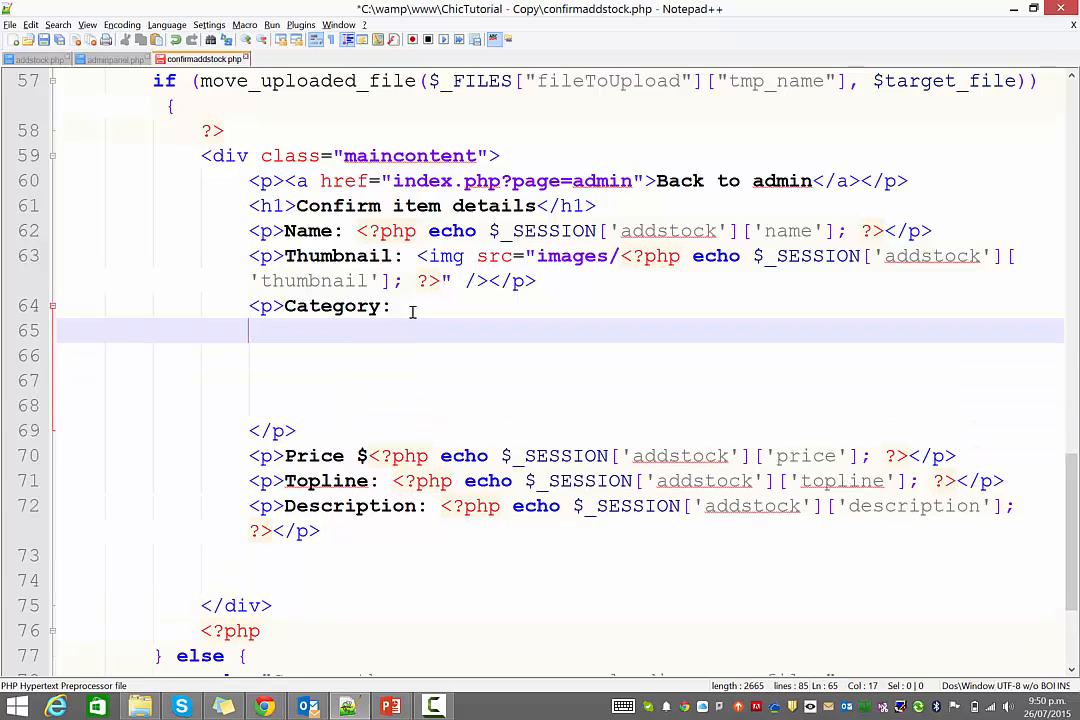
text(<?php)
click(560, 406)
text(?>)
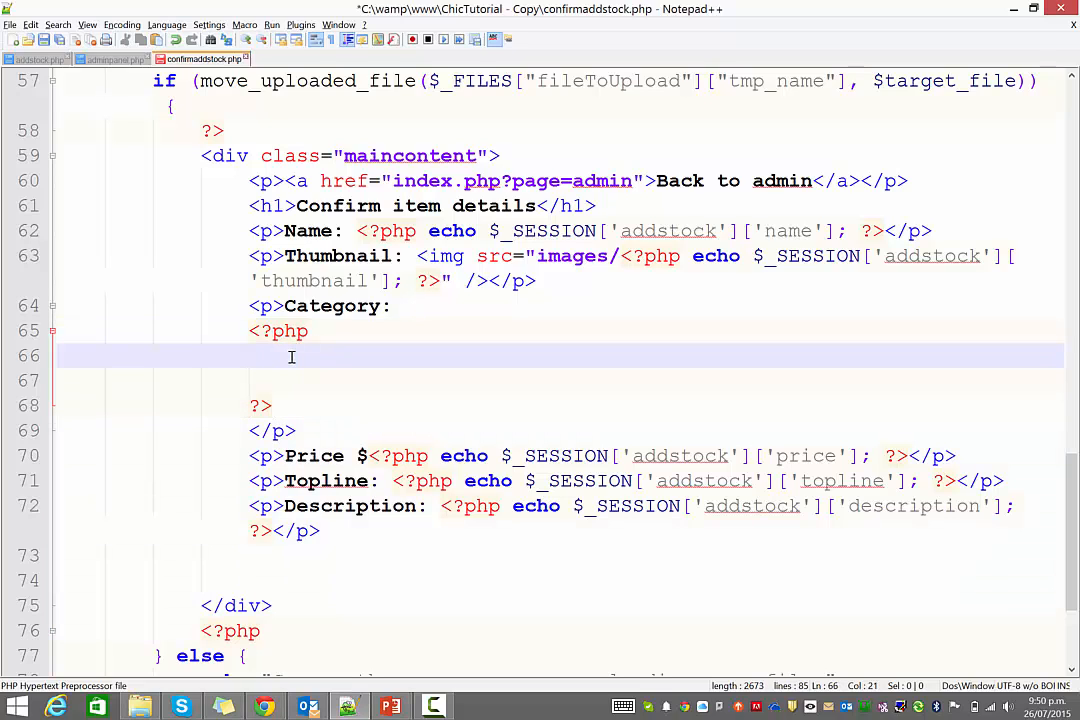
text($catname)
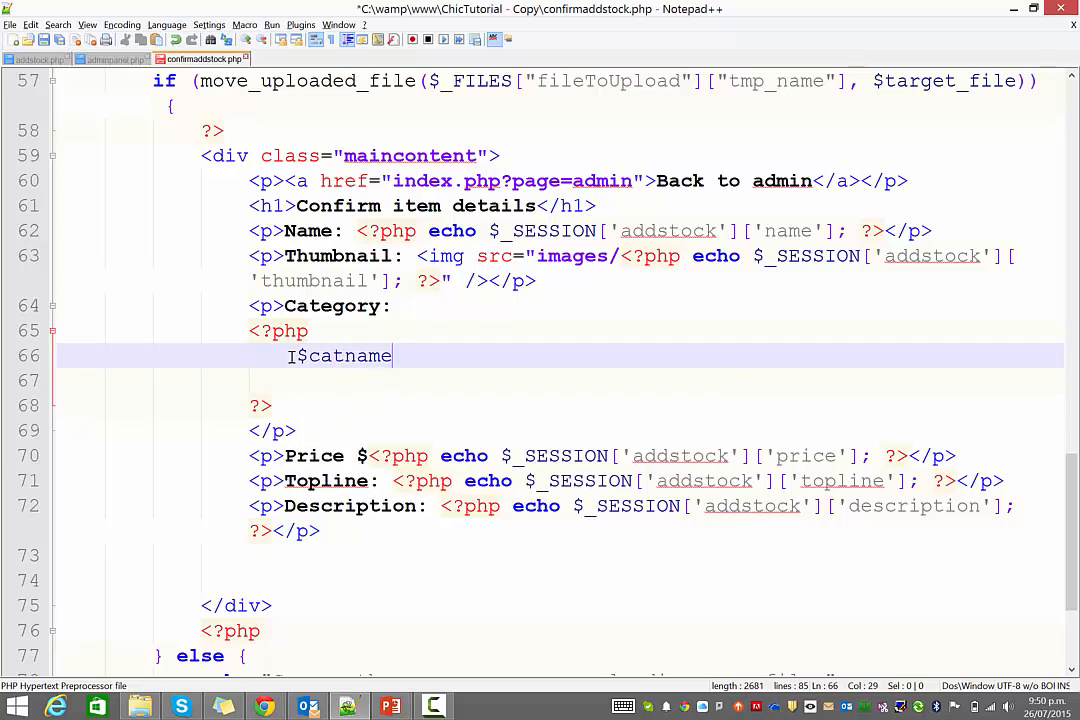
text(_q)
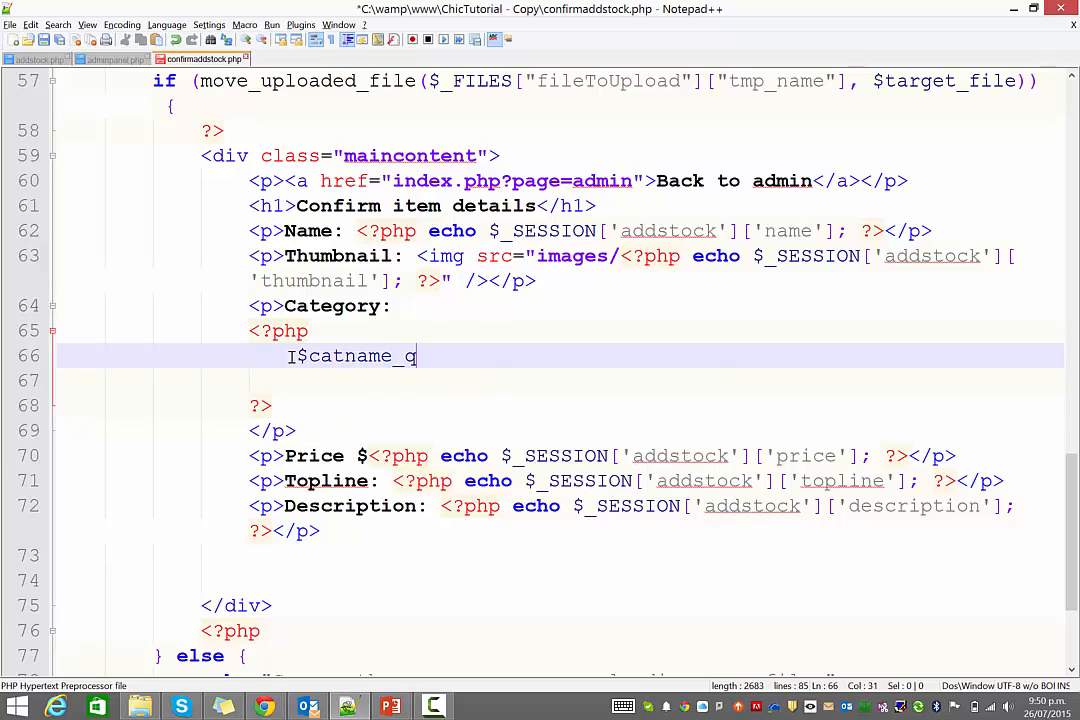
text(s;)
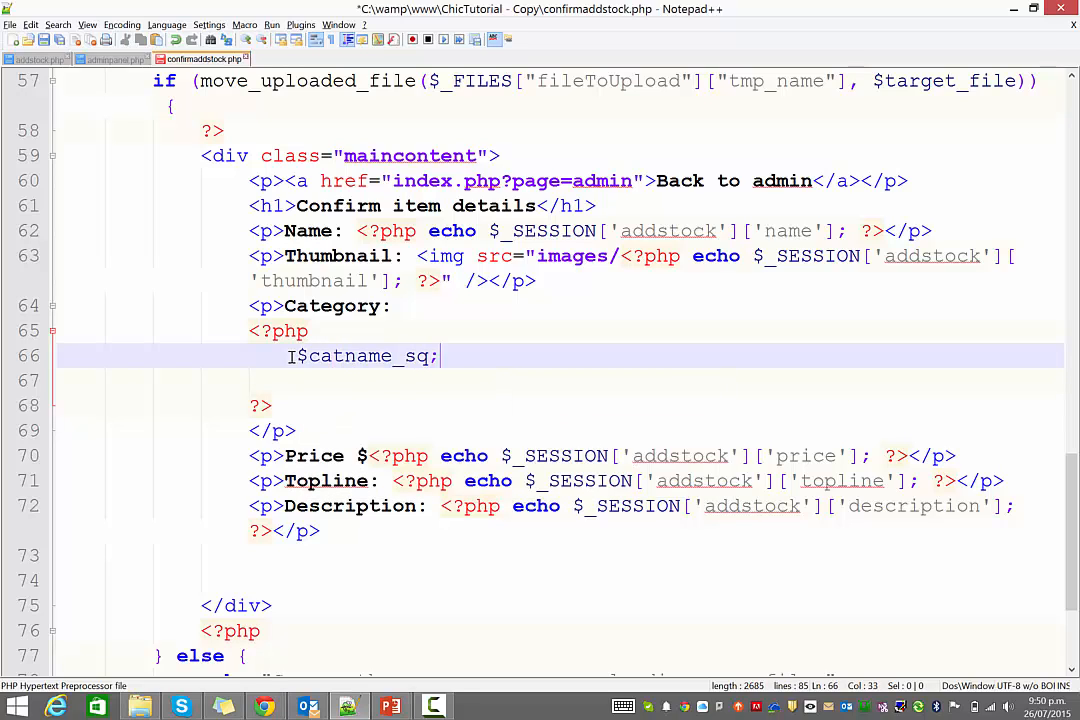
key(Backspace)
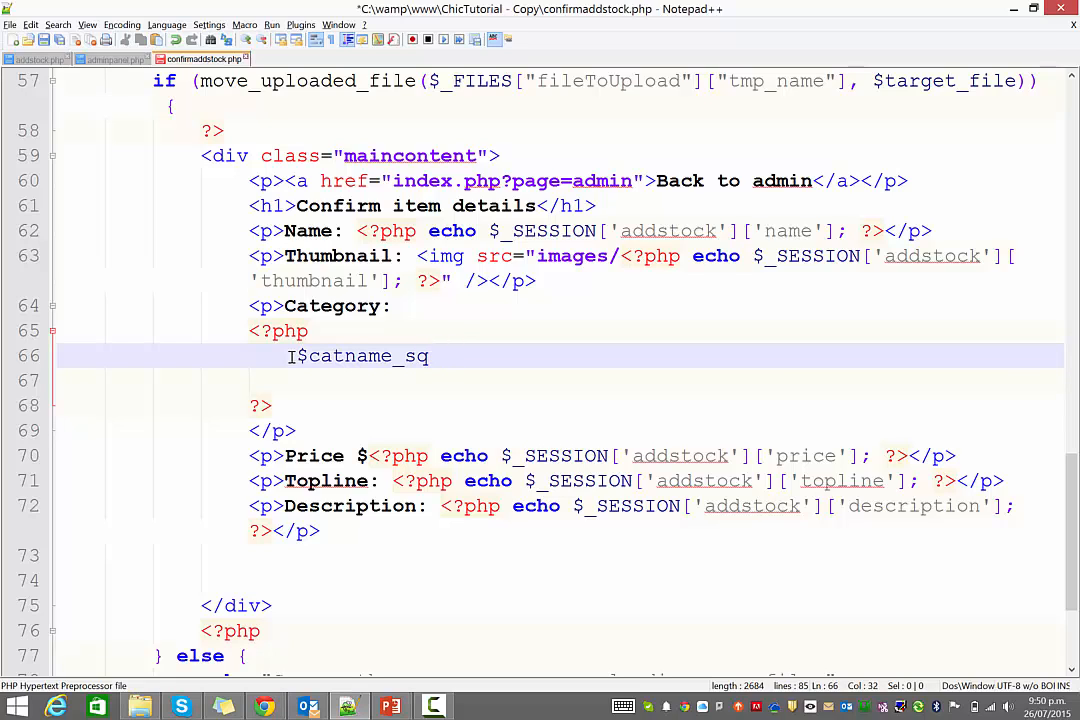
text(="SELECT")
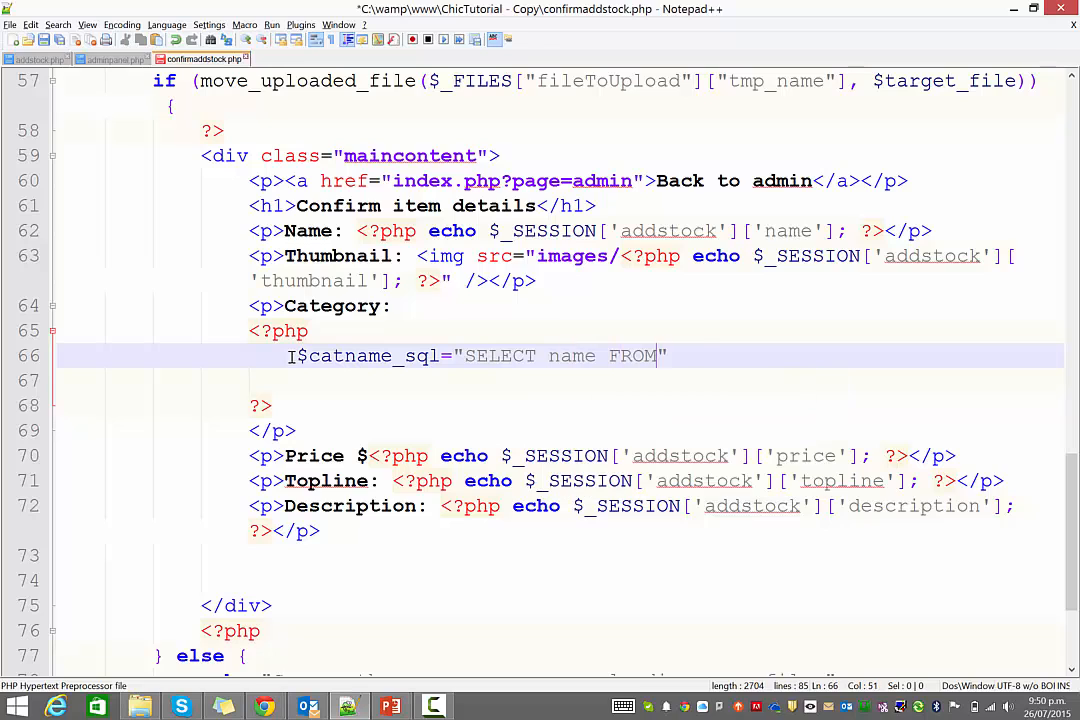
text(category WHE)
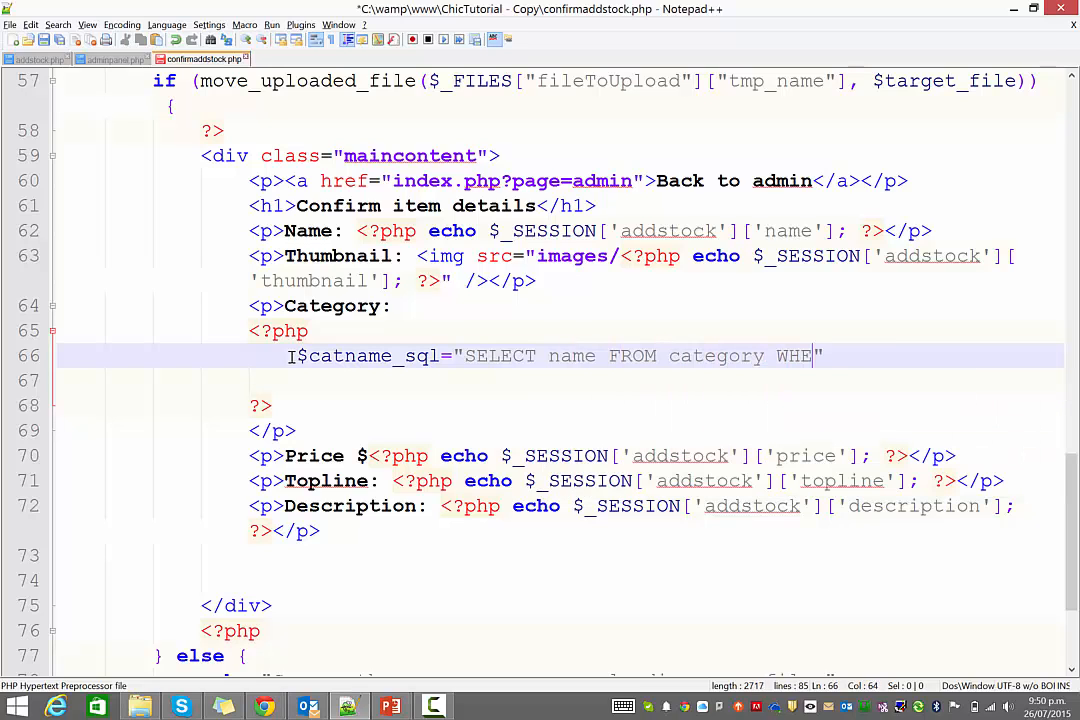
text(RE categoryID=)
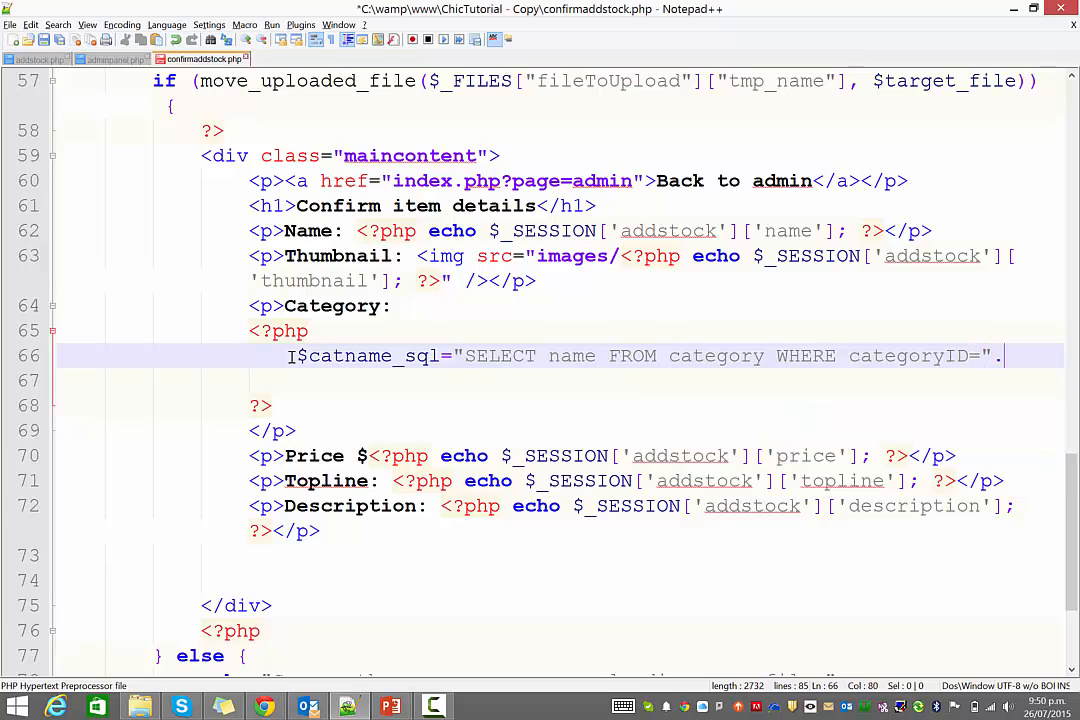
text($_SESSION['addstock'][')
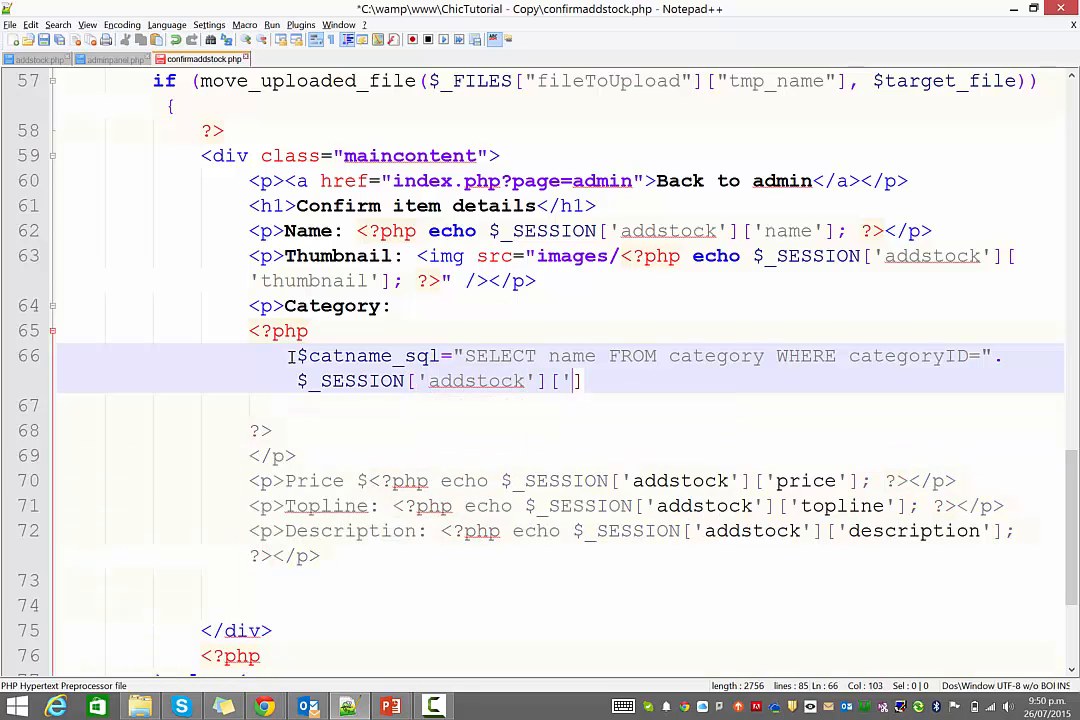
text(categoryID)
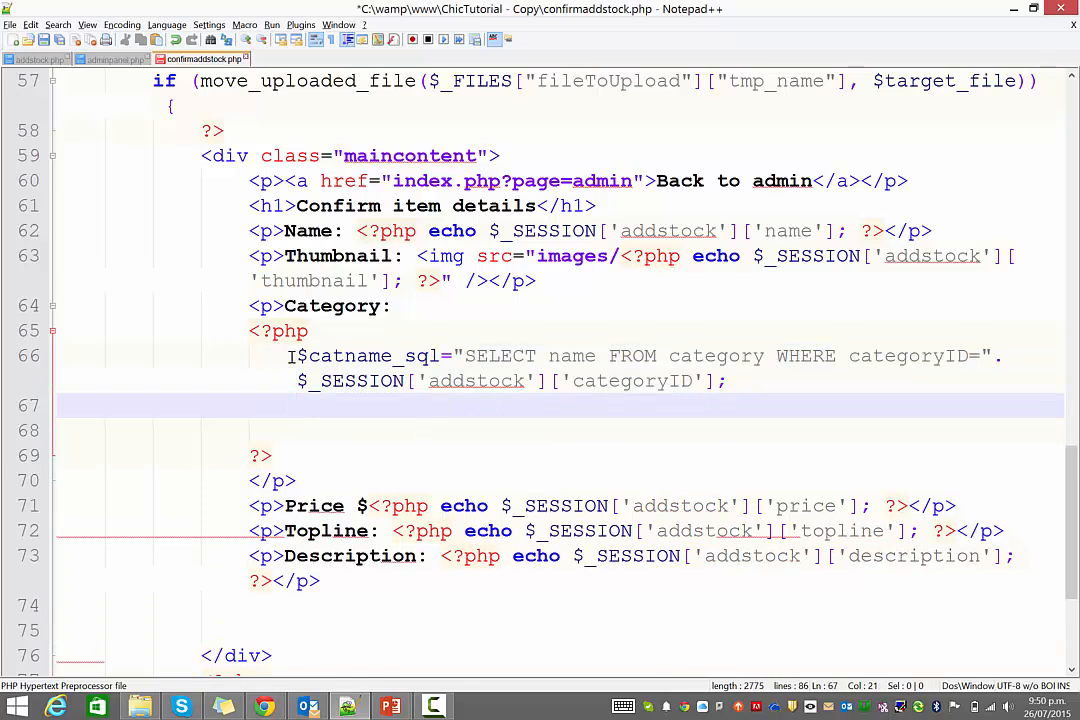
- Run the query with mysqli_query, fetch the row with mysqli_fetch_assoc, and echo the category name
text($catname)
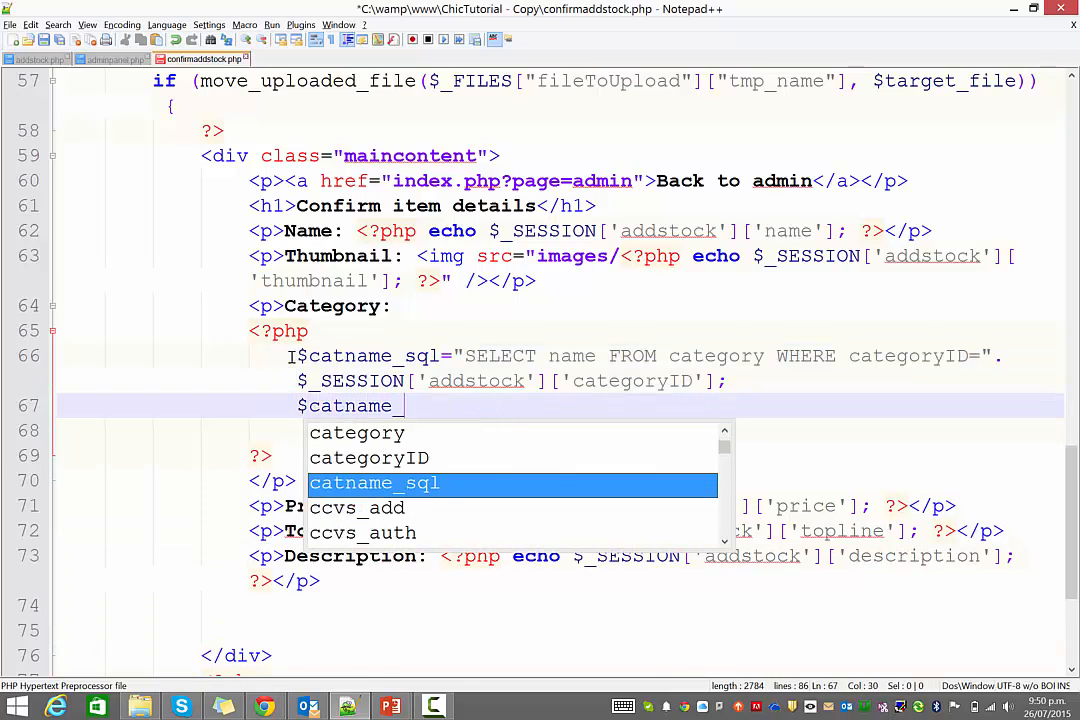
text(_qry=)
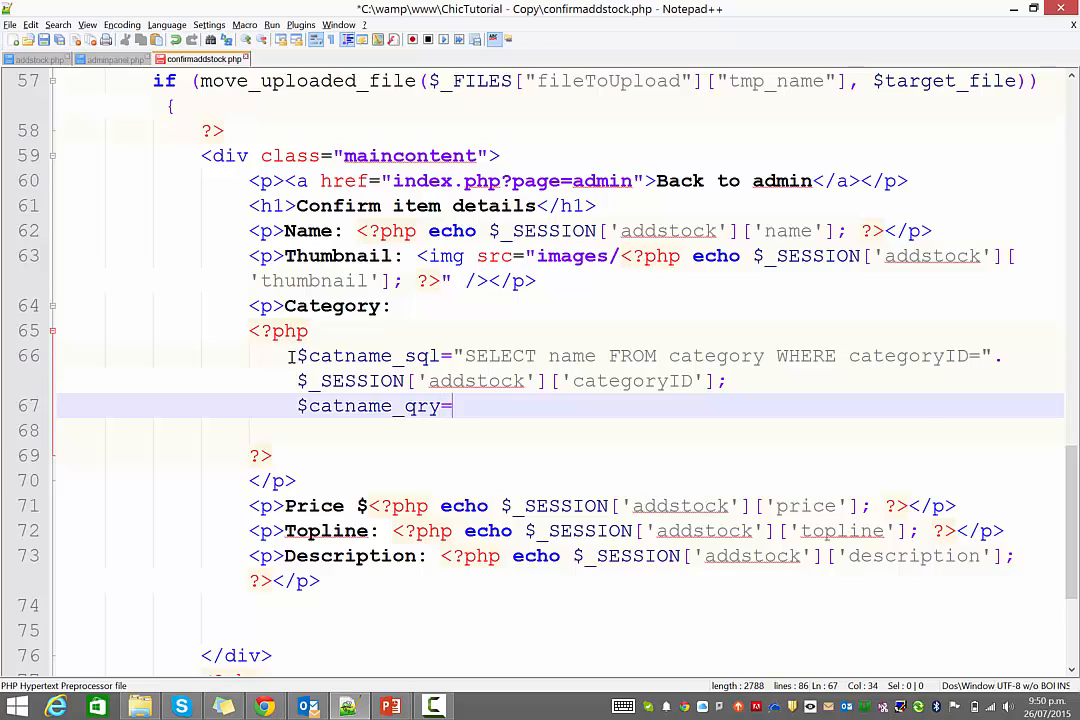
text(mysqli_query($dbc)
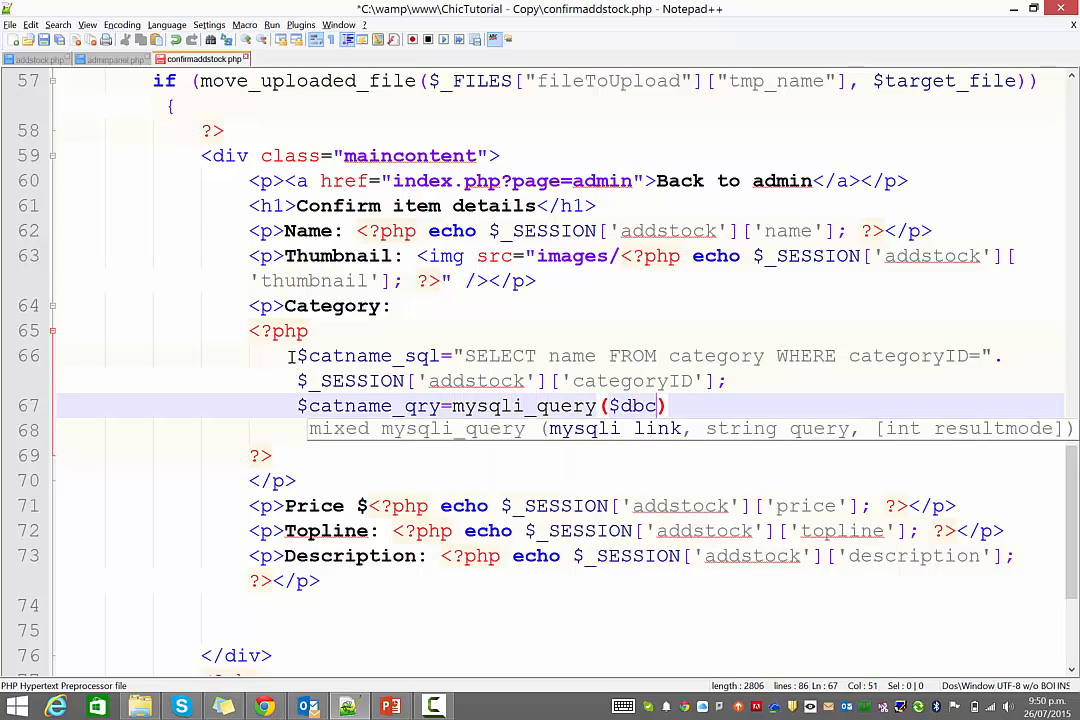
text(onnect, $catname_sql)
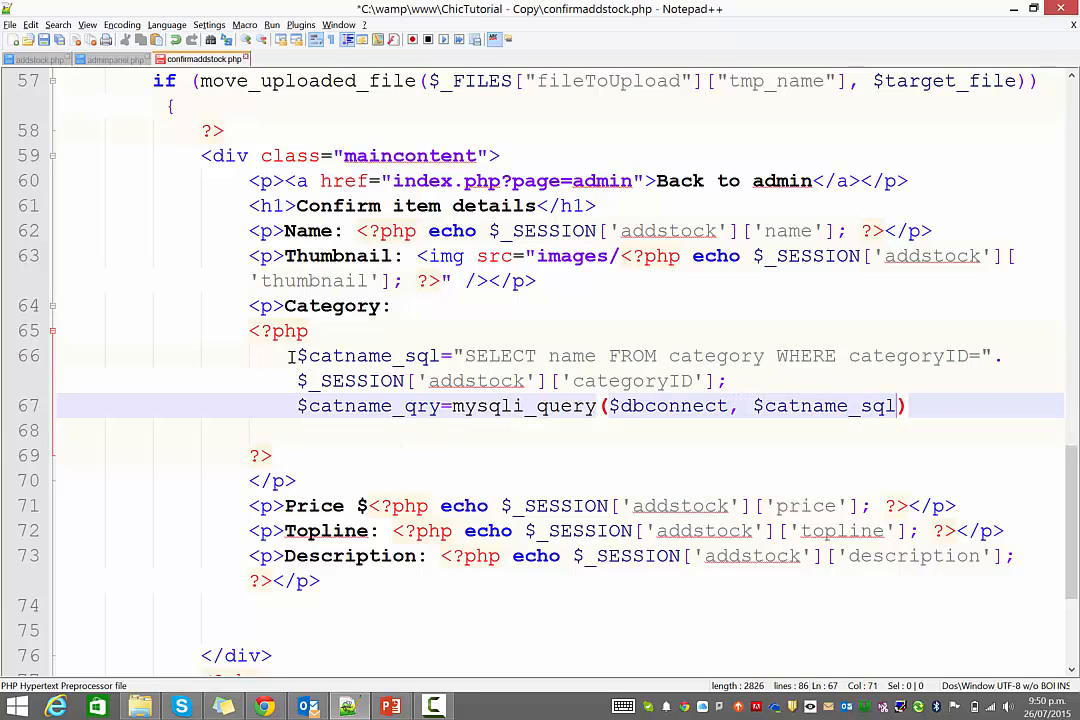
text($cat)
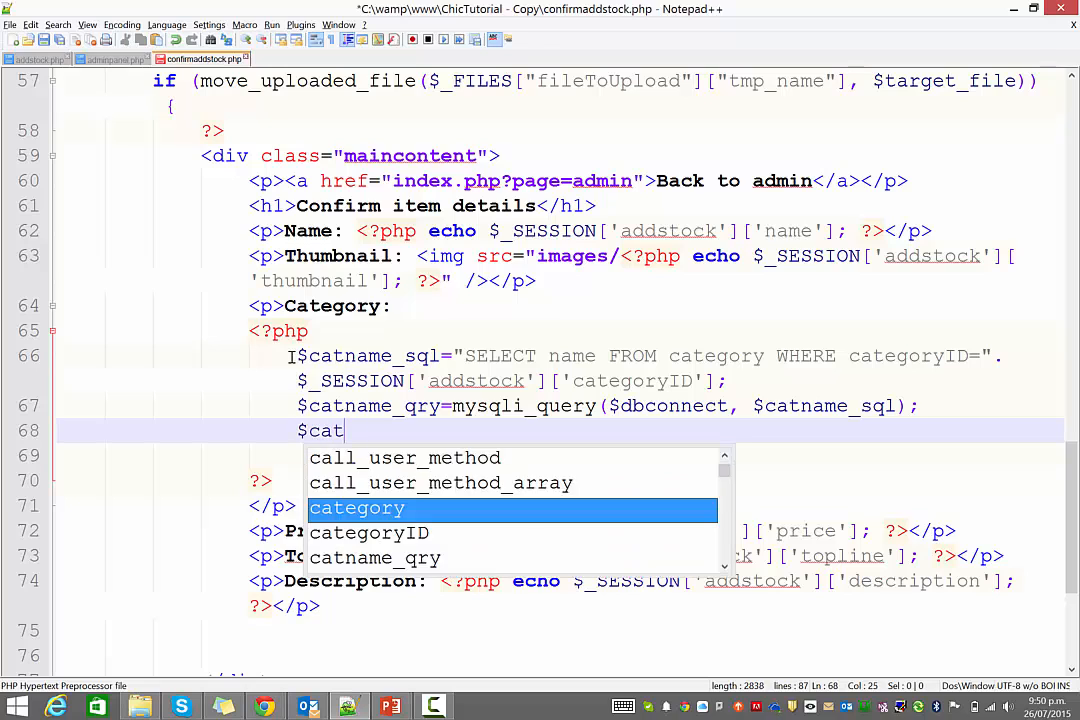
text(name_rs=)
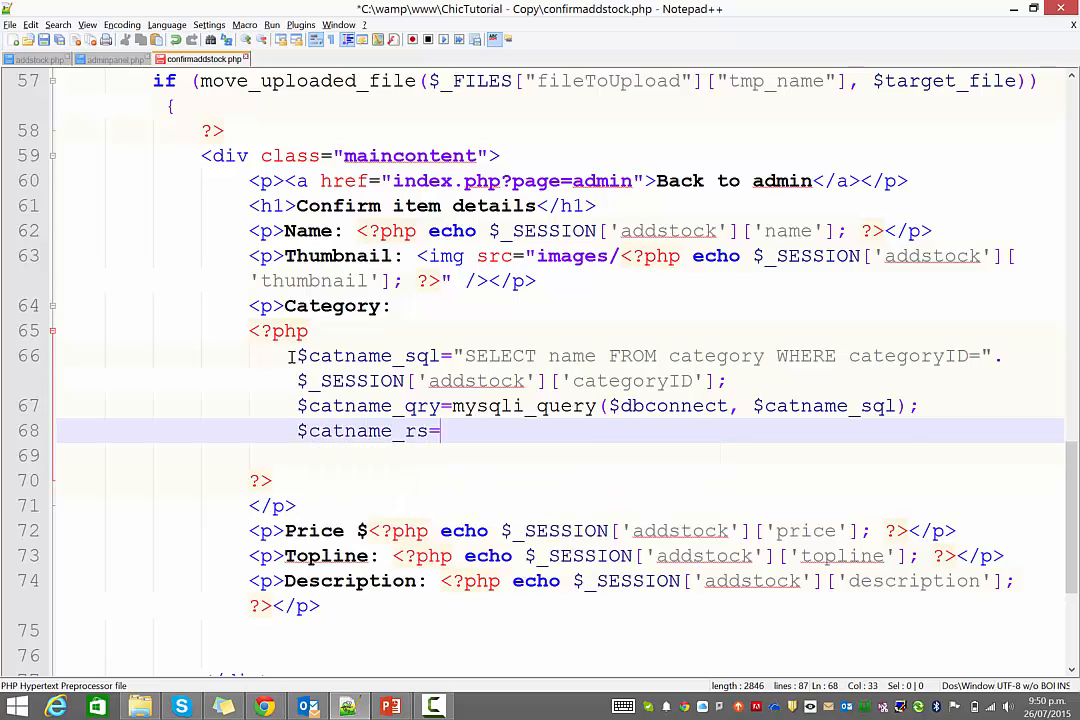
text(mysqli)
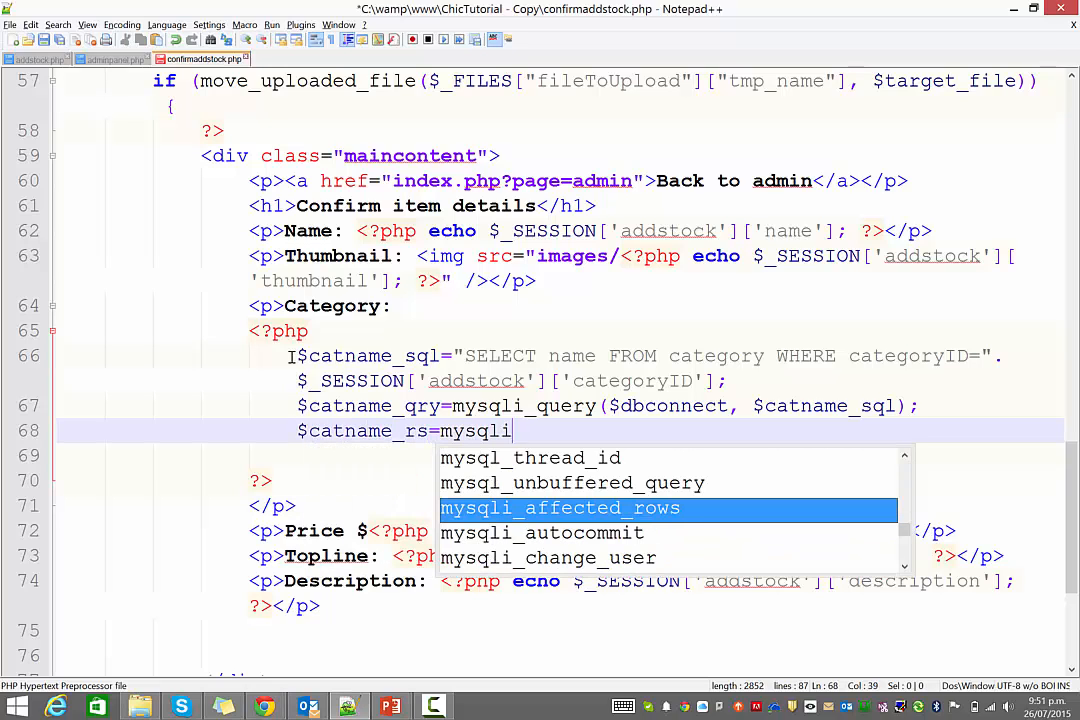
text(_fetch_assoc)
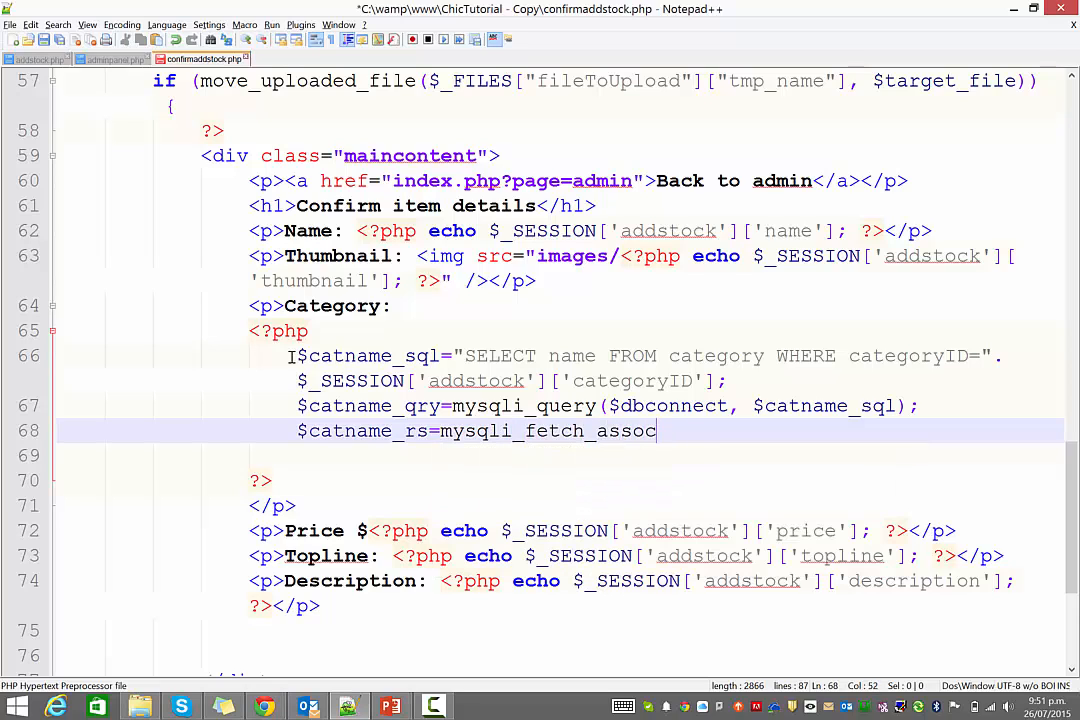
text(($catname)
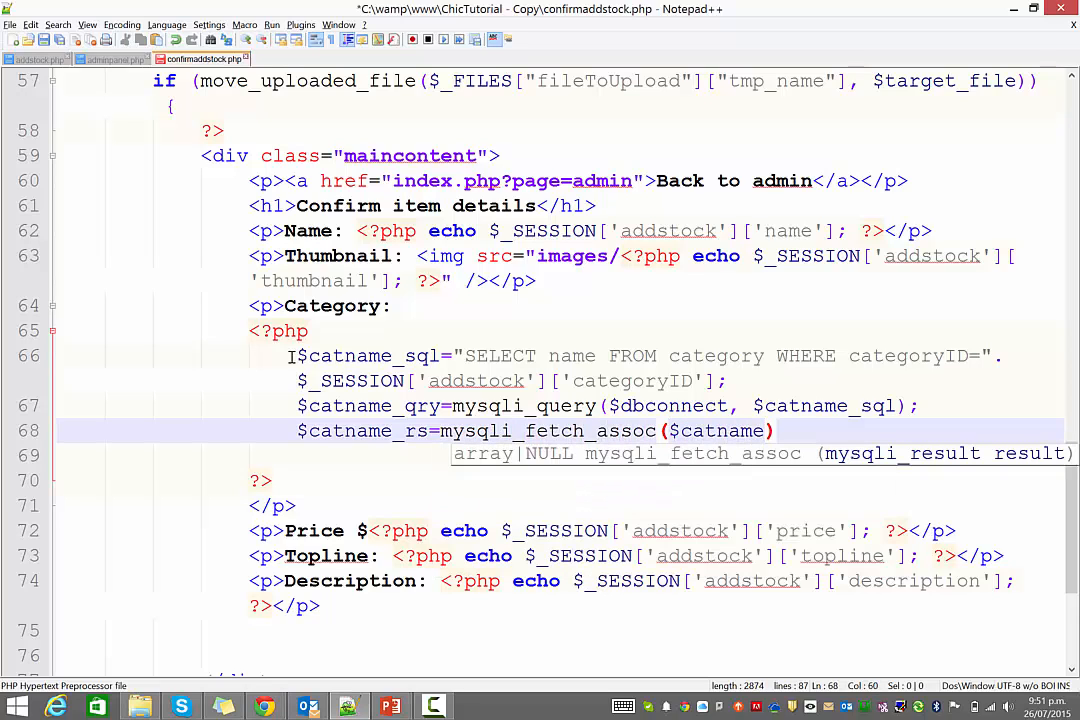
text(_qry)
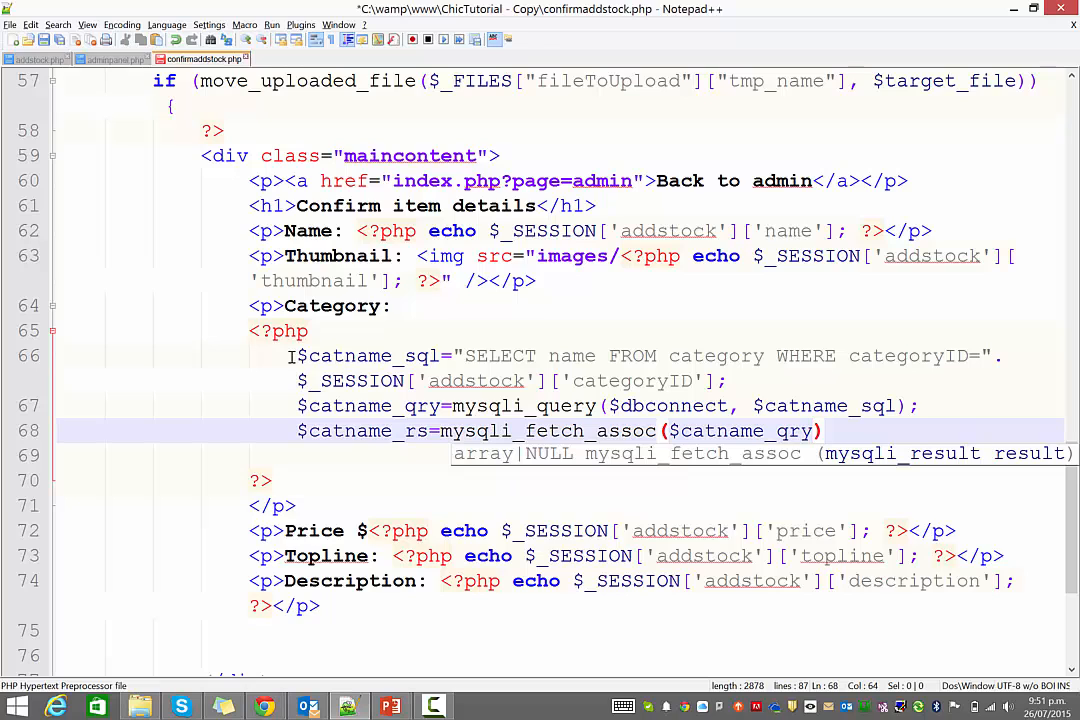
text(echo $catname)
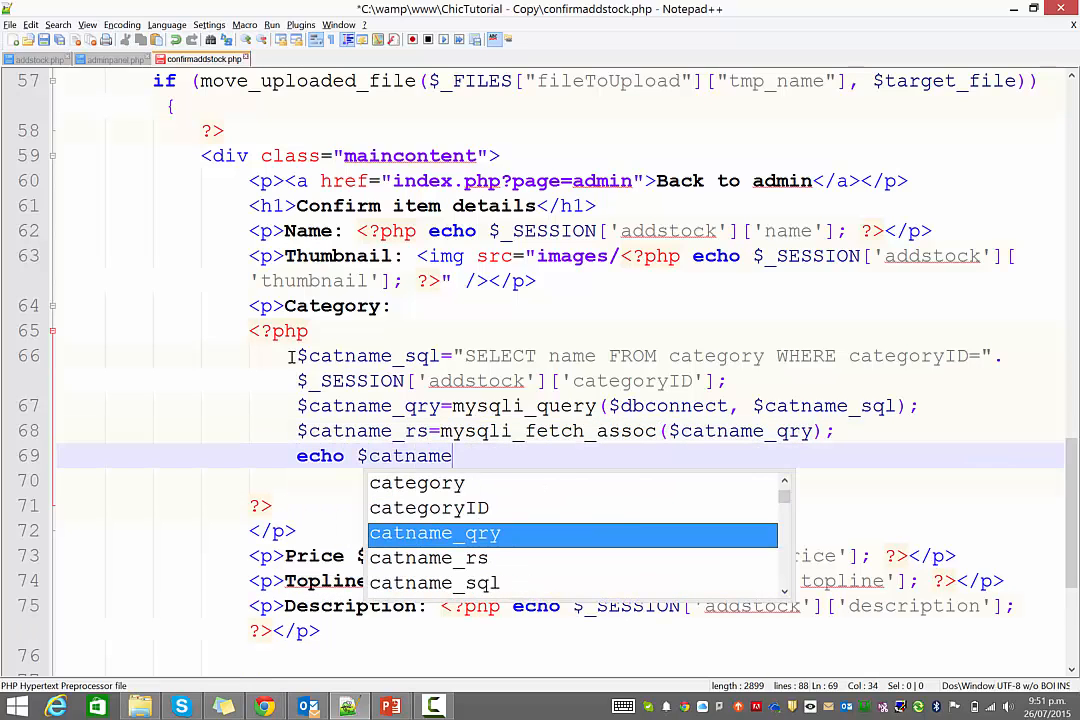
text(_rs['name)
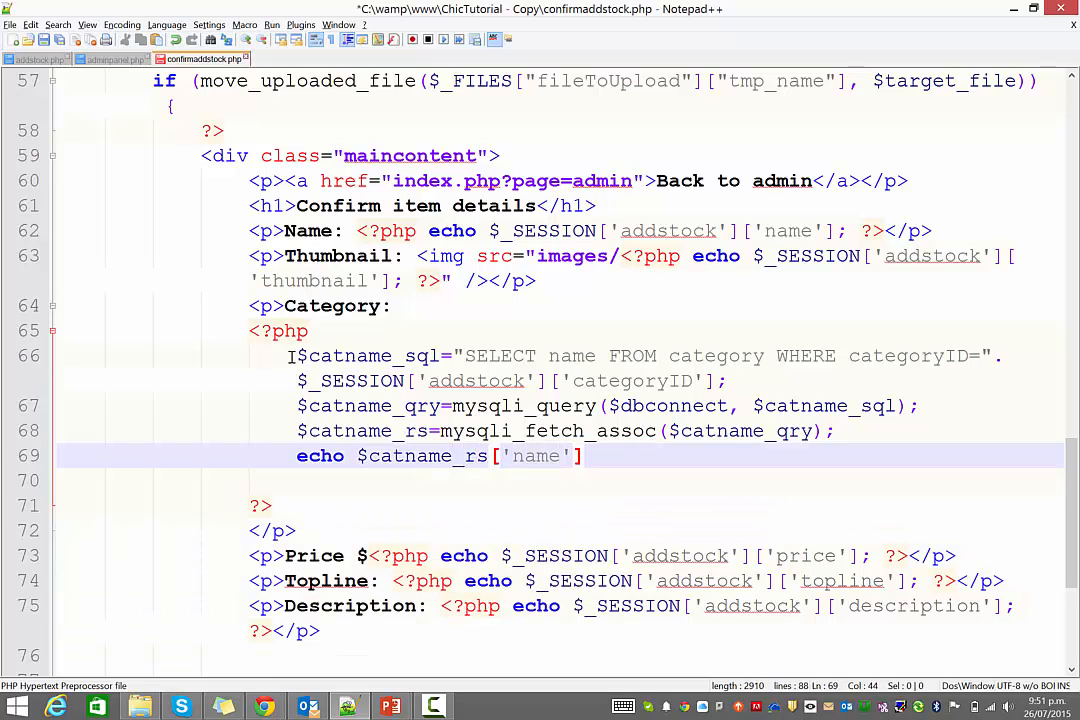
text(;)
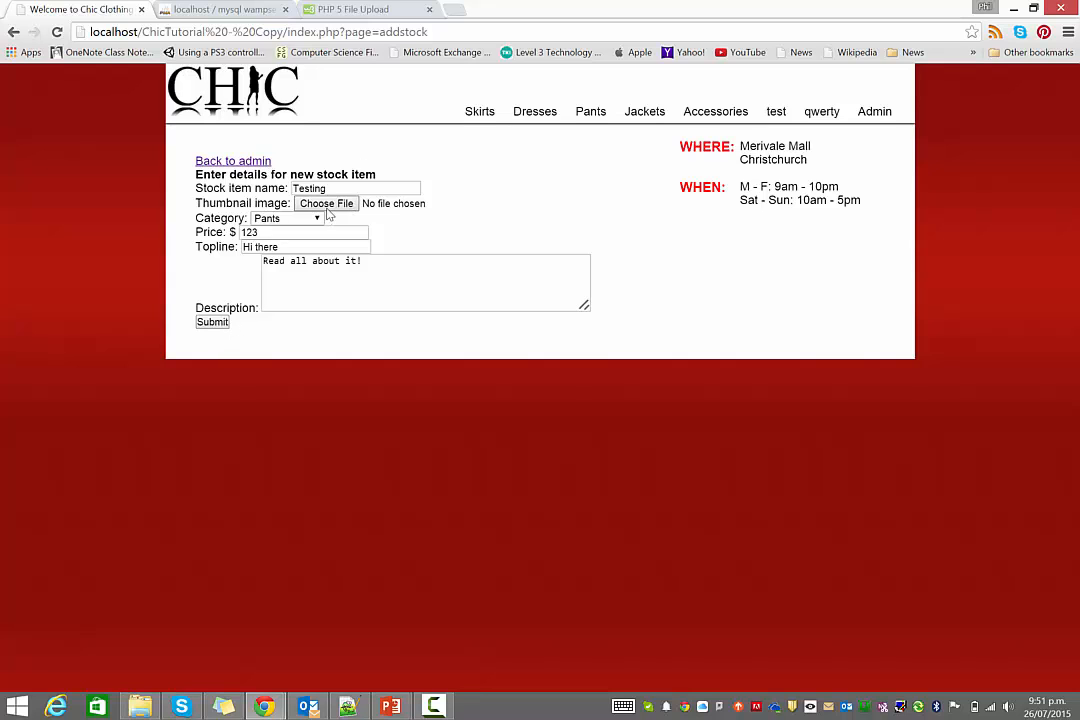
- Resubmit Testing with hollowstar.png and verify the confirm page shows Category: Pants, then go back
click(326, 204)
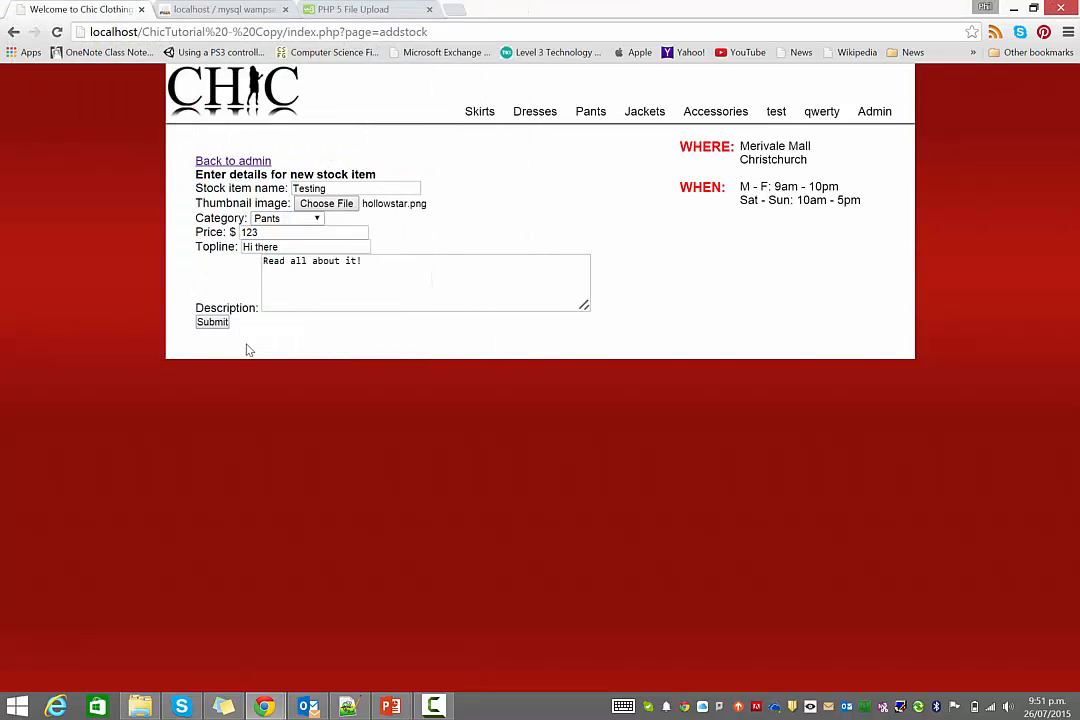
click(212, 320)
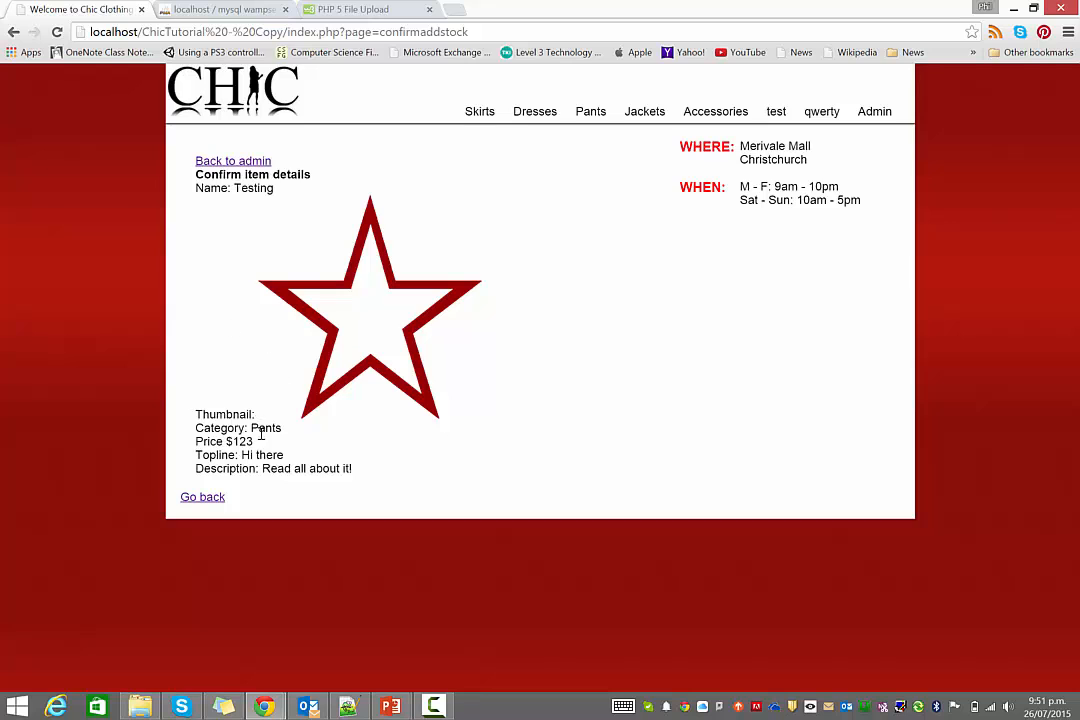
click(202, 496)
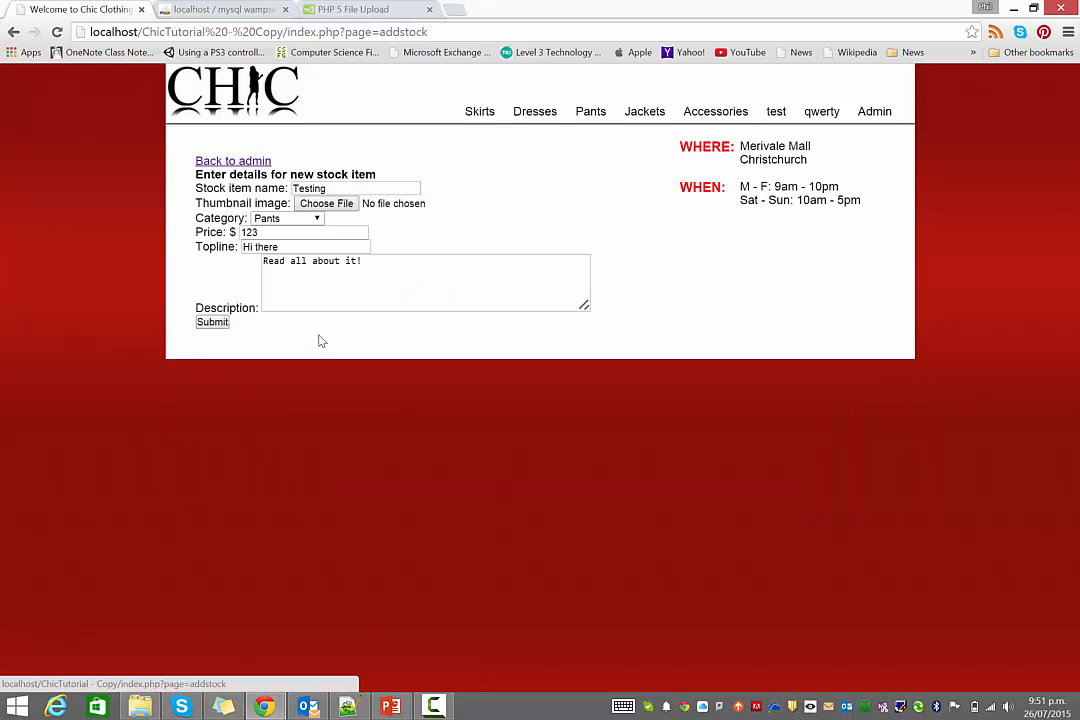
click(326, 204)
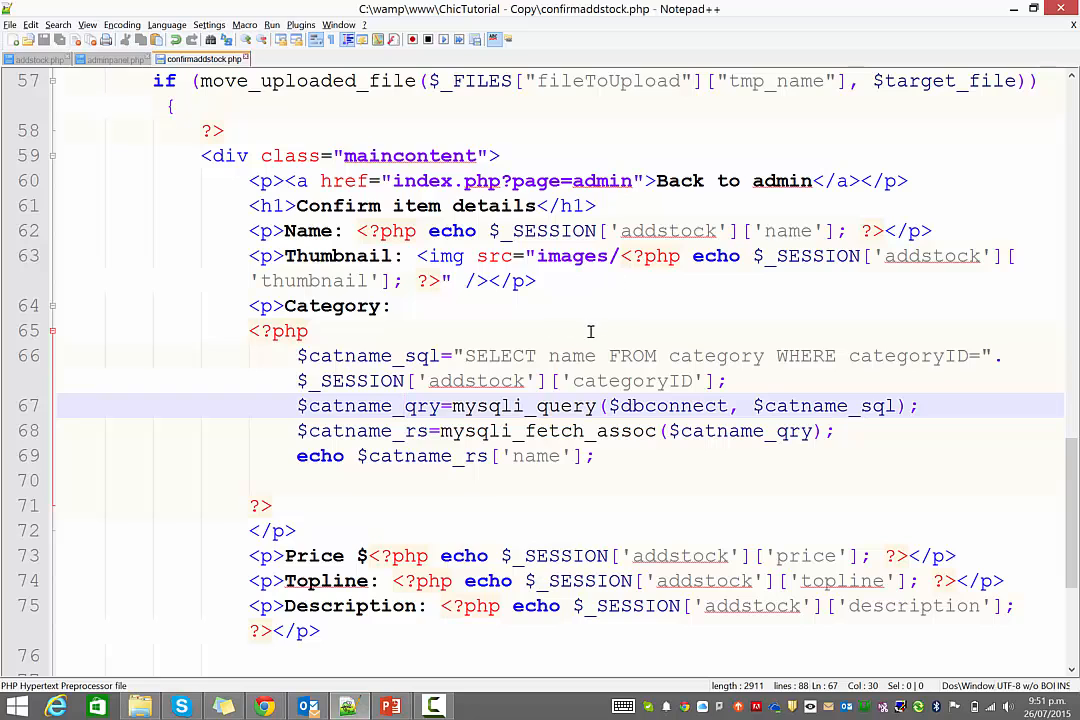
mouse_move(632, 414)
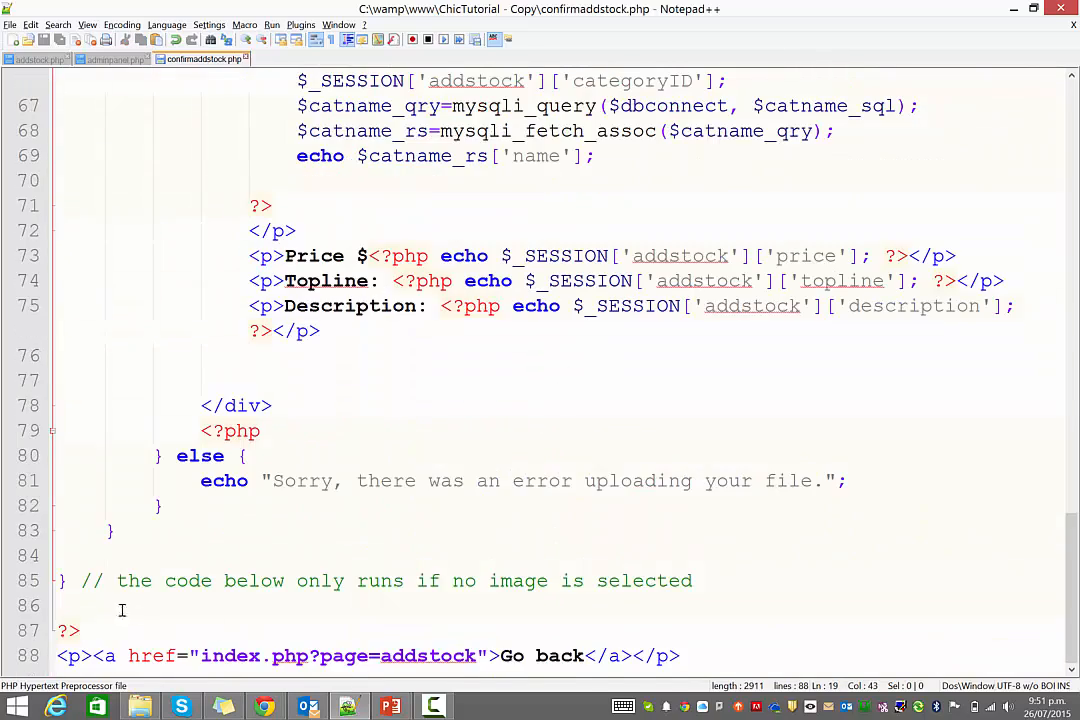
- Add an else { ?> ... <? branch after the no-image comment holding the copied maincontent markup
click(676, 580)
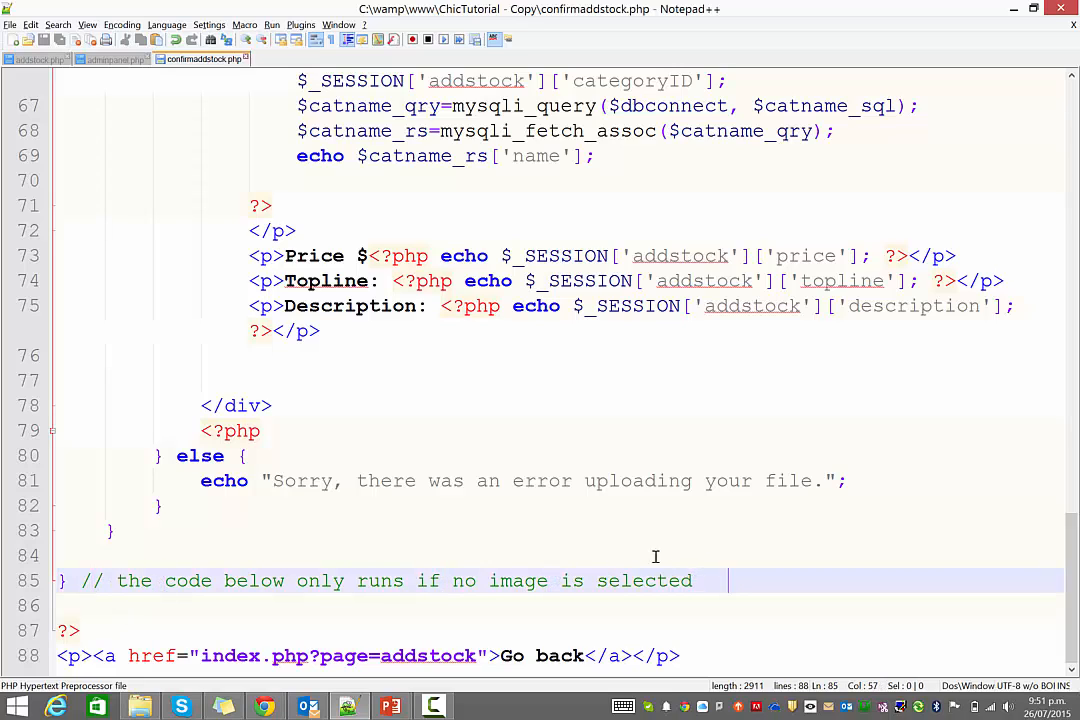
scroll(up, 3)
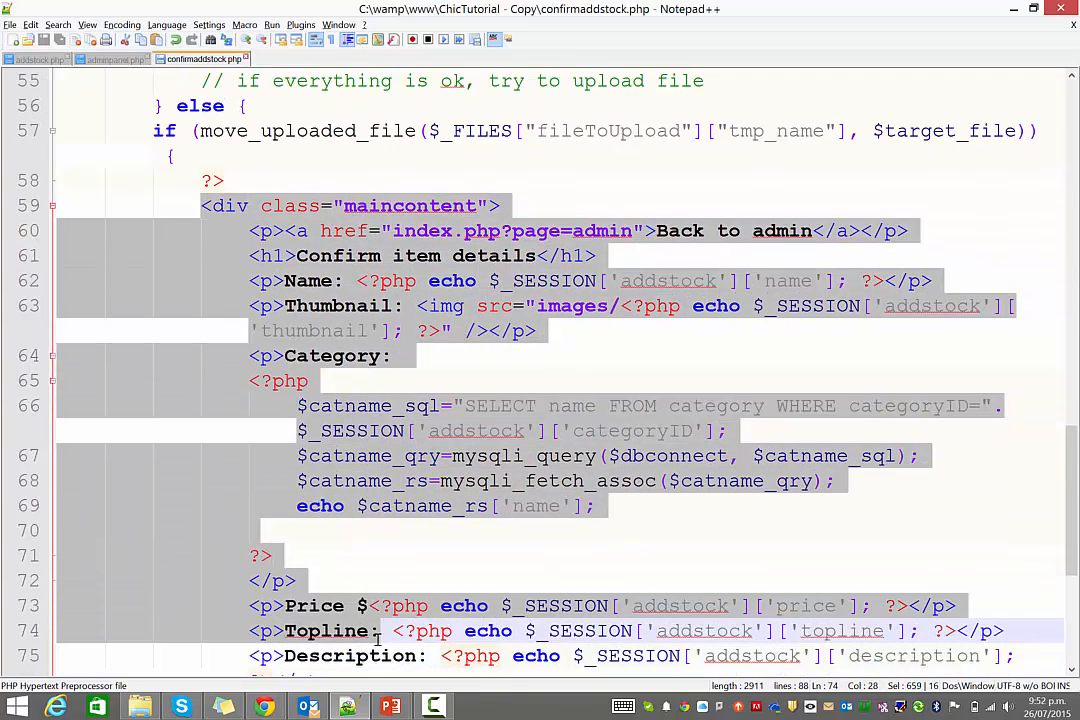
scroll(down, 3)
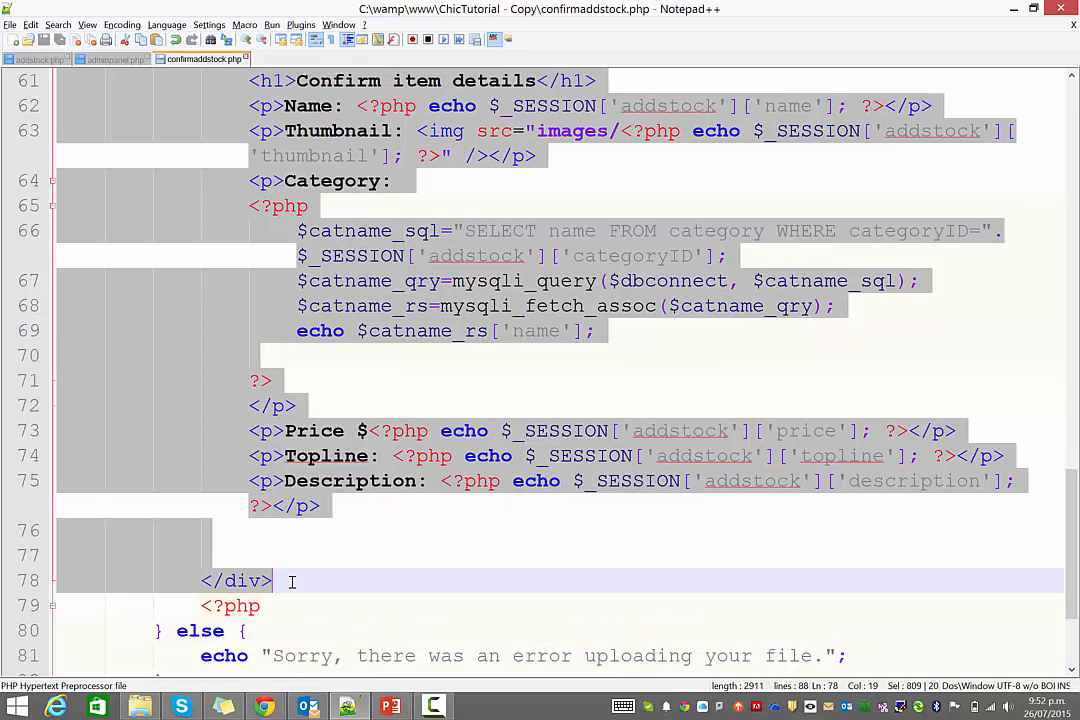
scroll(down, 3)
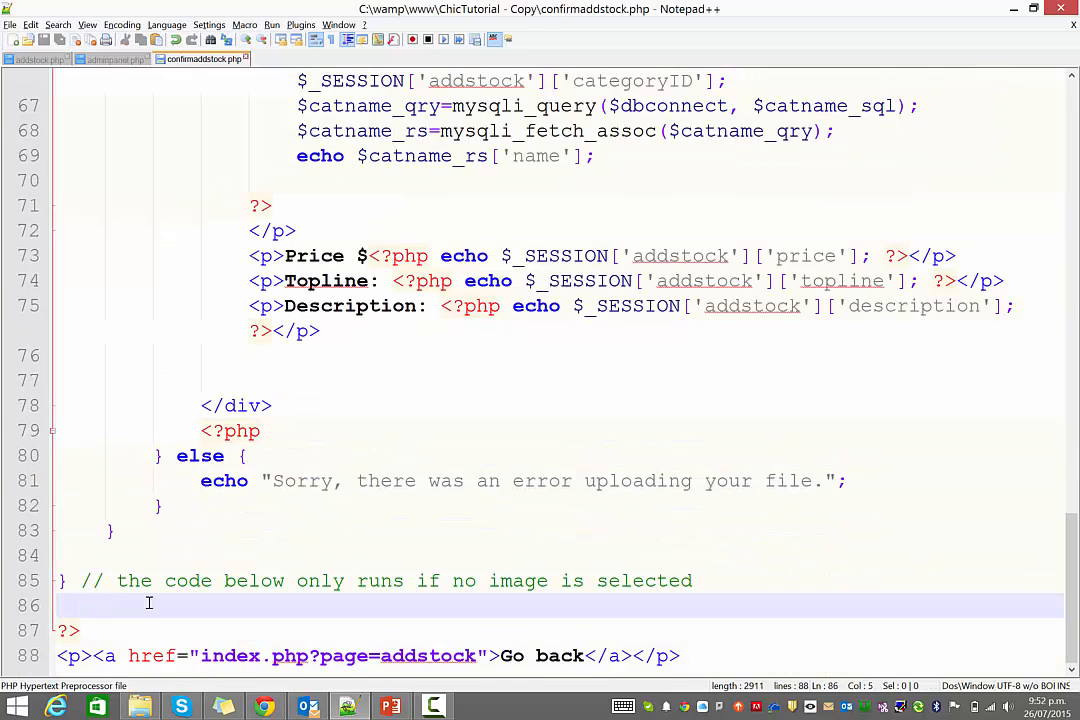
text(else {)
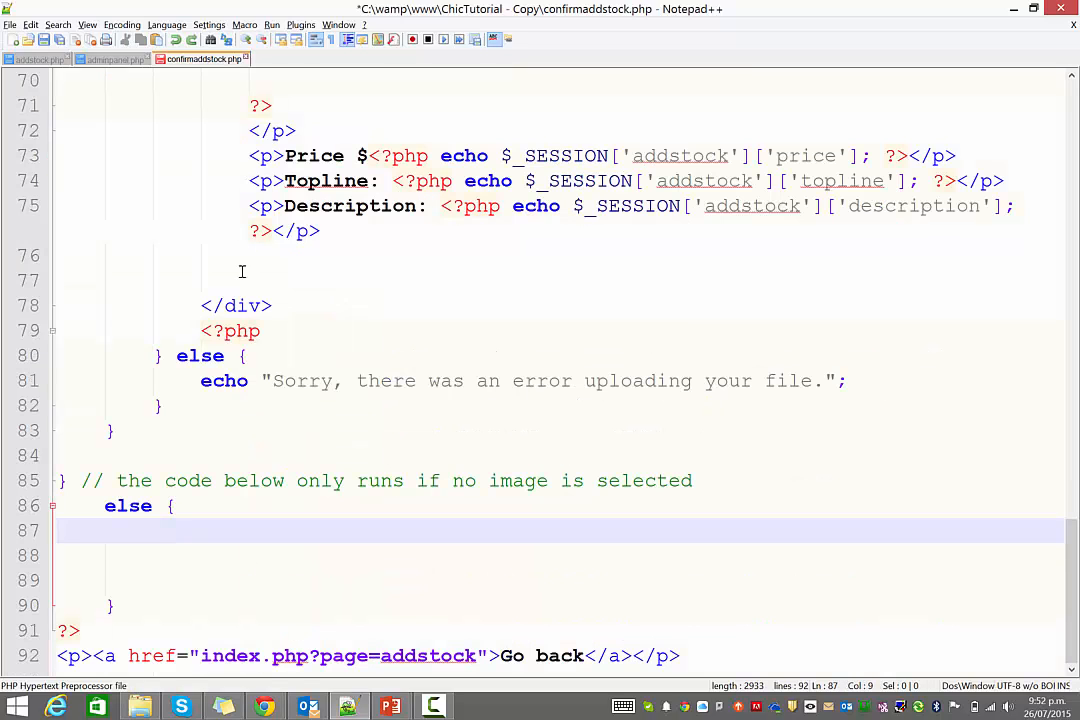
text(?>)
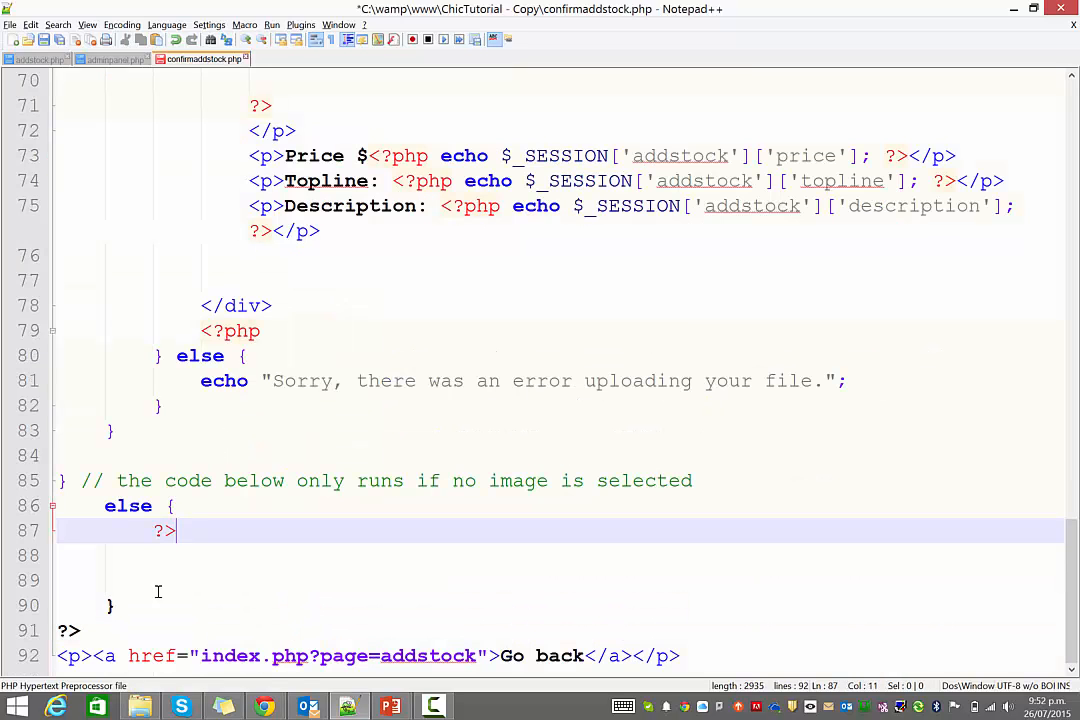
text(<?)
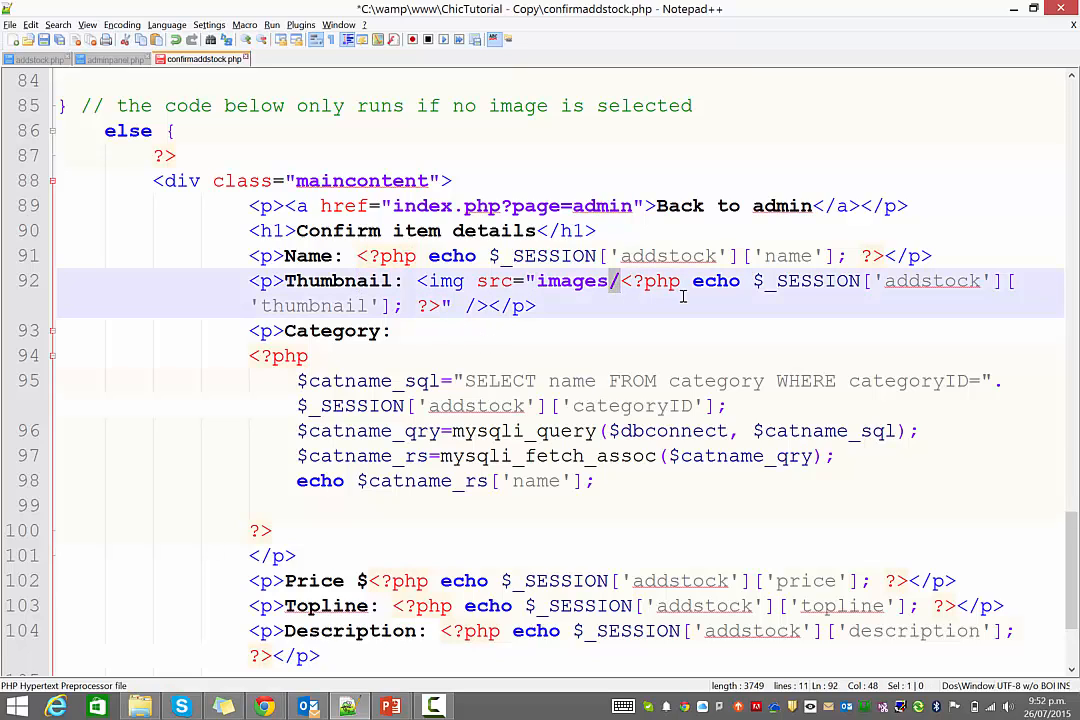
click(708, 280)
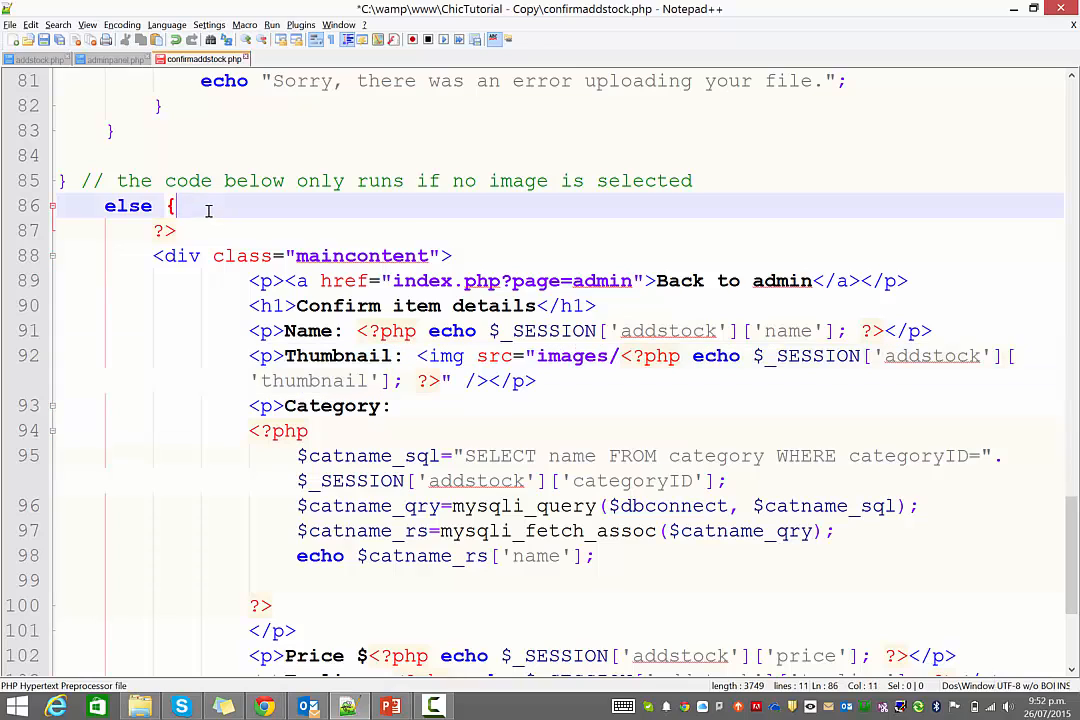
- Set $_SESSION['addstock']['thumbnail']="noimage.jpg" inside the no-image branch
text($_SESSION['addstock'][')
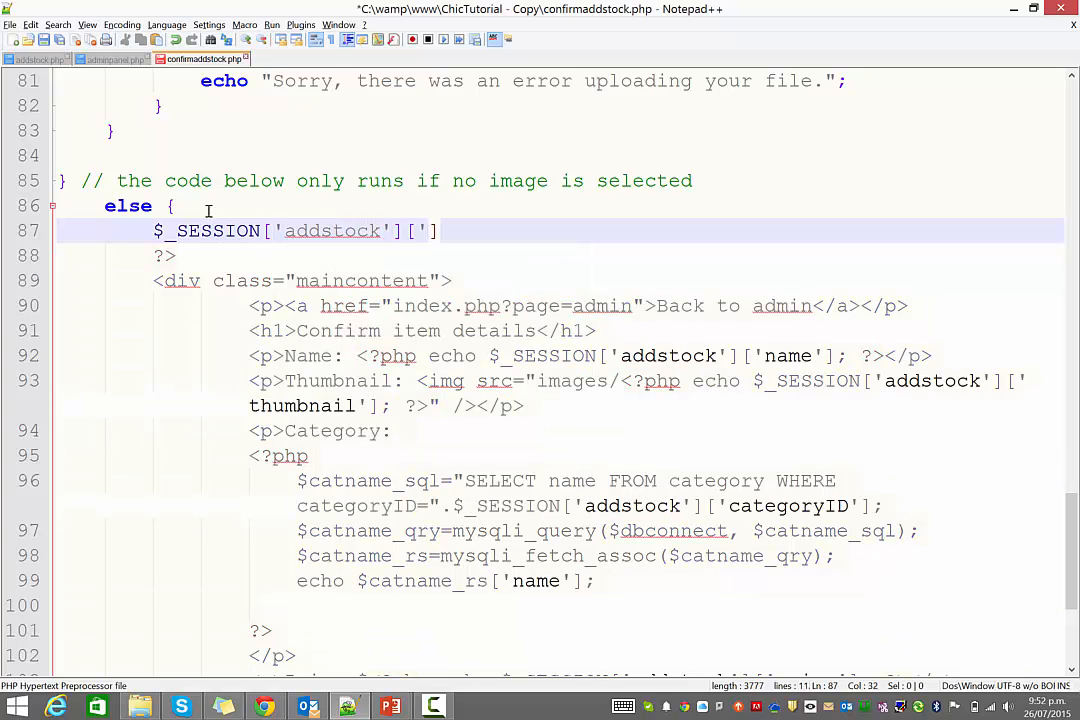
text(thumbnail)
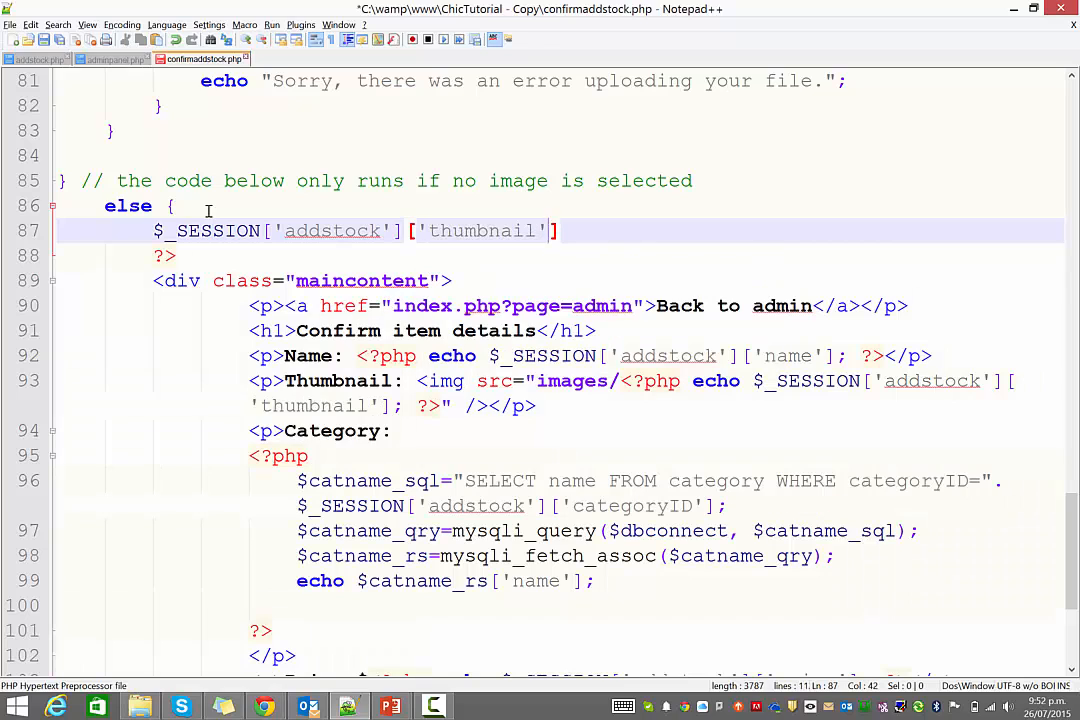
text(="noima)
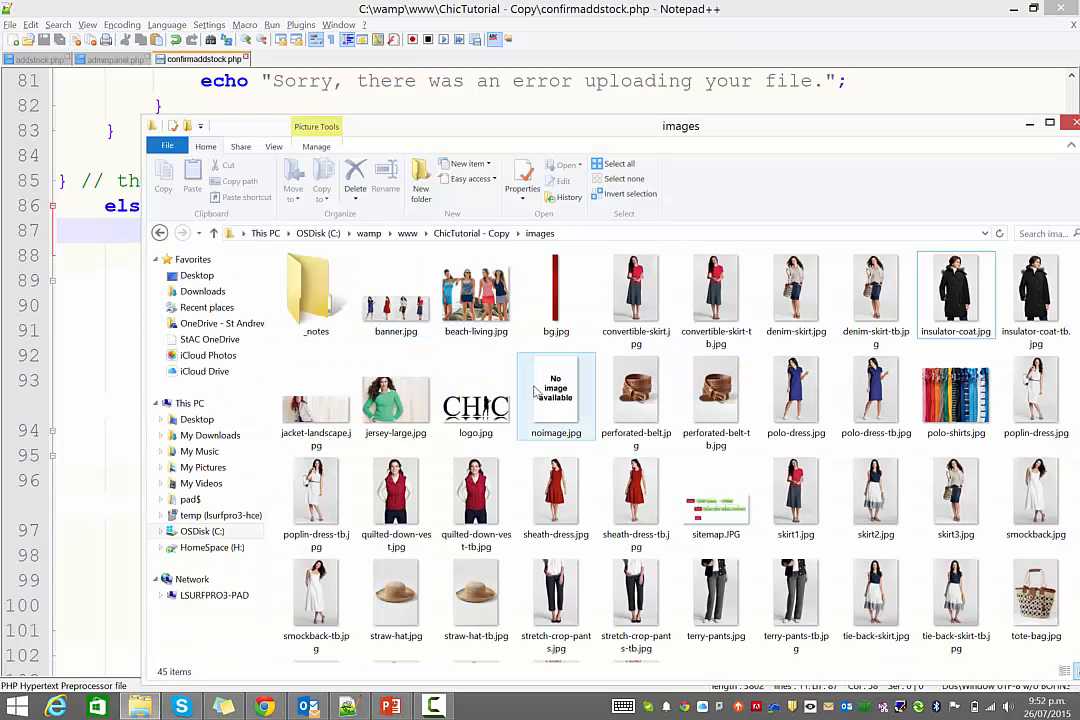
click(556, 396)
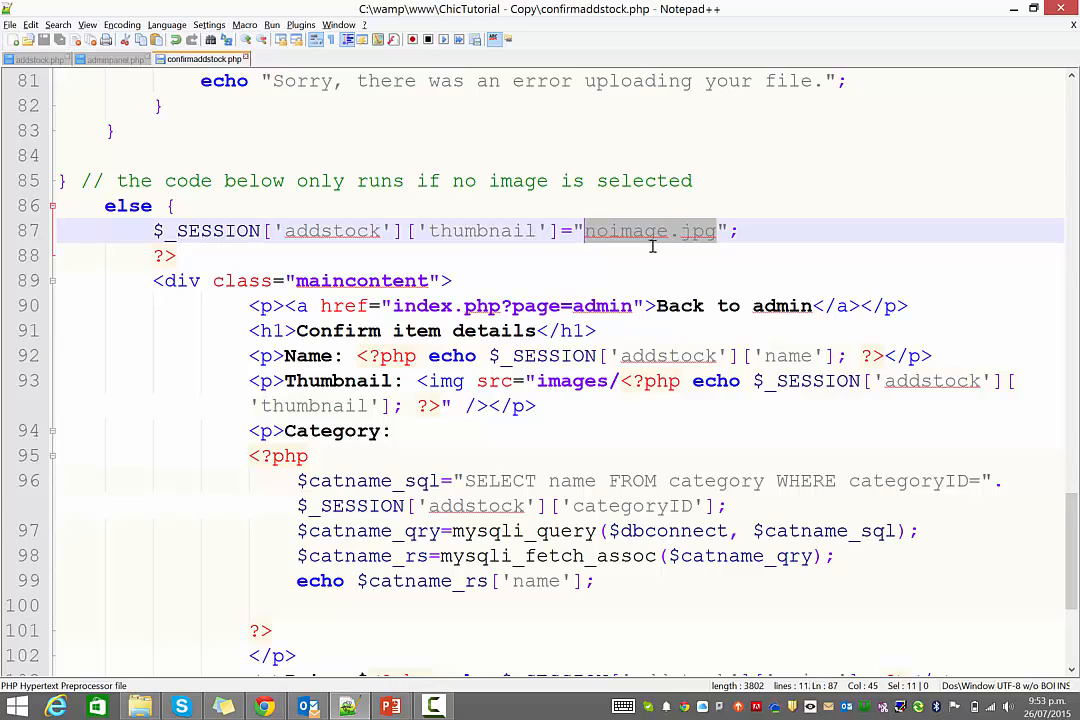
mouse_move(560, 380)
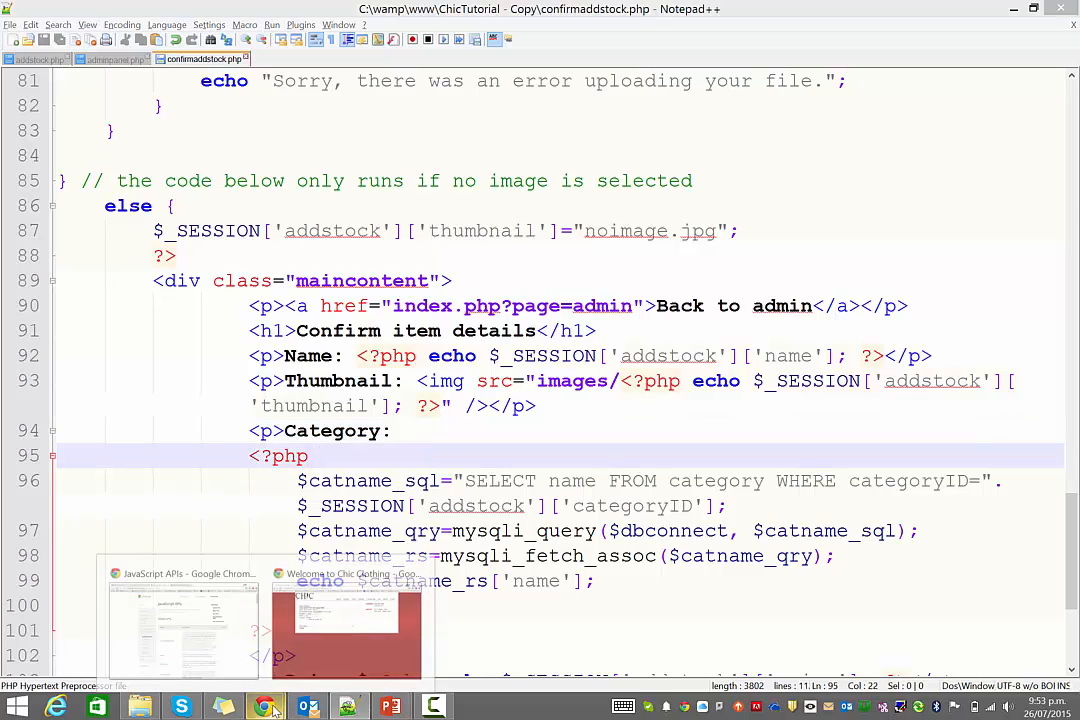
- Submit the form without a file in Chrome and confirm the No image available placeholder appears for Testing
click(264, 706)
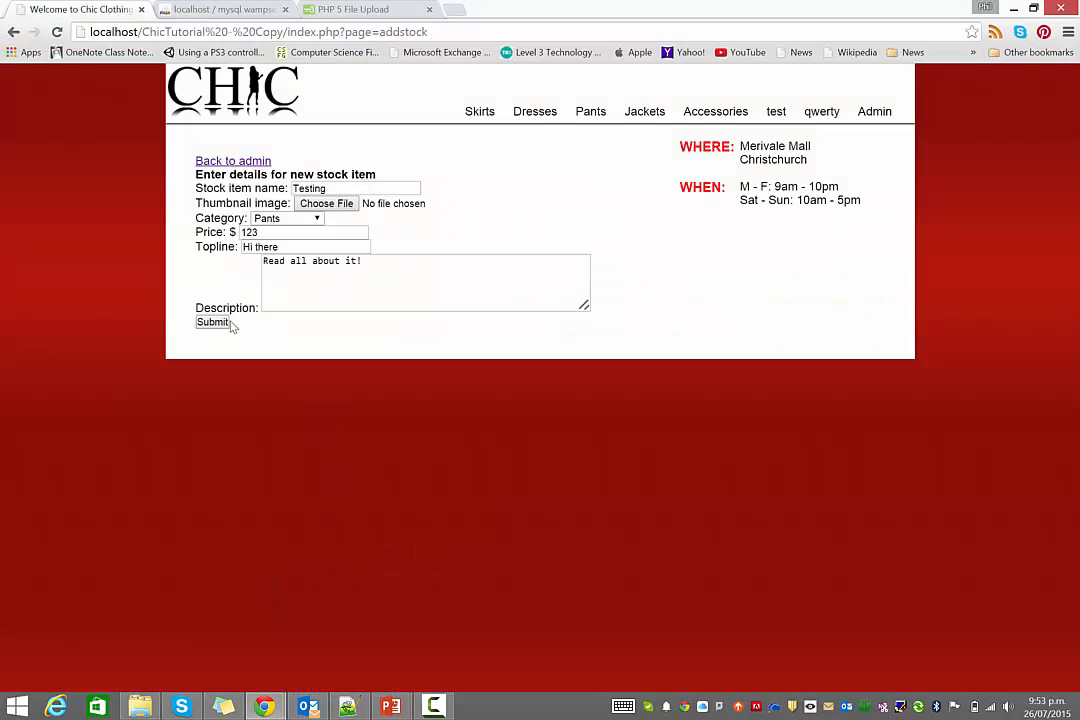
click(212, 322)
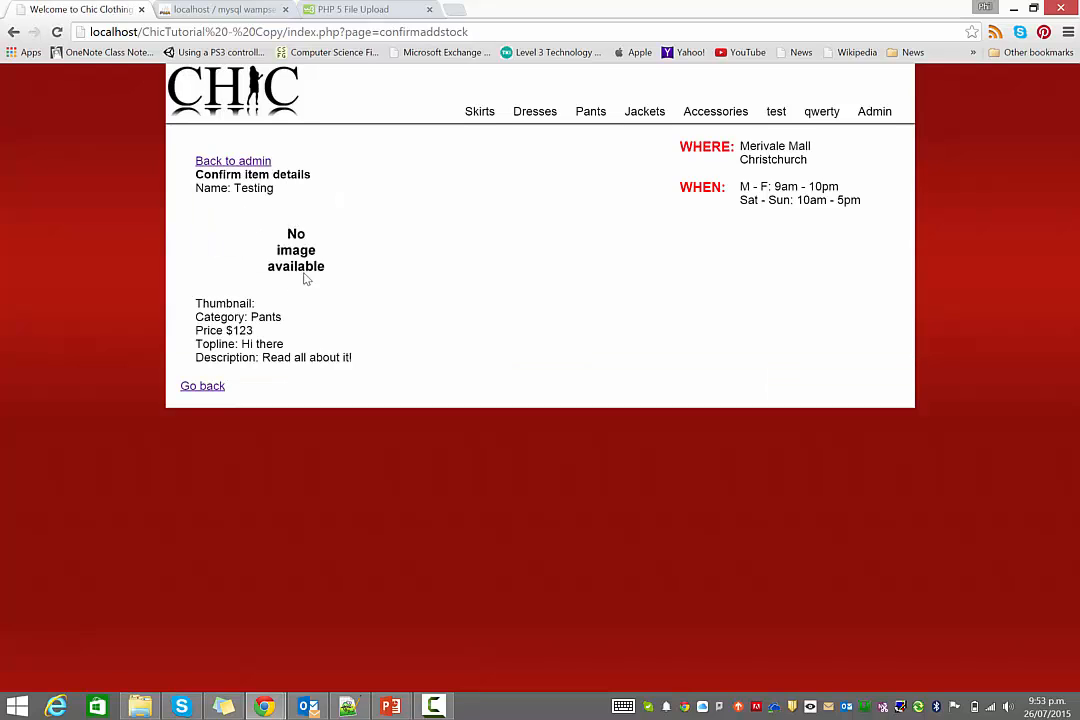
mouse_move(202, 386)
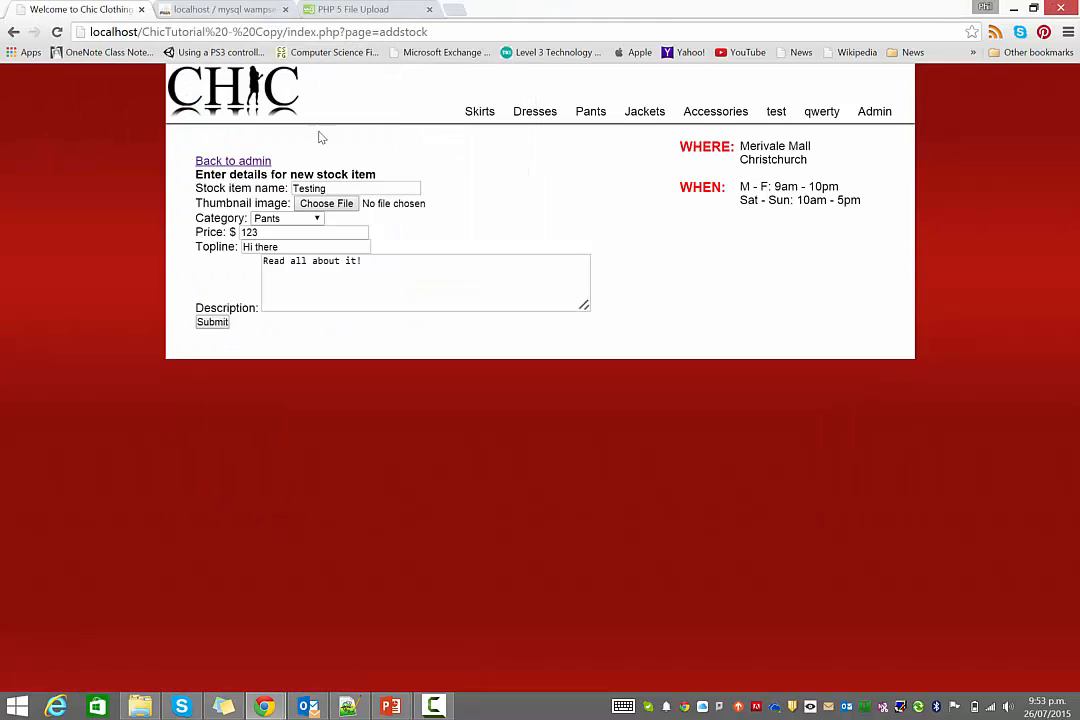
click(326, 204)
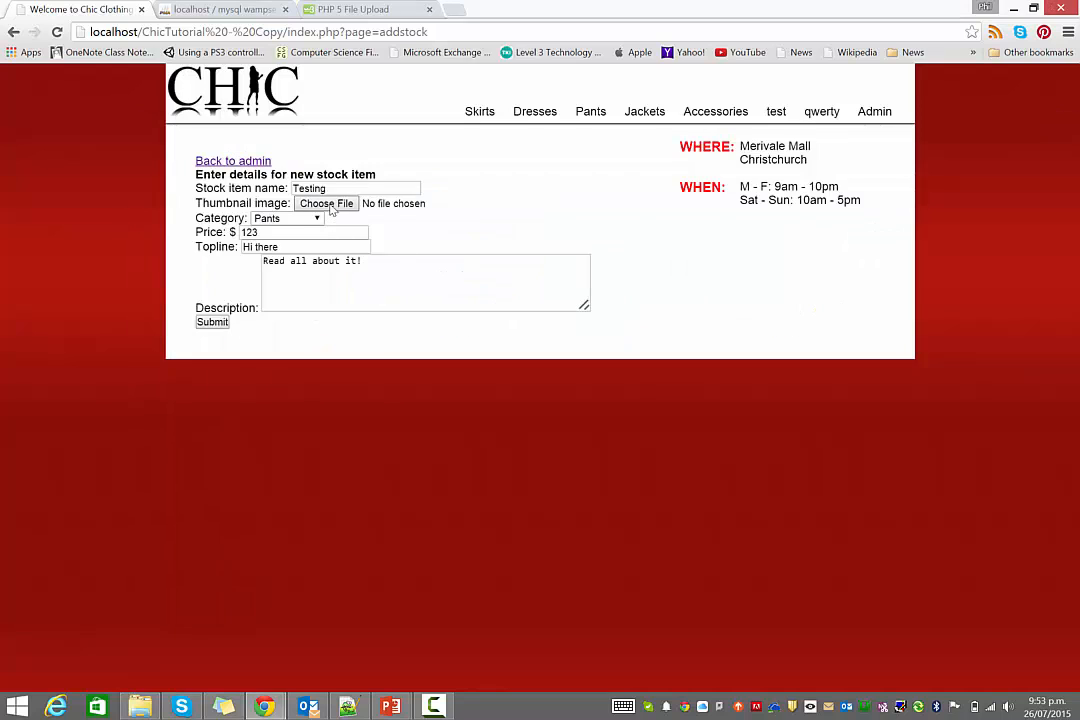
click(328, 204)
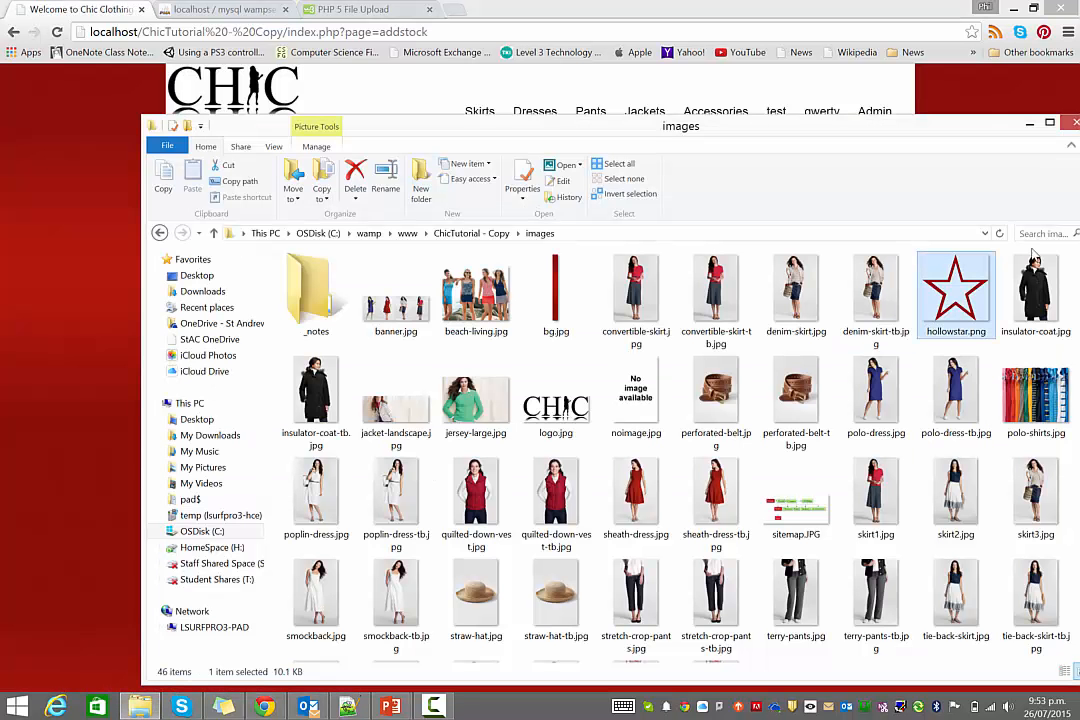
mouse_move(956, 290)
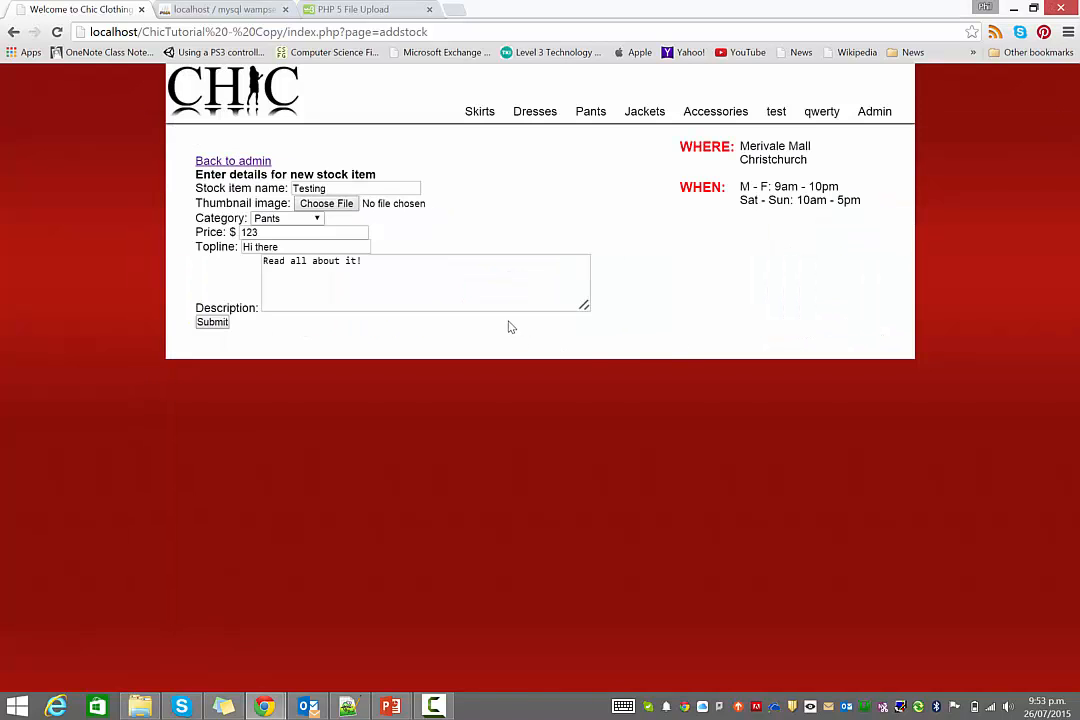
mouse_move(480, 202)
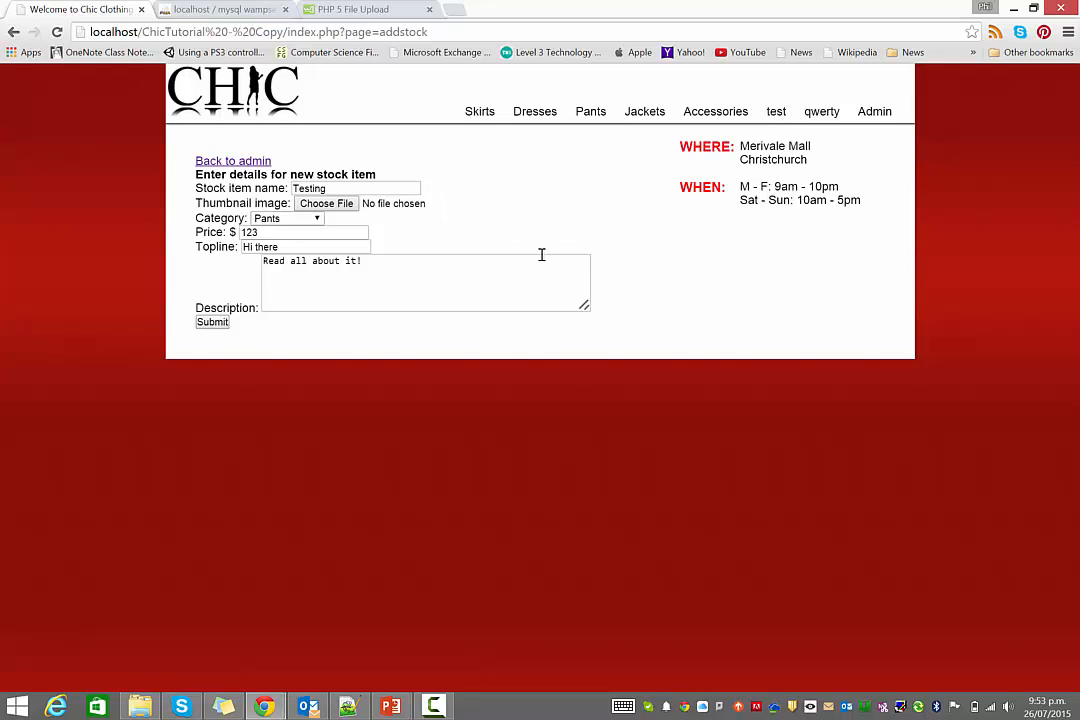
mouse_move(70, 344)
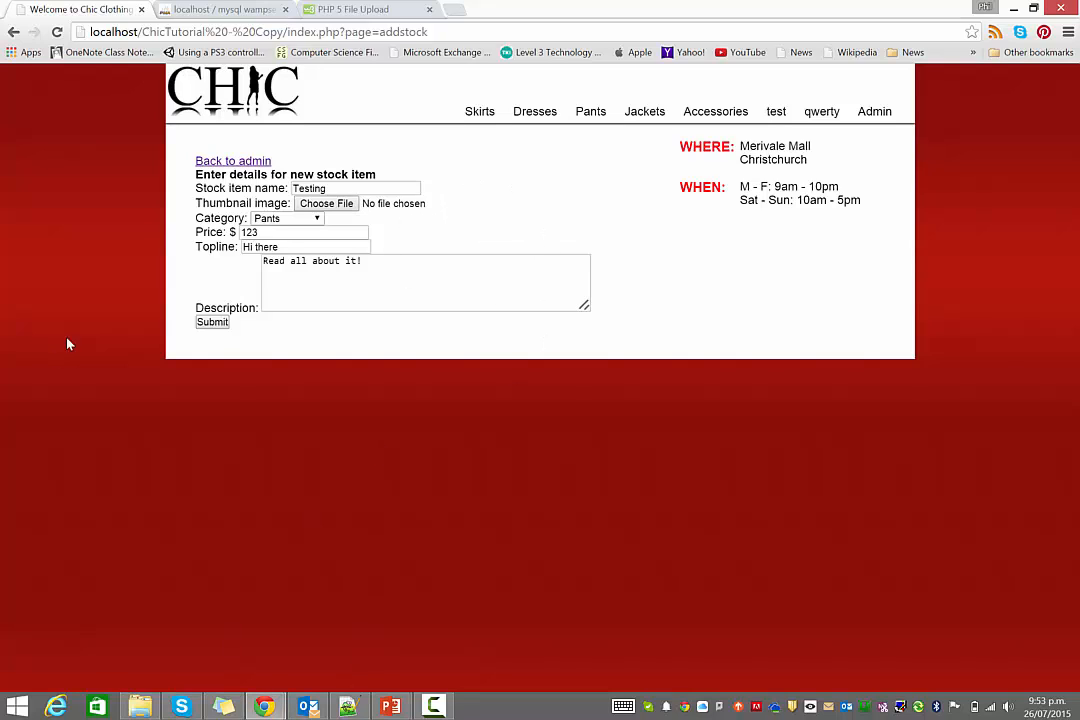
mouse_move(176, 698)
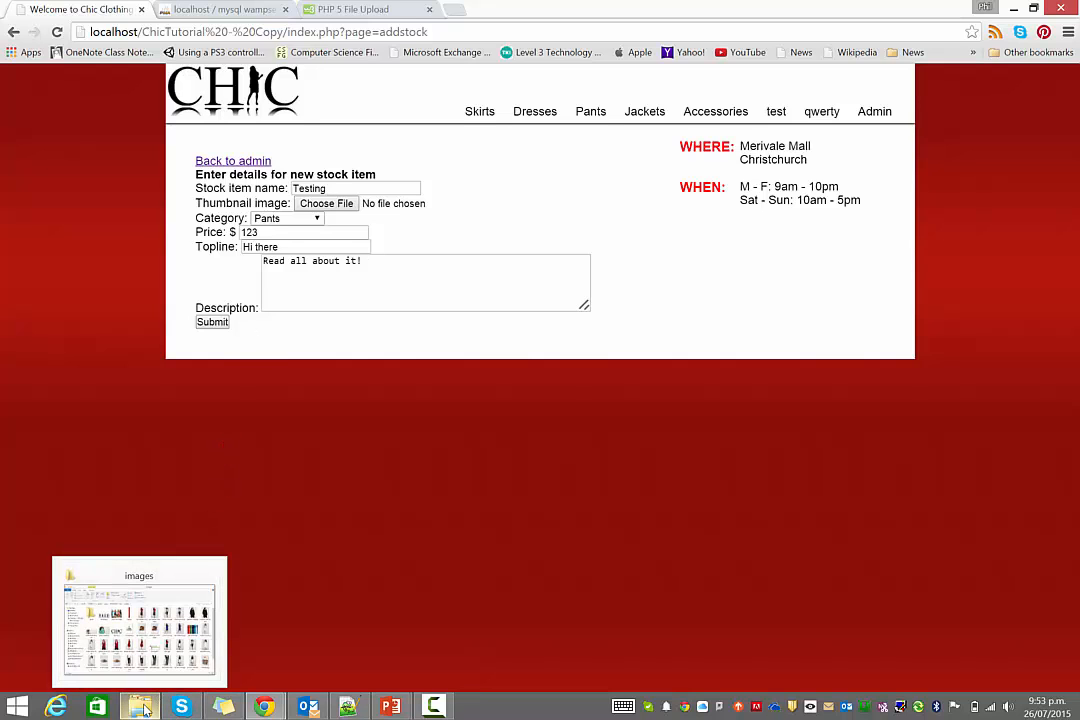
- In addstock.php, default $_SESSION['addstock']['thumbnail'] to "noimage.jpg" after the description default line
click(432, 706)
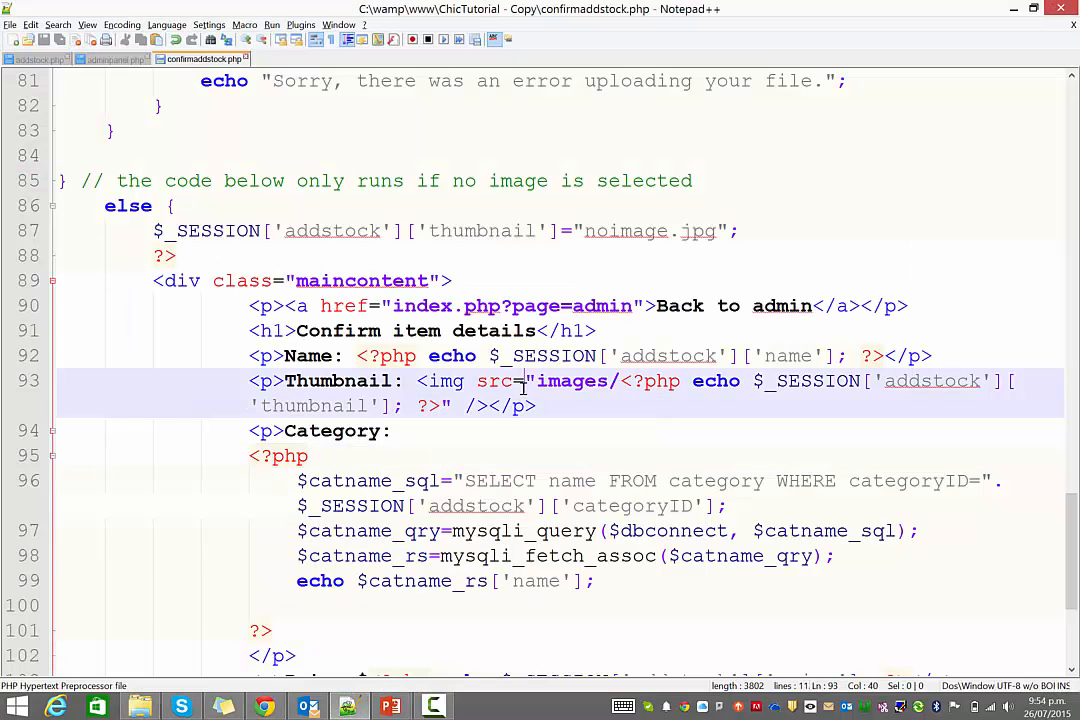
click(38, 58)
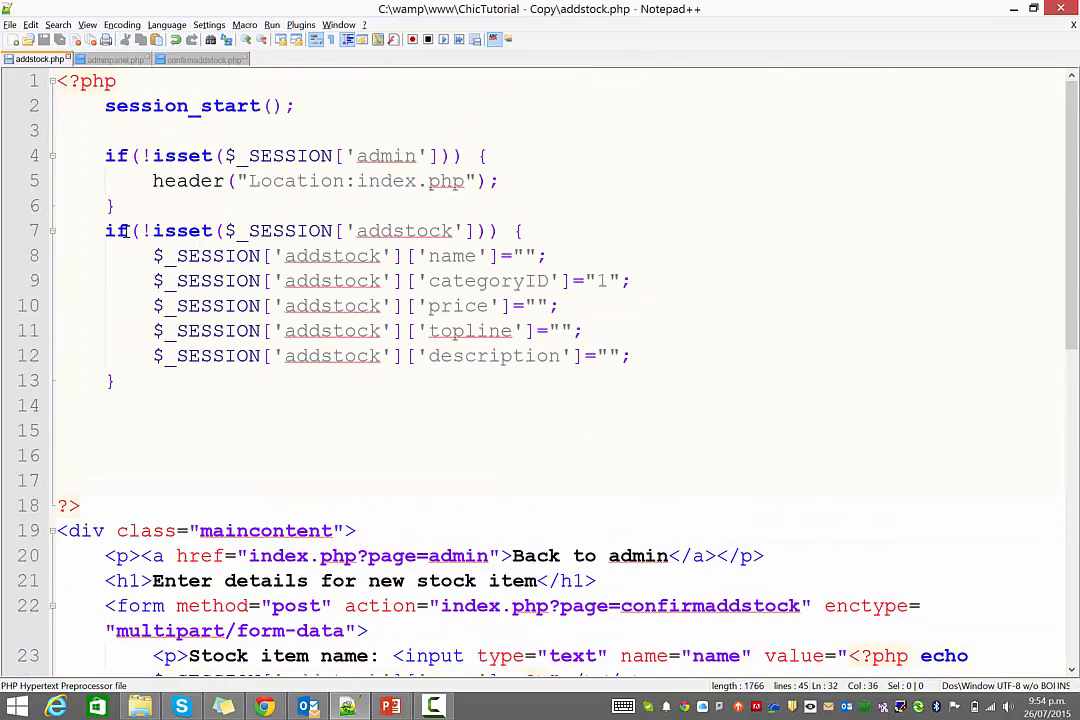
click(336, 280)
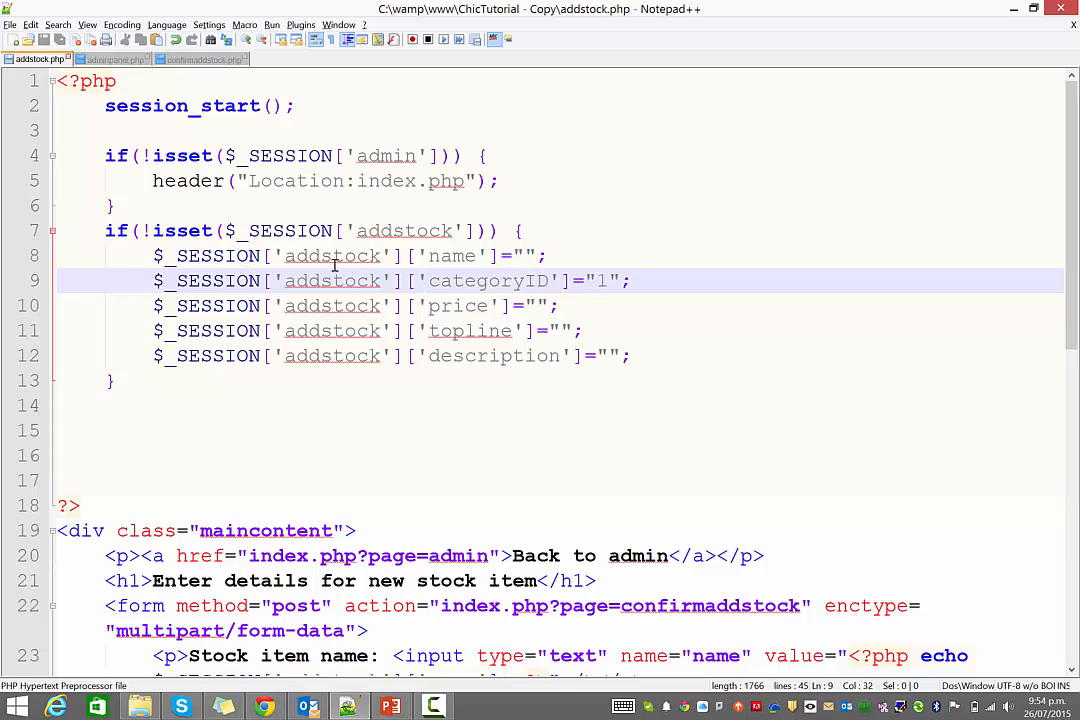
click(632, 356)
text($)
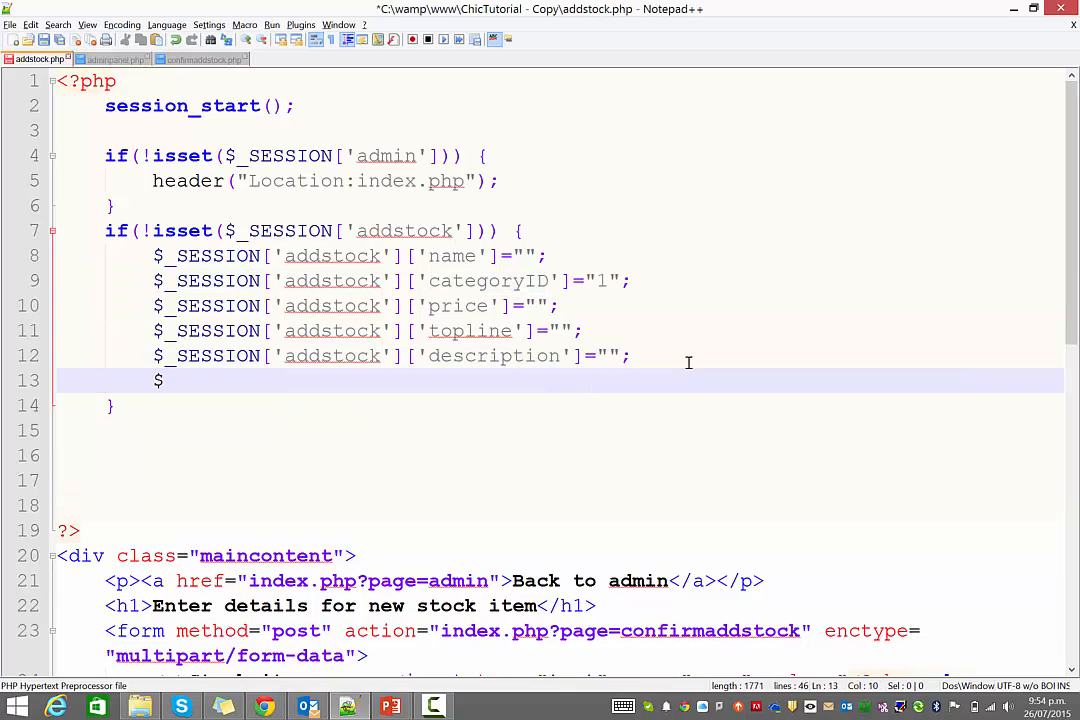
text(_SESSION['addstock']['thumbnai)
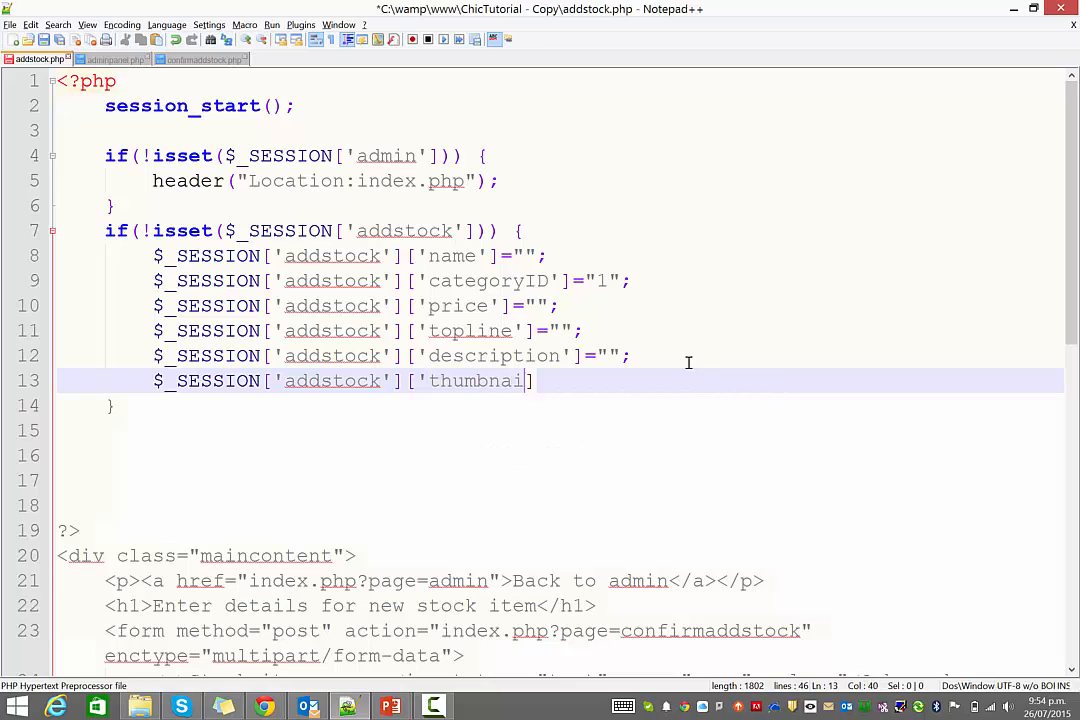
text(l'])
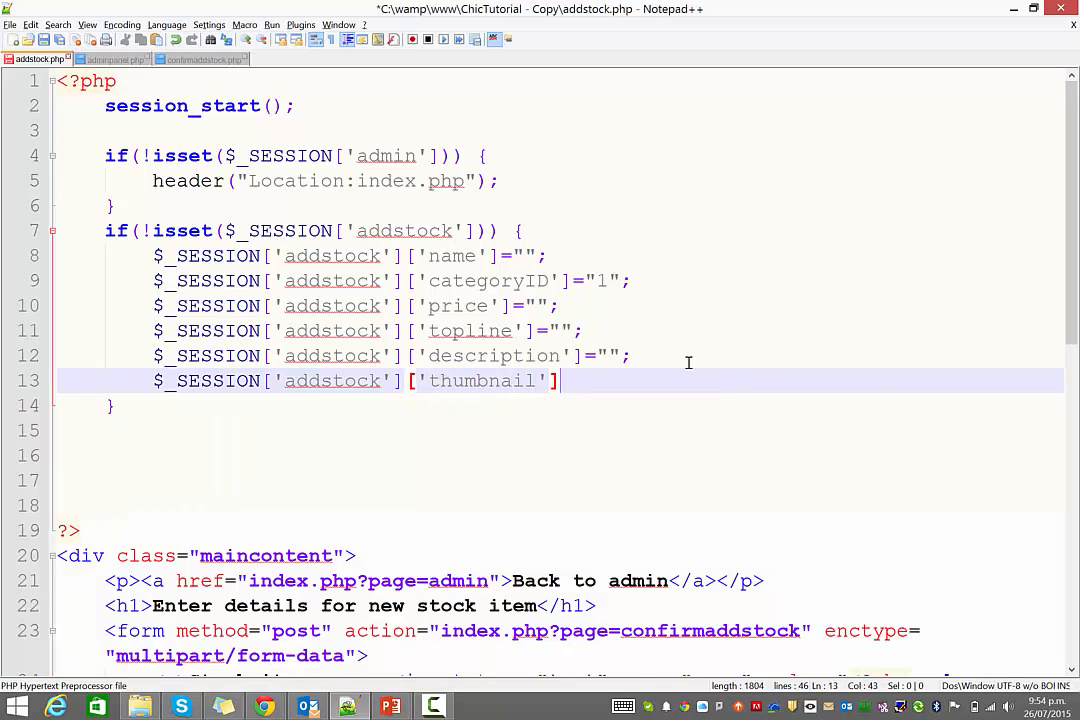
text(="noimage.j)
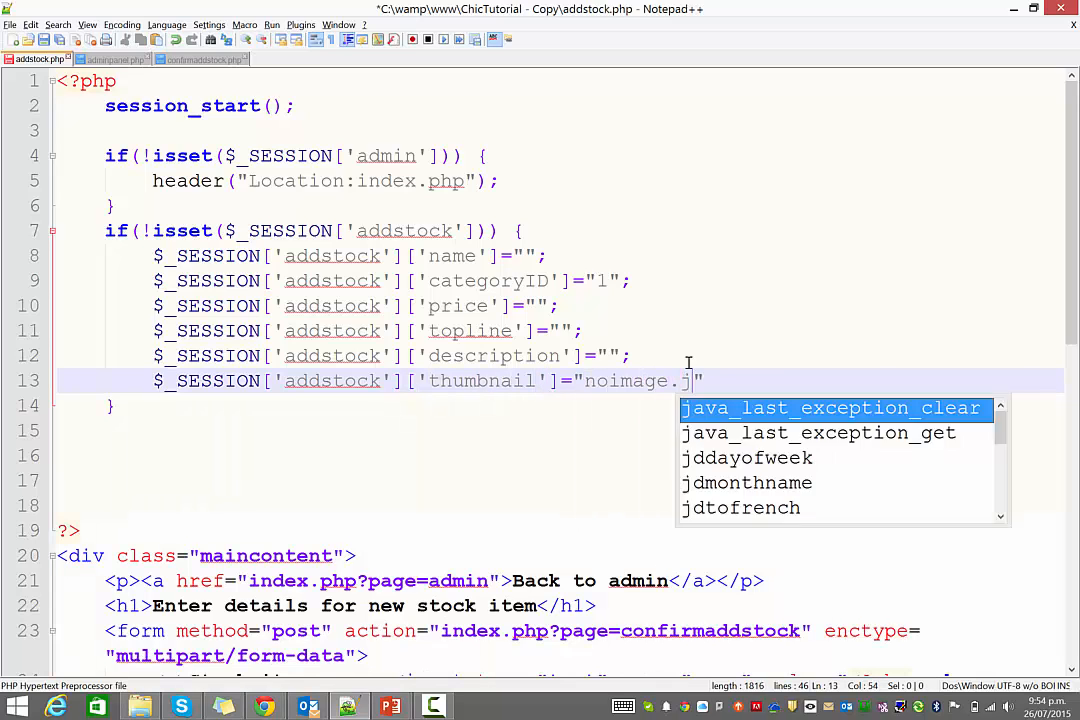
text(pg";)
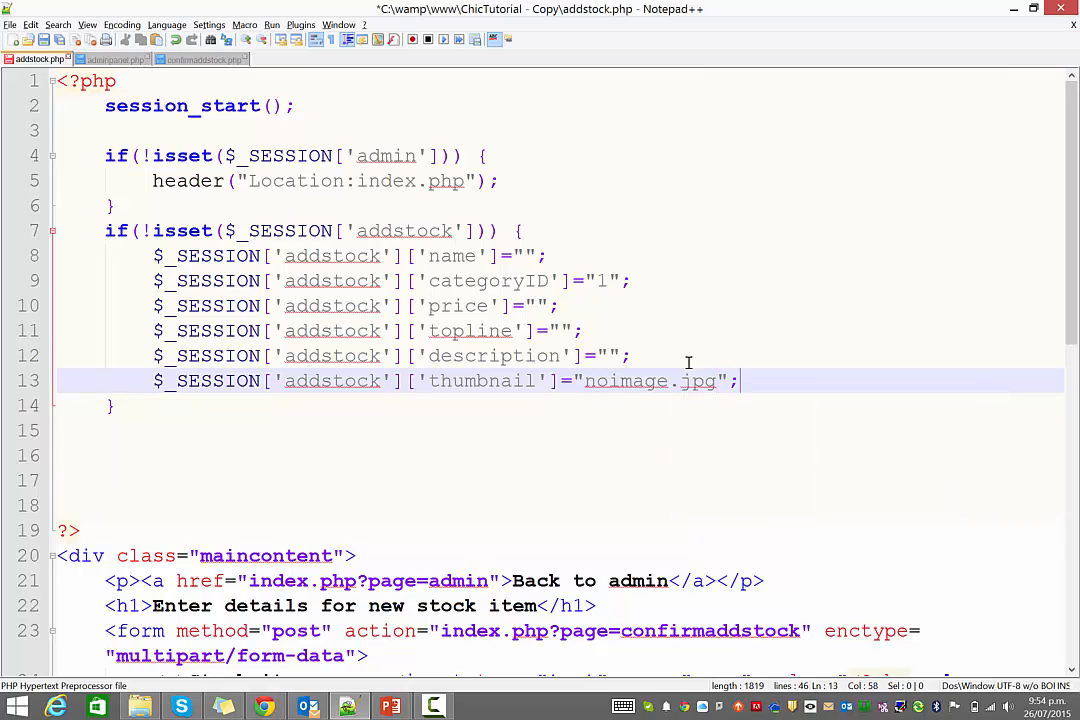
double_click(404, 230)
text( else)
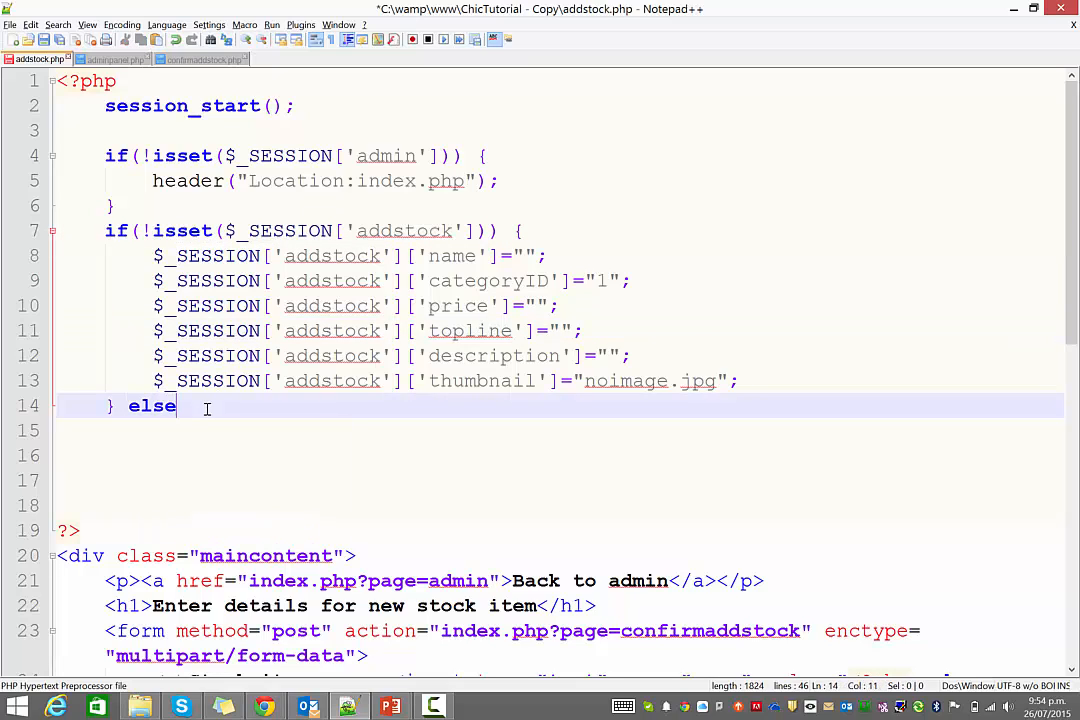
- Add an else block that unlinks images/ plus the session thumbnail when it isn't noimage.jpg
text({)
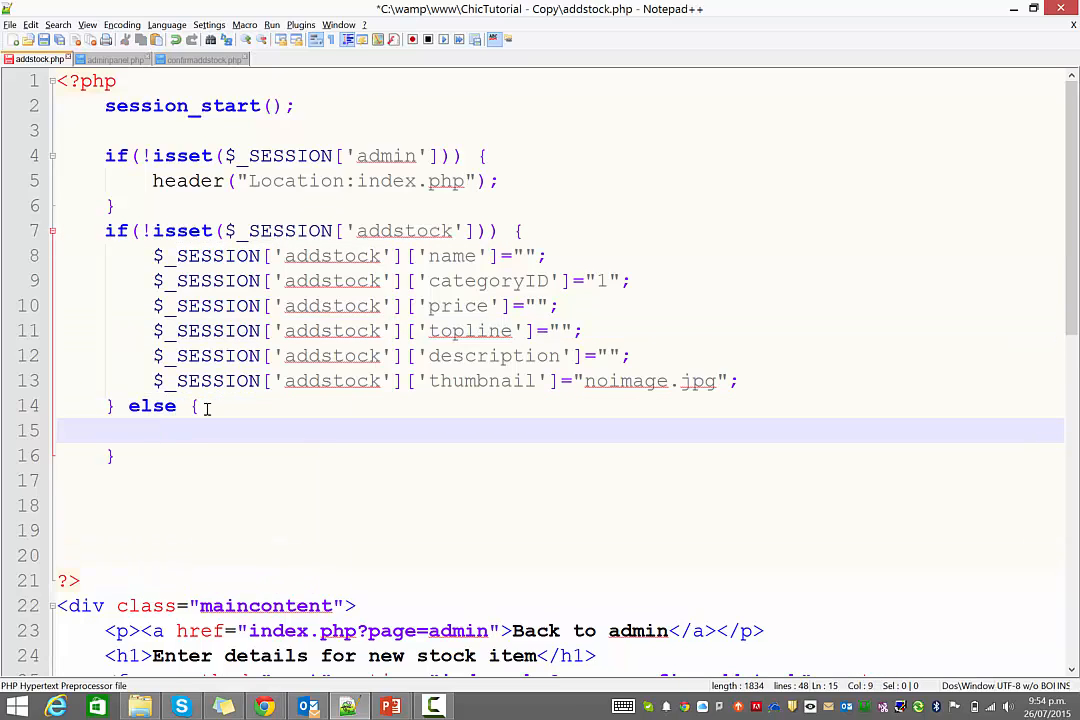
text(if)
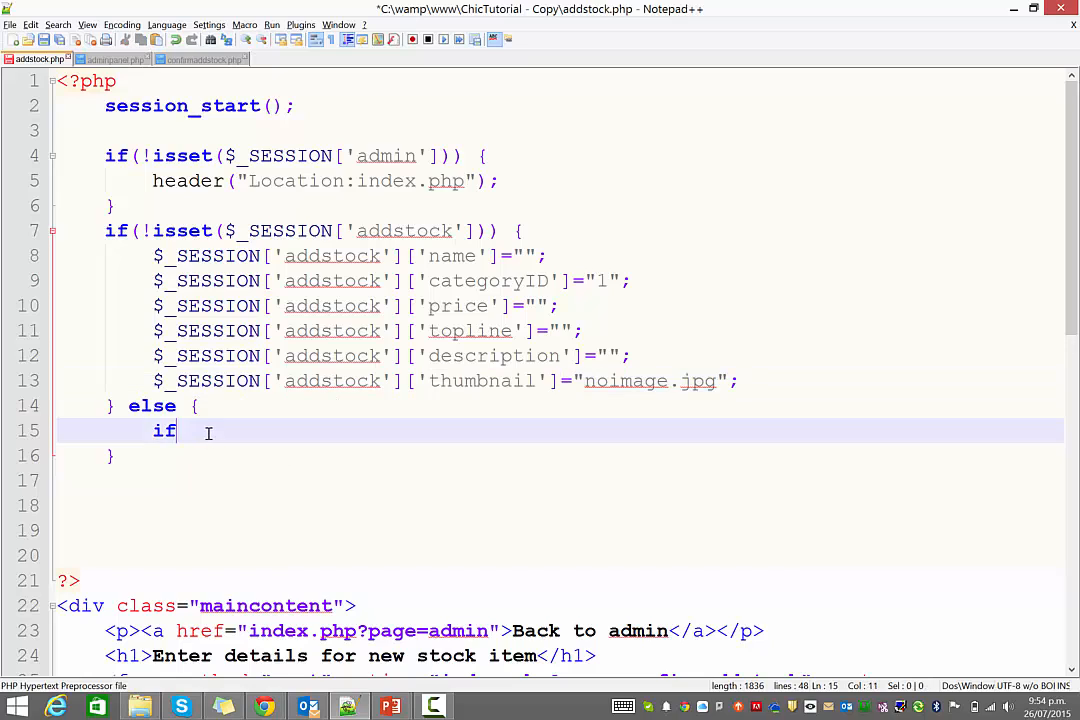
text(($_SESSION['addstock']['thumbnail']))
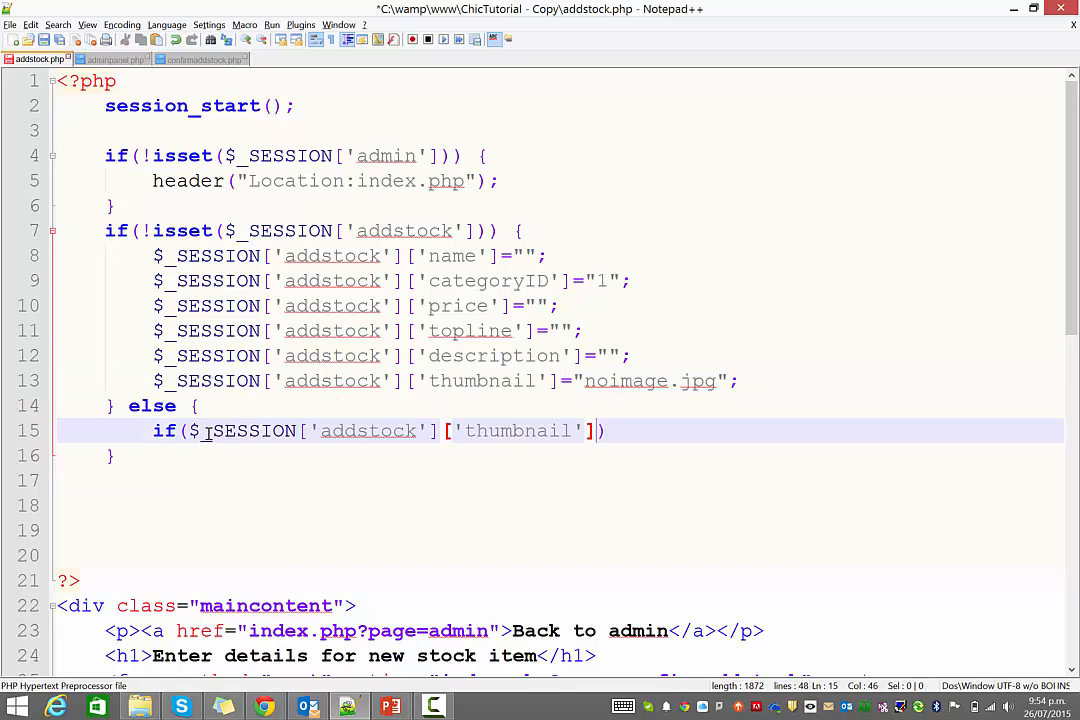
text(!=)
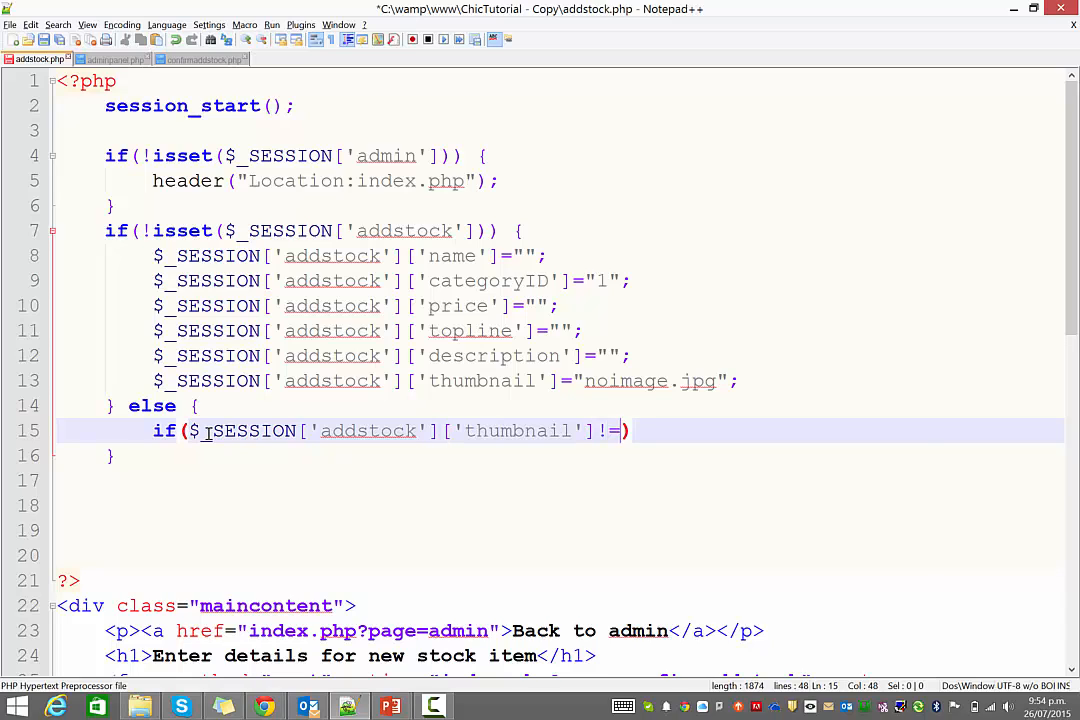
text("noimage.")
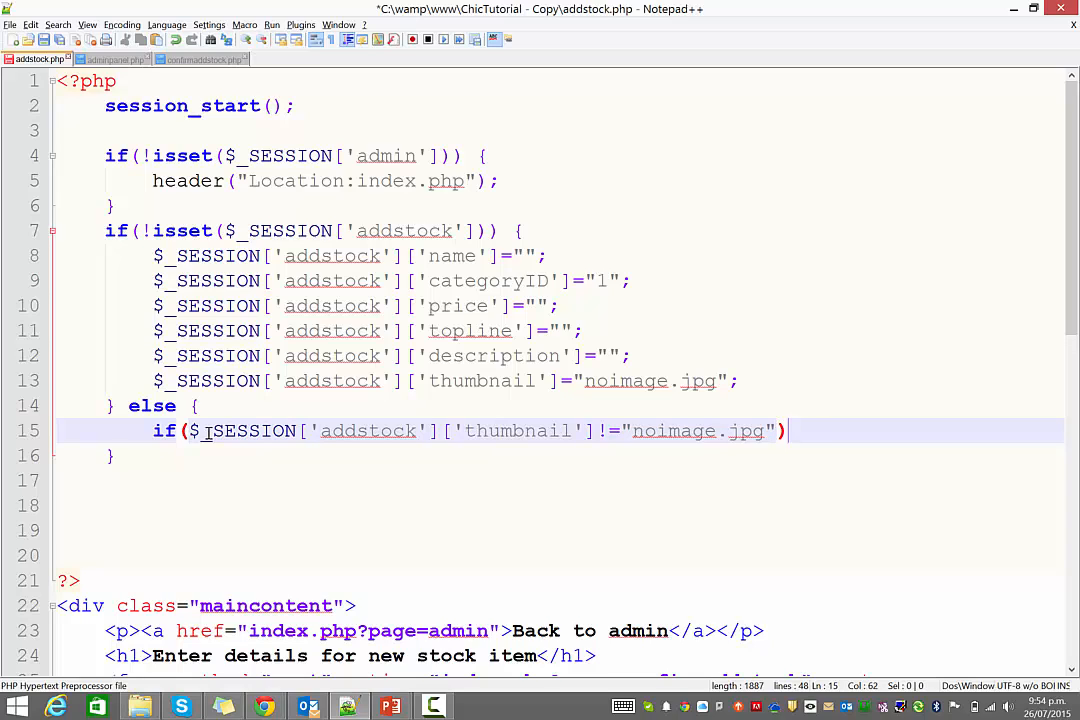
text({)
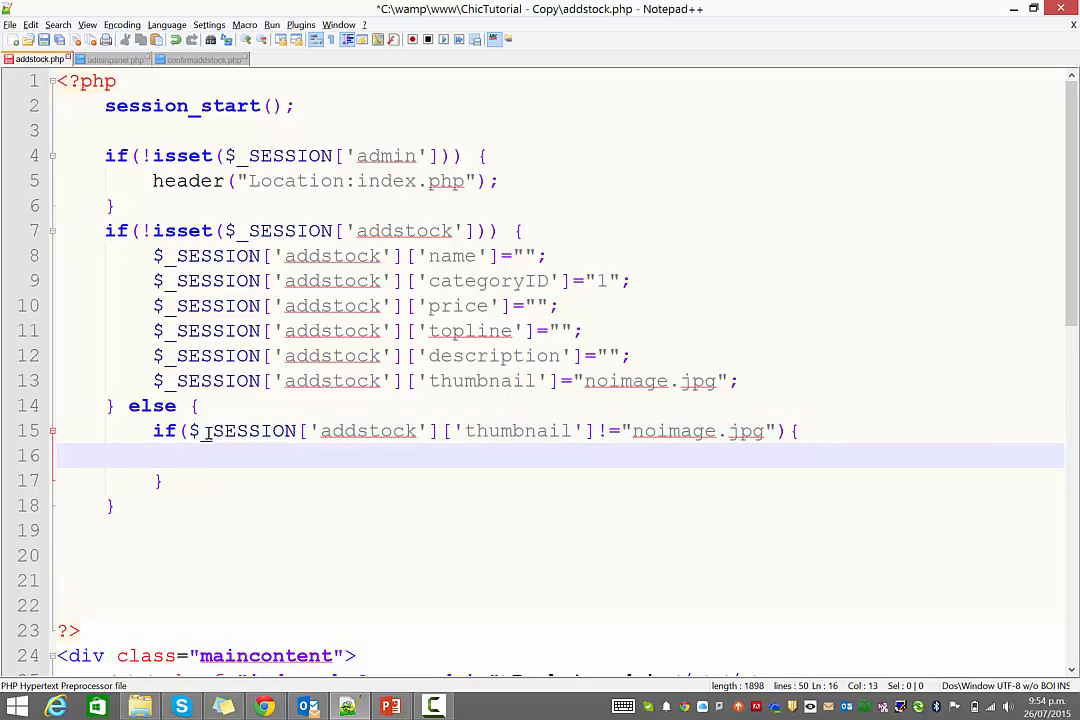
text(unlink("images");)
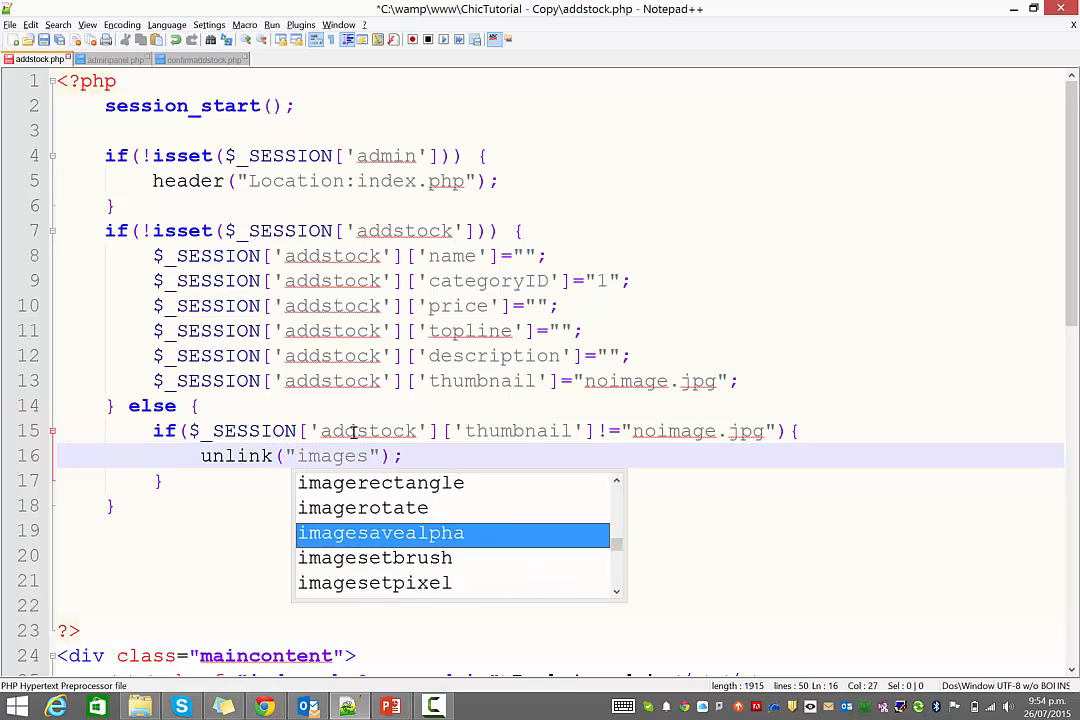
text(/)
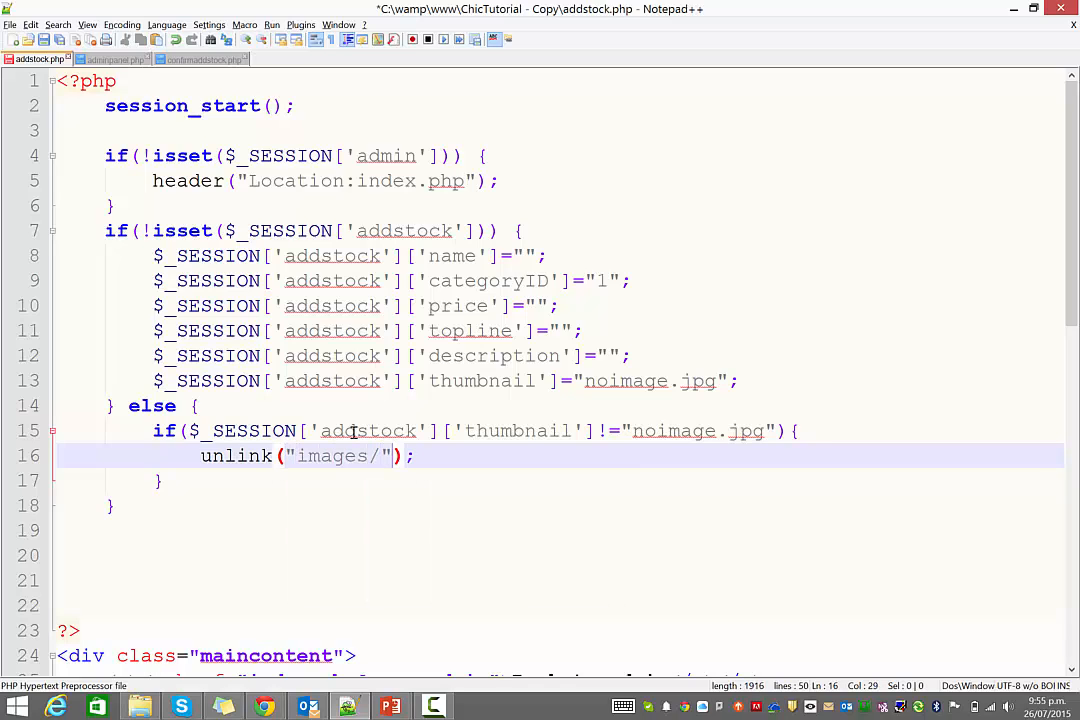
text(.$_SESSION['addstock']['thumbnail'])
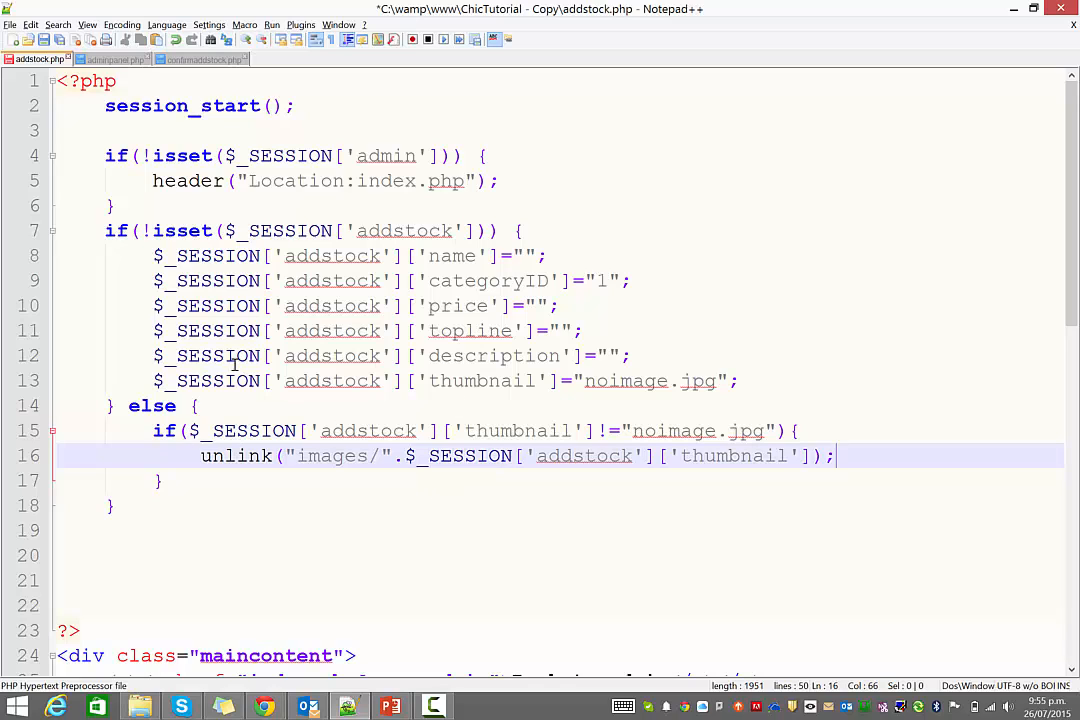
click(536, 456)
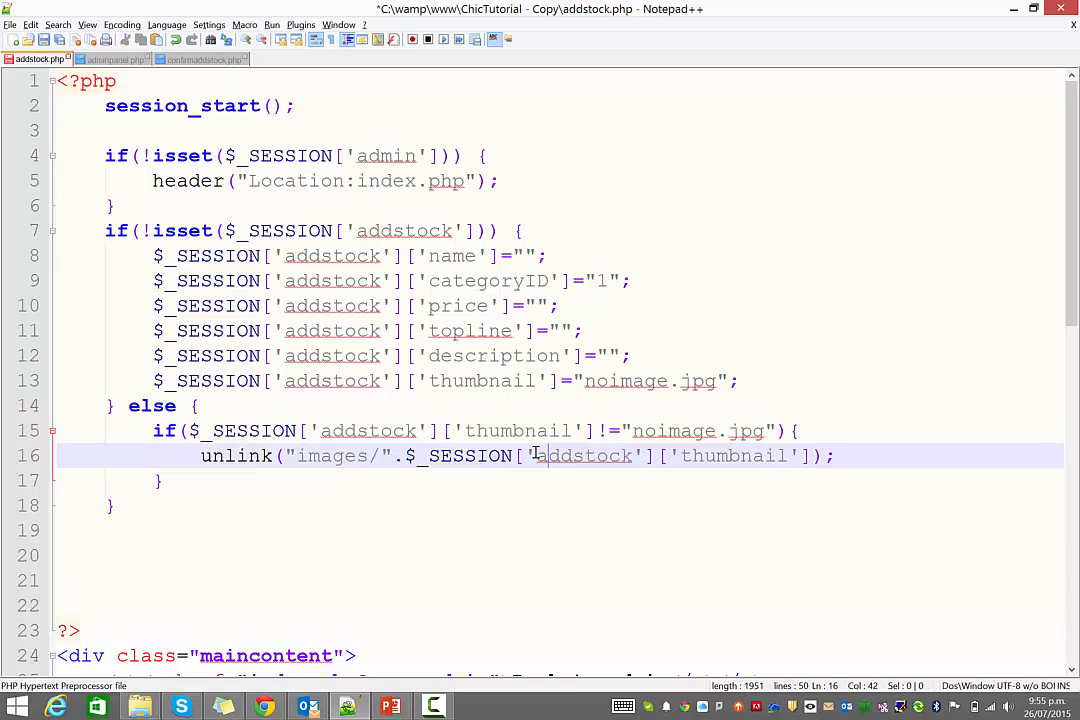
click(738, 430)
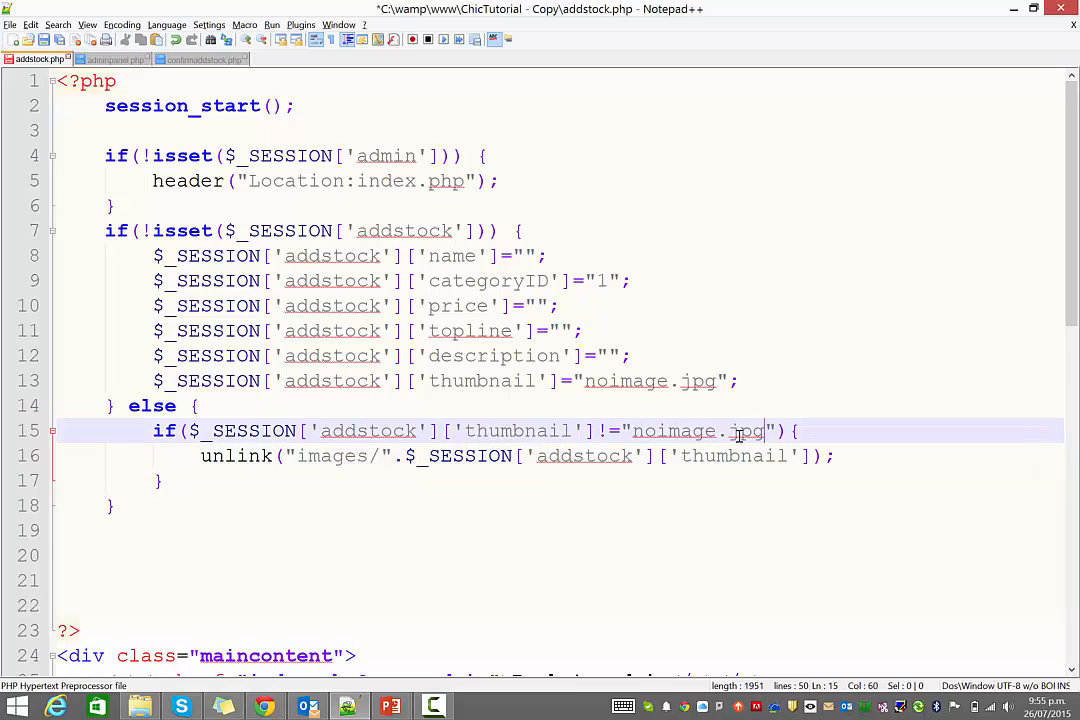
double_click(696, 430)
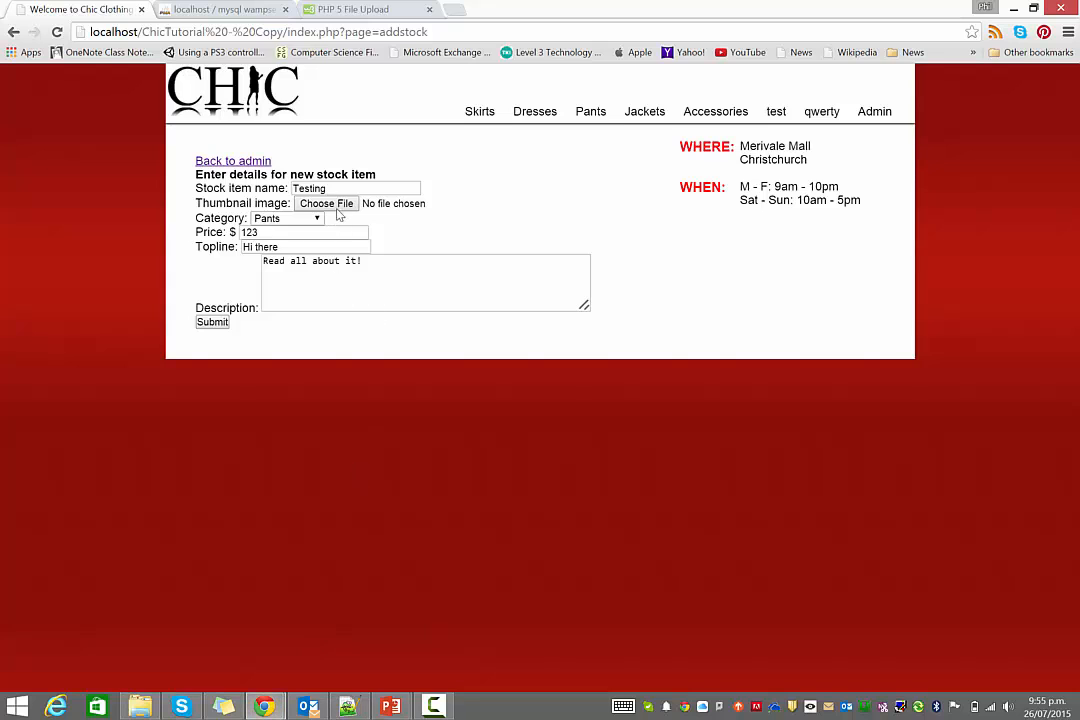
- Submit Testing with the hollow star thumbnail, go back, and change the category to Dresses
click(328, 204)
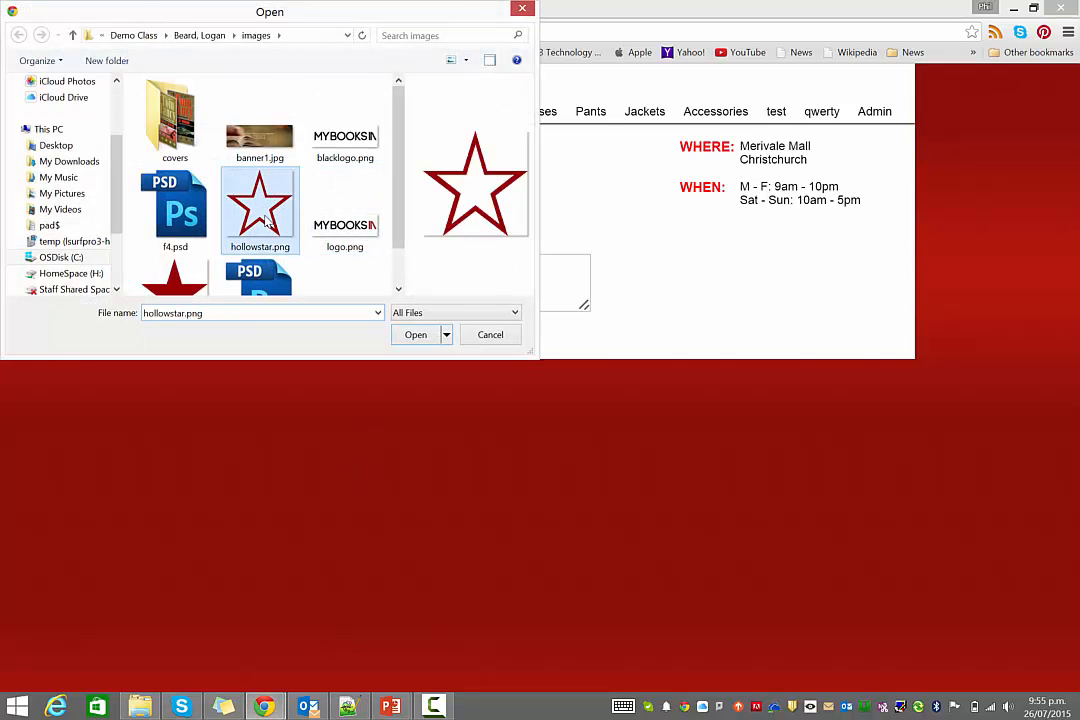
click(416, 334)
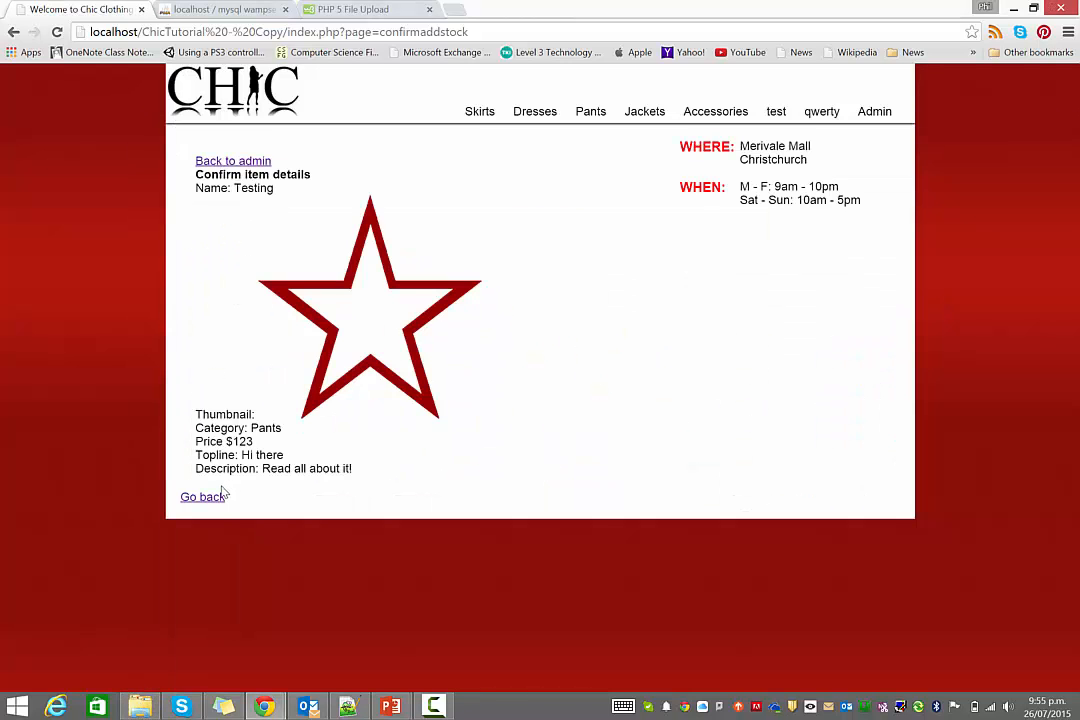
click(200, 496)
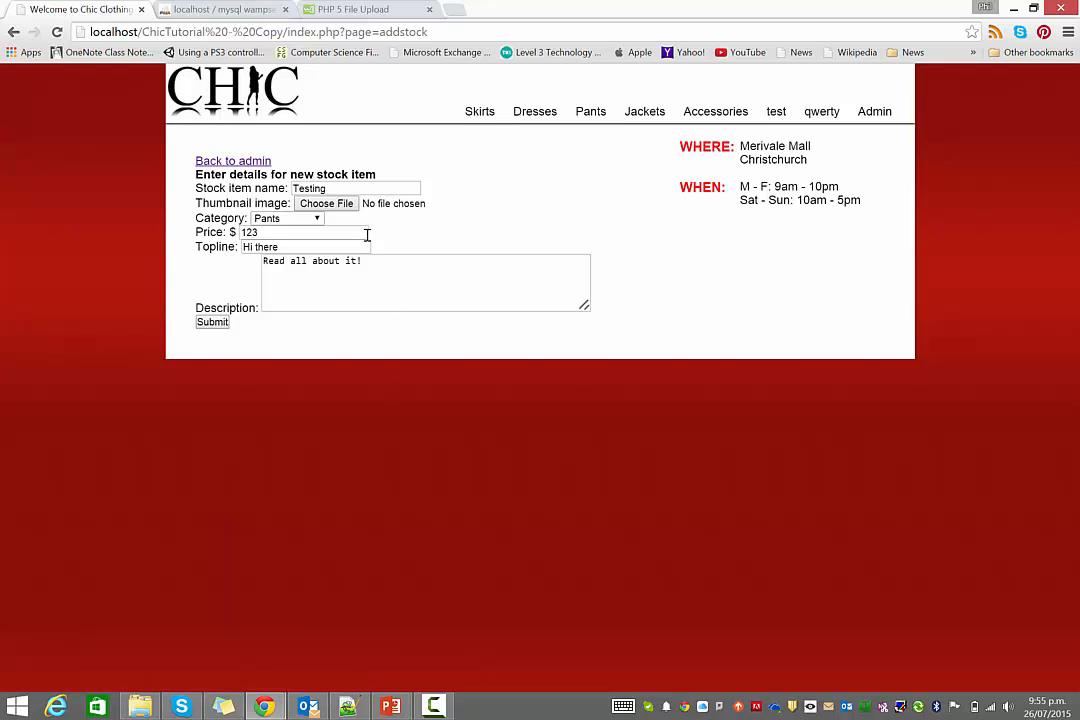
click(326, 204)
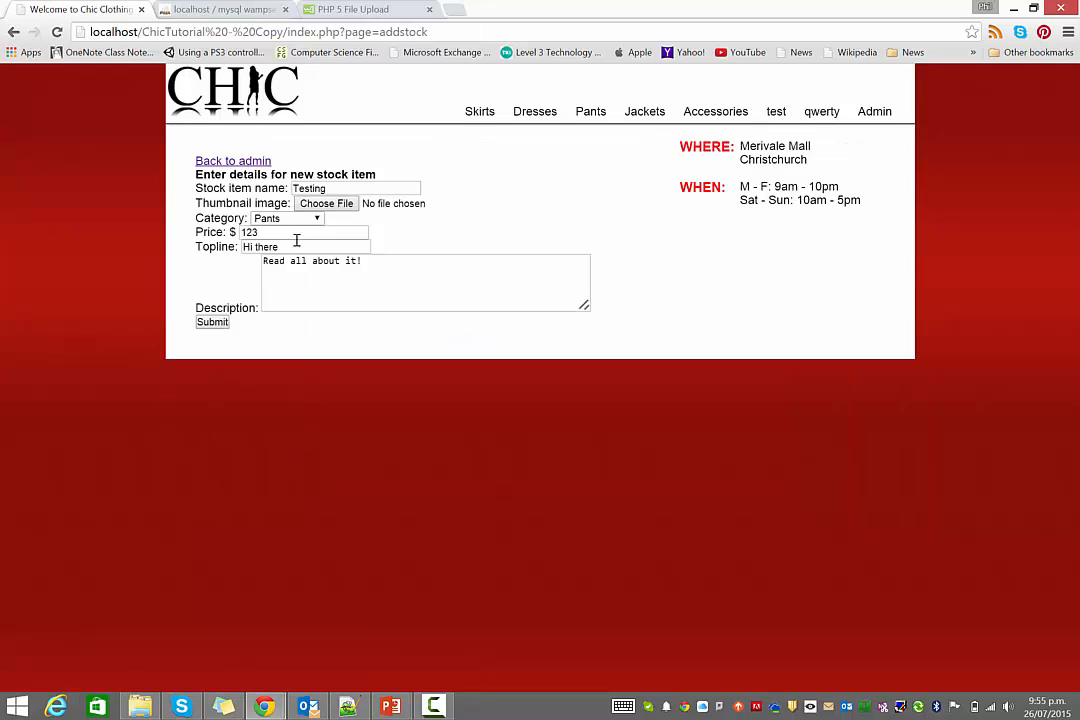
click(288, 218)
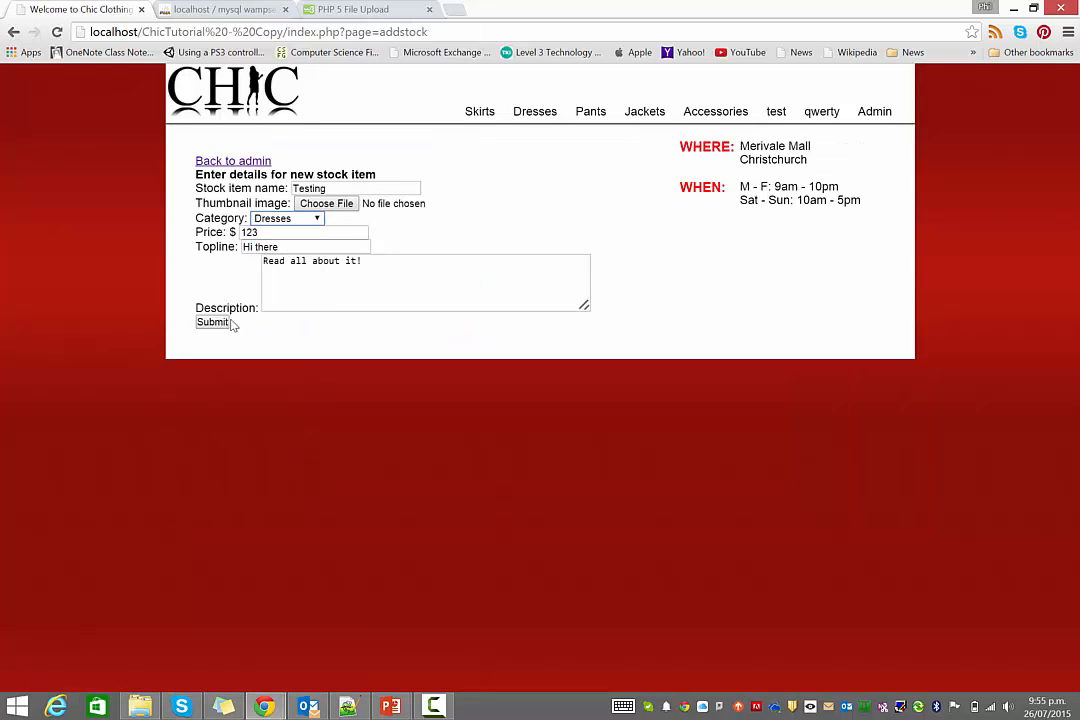
click(212, 322)
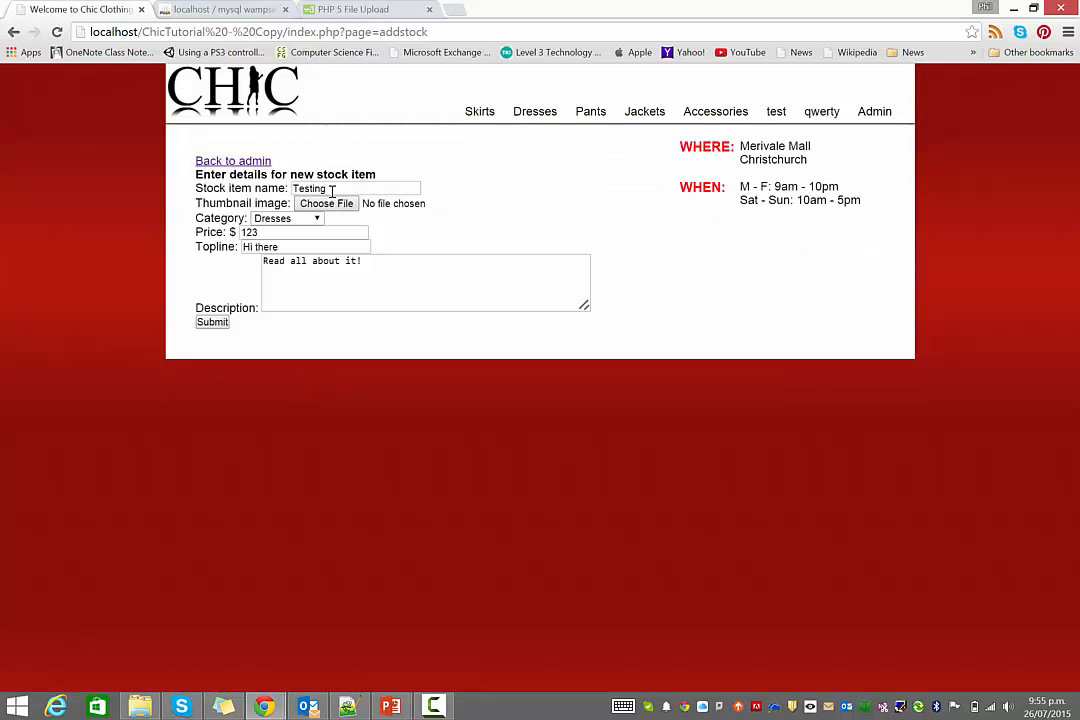
- Resubmit with the star under Dresses, go back, then submit without a file to get No image available
click(326, 204)
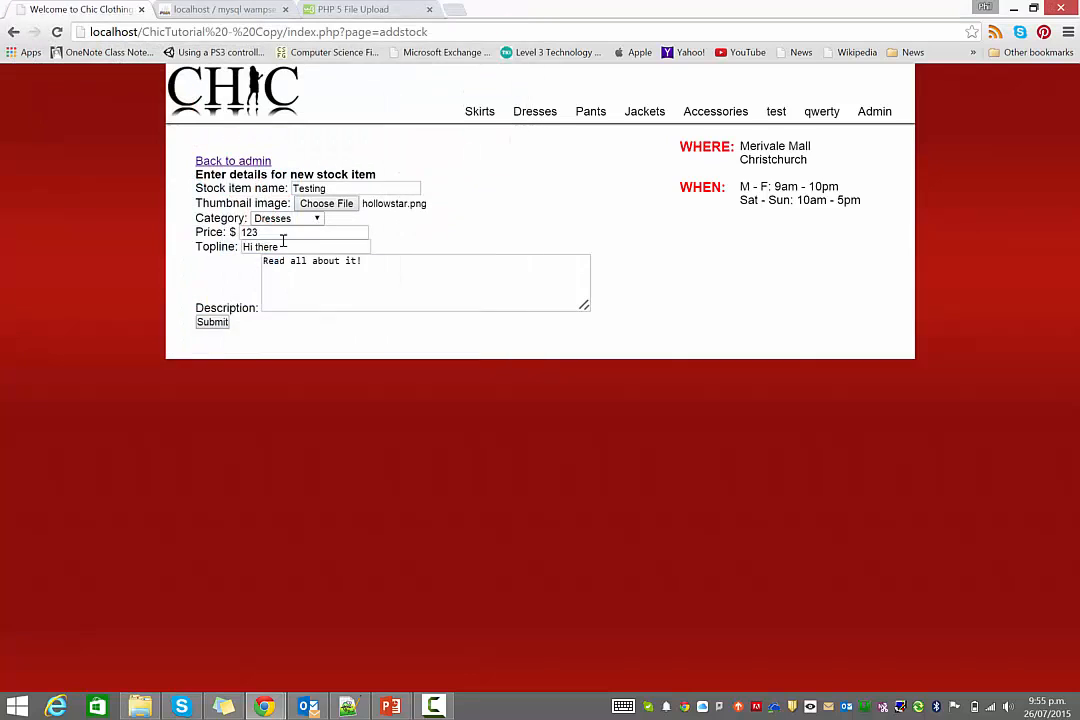
click(212, 320)
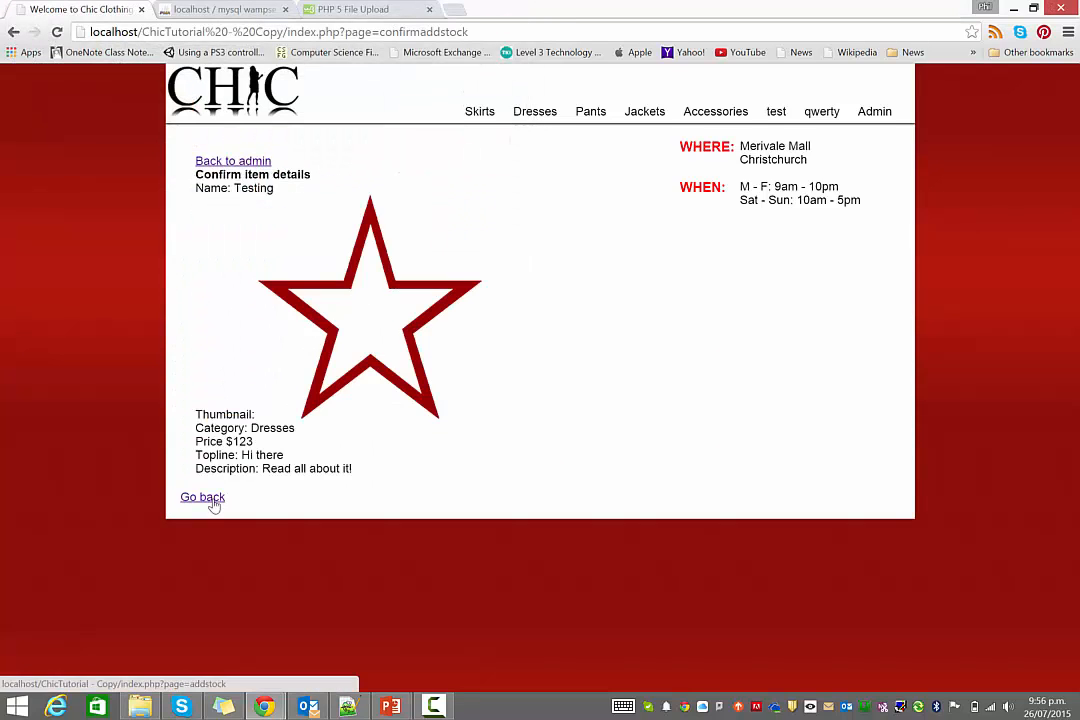
click(202, 496)
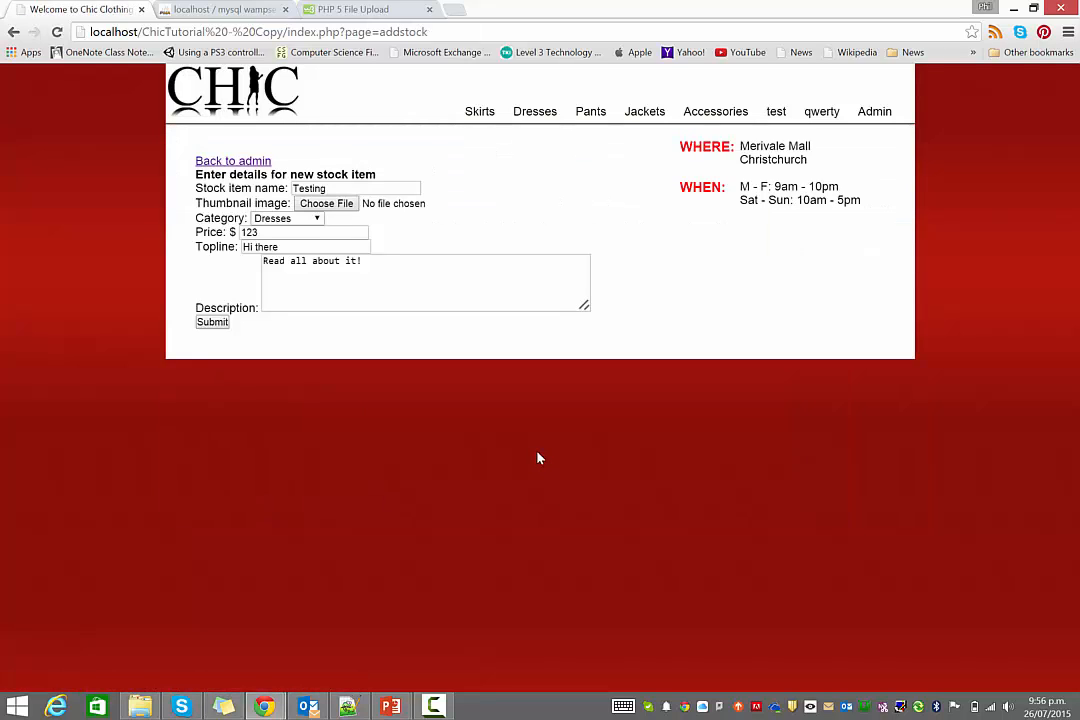
click(212, 322)
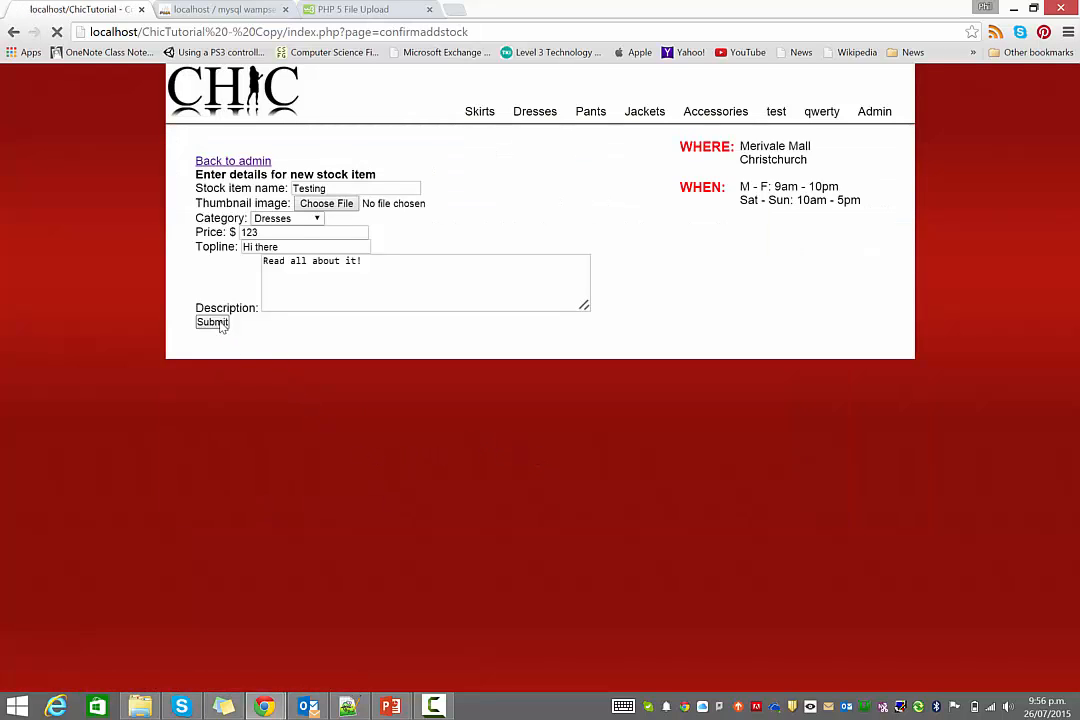
click(212, 322)
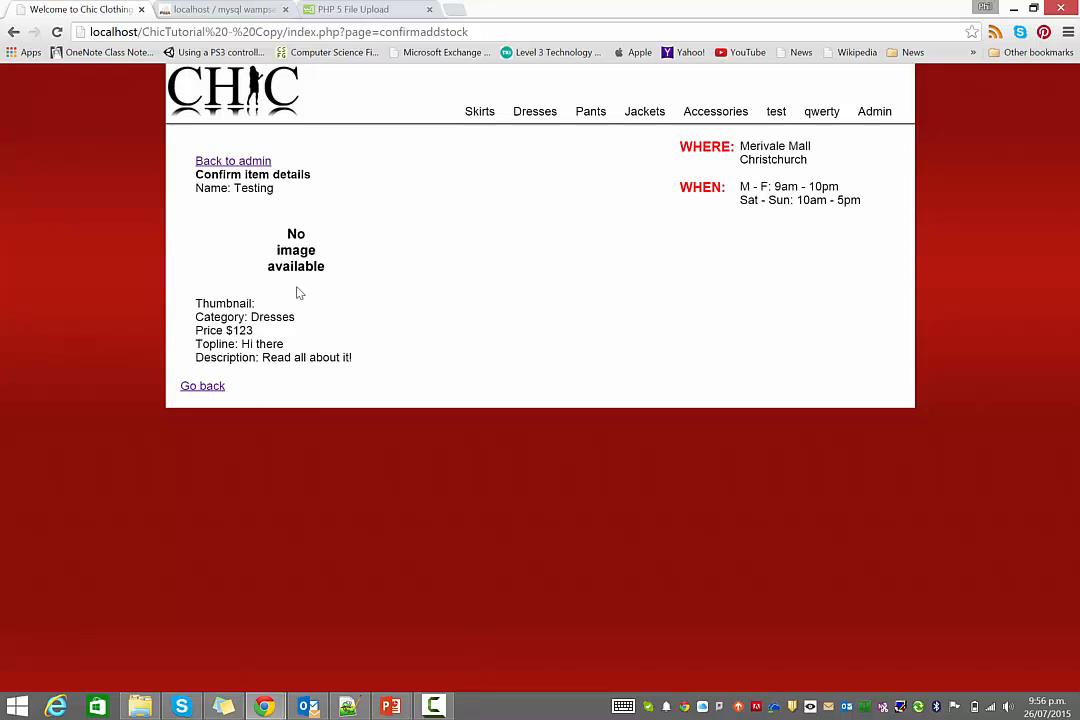
mouse_move(386, 316)
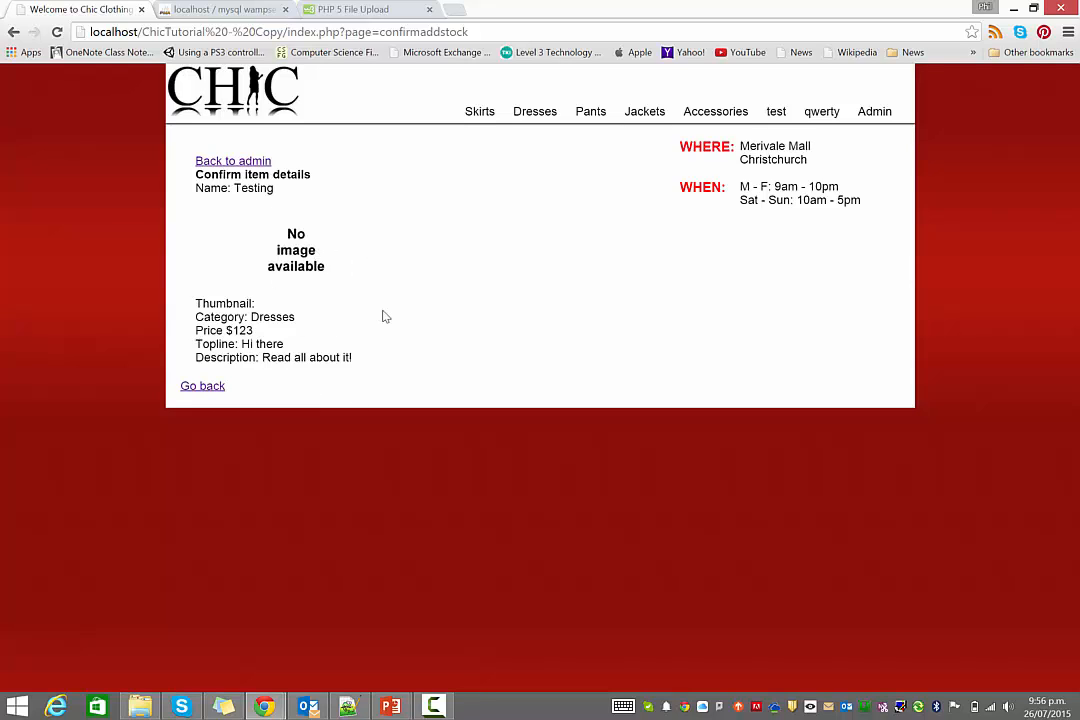